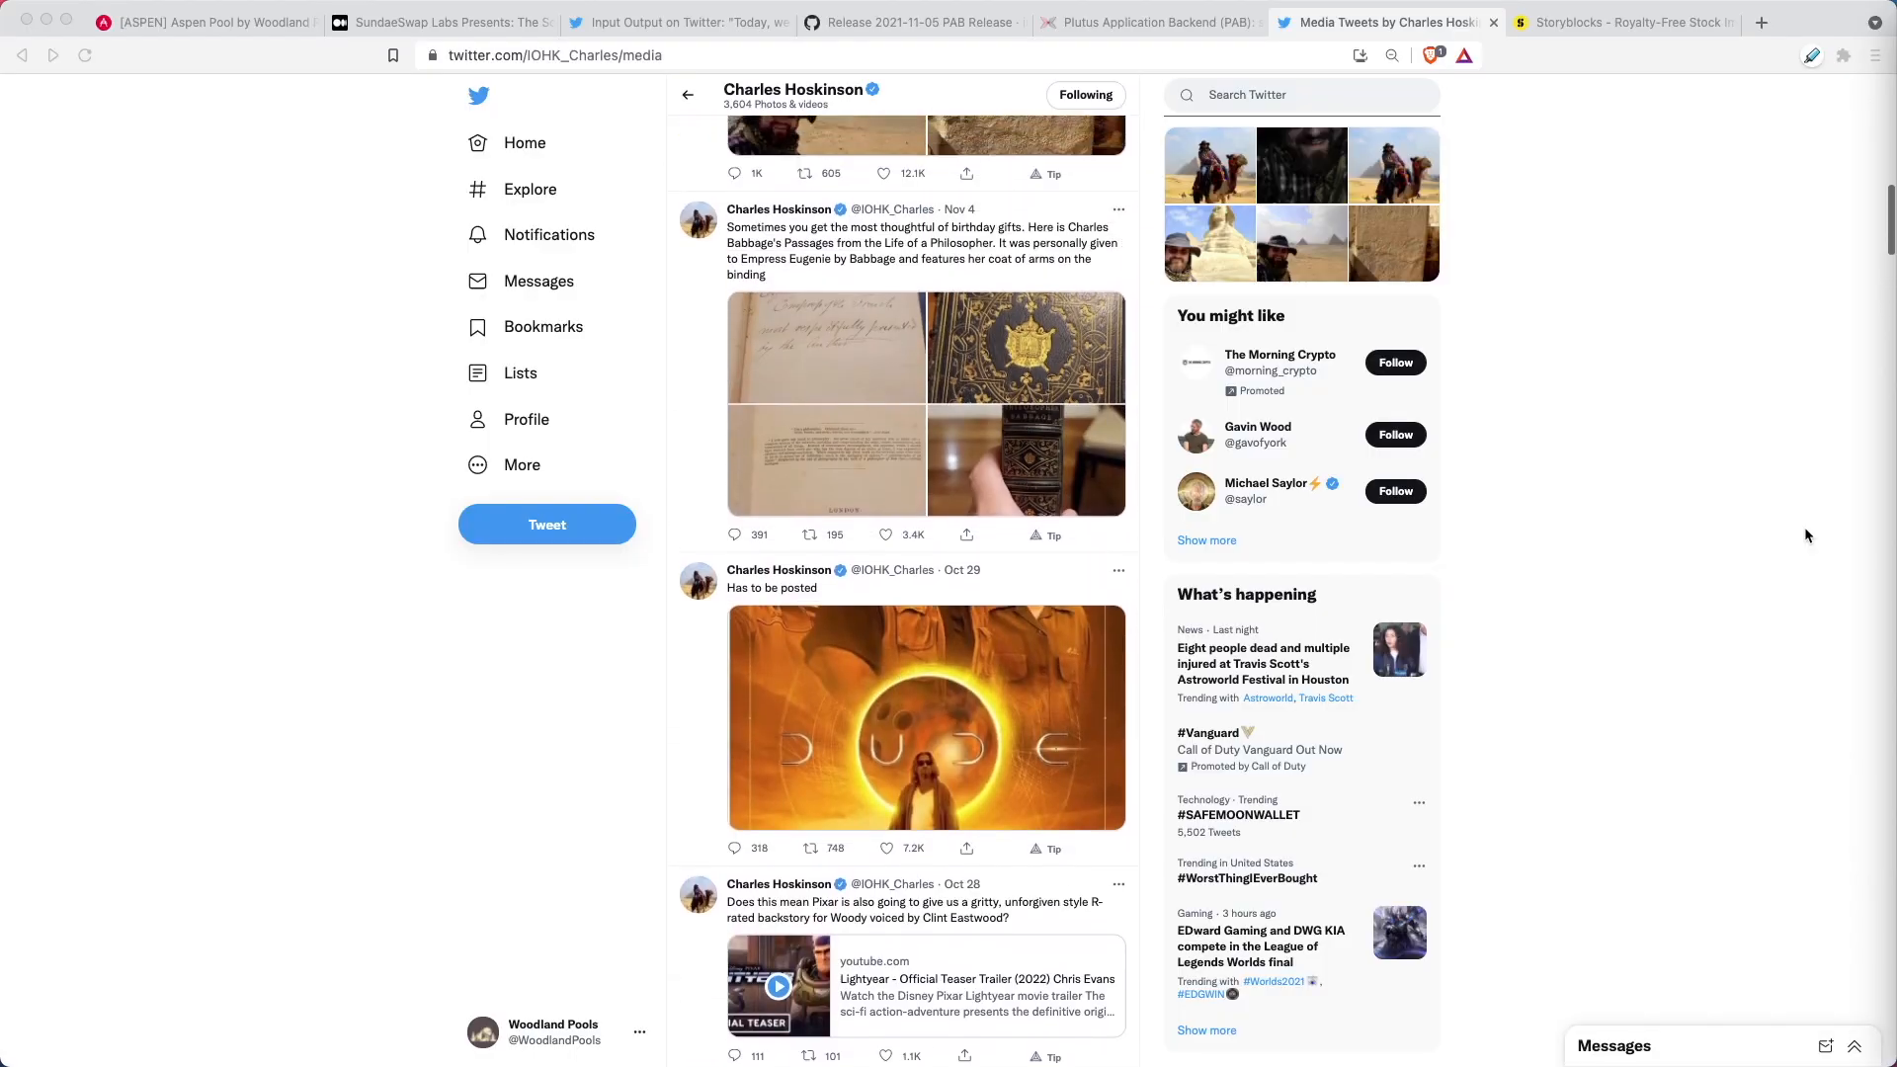
# - Scroll Charles Hoskinson's Twitter media feed, then switch to the ASPEN adapools tab
pyautogui.scroll(3)
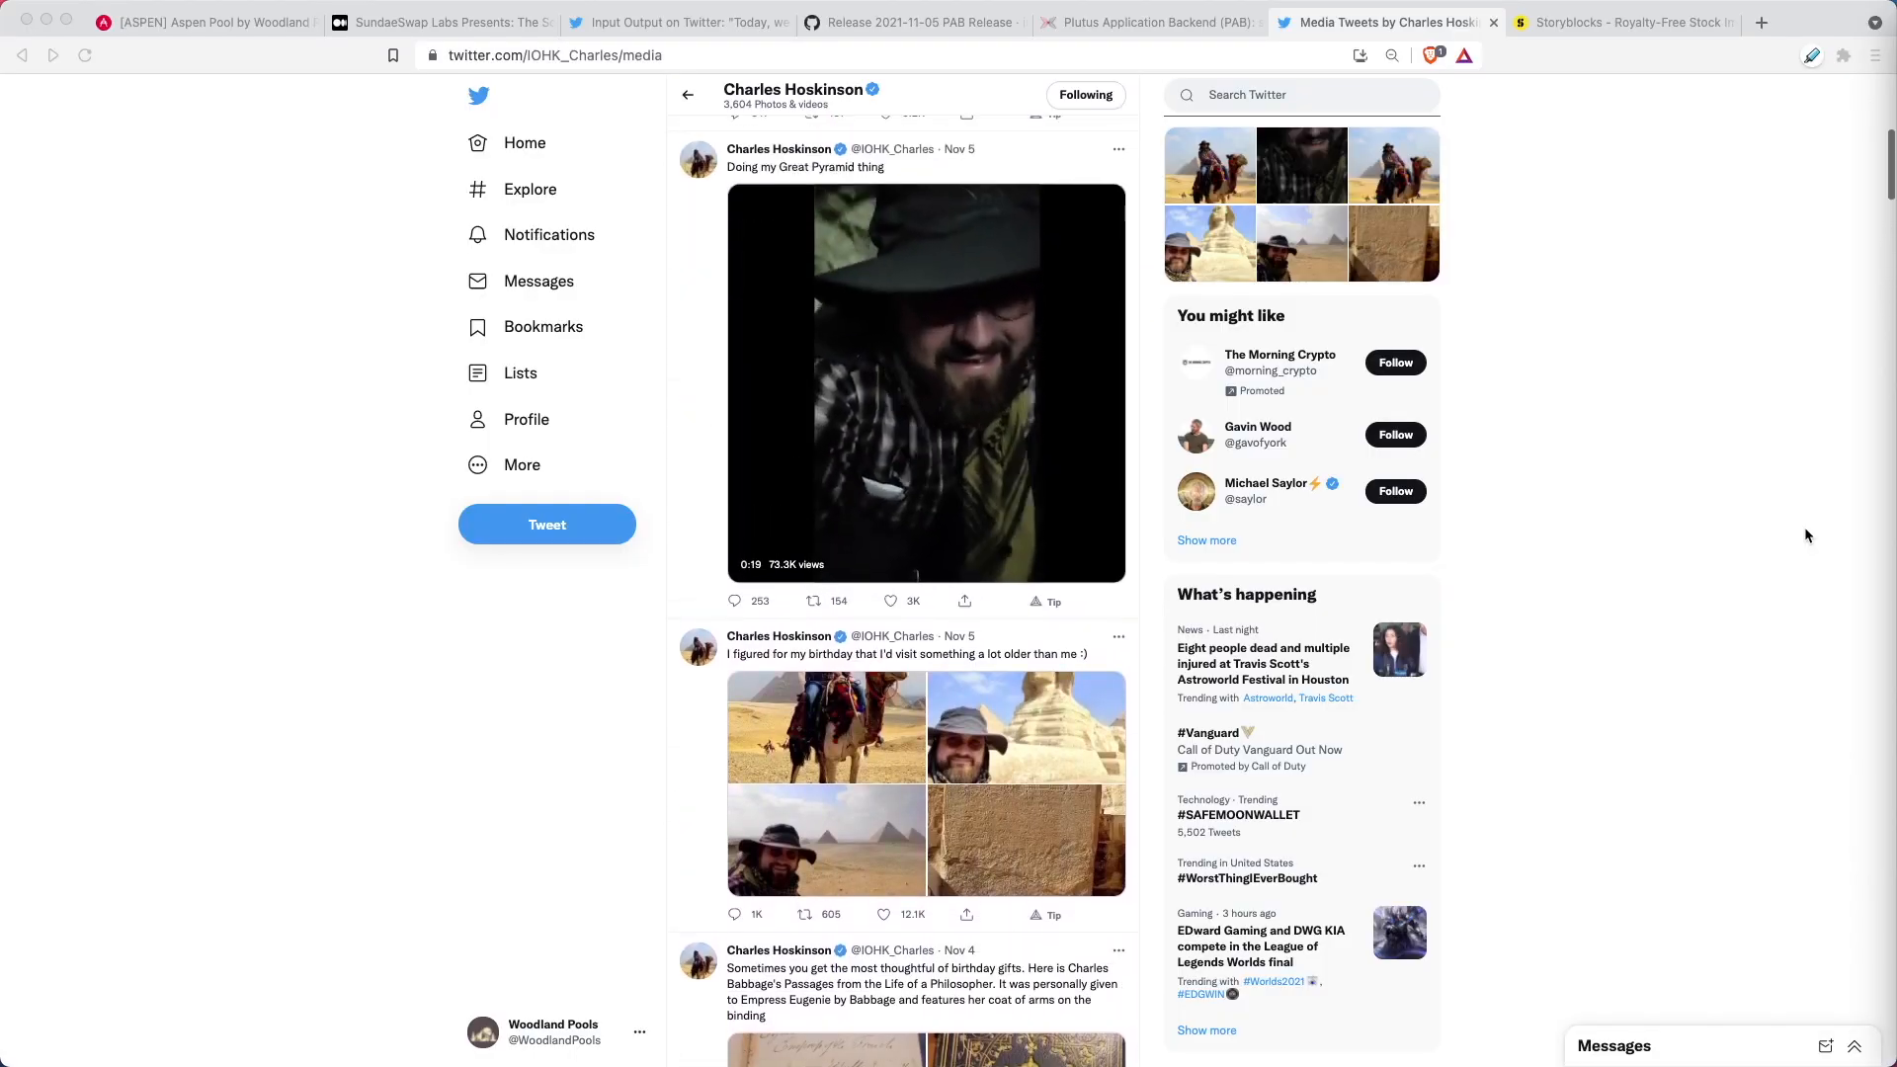
pyautogui.click(208, 22)
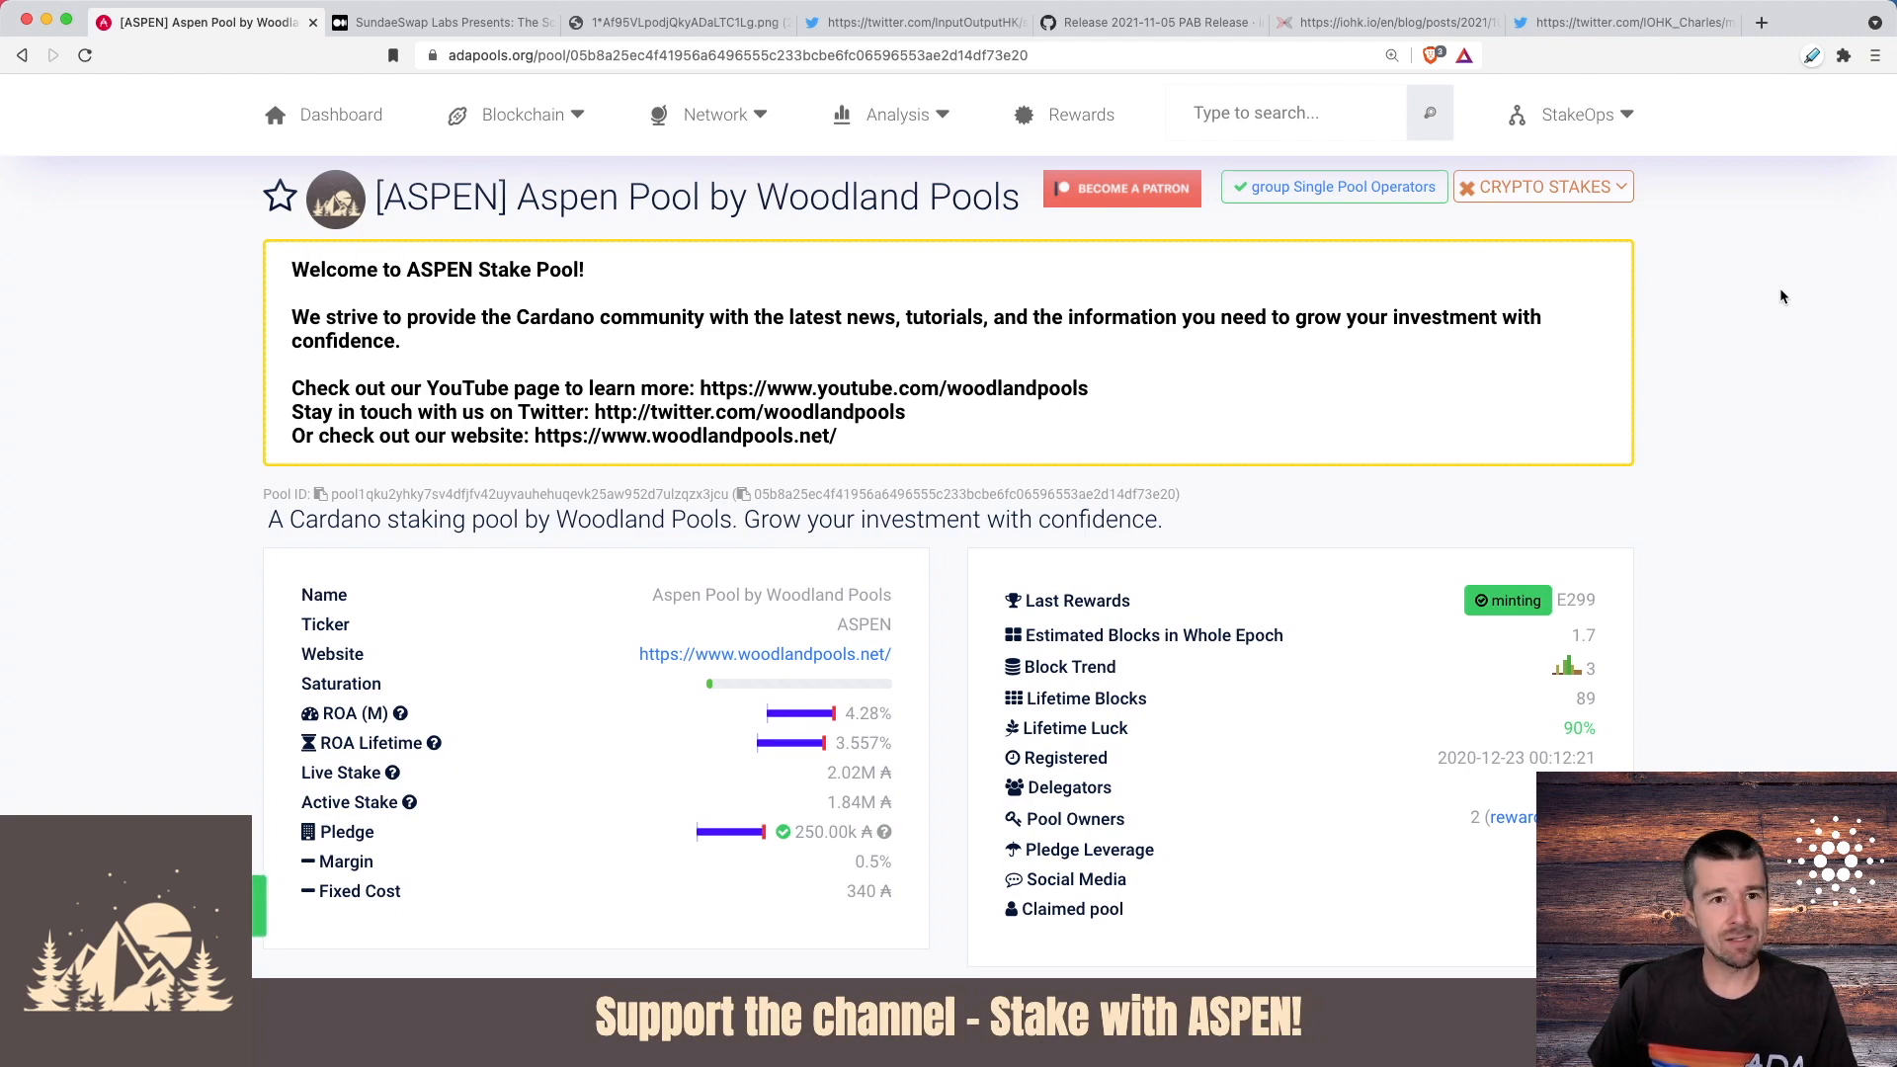
# - Switch to the SundaeSwap Labs Scooper Model article and read its opening paragraphs
pyautogui.click(440, 21)
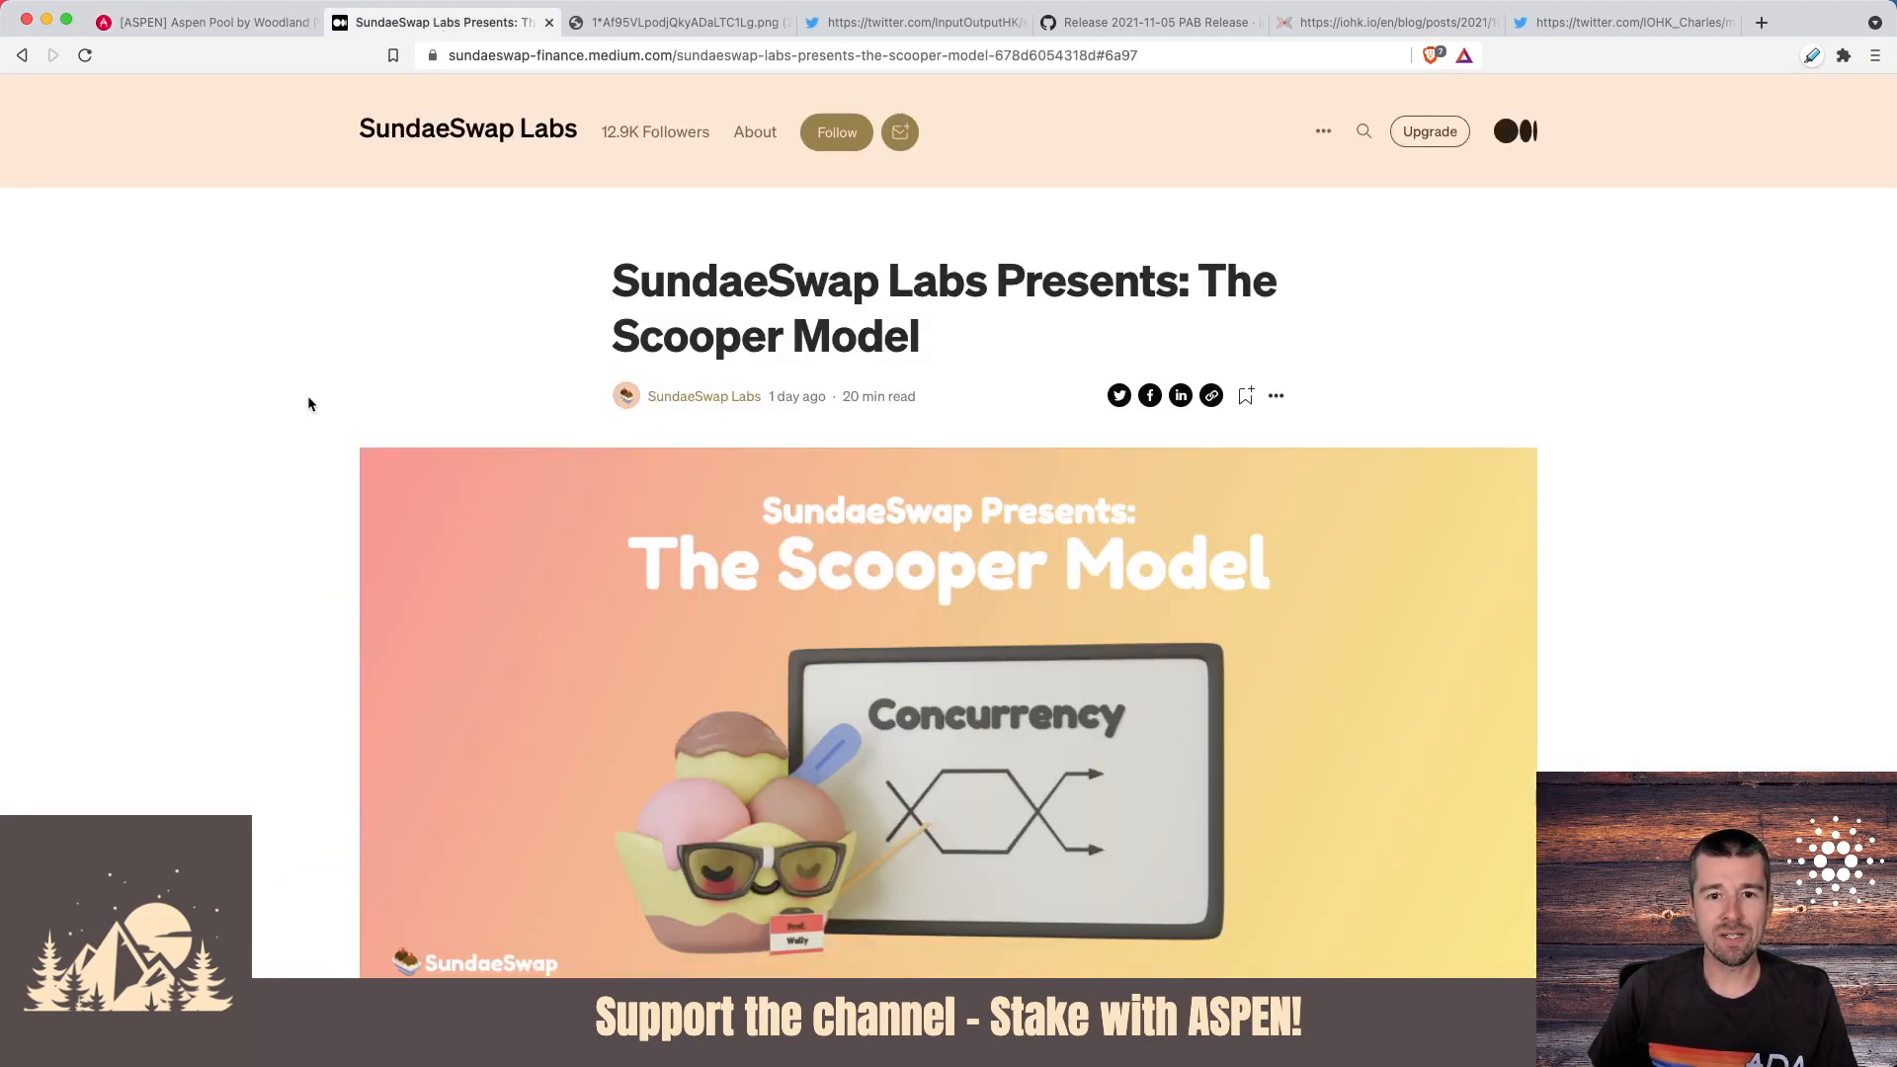
pyautogui.moveTo(338, 358)
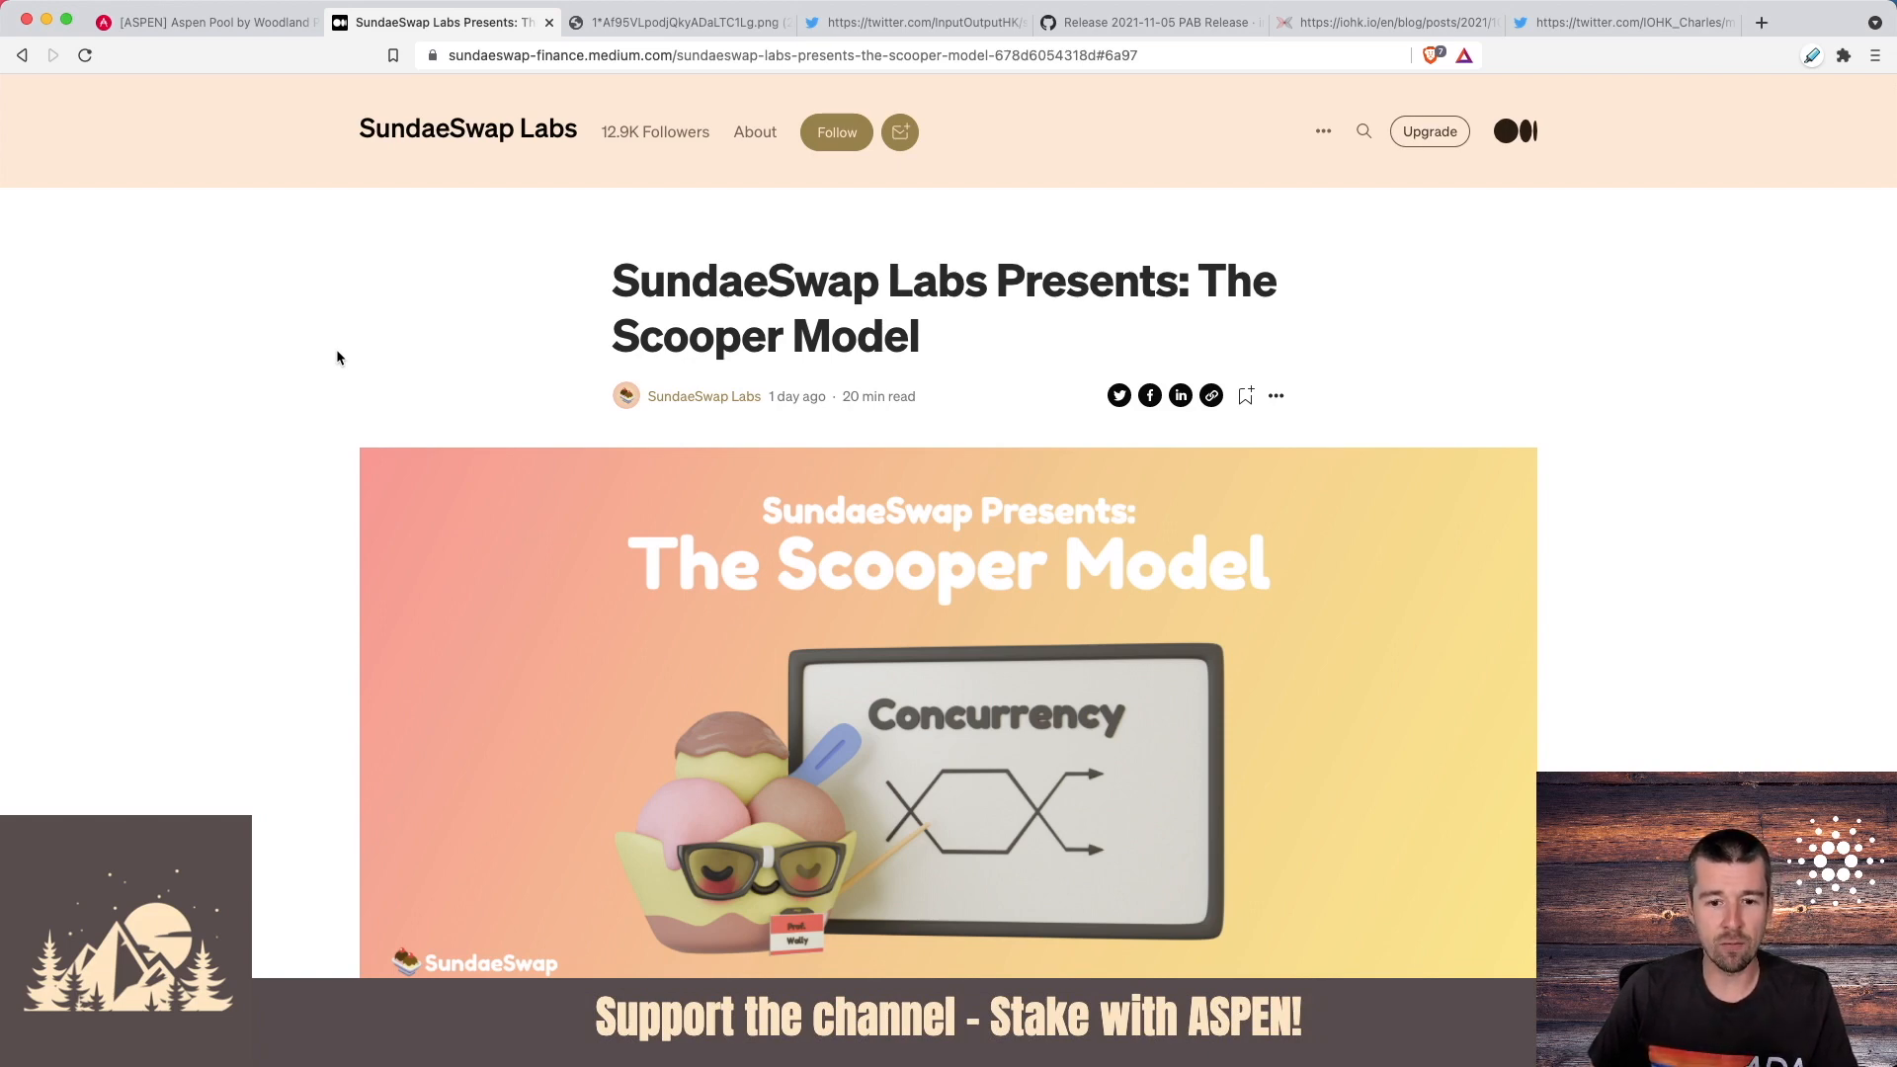
pyautogui.scroll(-3)
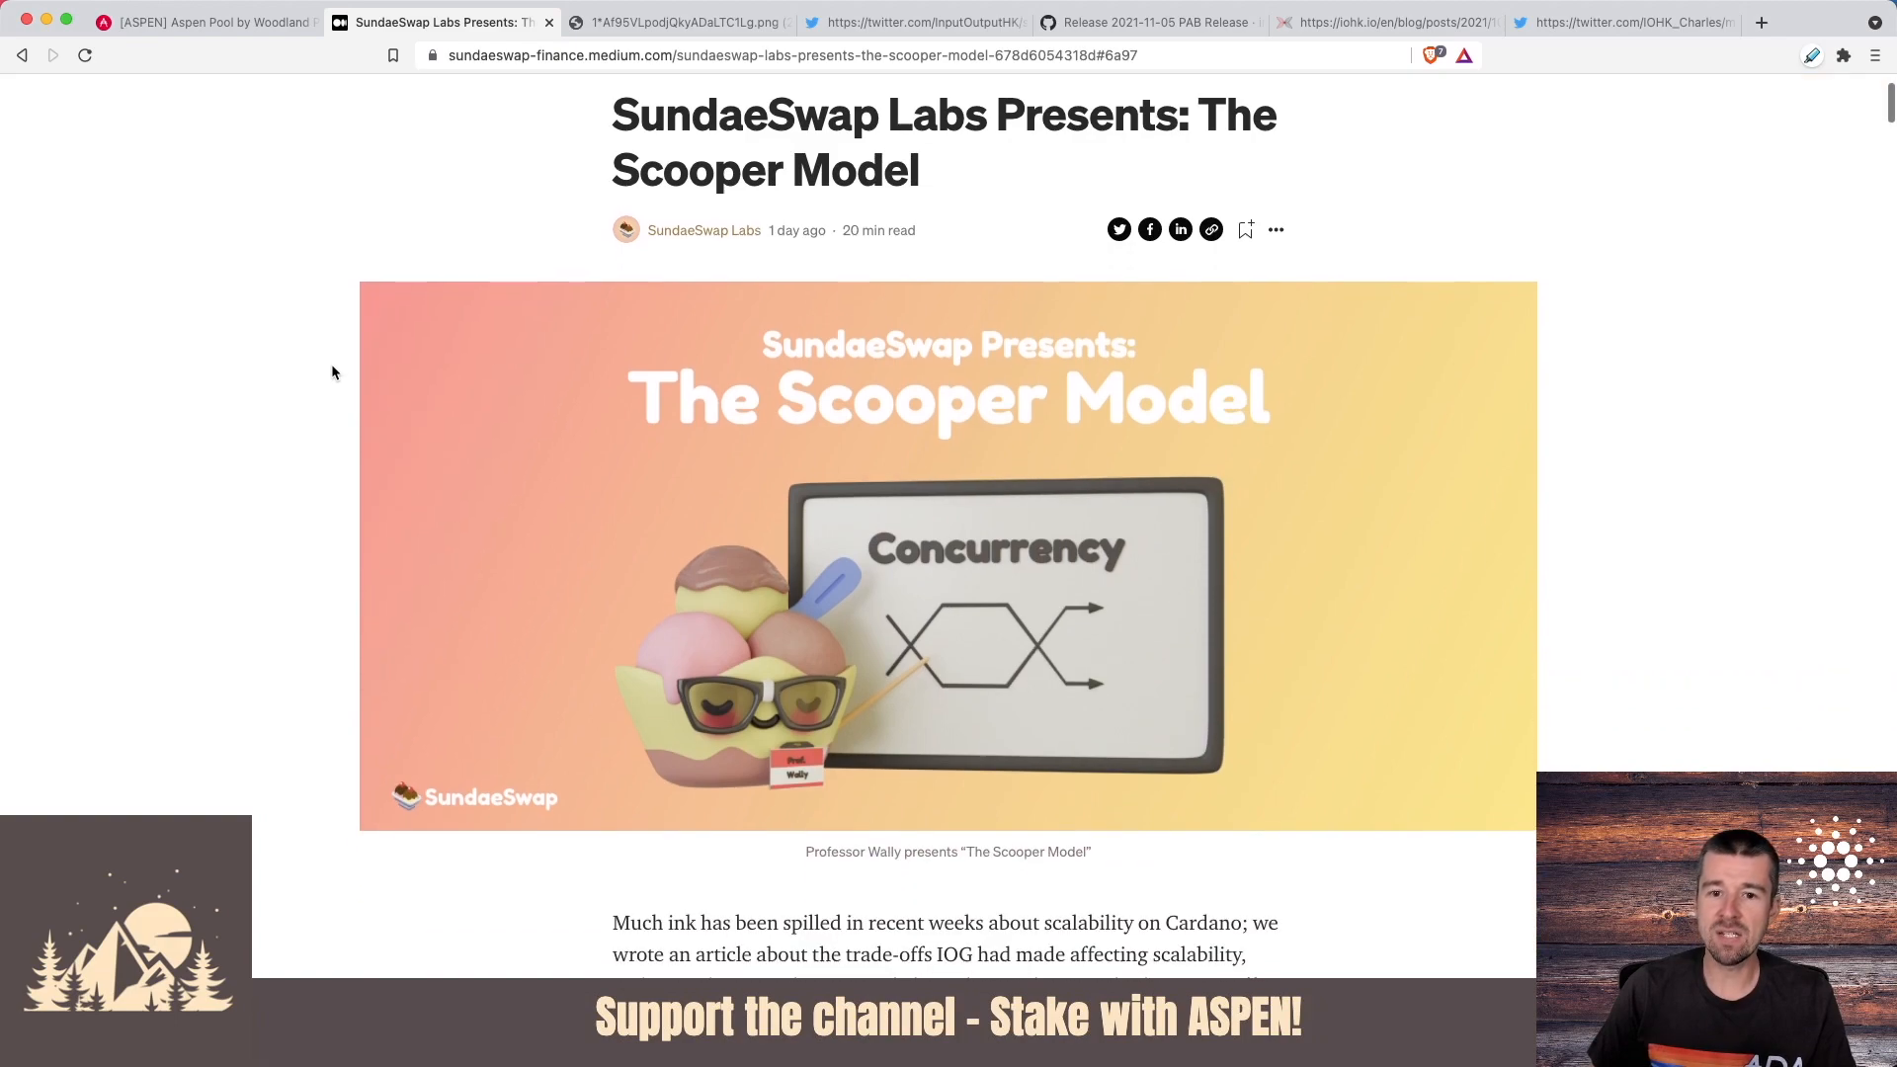
pyautogui.scroll(-3)
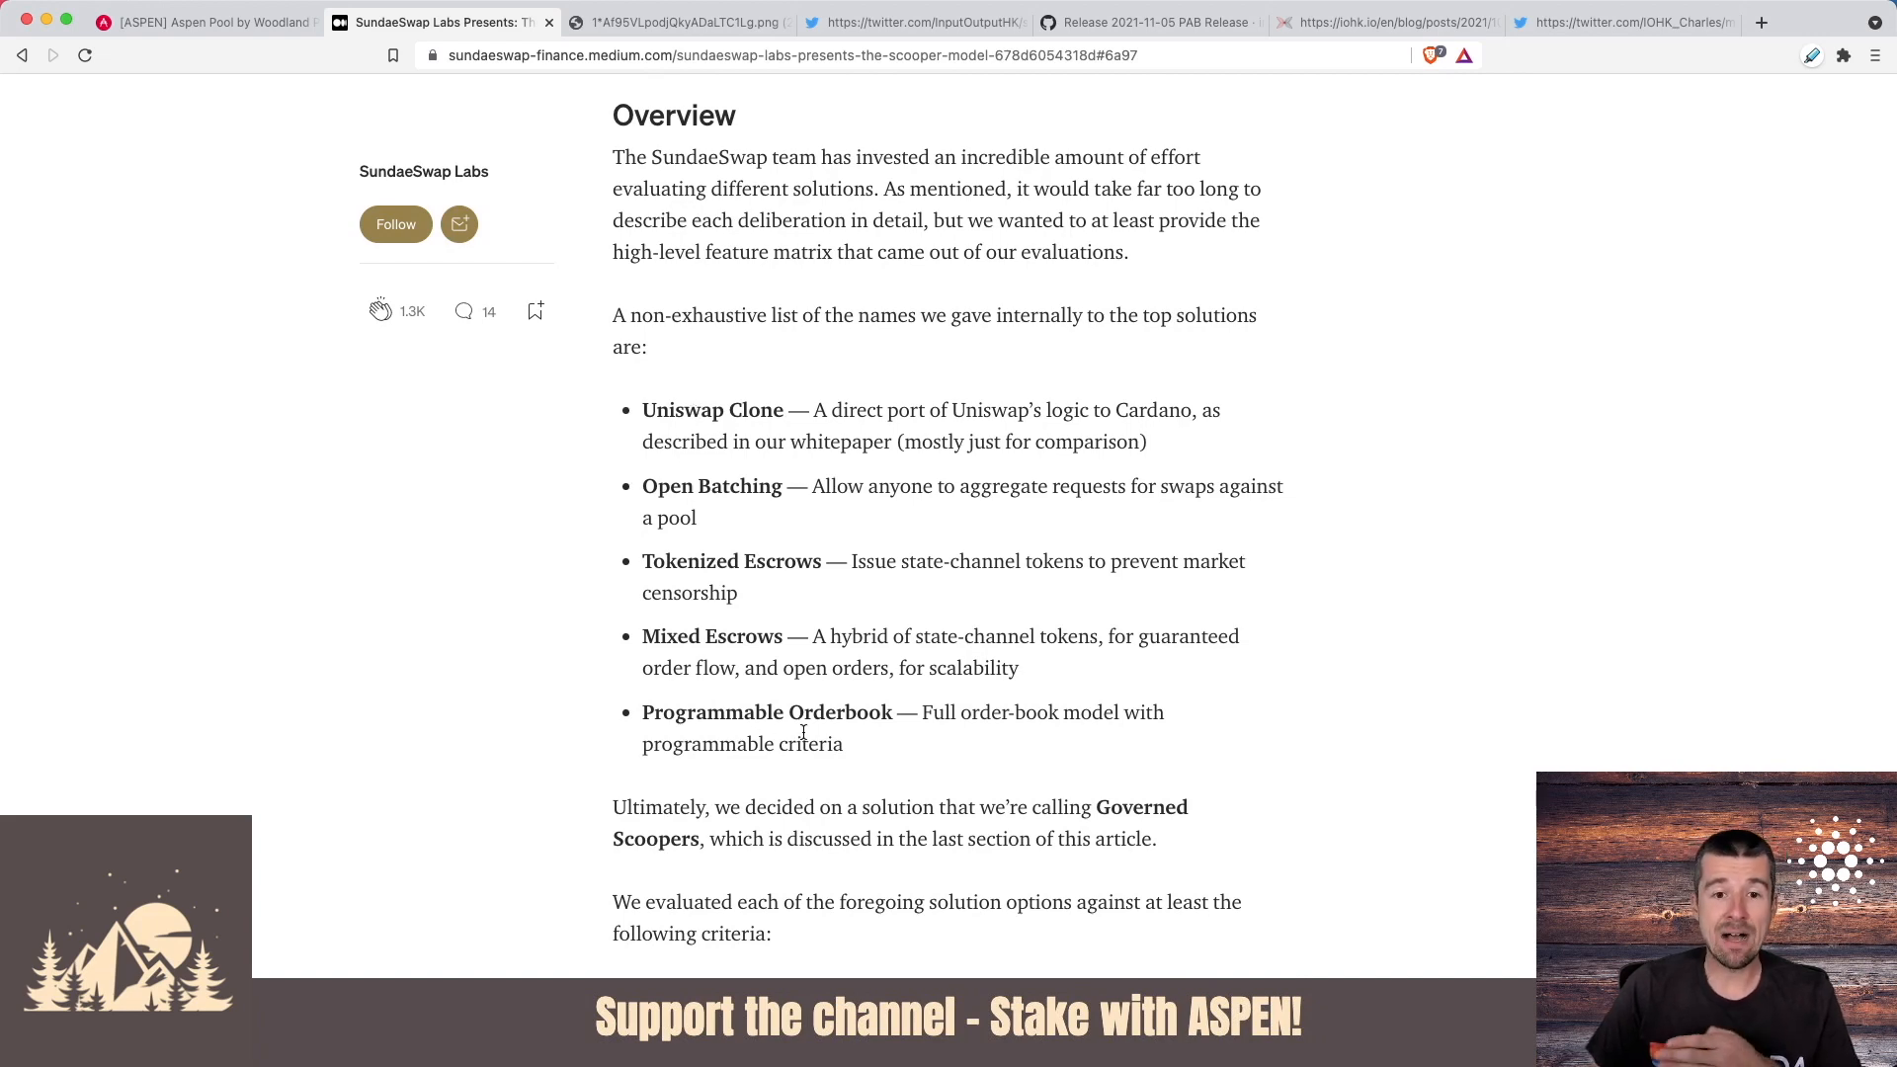
pyautogui.scroll(-3)
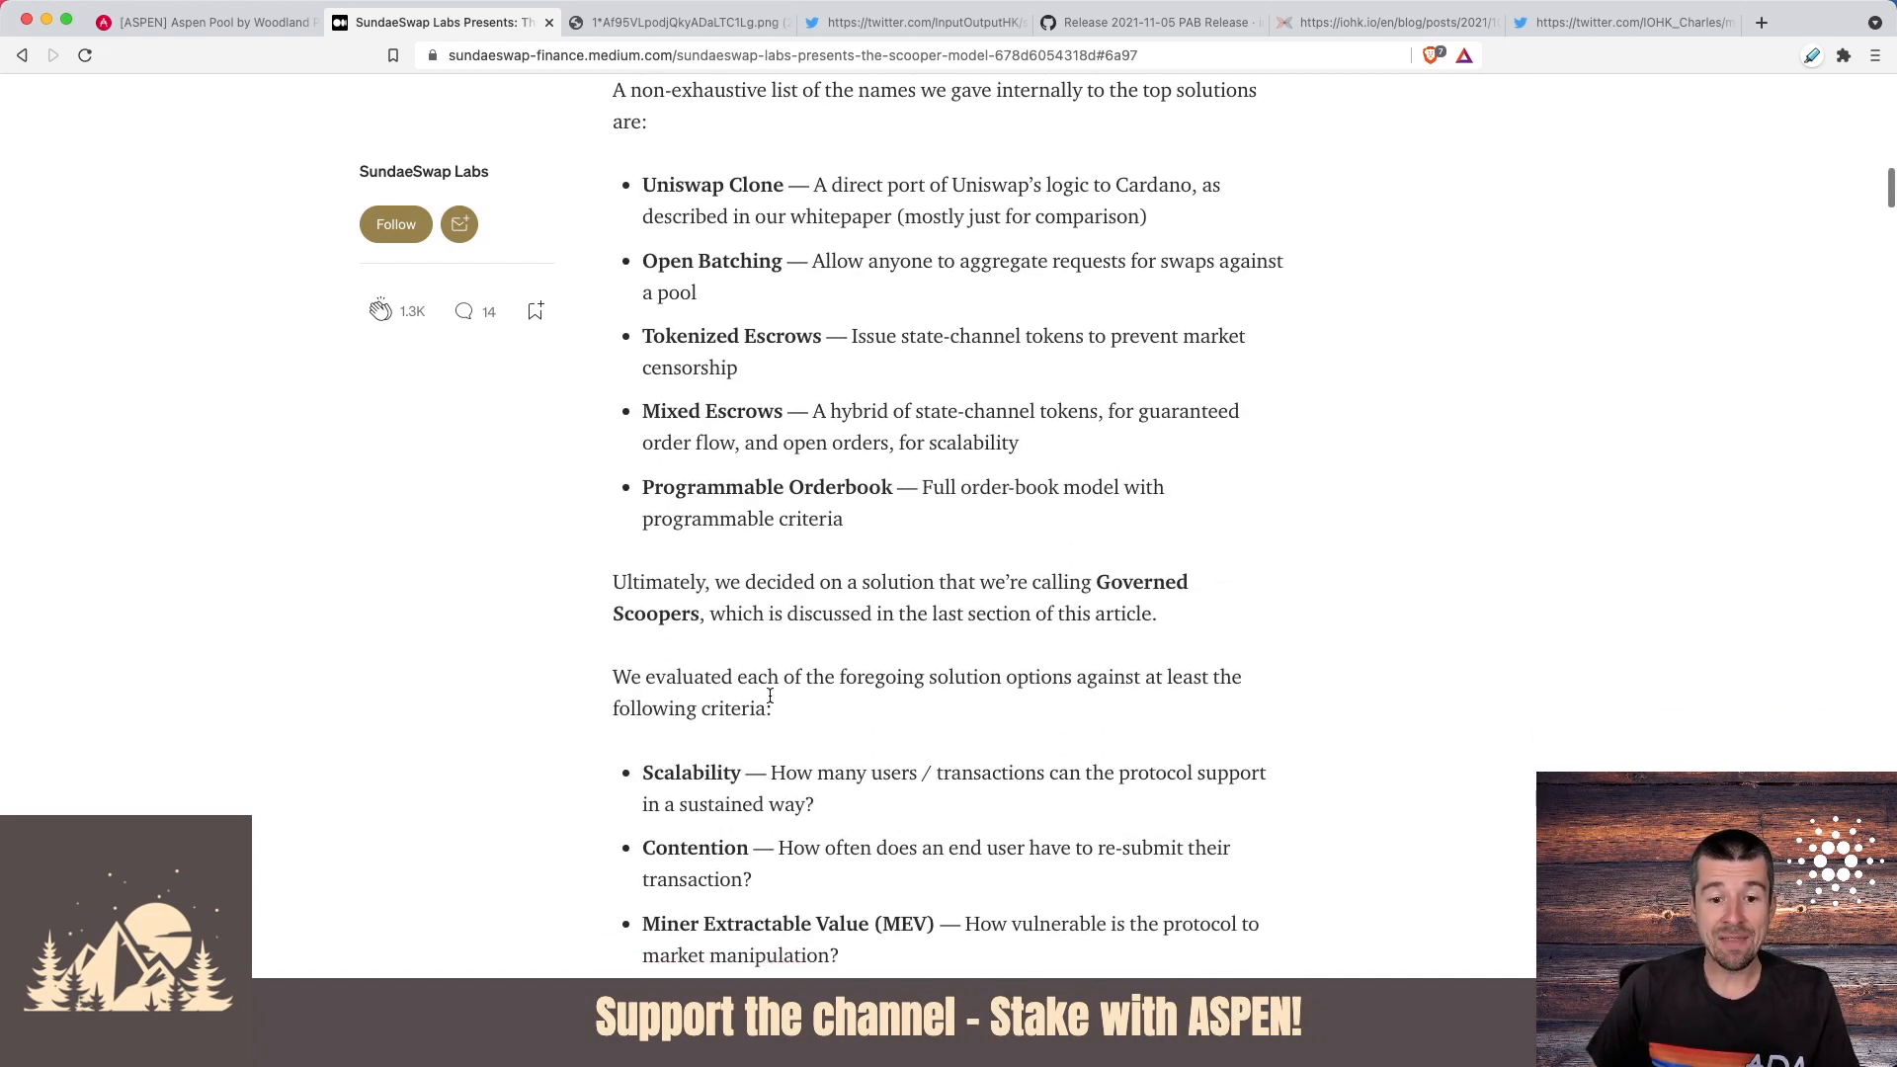
pyautogui.scroll(-3)
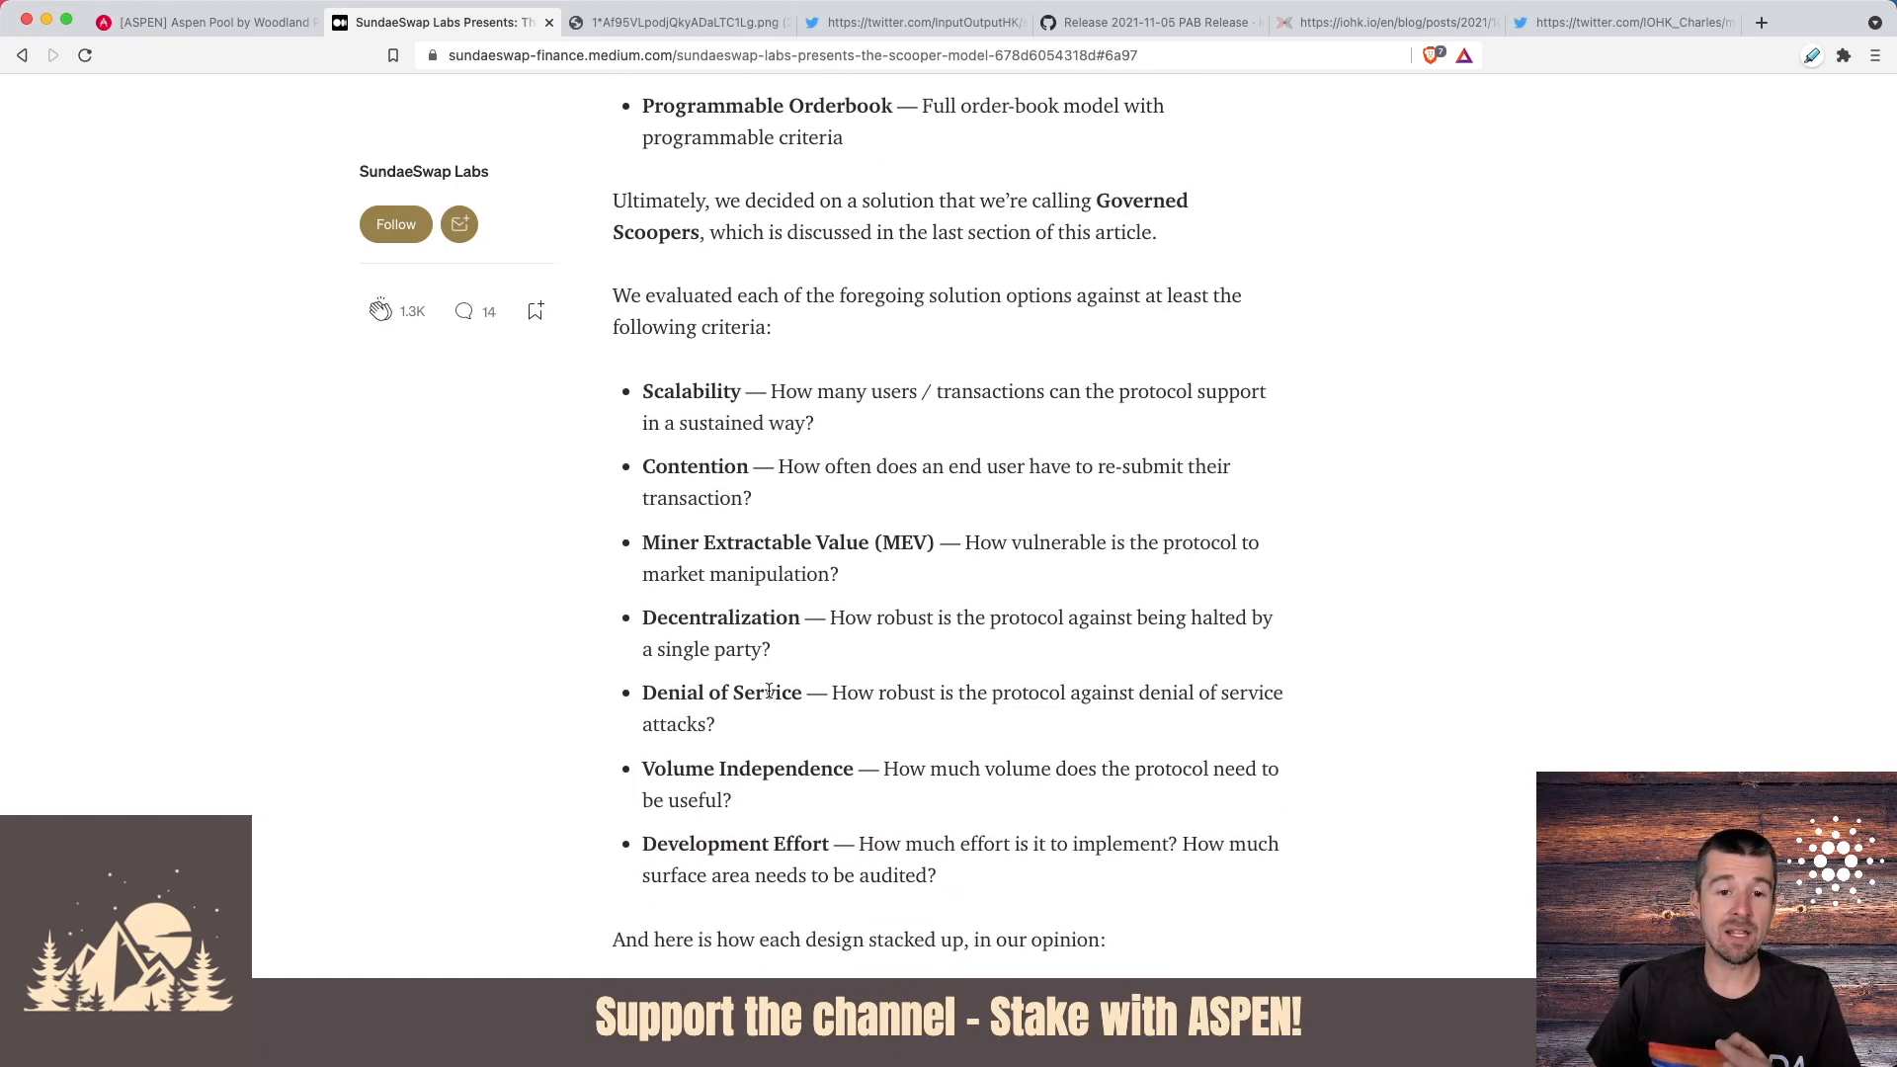
pyautogui.moveTo(680, 352)
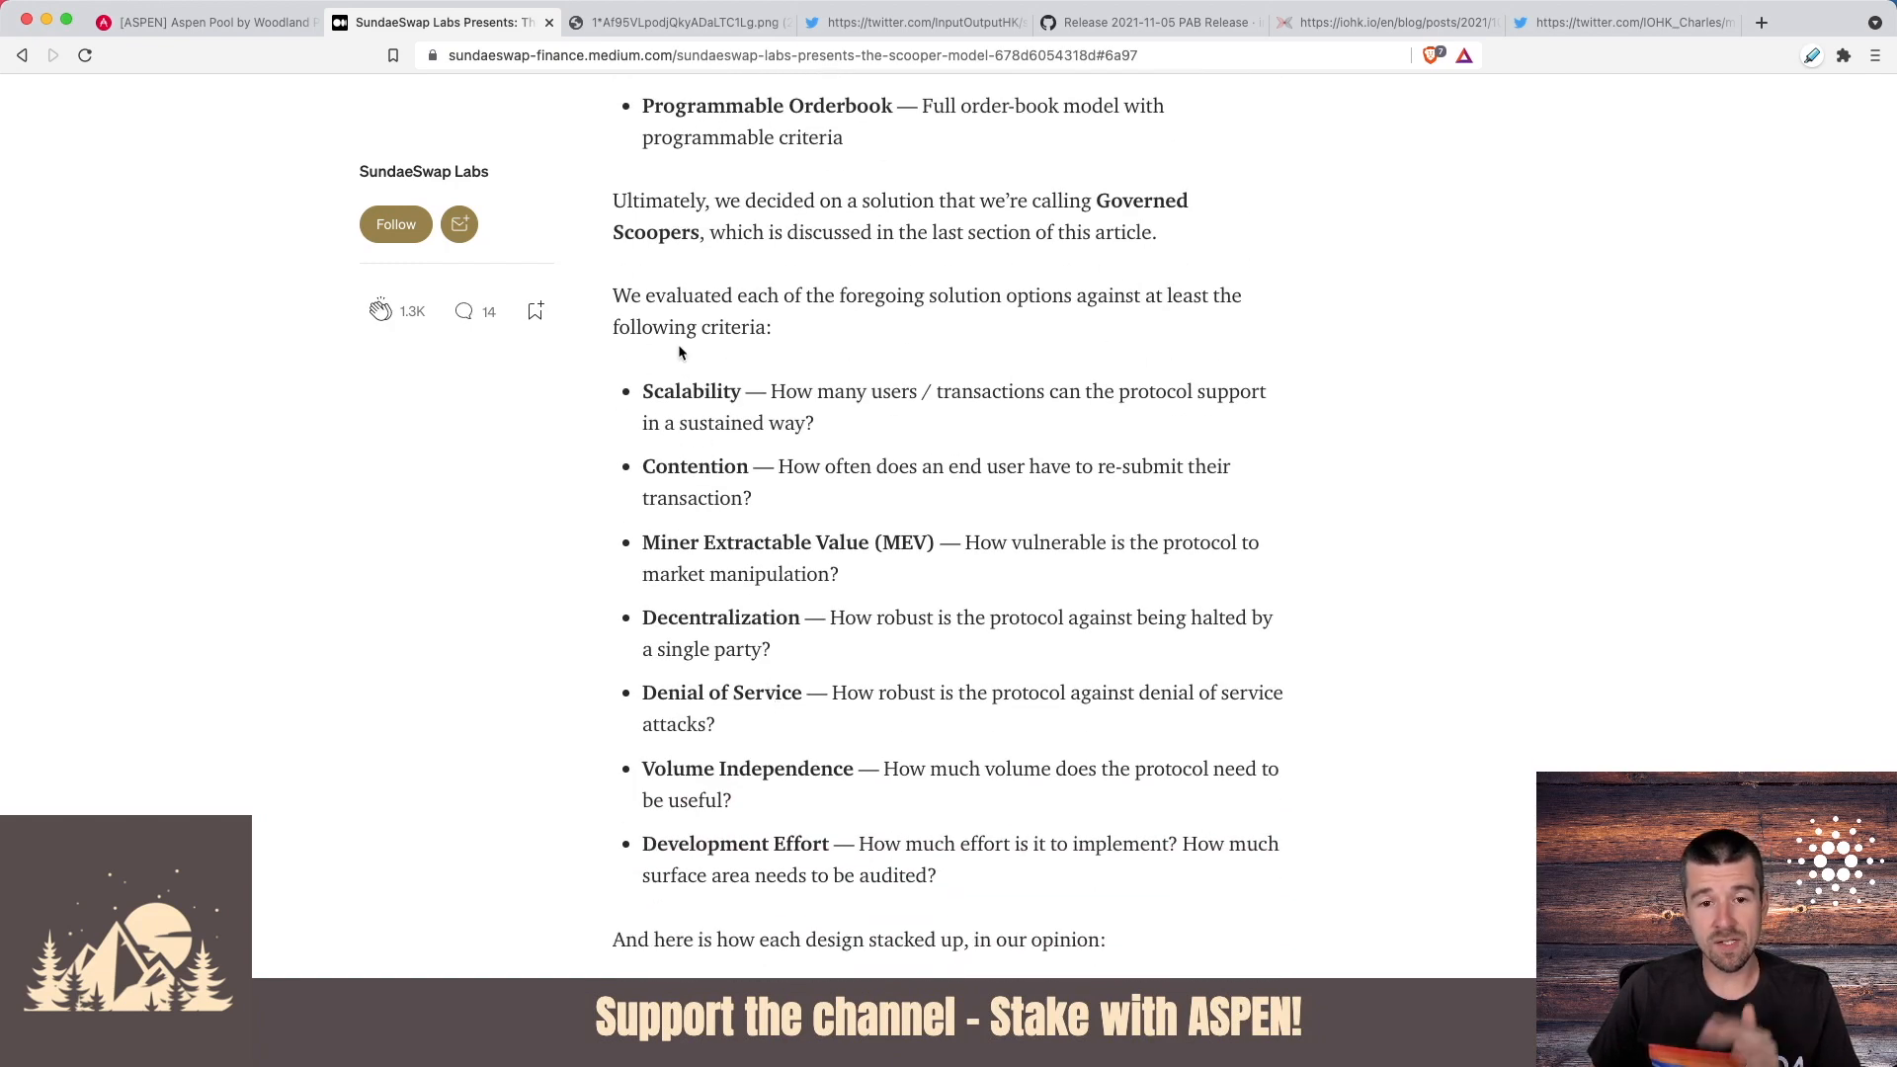
# - Continue down the article to its bullet list of design evaluation criteria
pyautogui.scroll(-3)
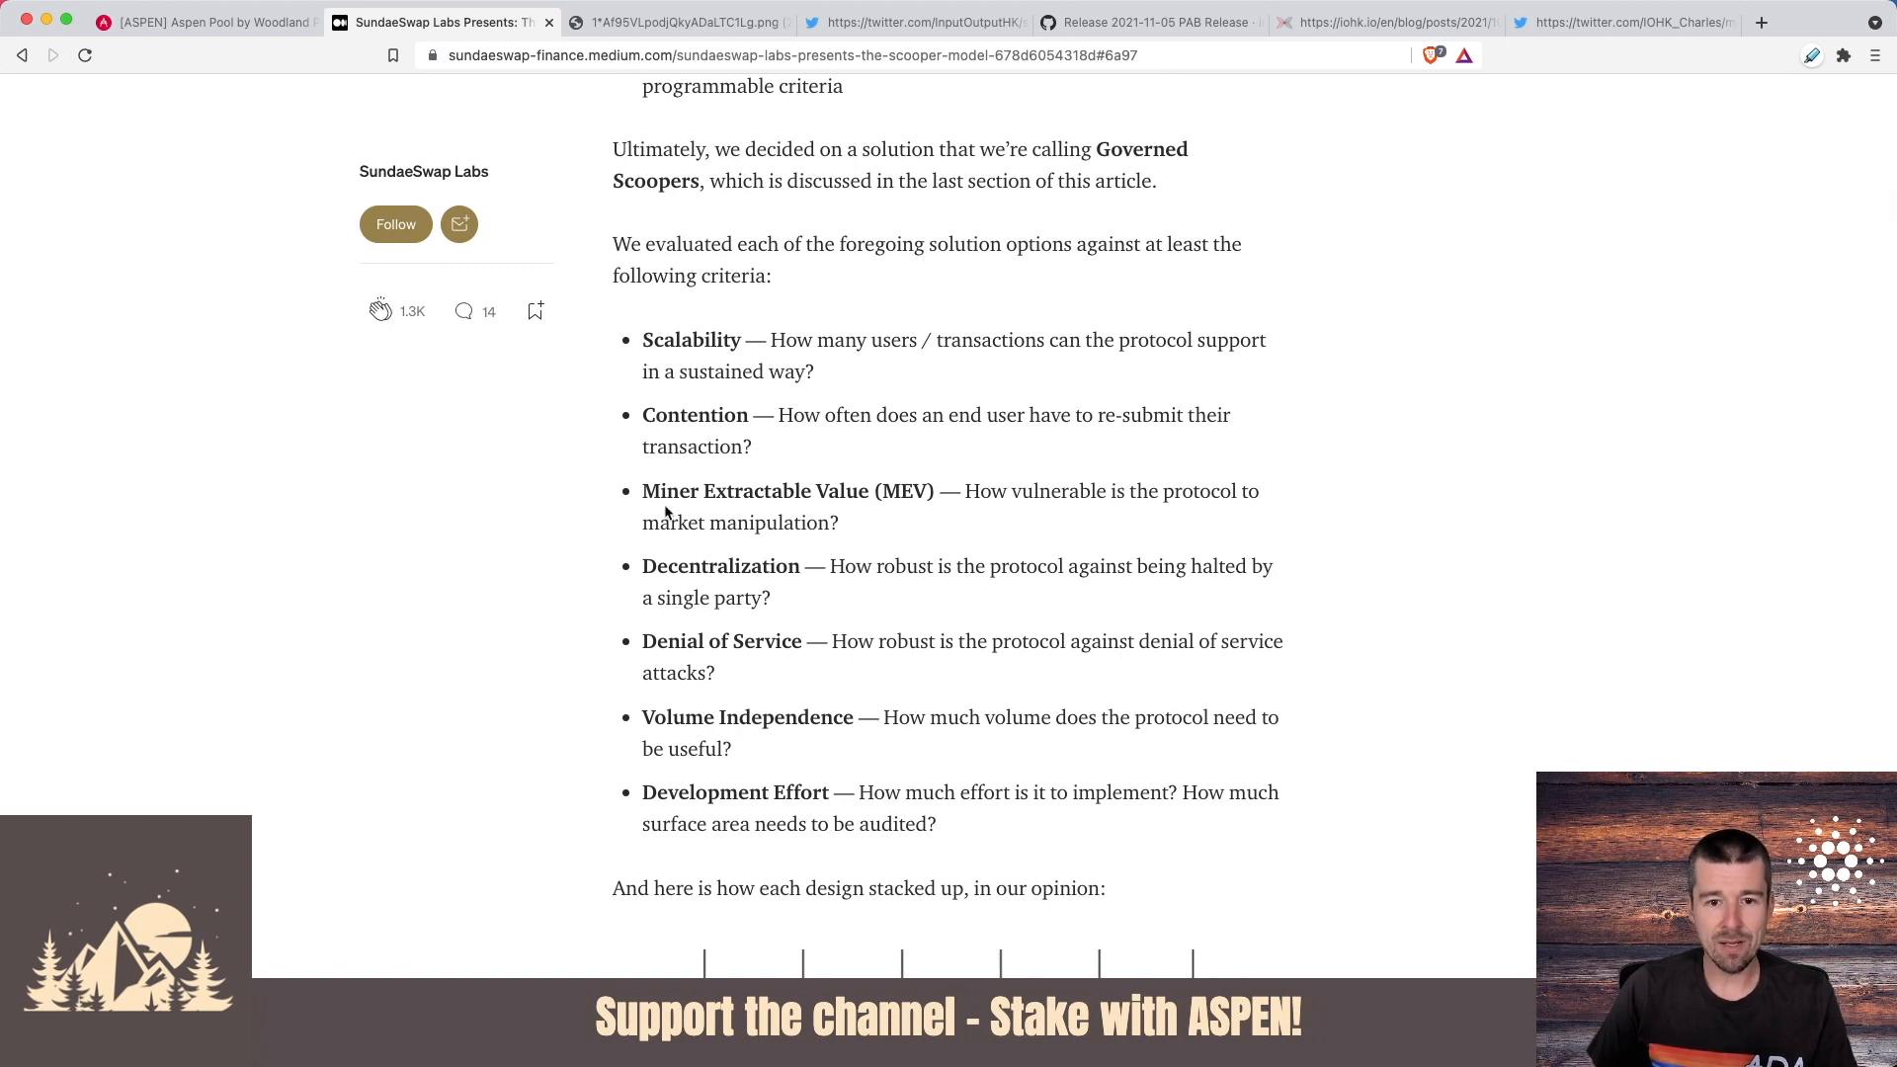
pyautogui.scroll(-3)
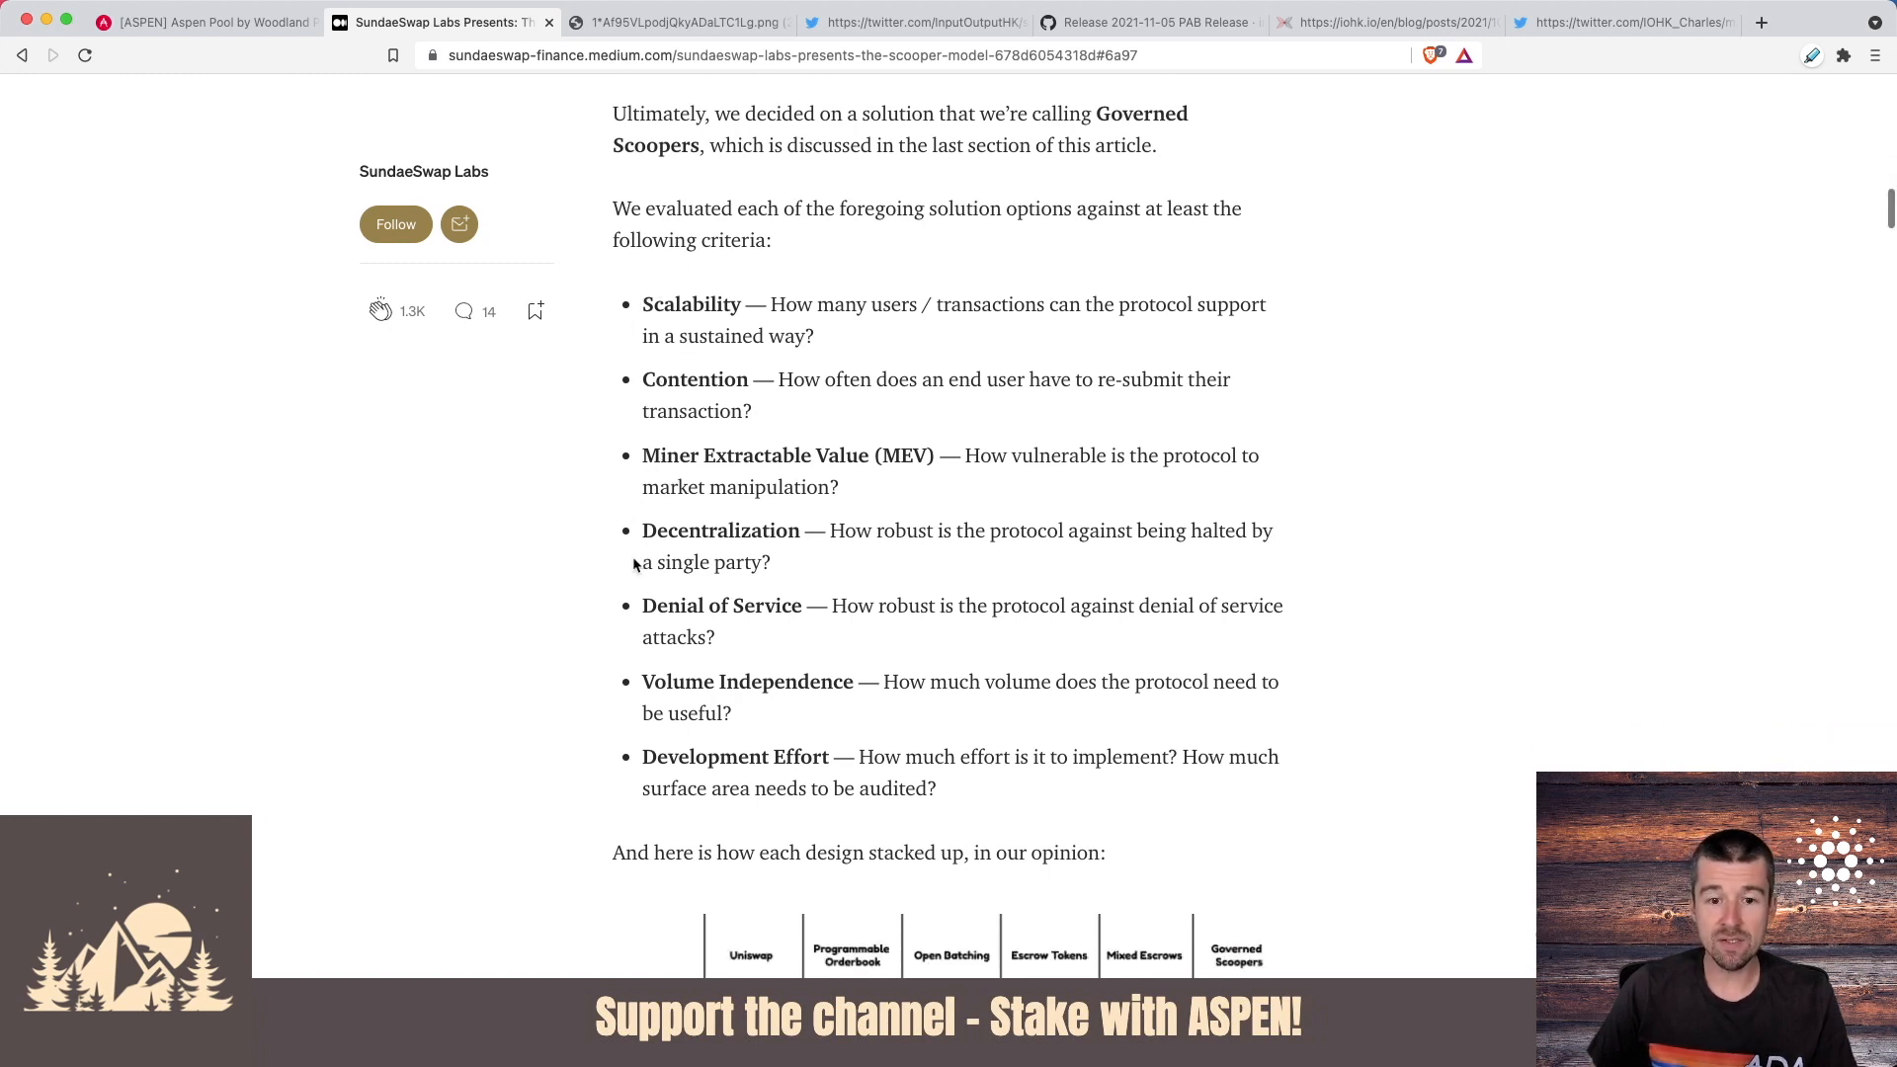
pyautogui.scroll(-3)
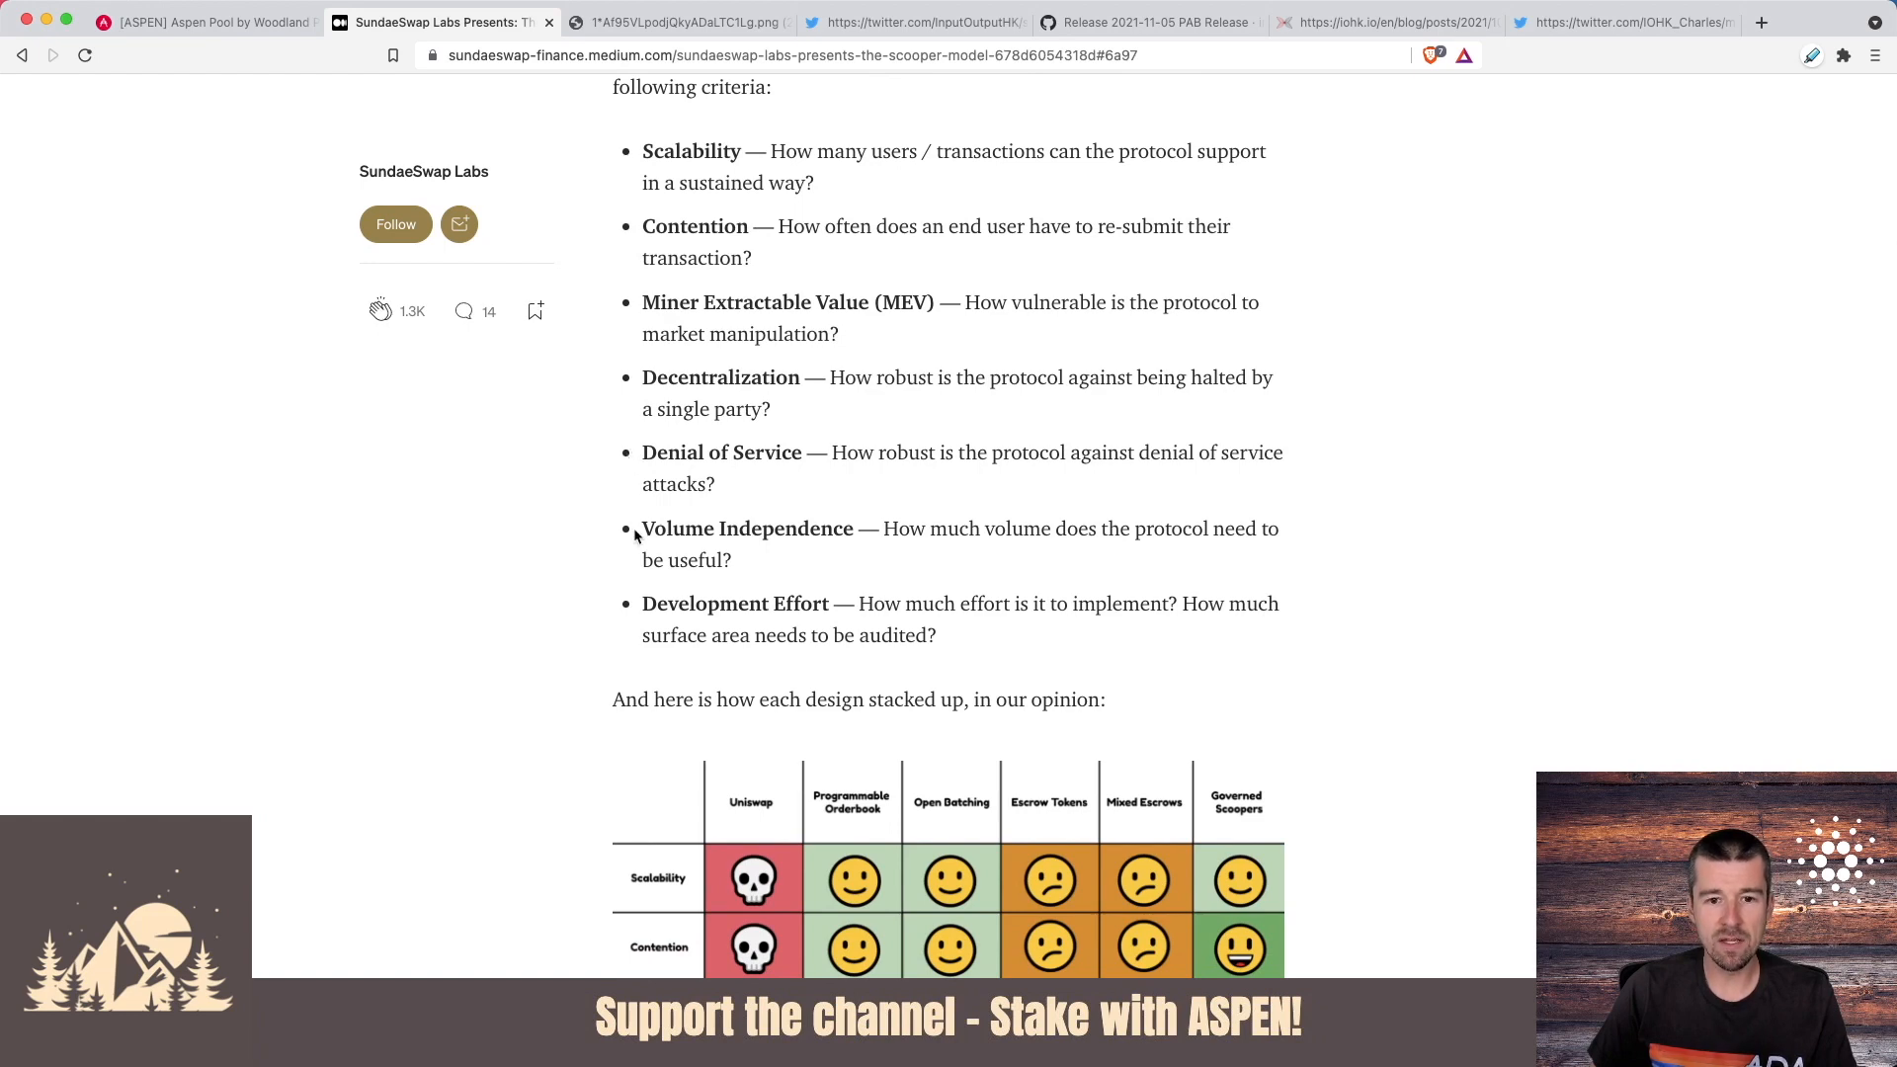
pyautogui.moveTo(630, 598)
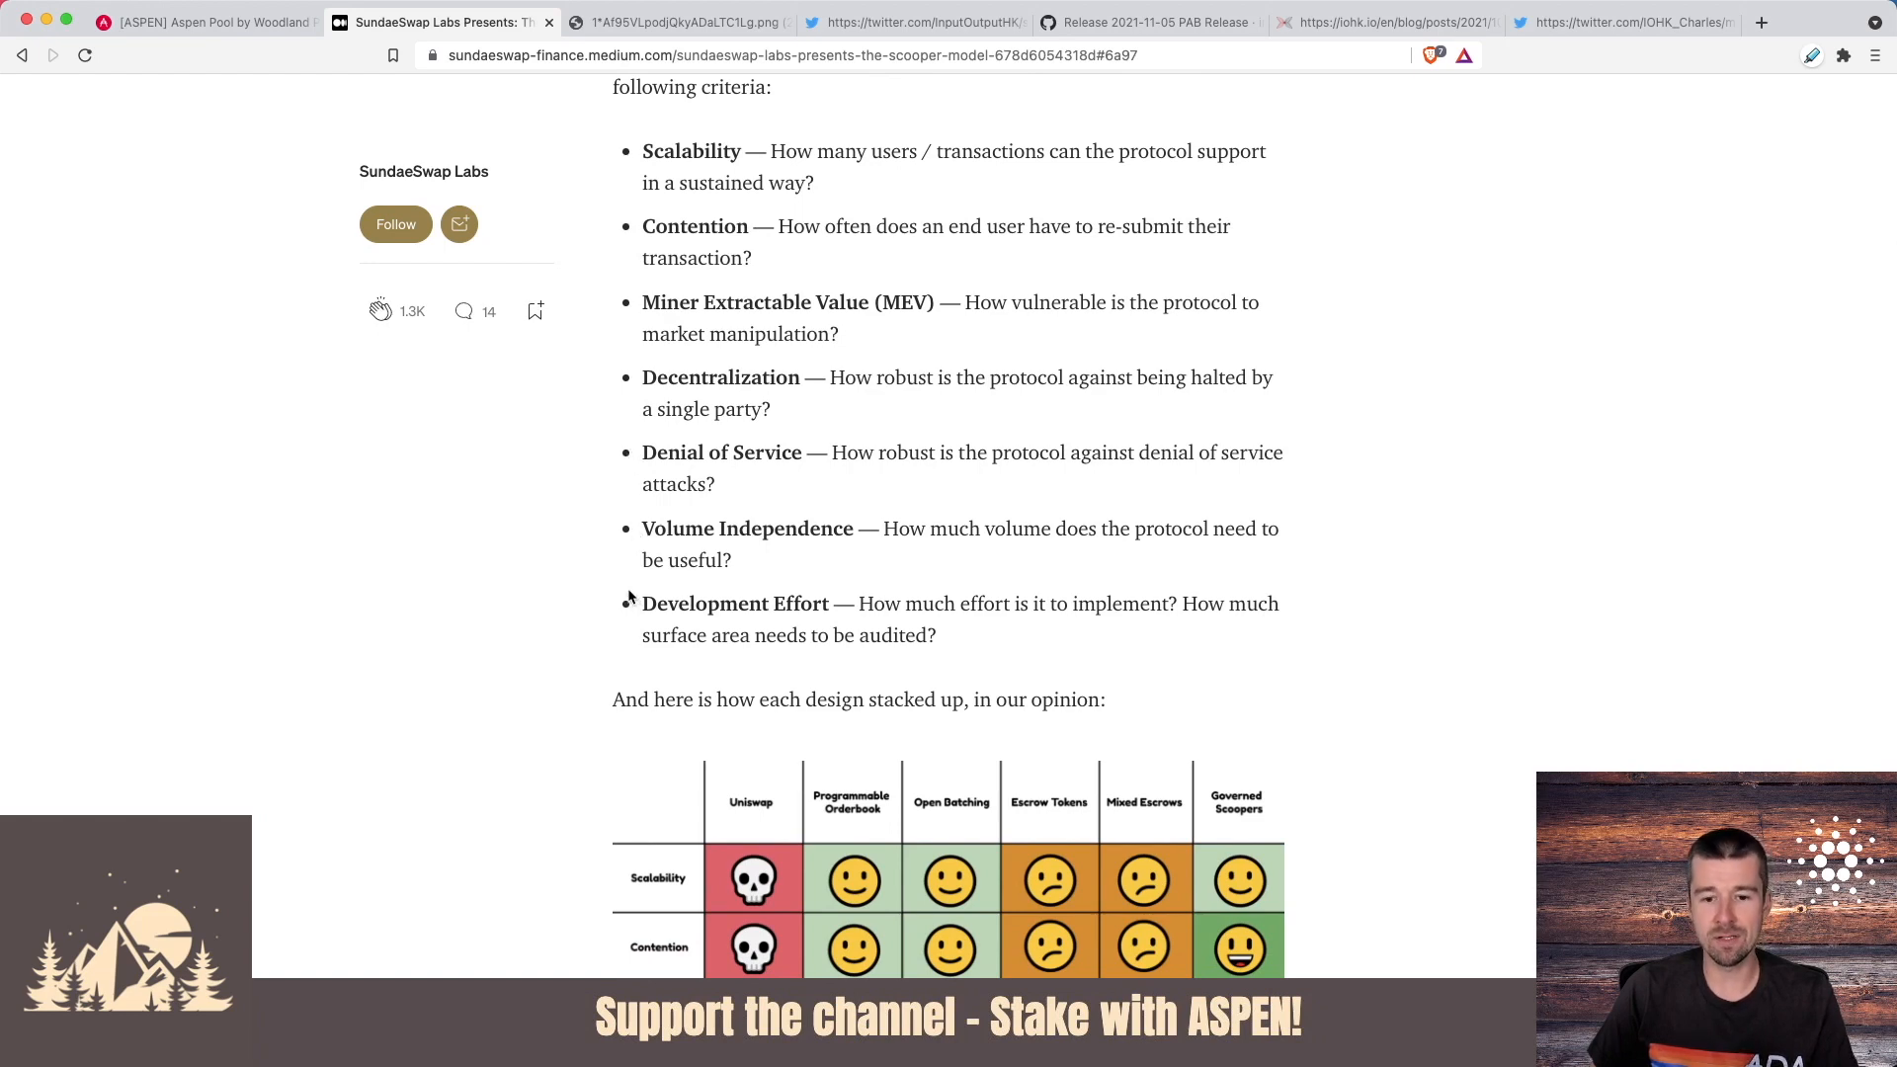
pyautogui.scroll(-3)
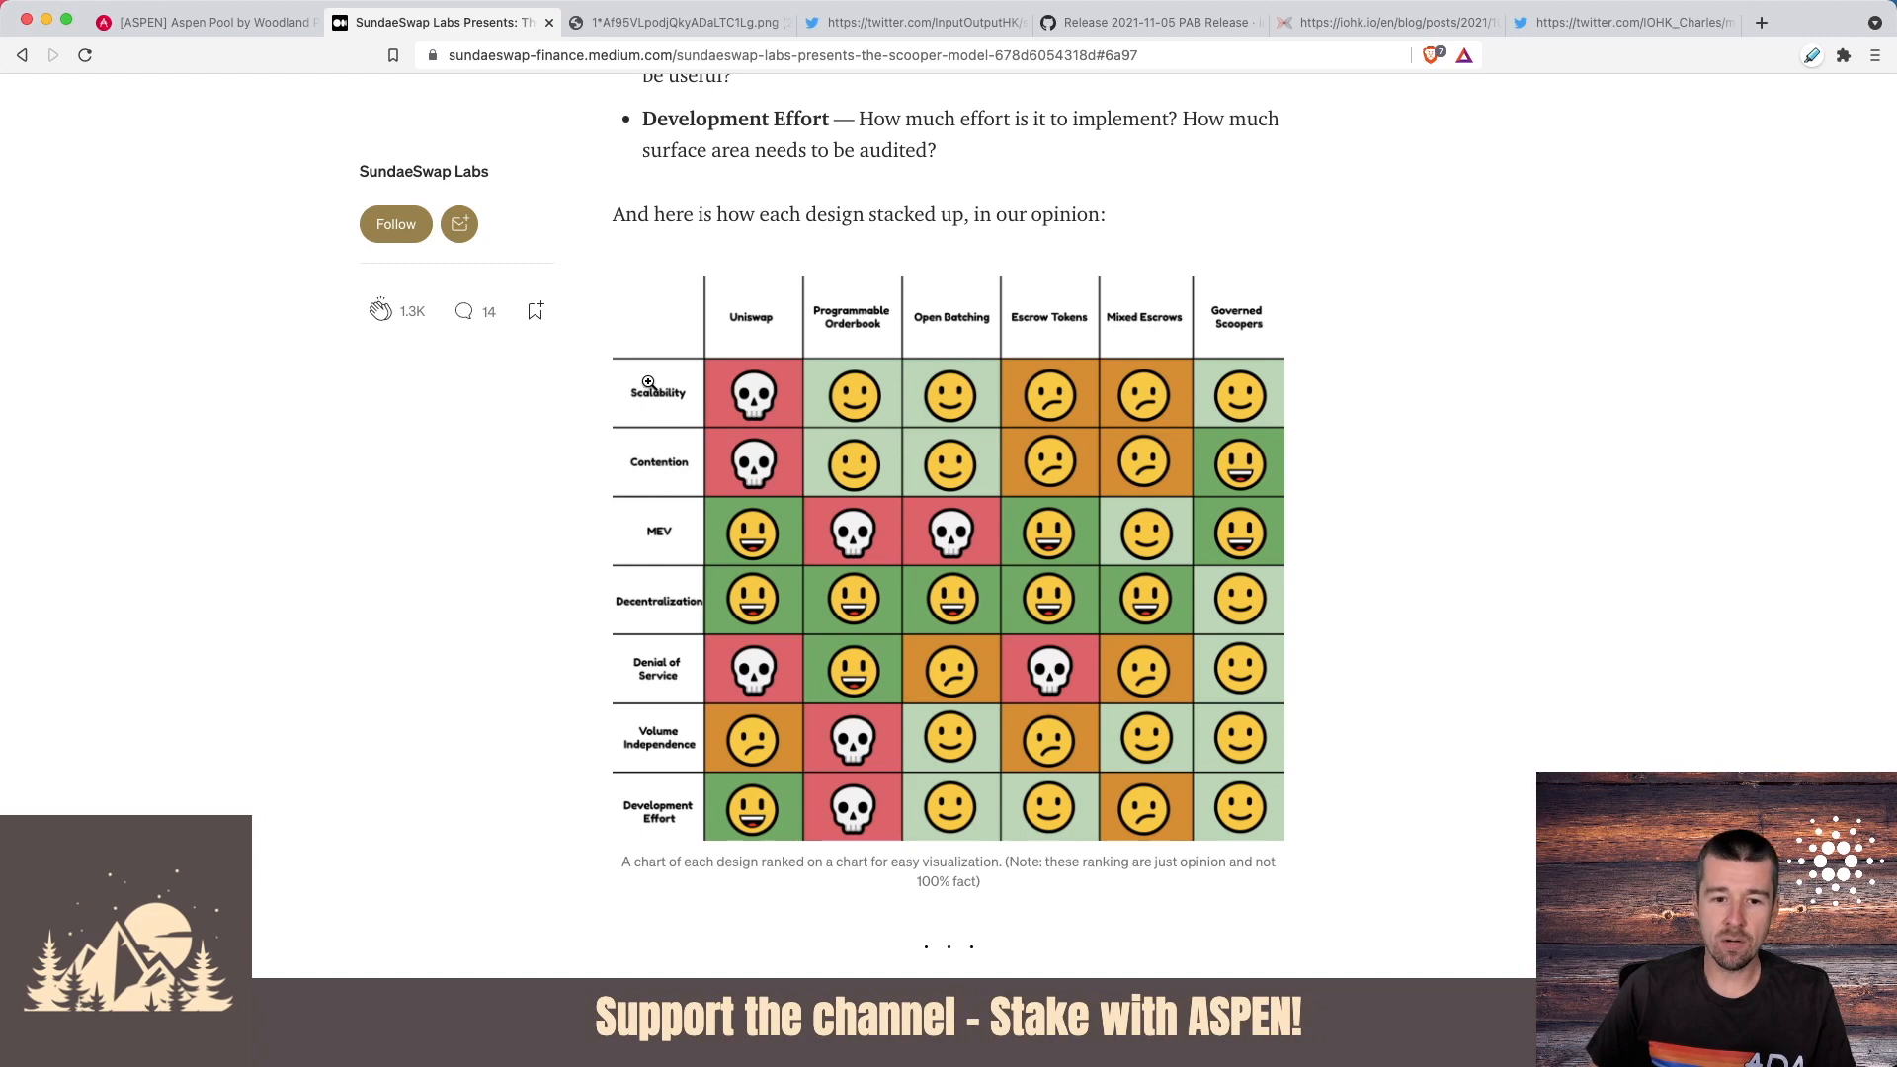
pyautogui.moveTo(650, 831)
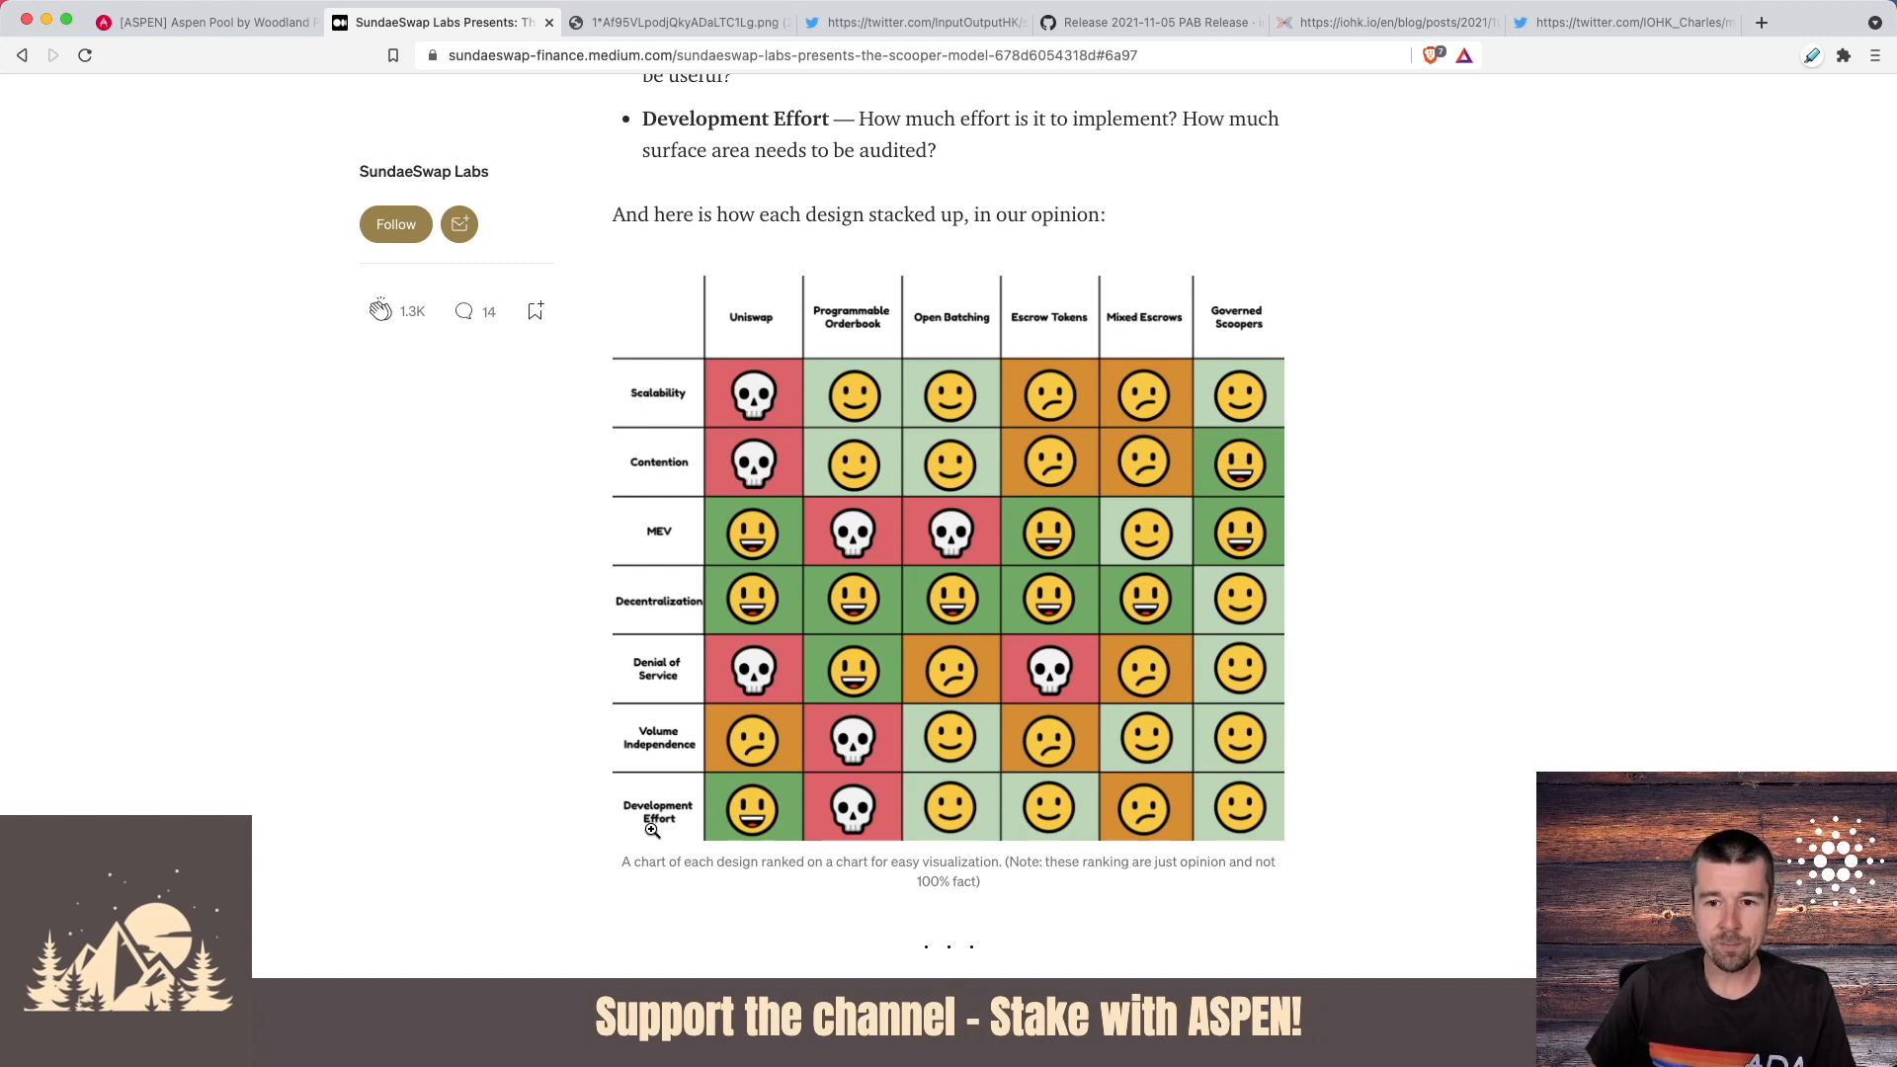
pyautogui.moveTo(684, 628)
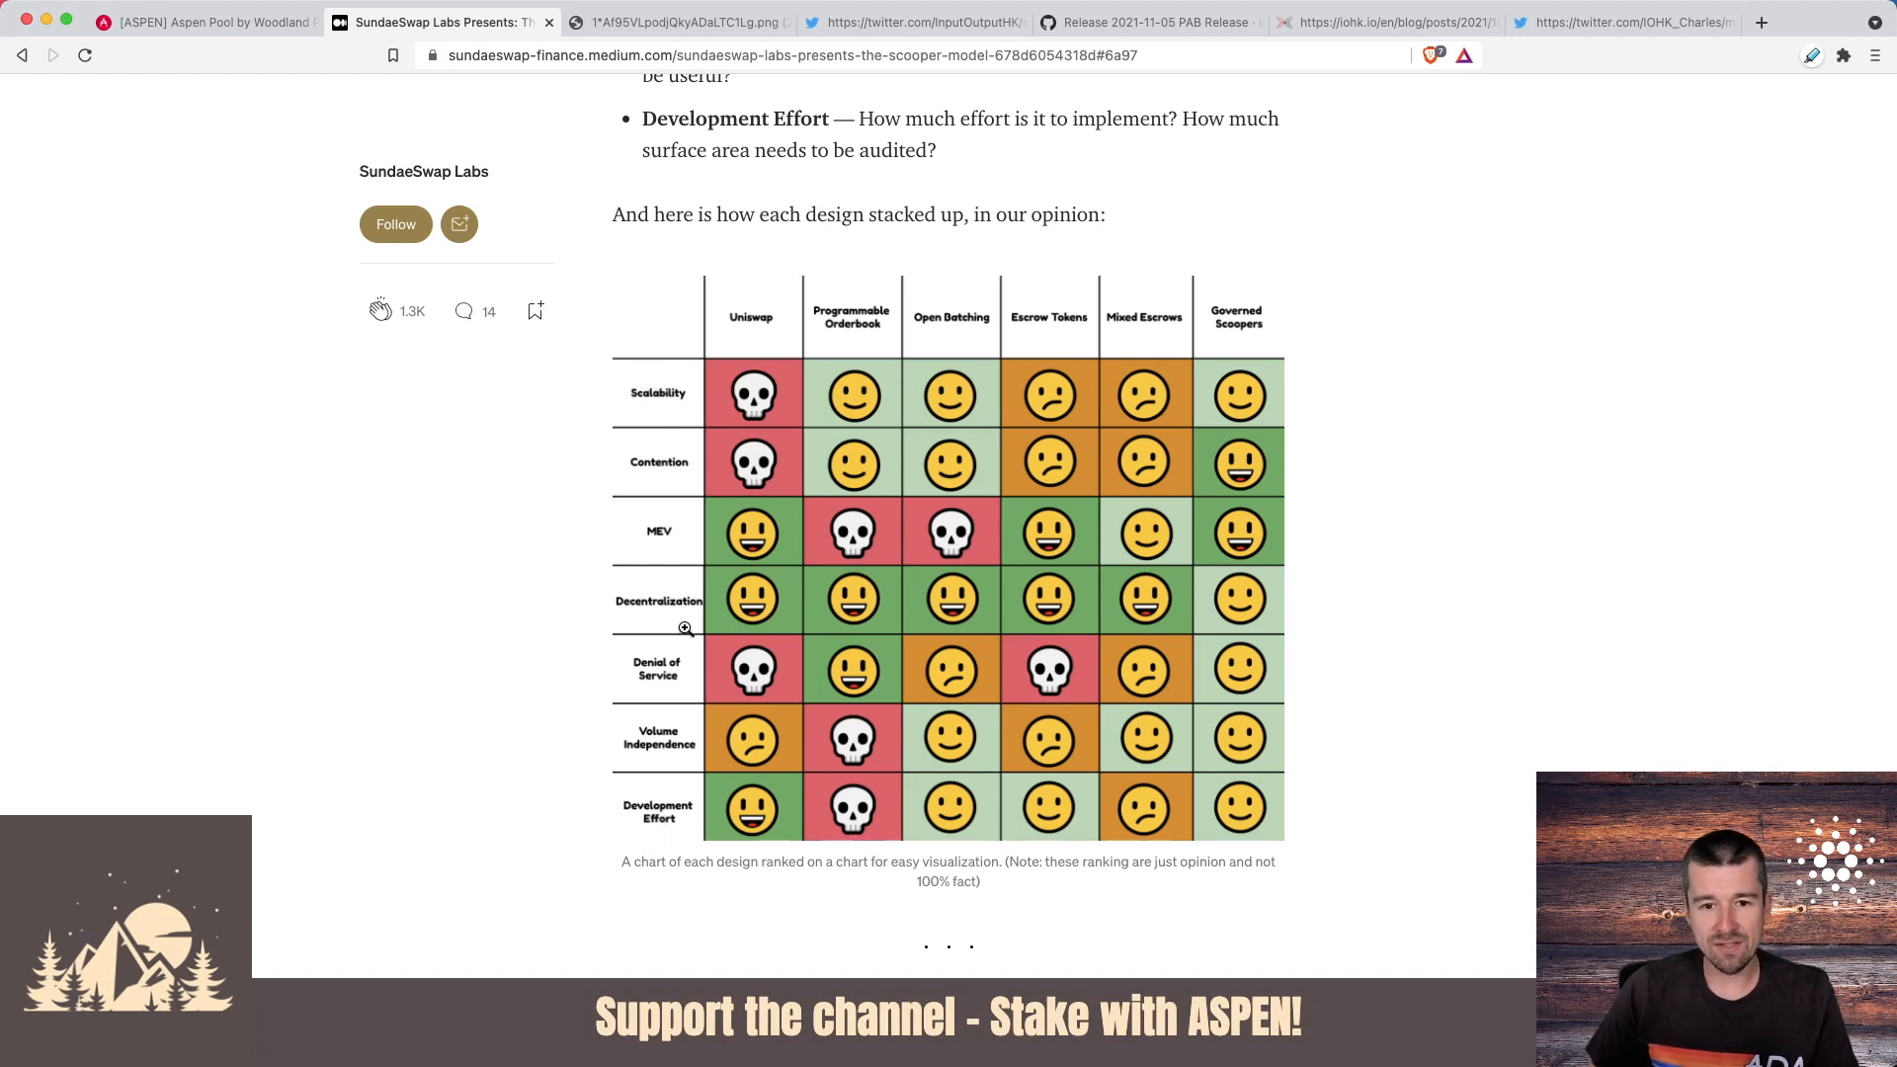
# - Review the emoji comparison chart of designs, then continue to the Rejected Solutions heading
pyautogui.scroll(3)
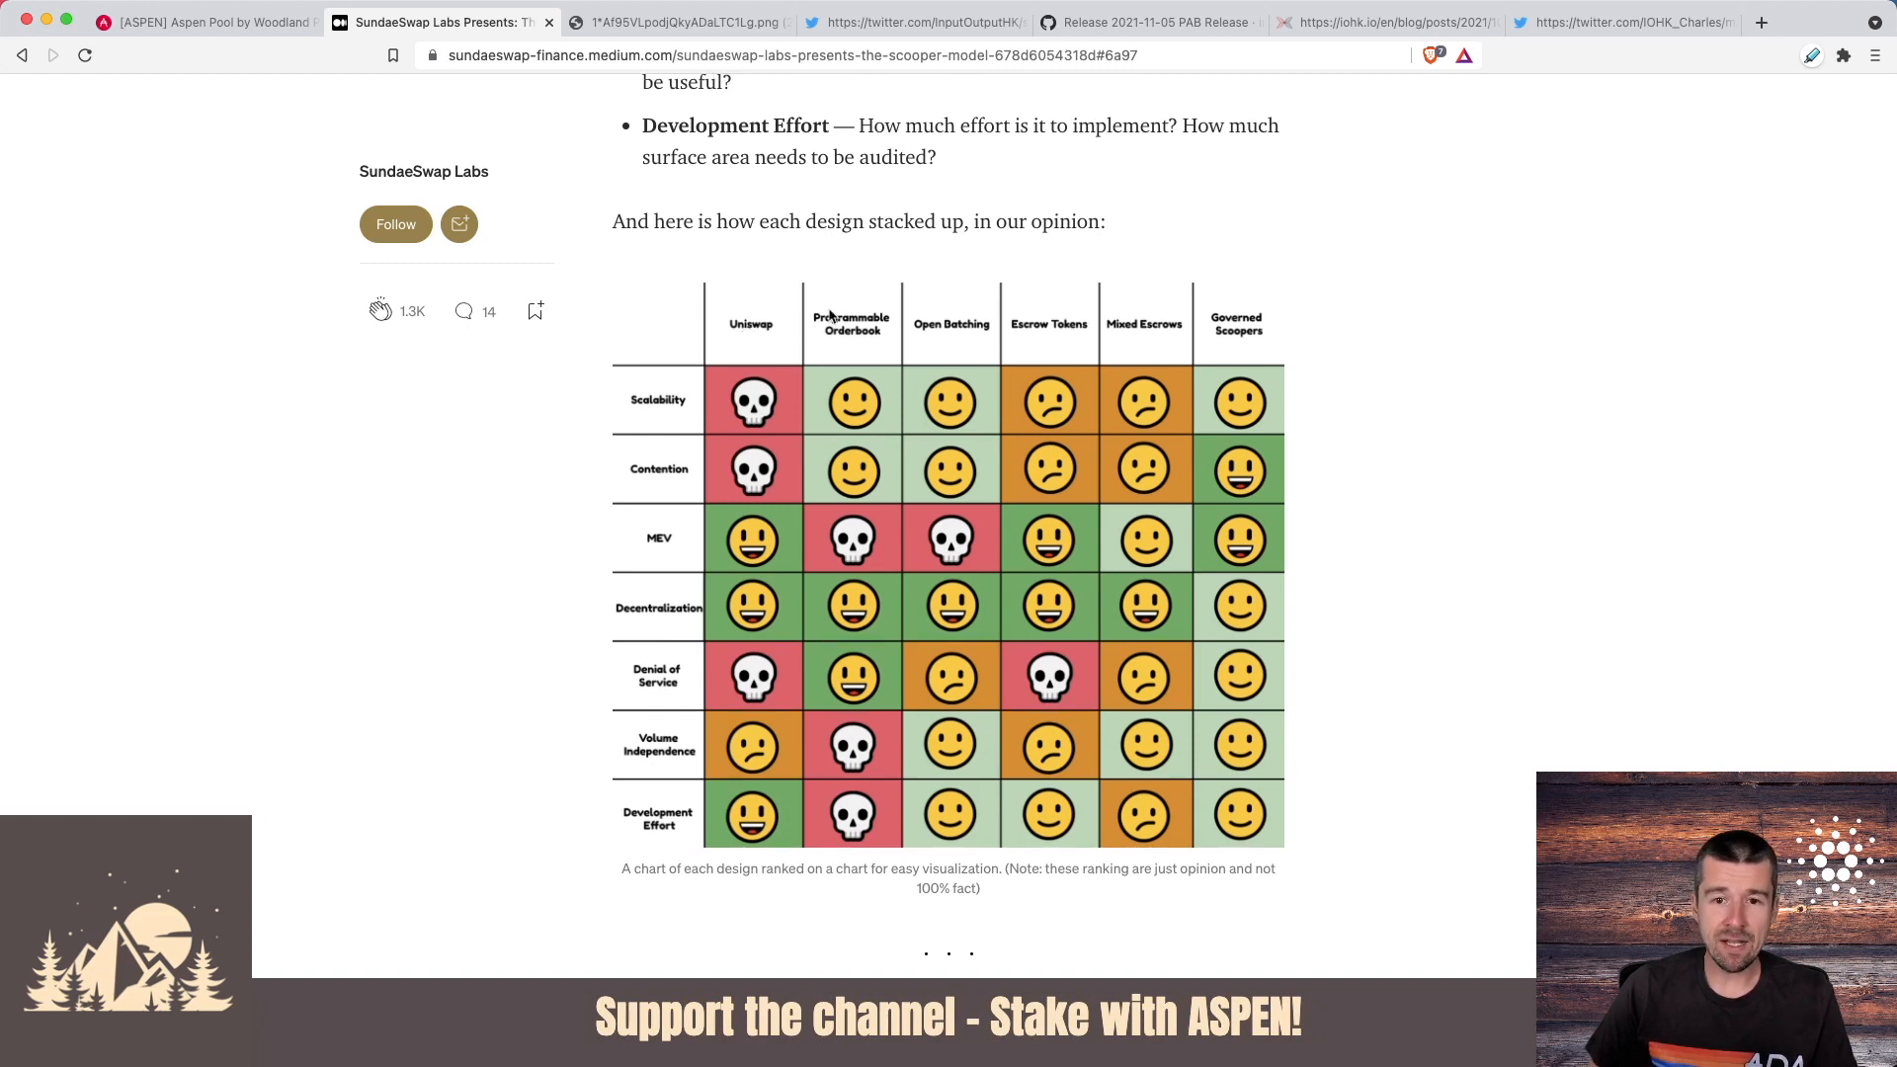
pyautogui.moveTo(661, 462)
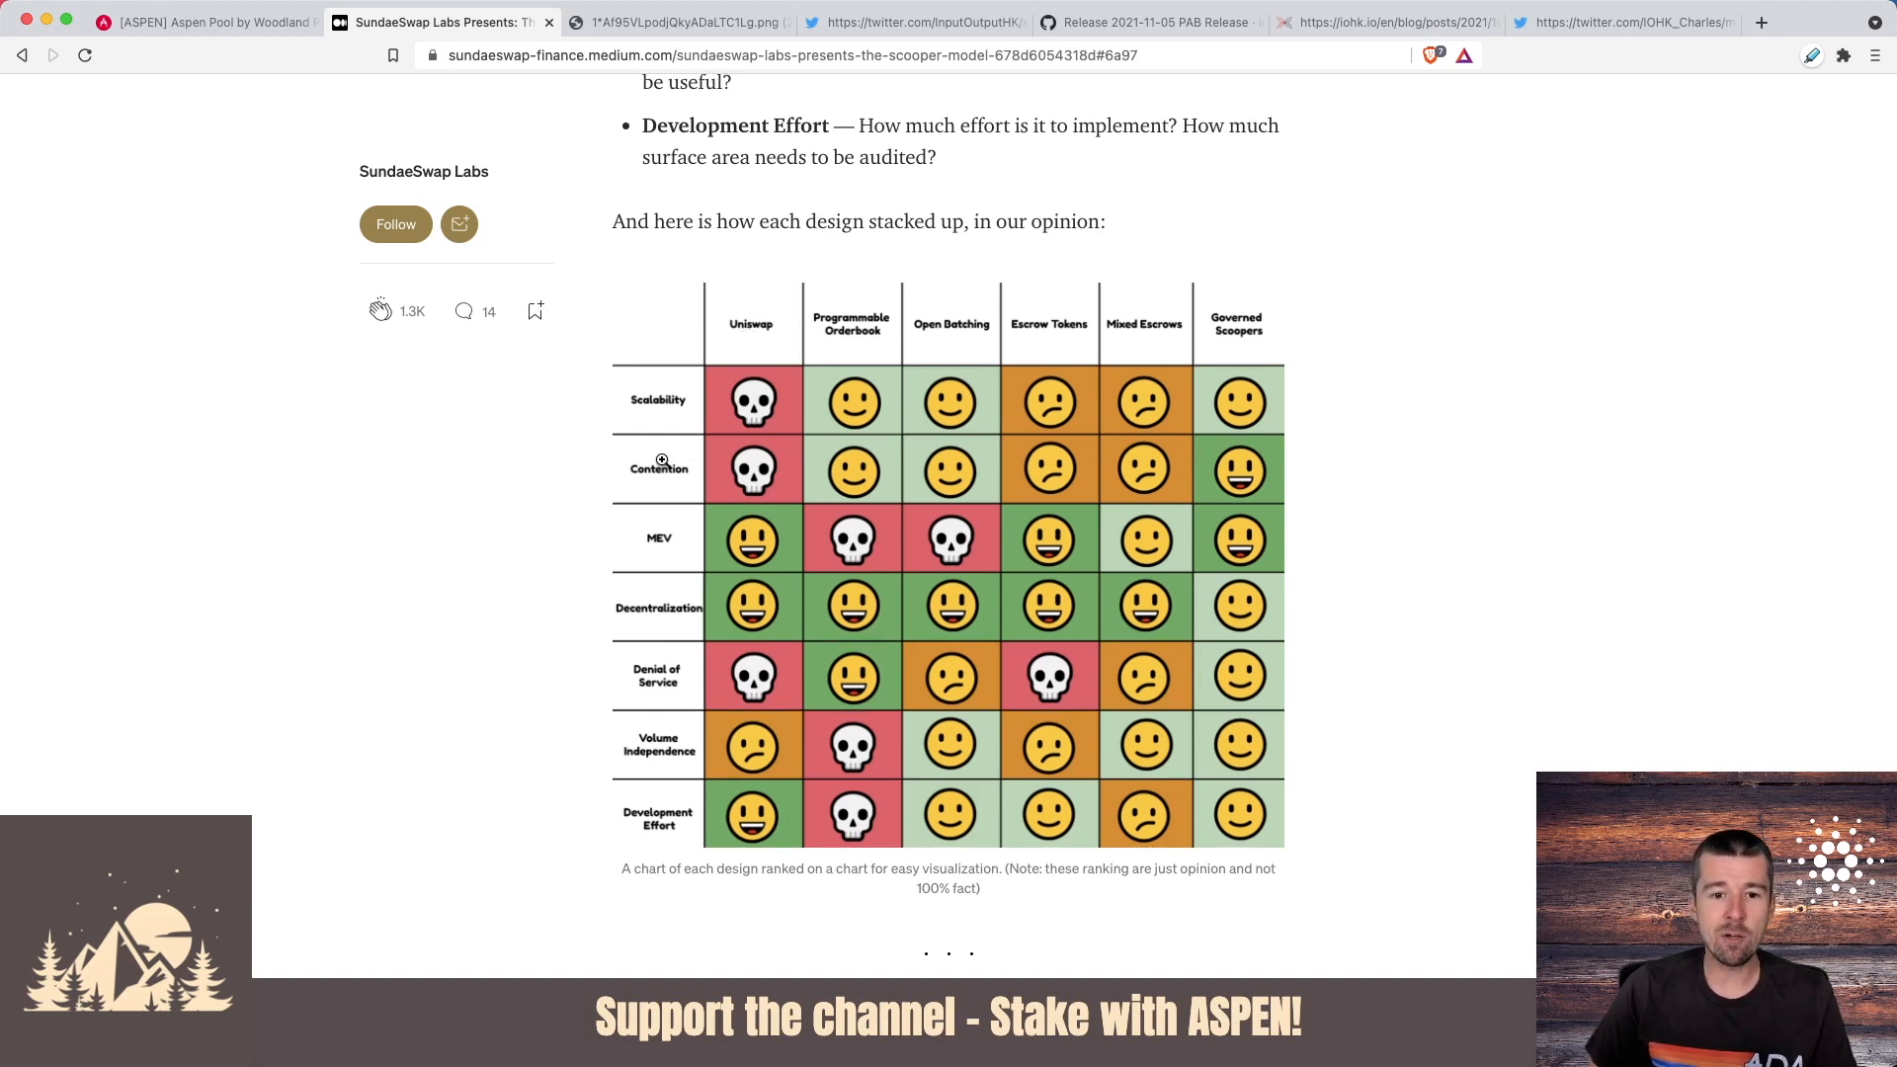
pyautogui.moveTo(622, 818)
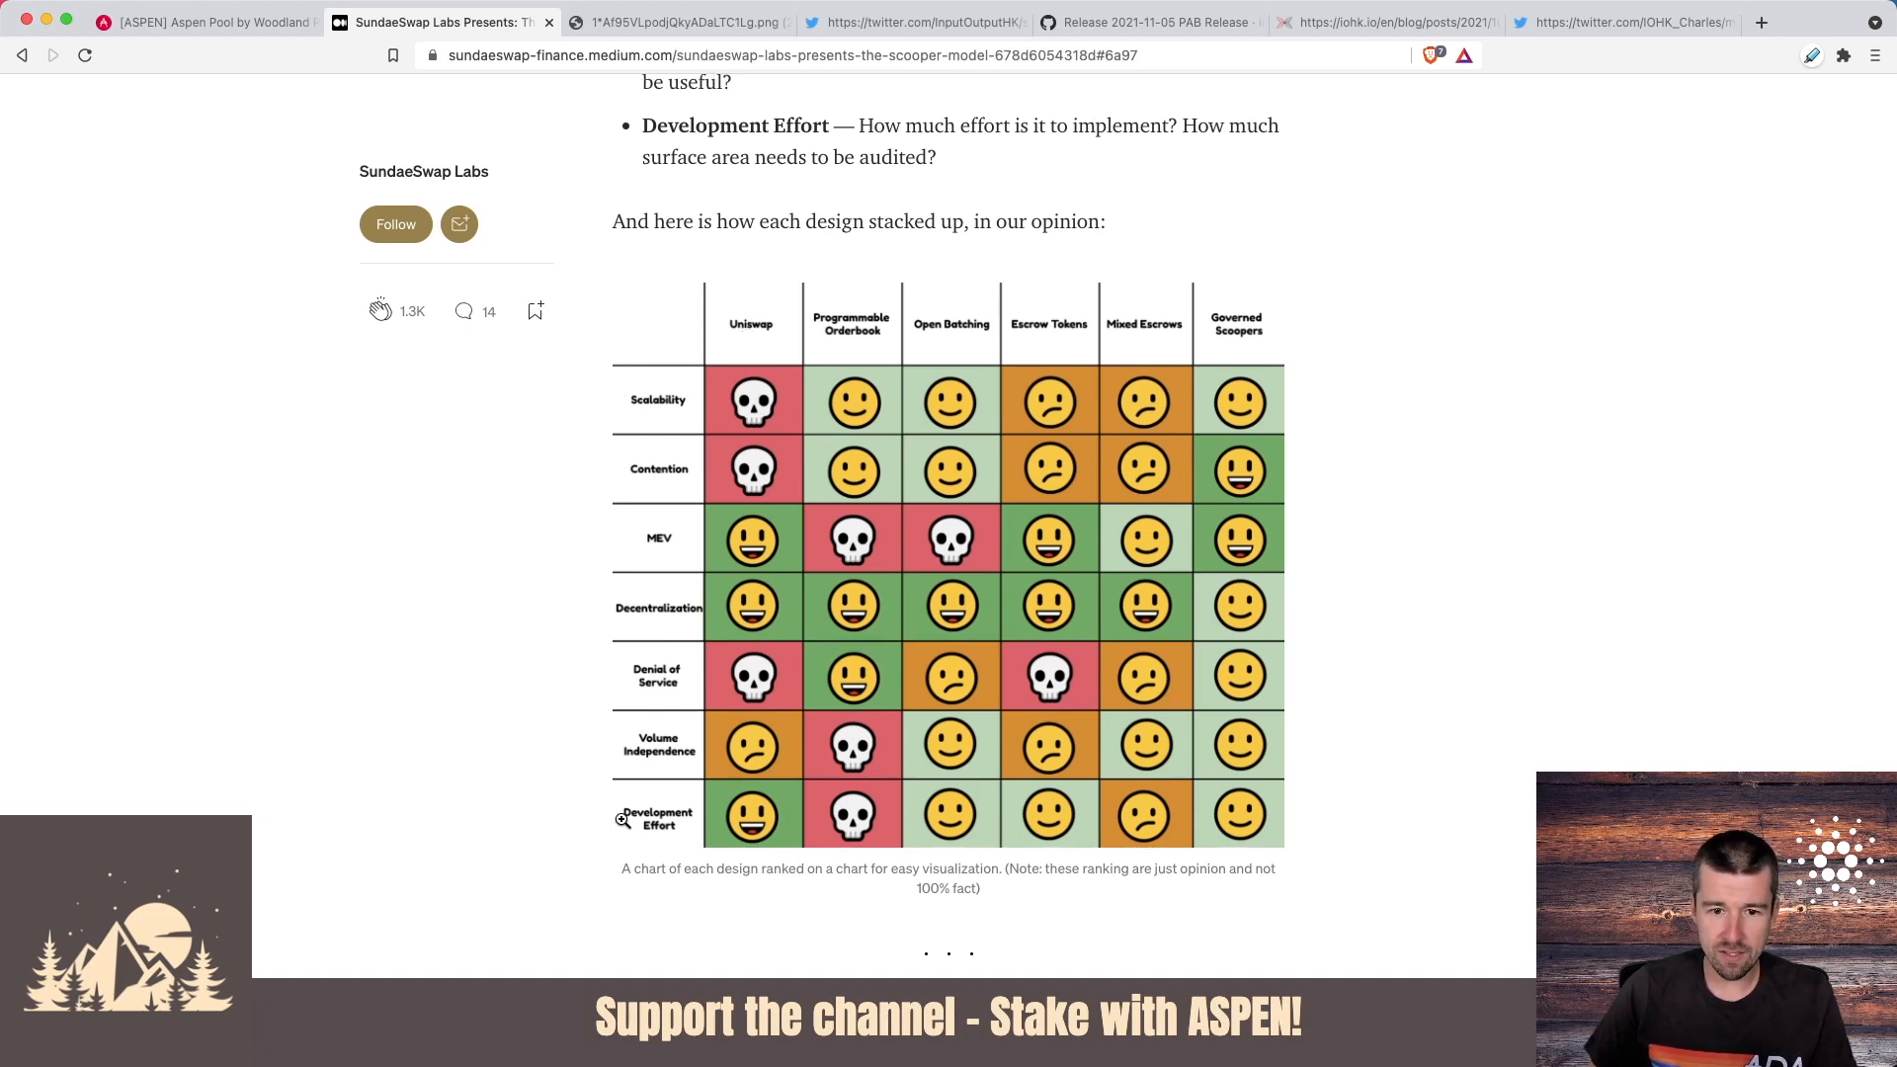
pyautogui.scroll(-3)
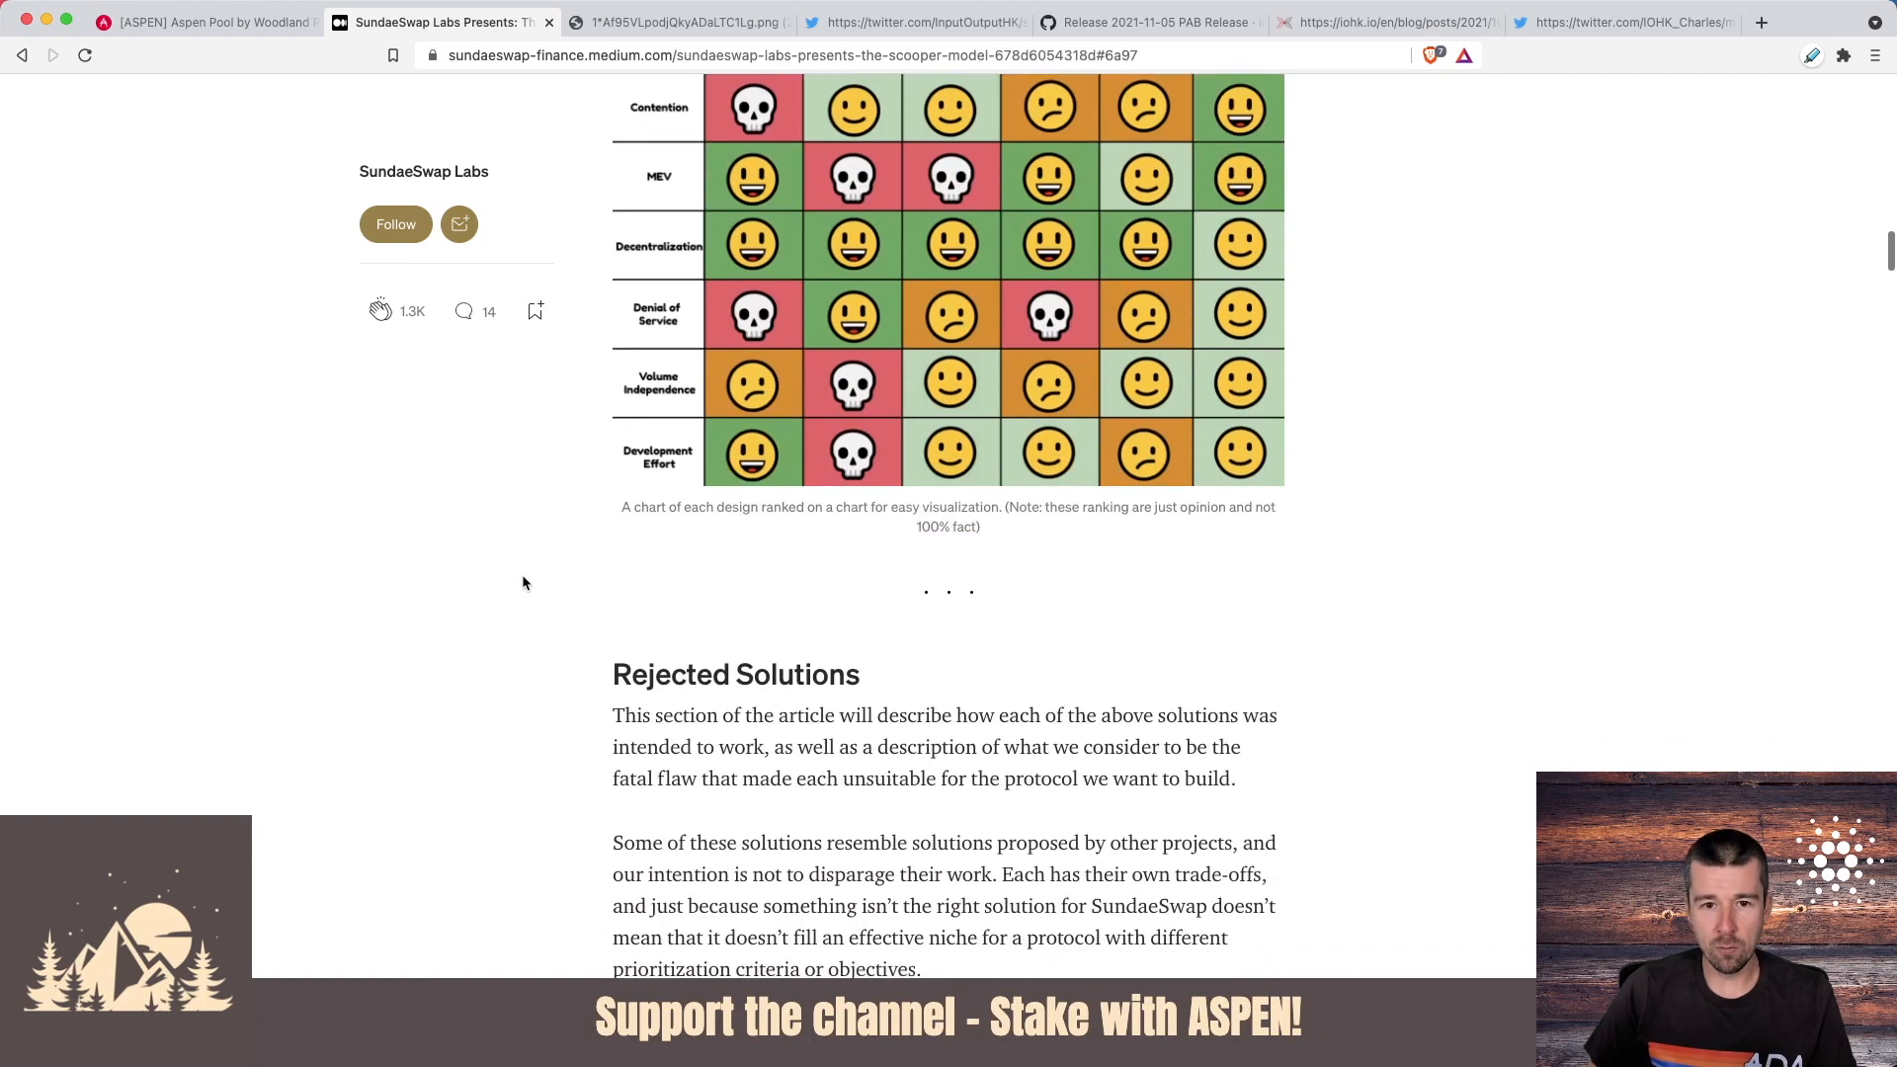
# - Read the Rejected Solutions intro and the Open Batching section with its escrow diagram
pyautogui.scroll(-3)
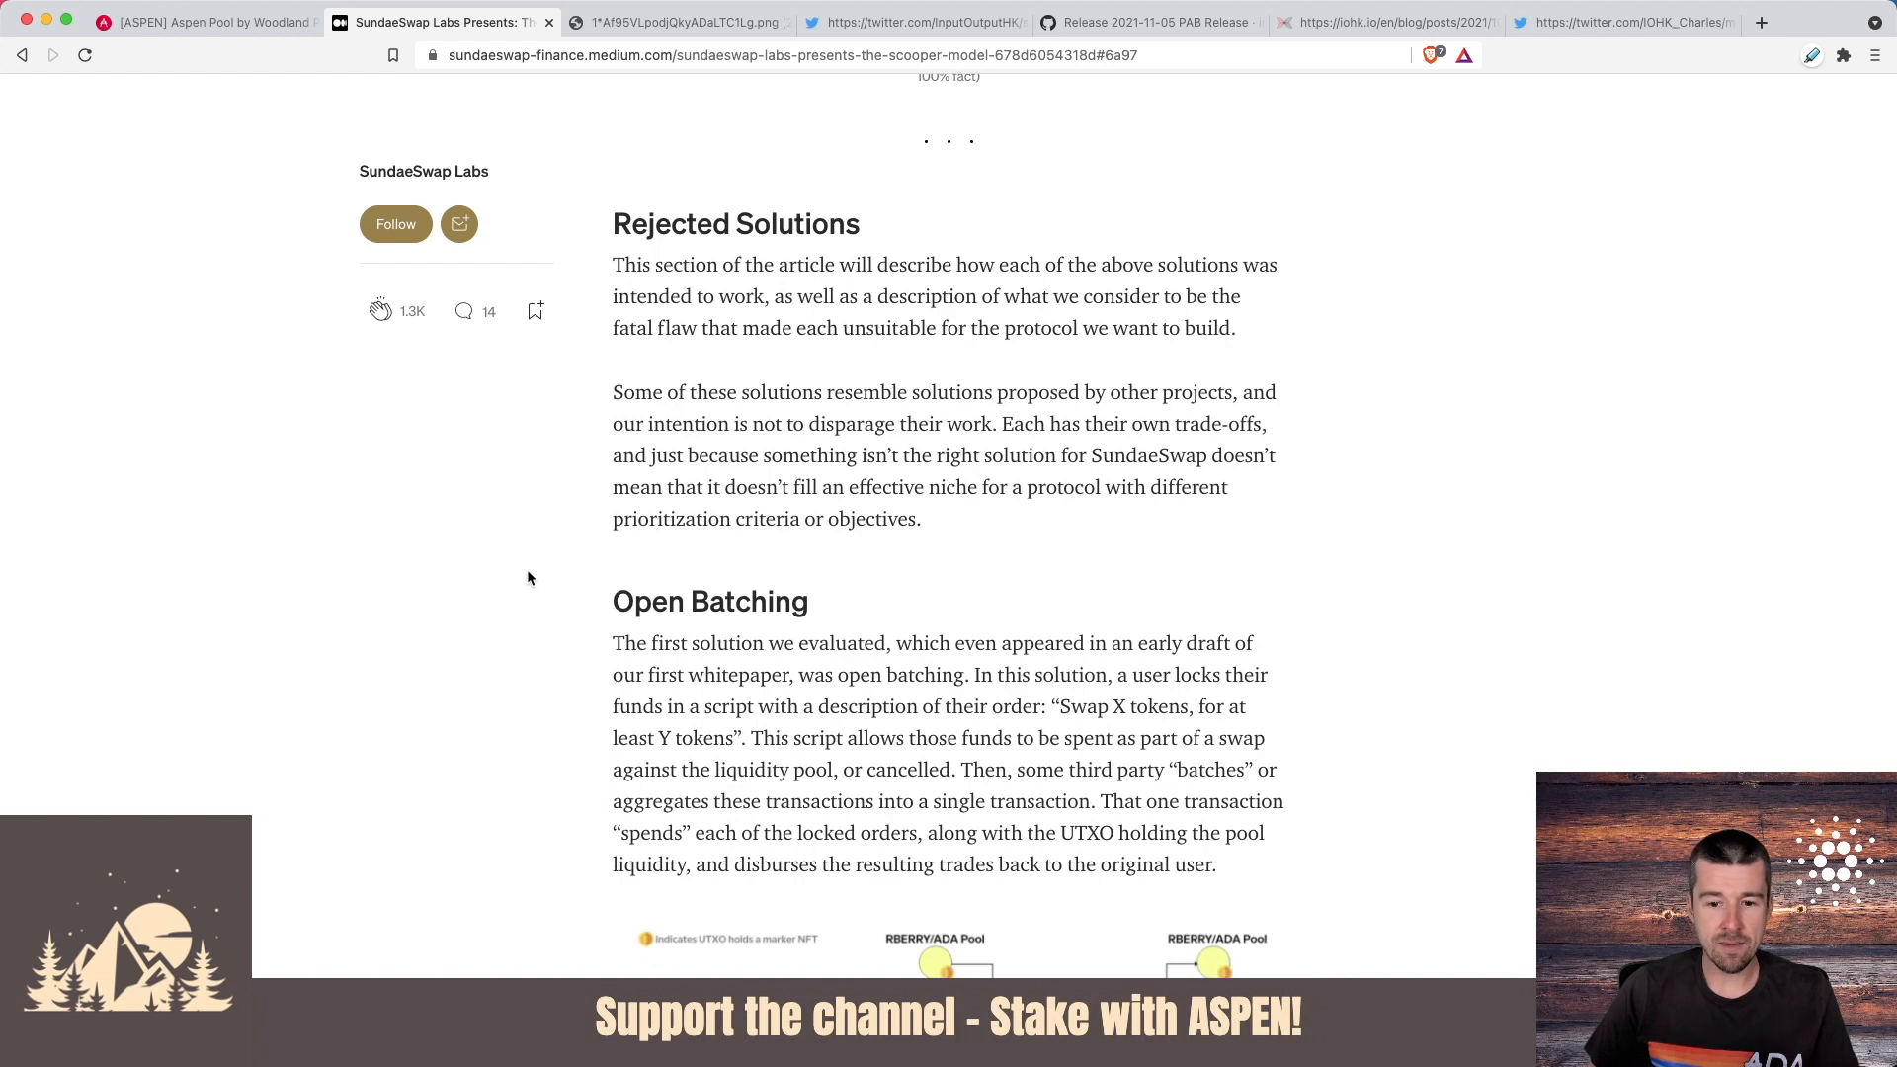
pyautogui.scroll(-3)
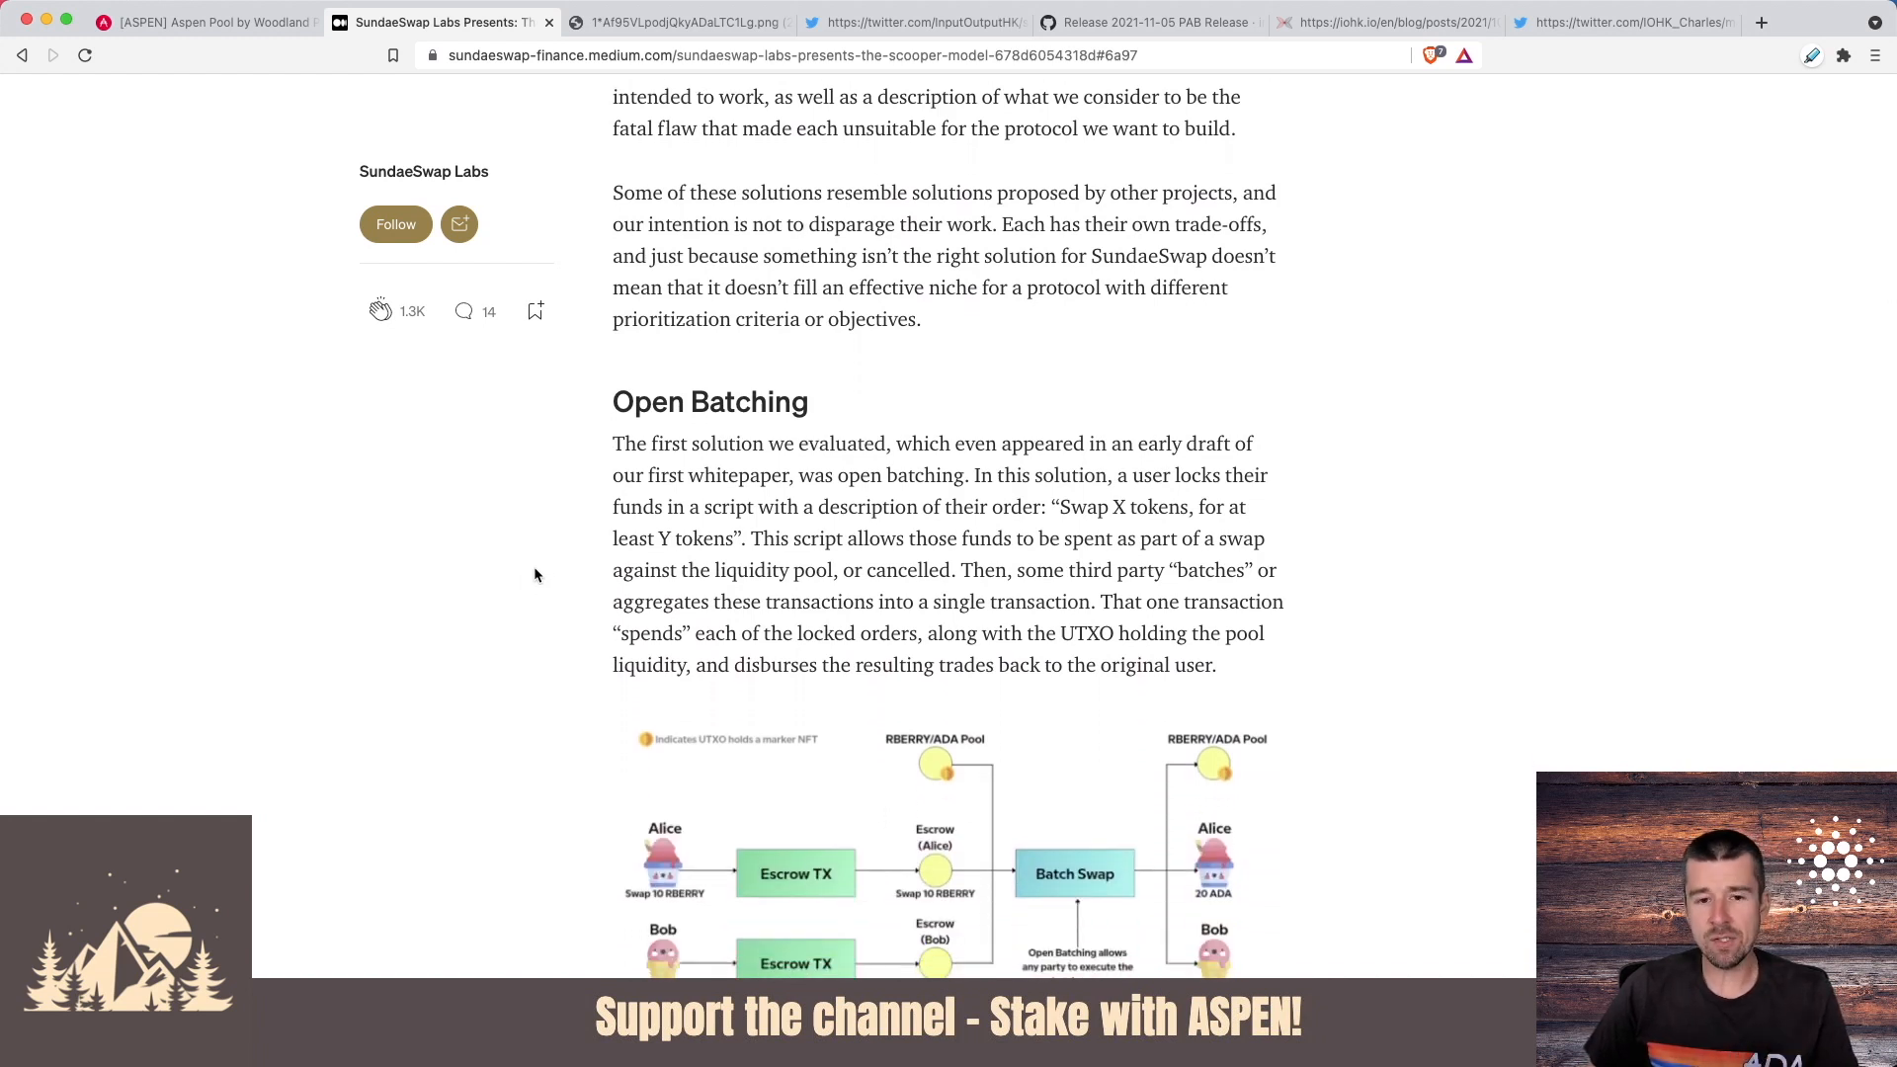
pyautogui.scroll(-3)
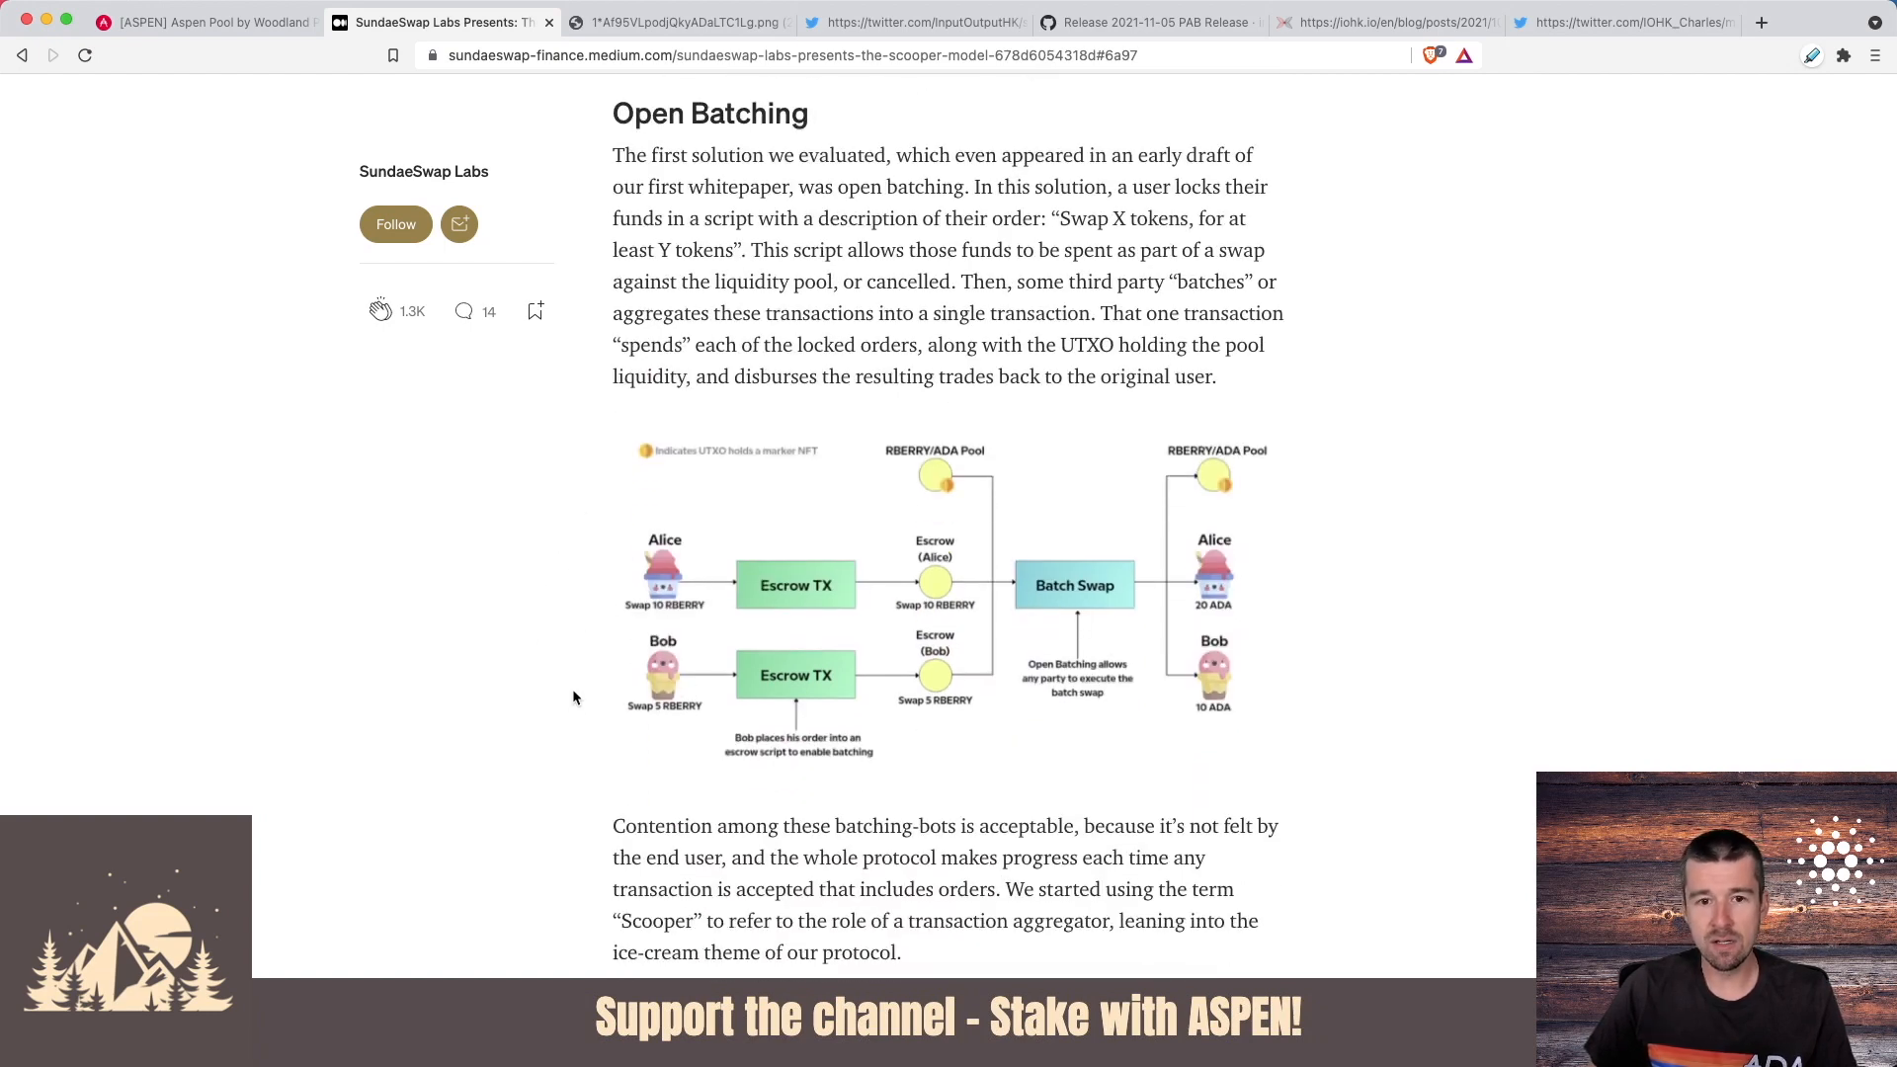
pyautogui.moveTo(591, 676)
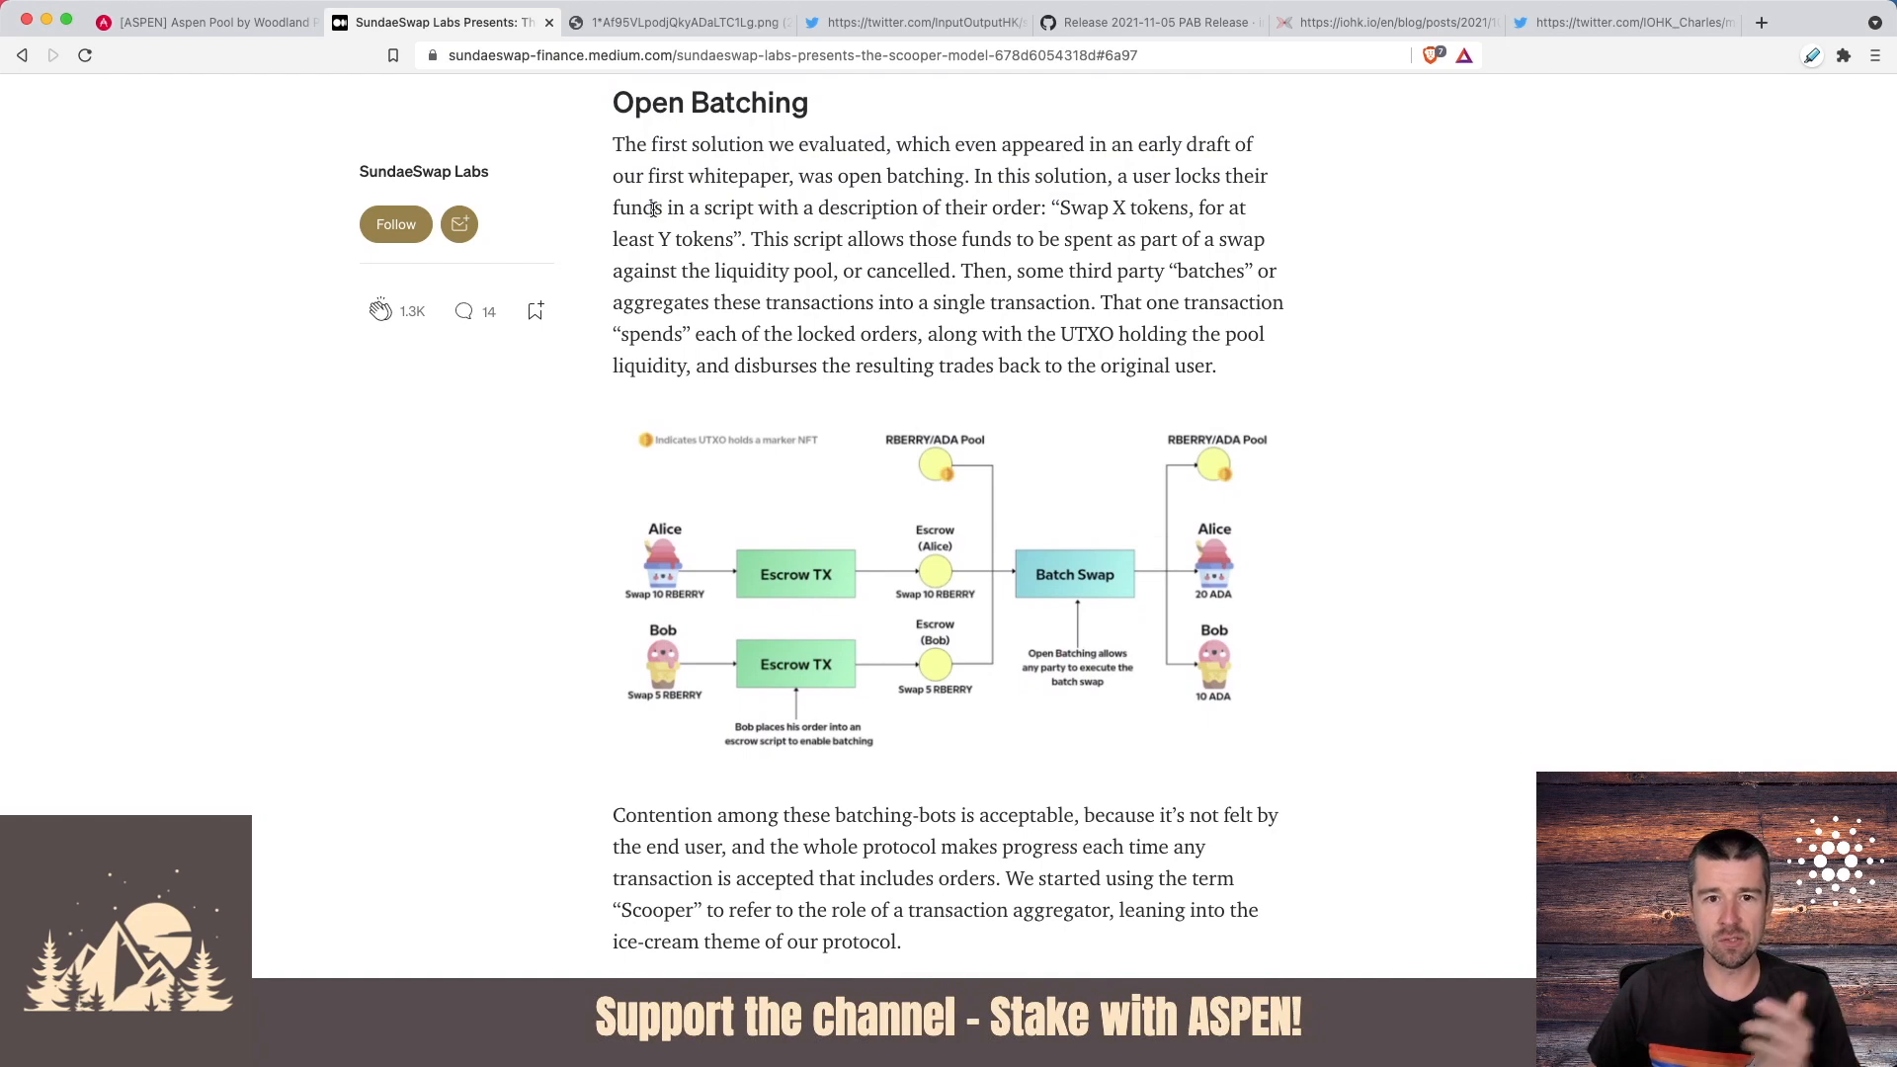
# - Read on to the denial-of-service flaw passage comparing Open Batching to Minswap's proposal
pyautogui.scroll(-3)
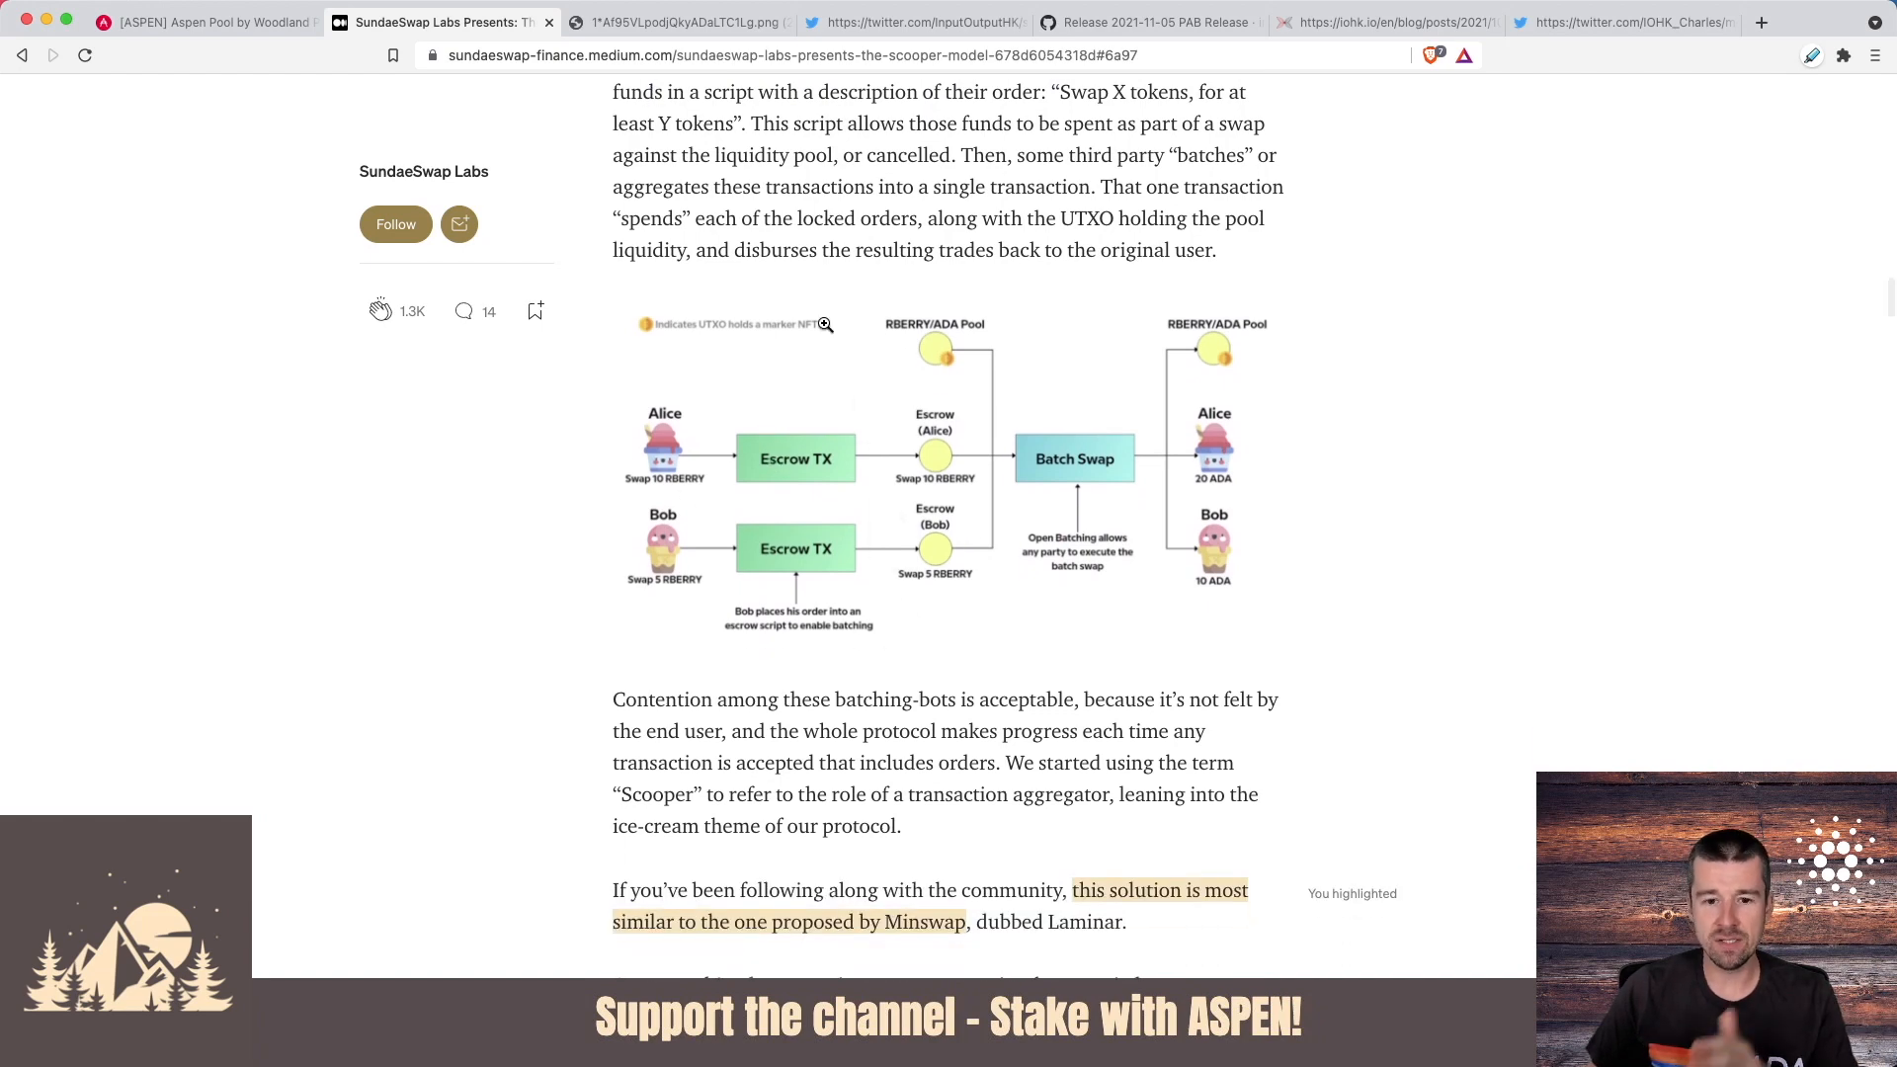
pyautogui.scroll(-3)
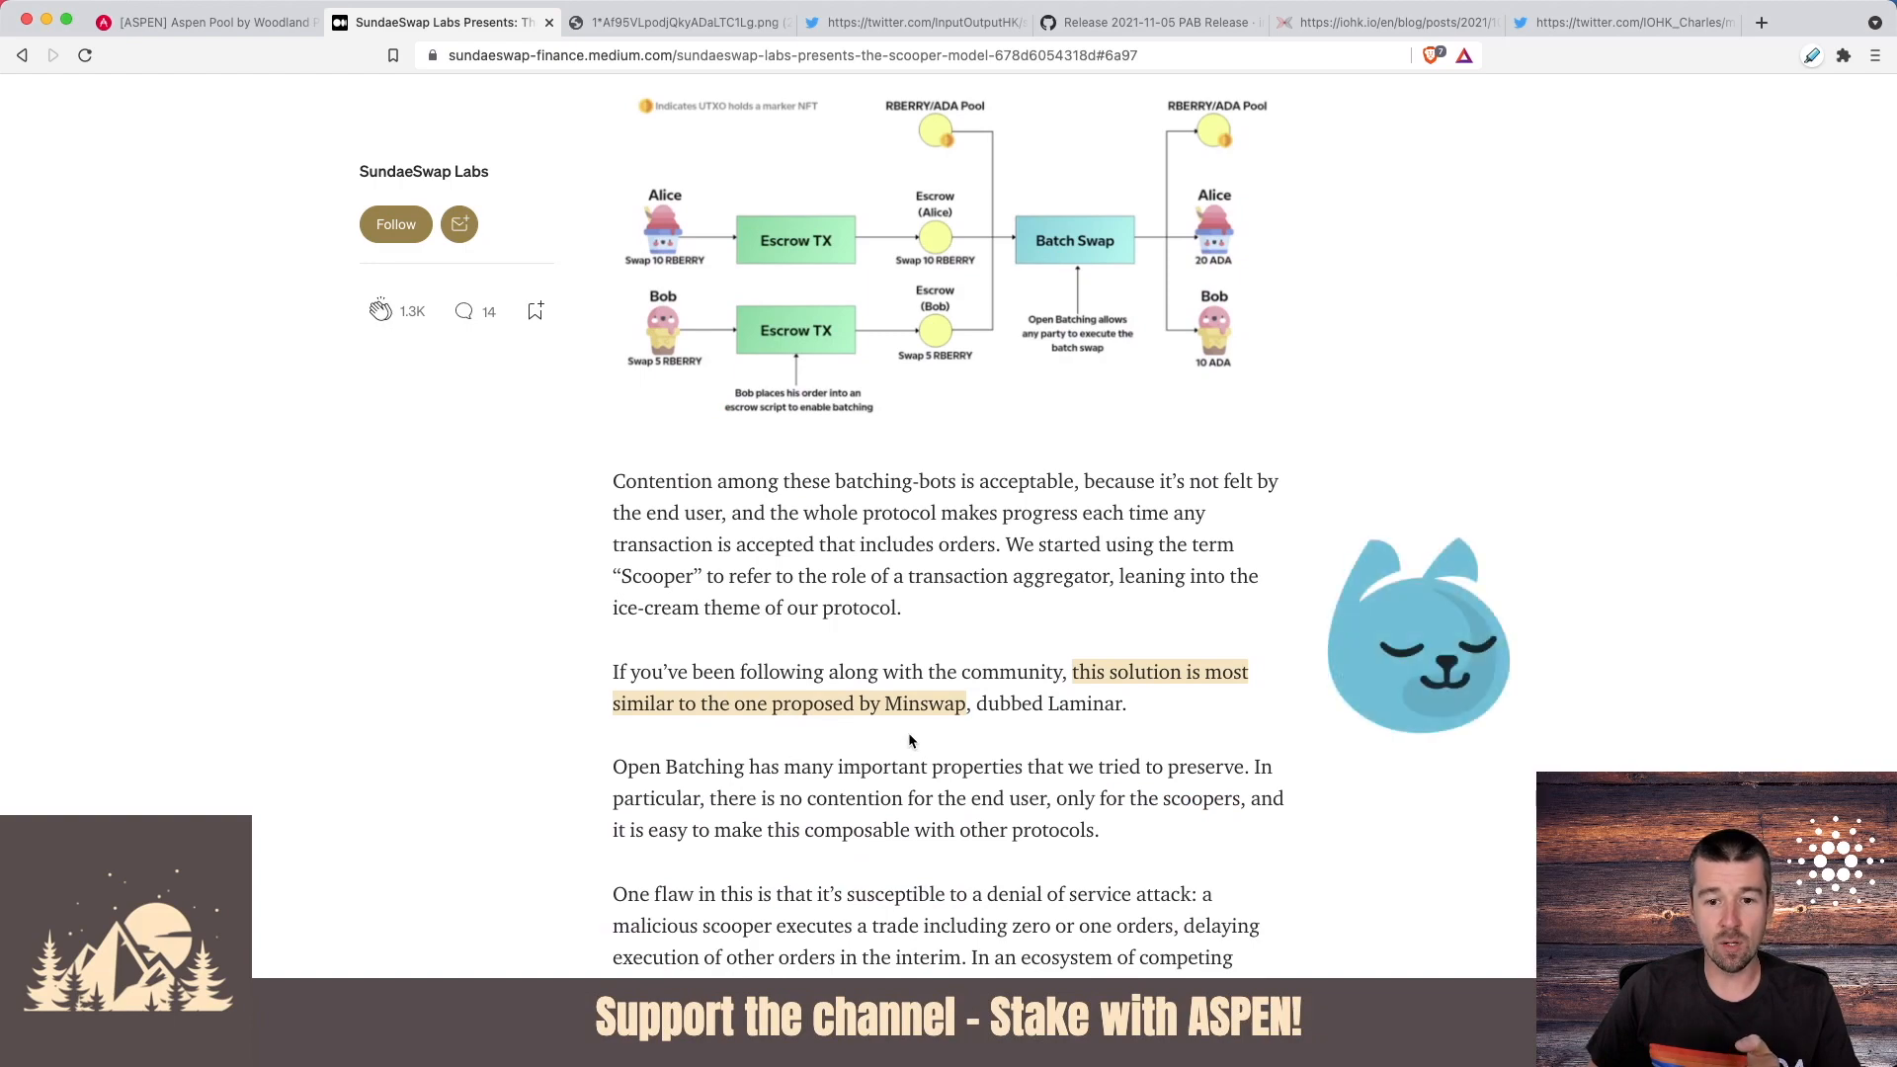
pyautogui.scroll(-3)
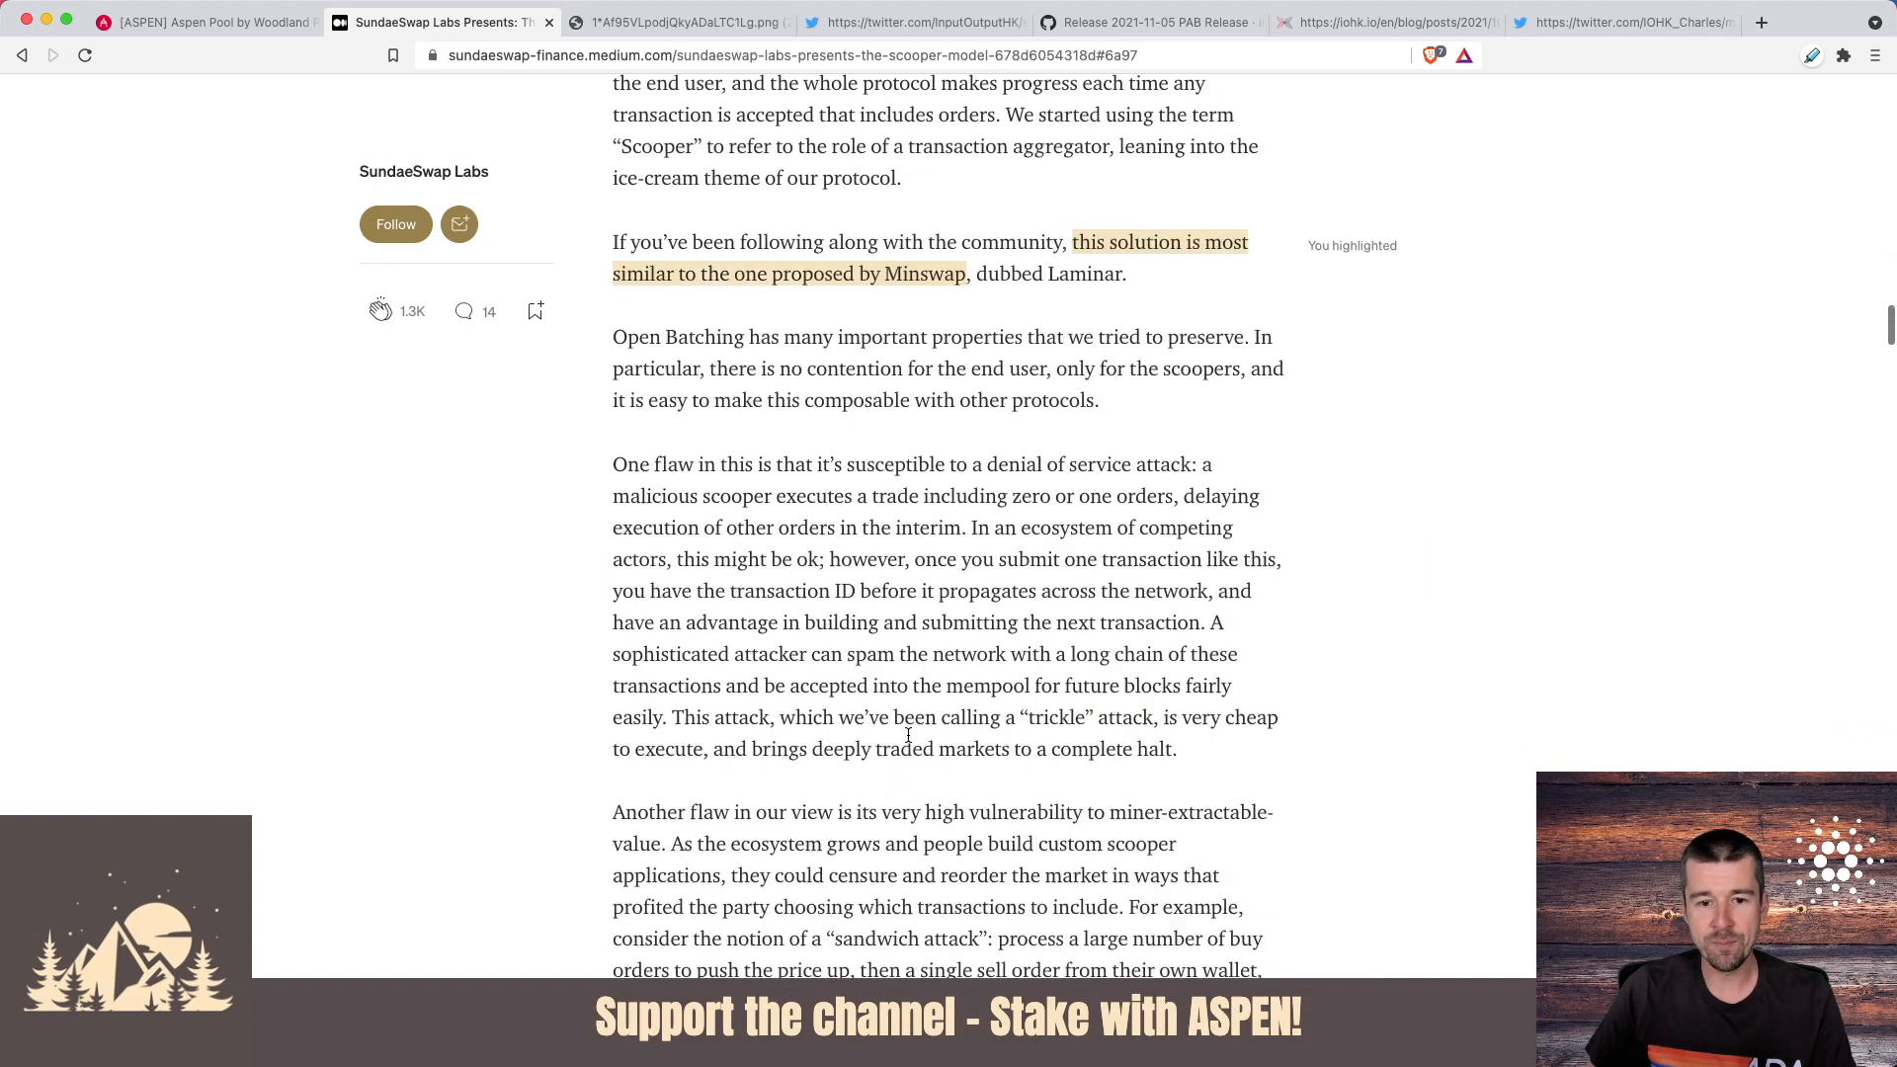
# - Read past the Escrow Tokens section to the Programmable Orderbook heading
pyautogui.scroll(-3)
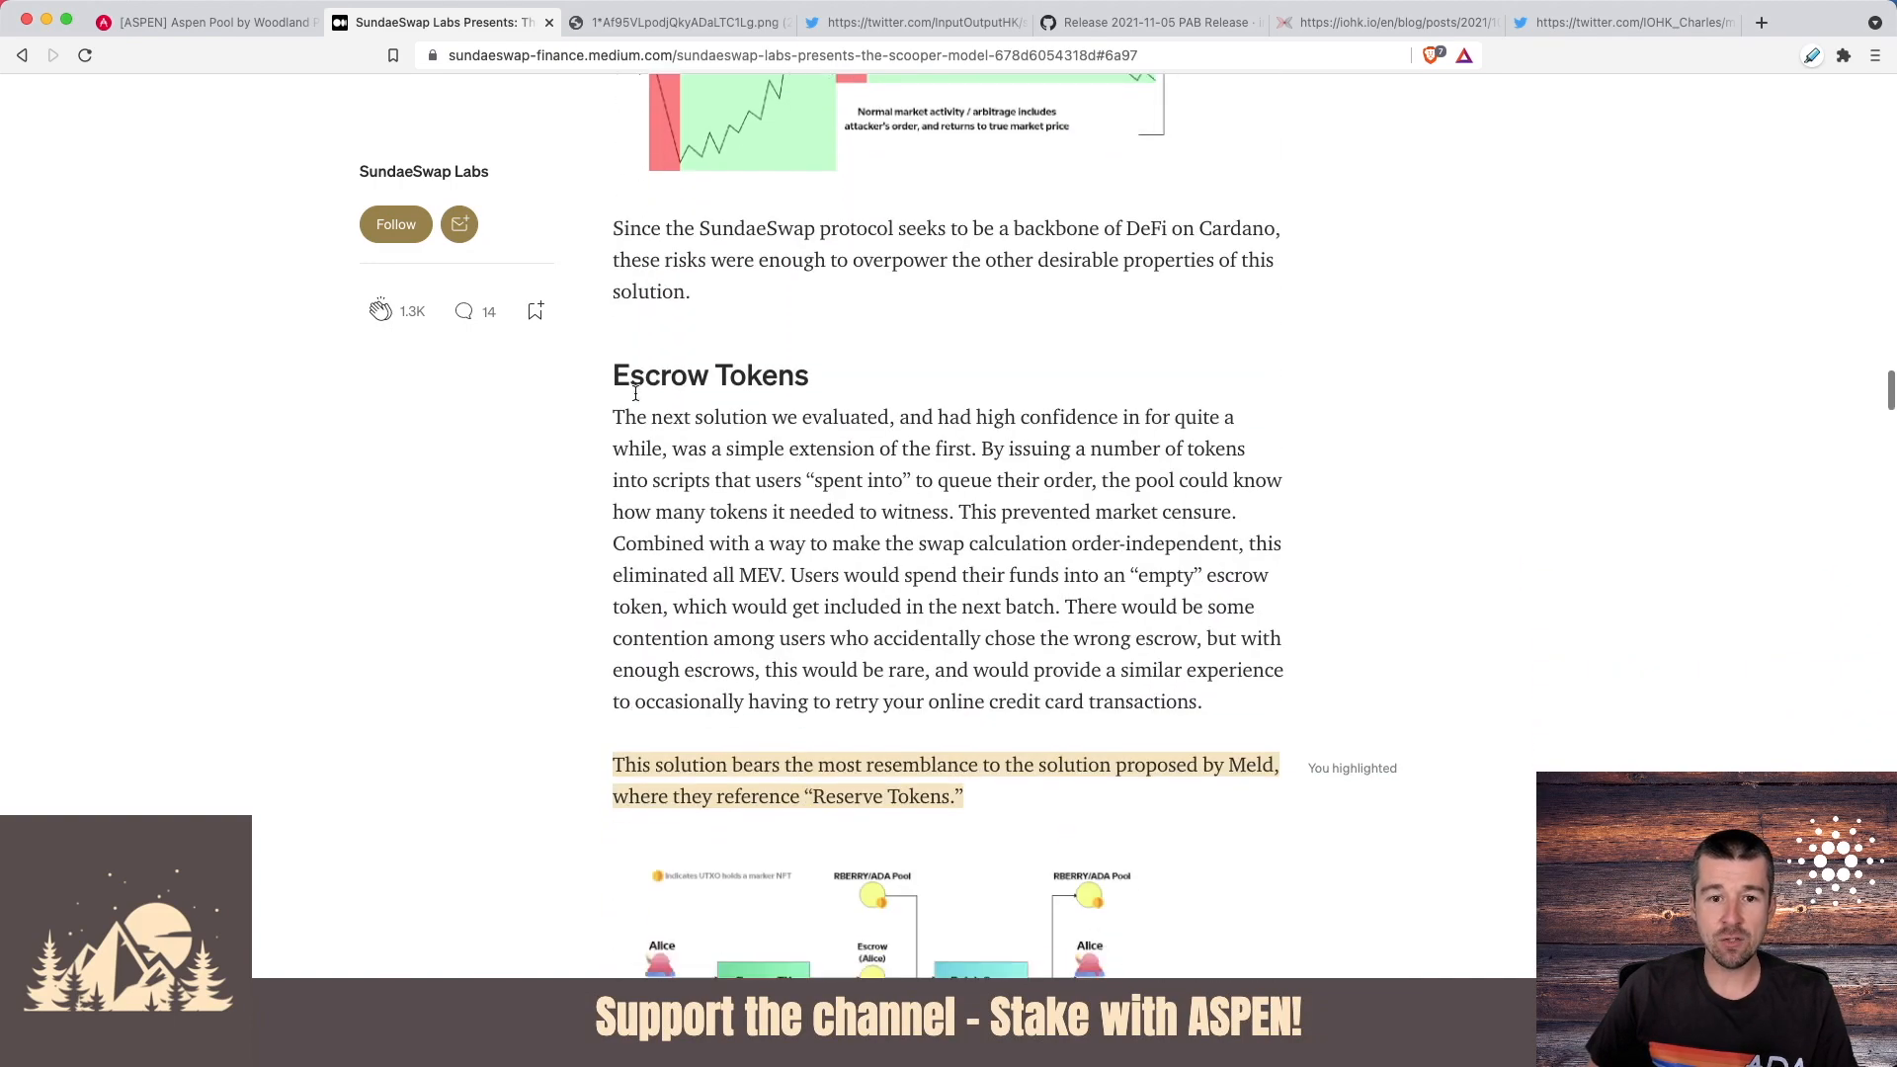
pyautogui.scroll(-3)
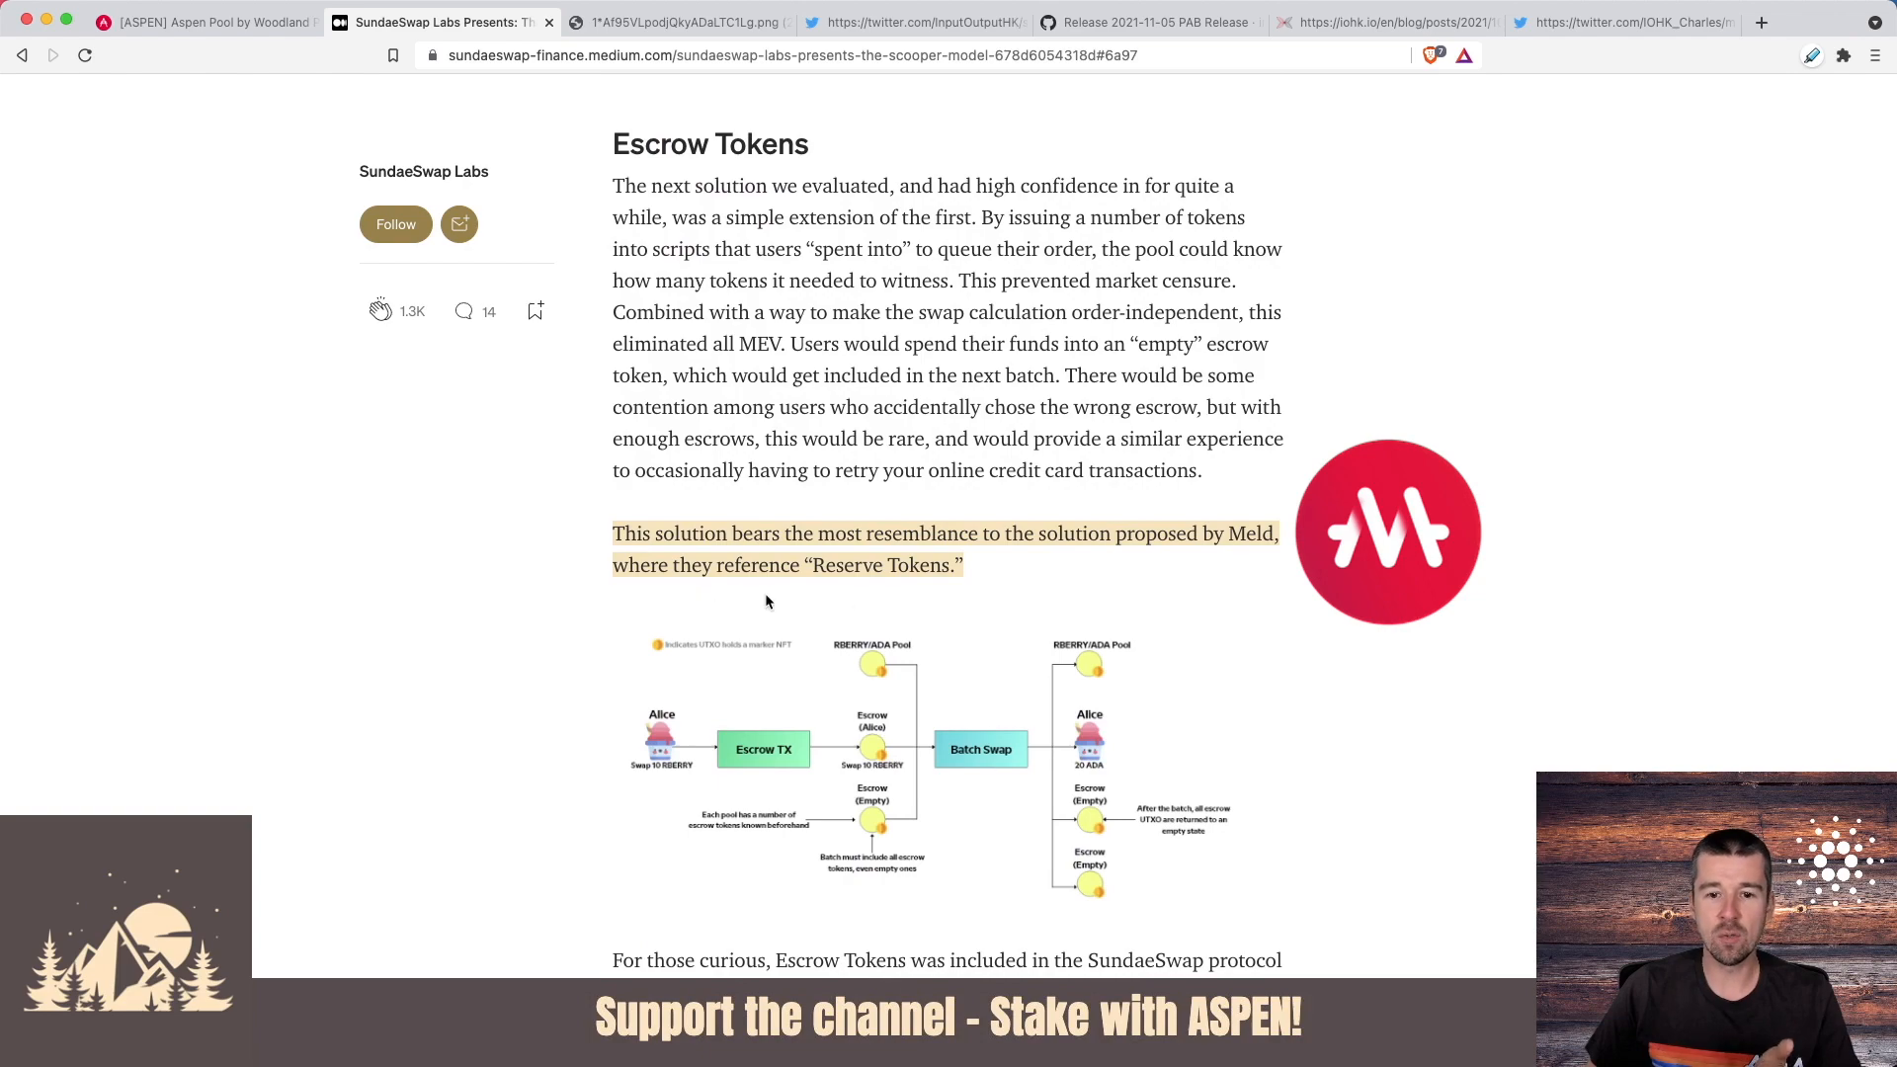
pyautogui.scroll(-3)
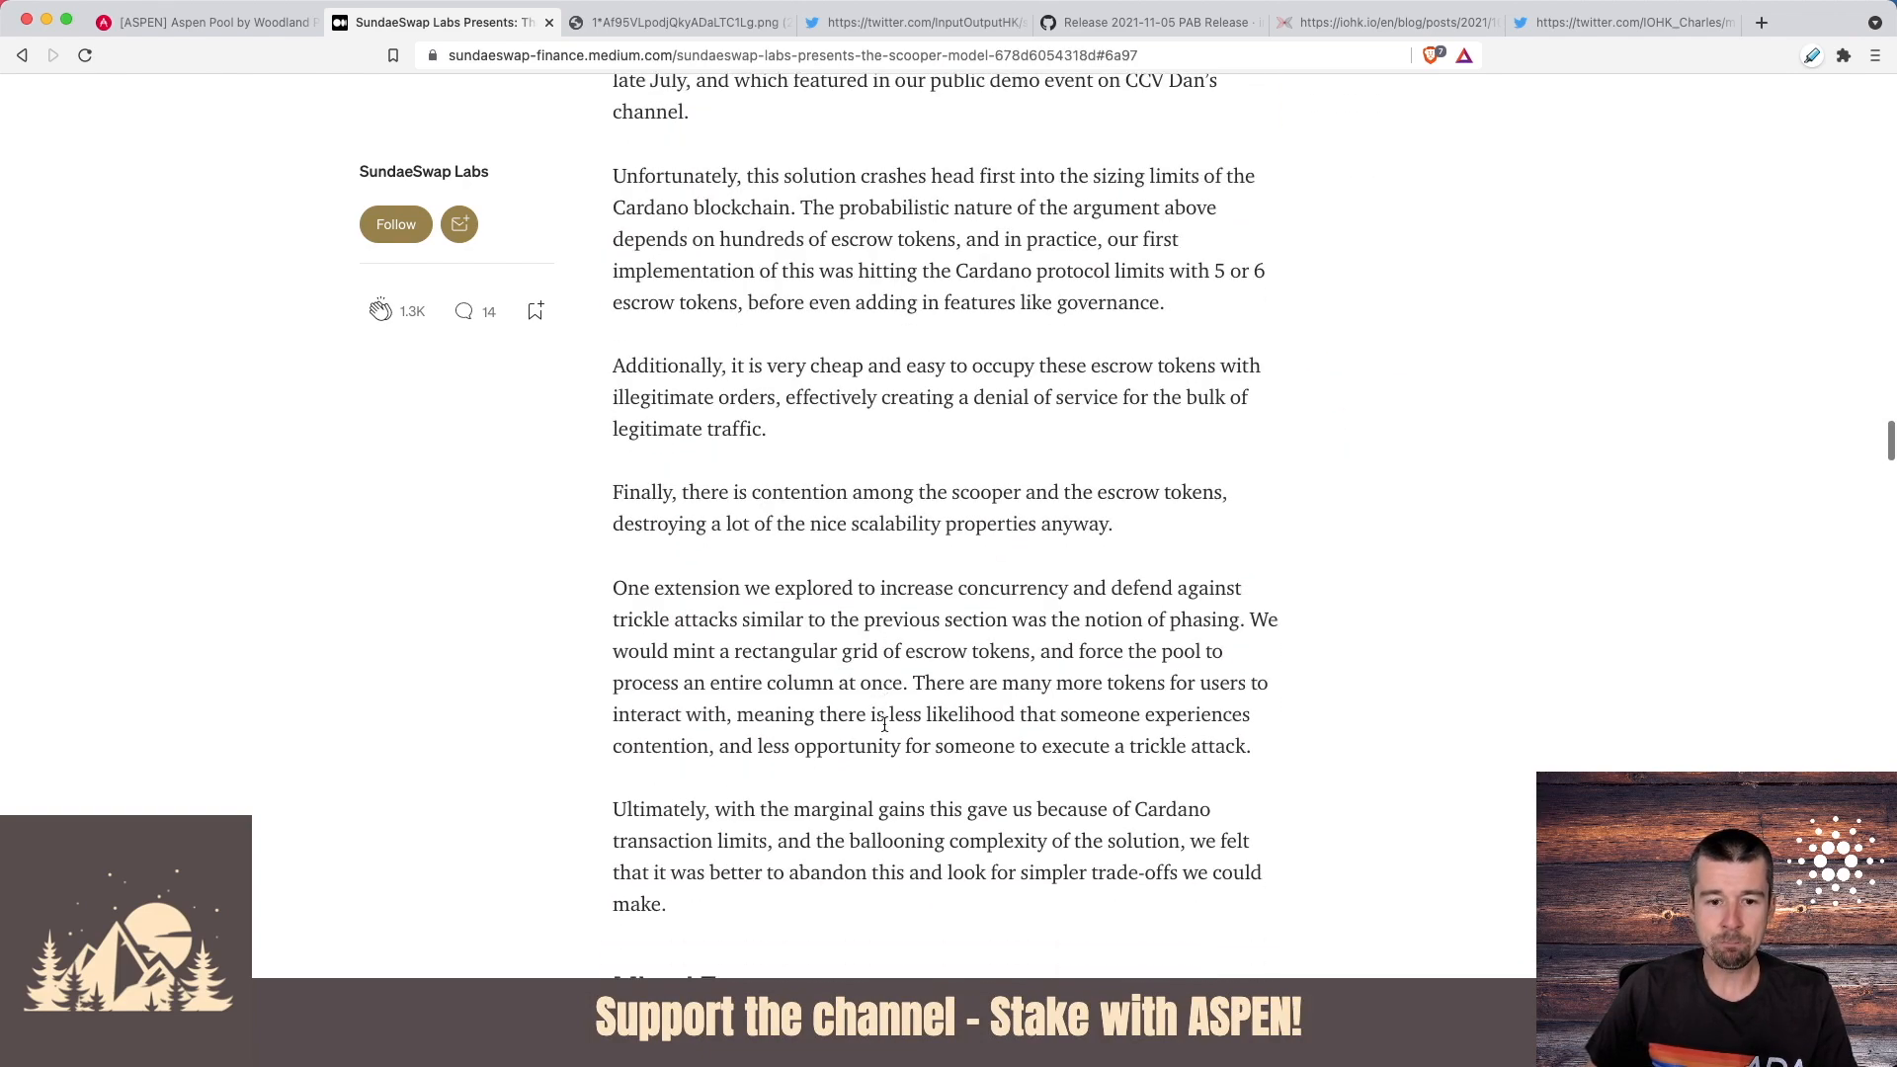
pyautogui.scroll(-3)
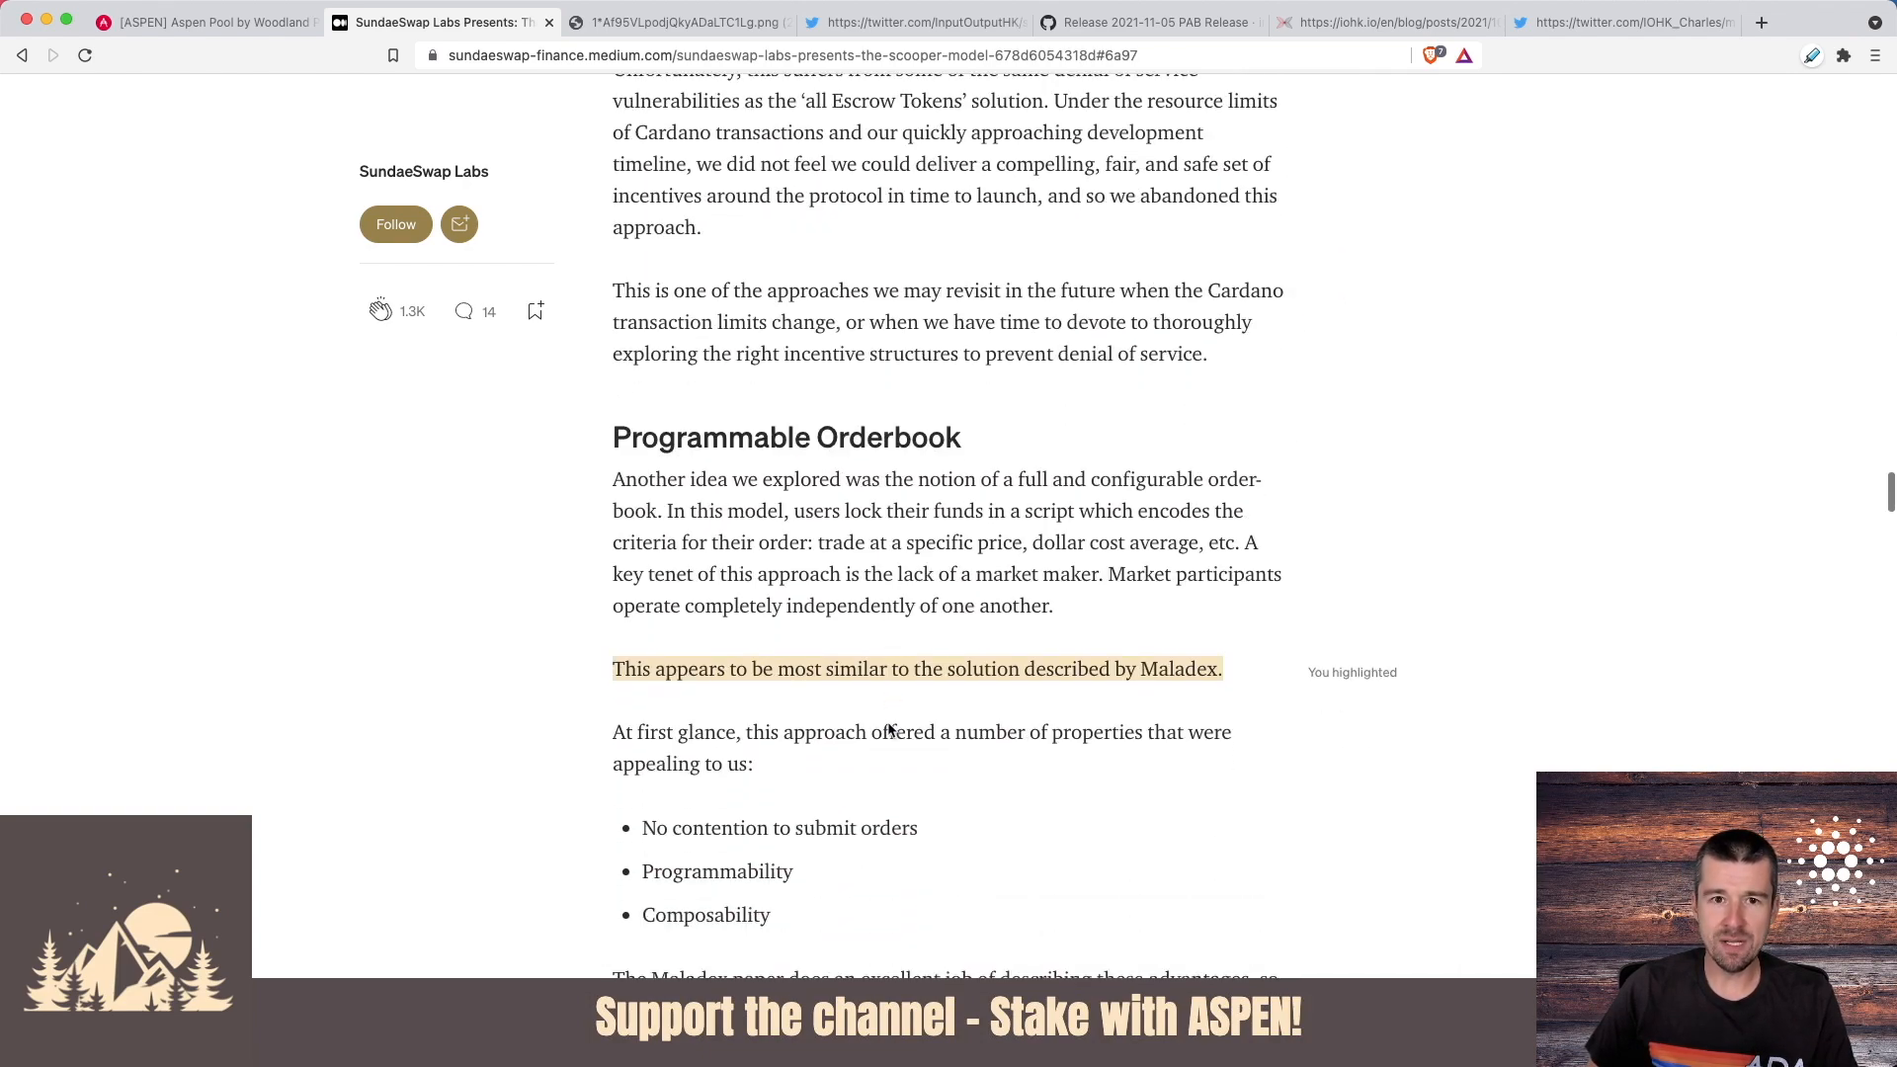
# - Read the Programmable Orderbook issues on inefficient liquidity, revisiting the Meld diagram
pyautogui.scroll(-3)
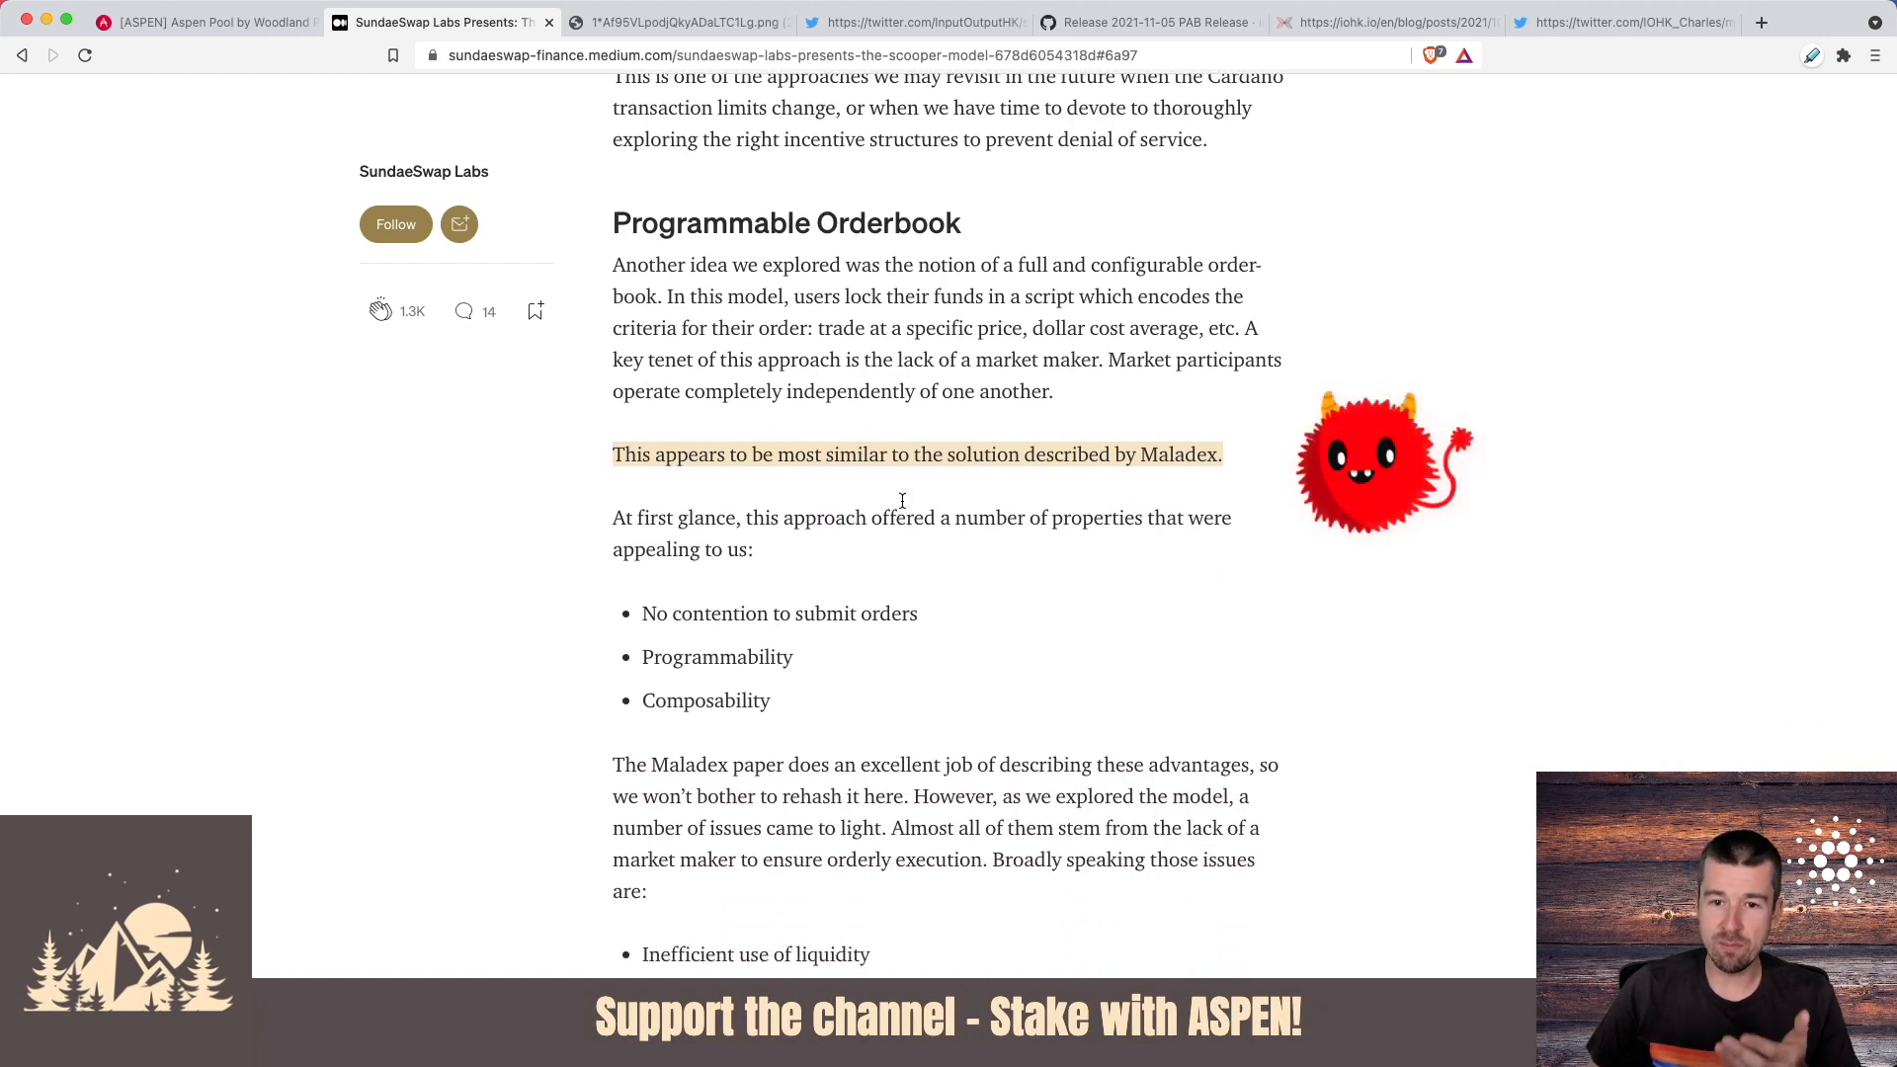
pyautogui.moveTo(1149, 480)
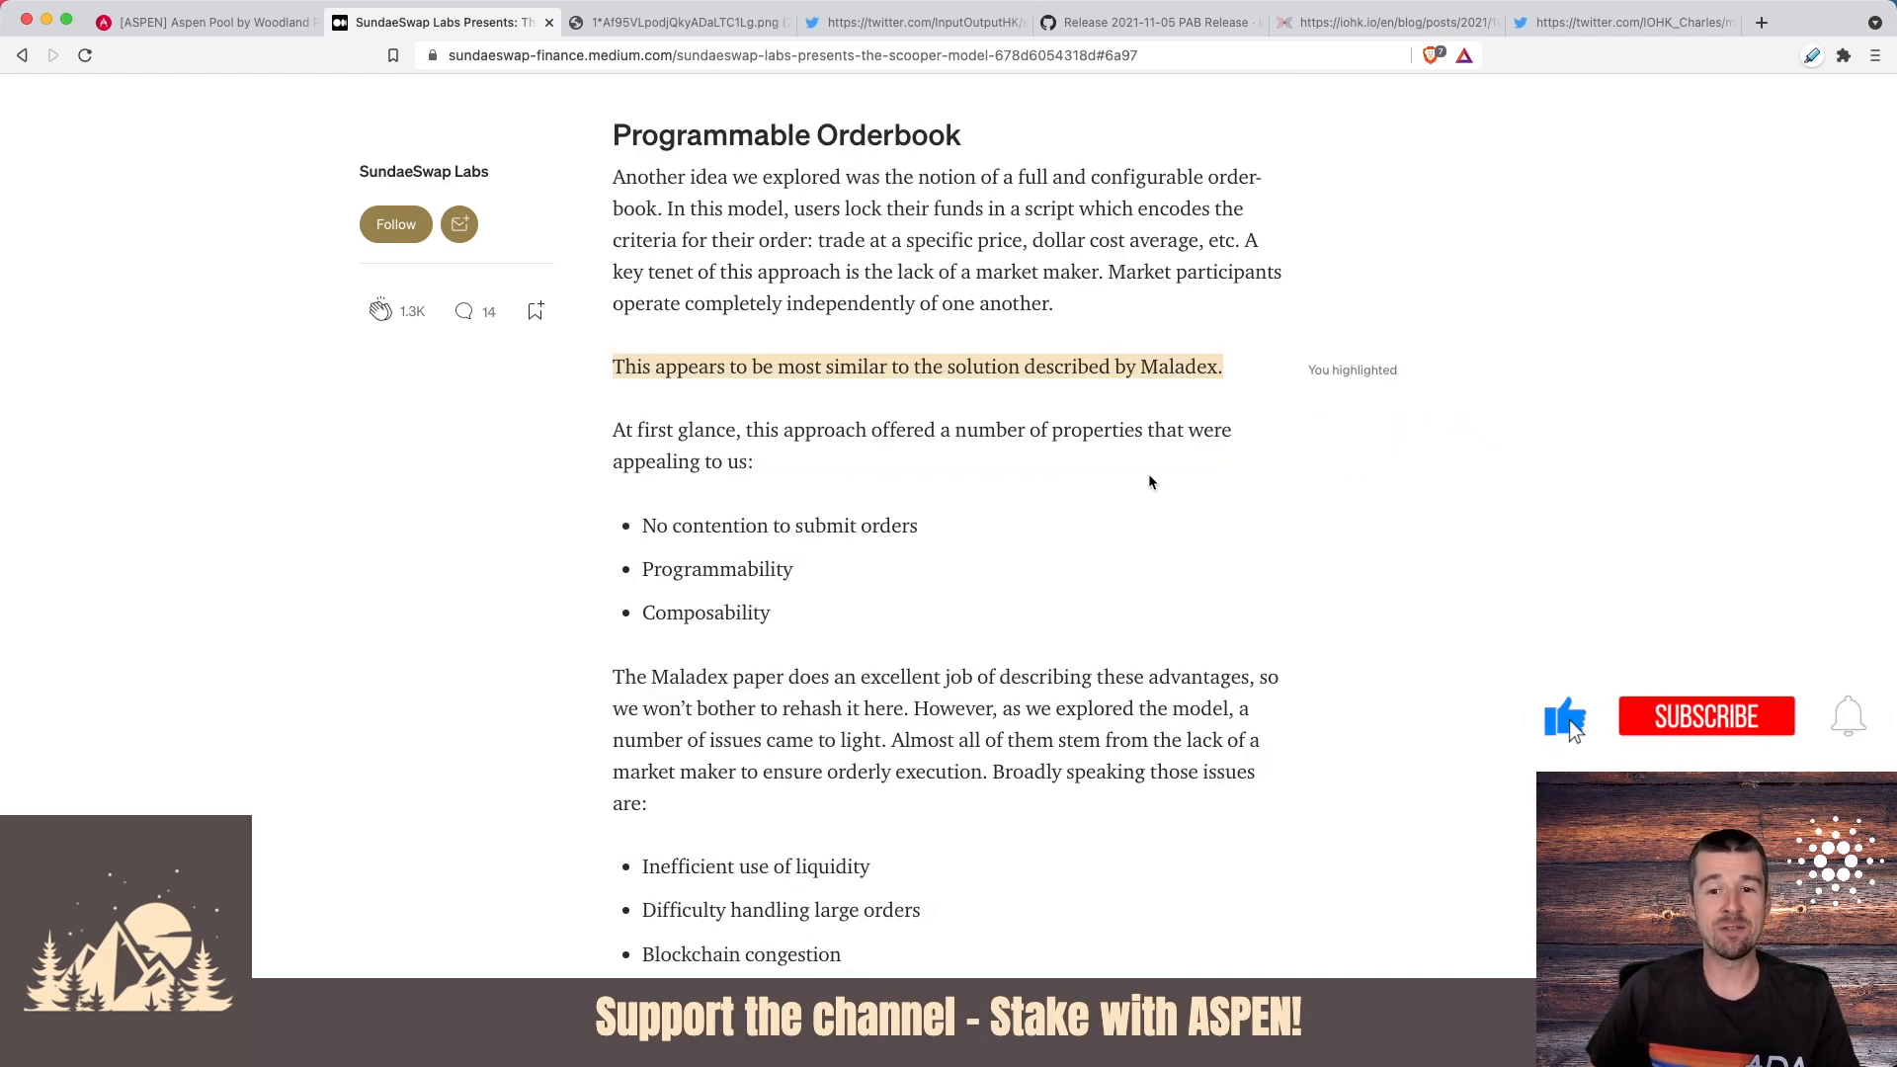
pyautogui.click(1707, 716)
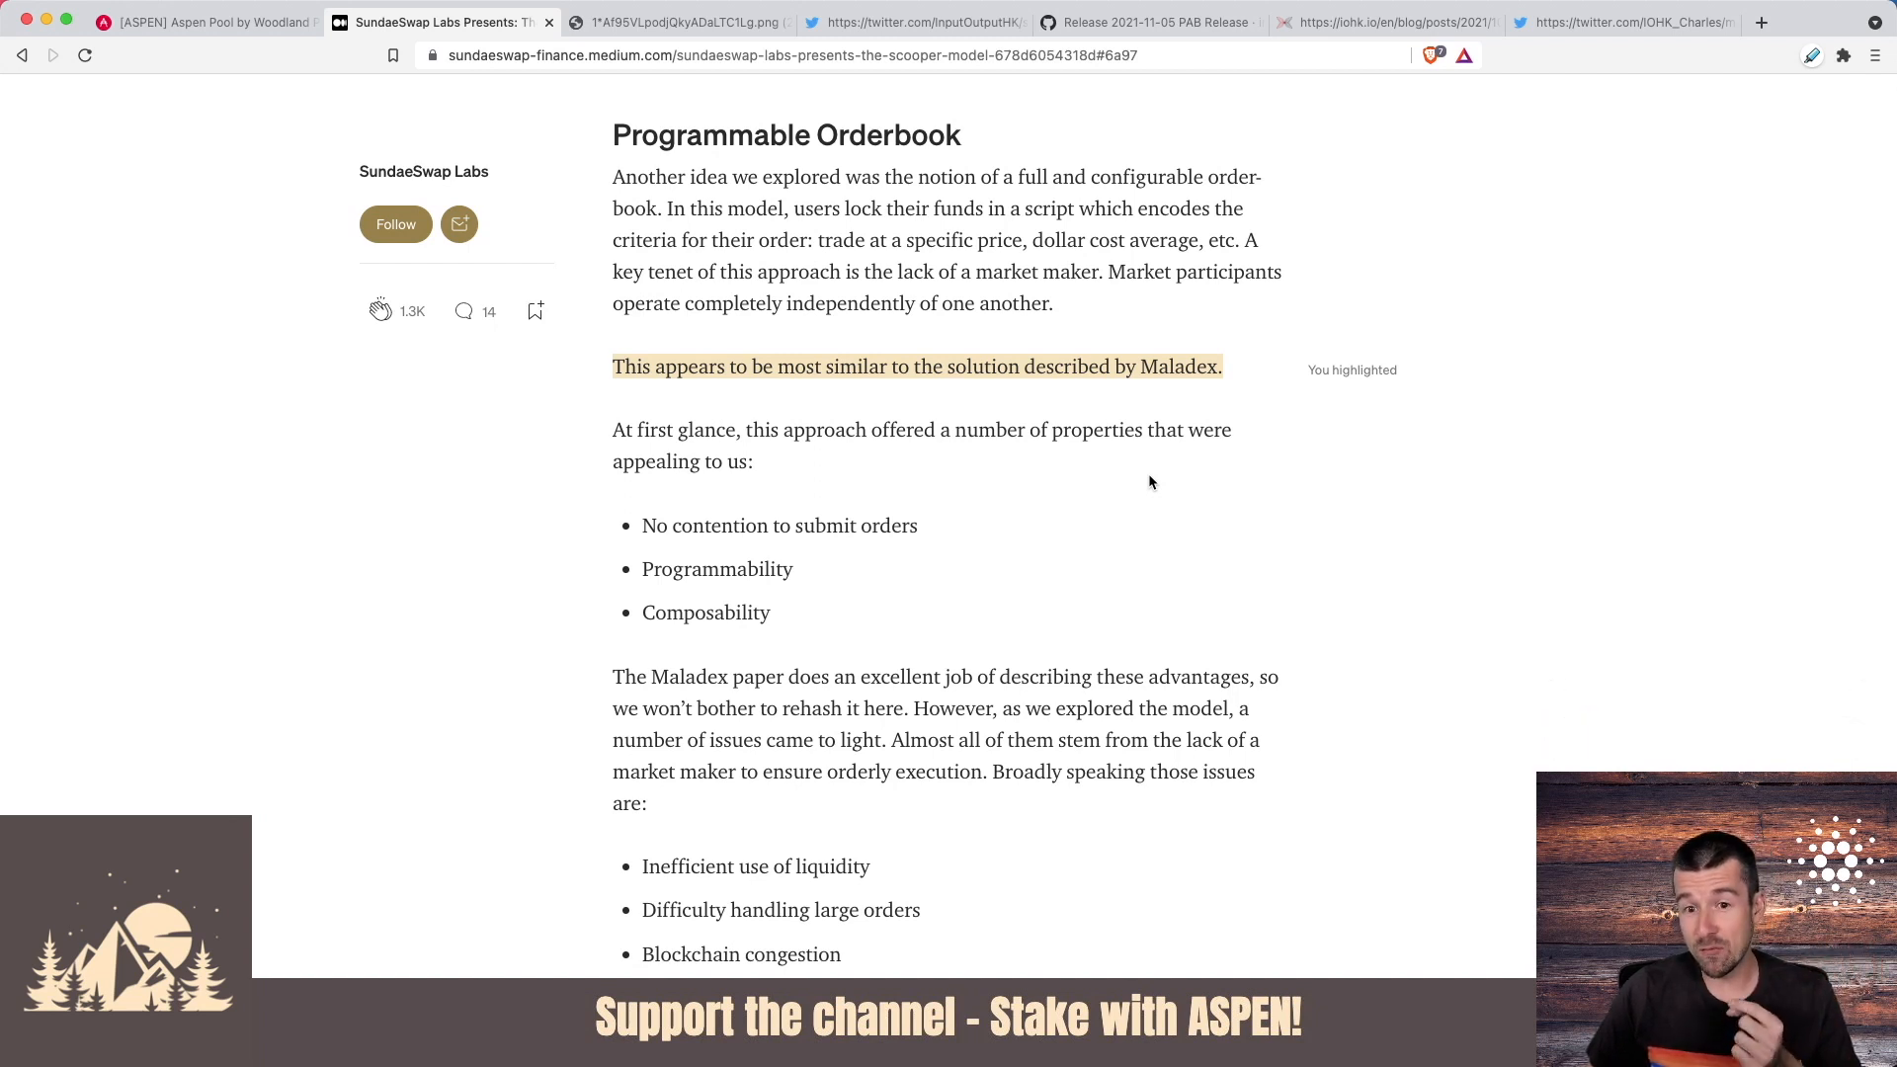
pyautogui.scroll(-3)
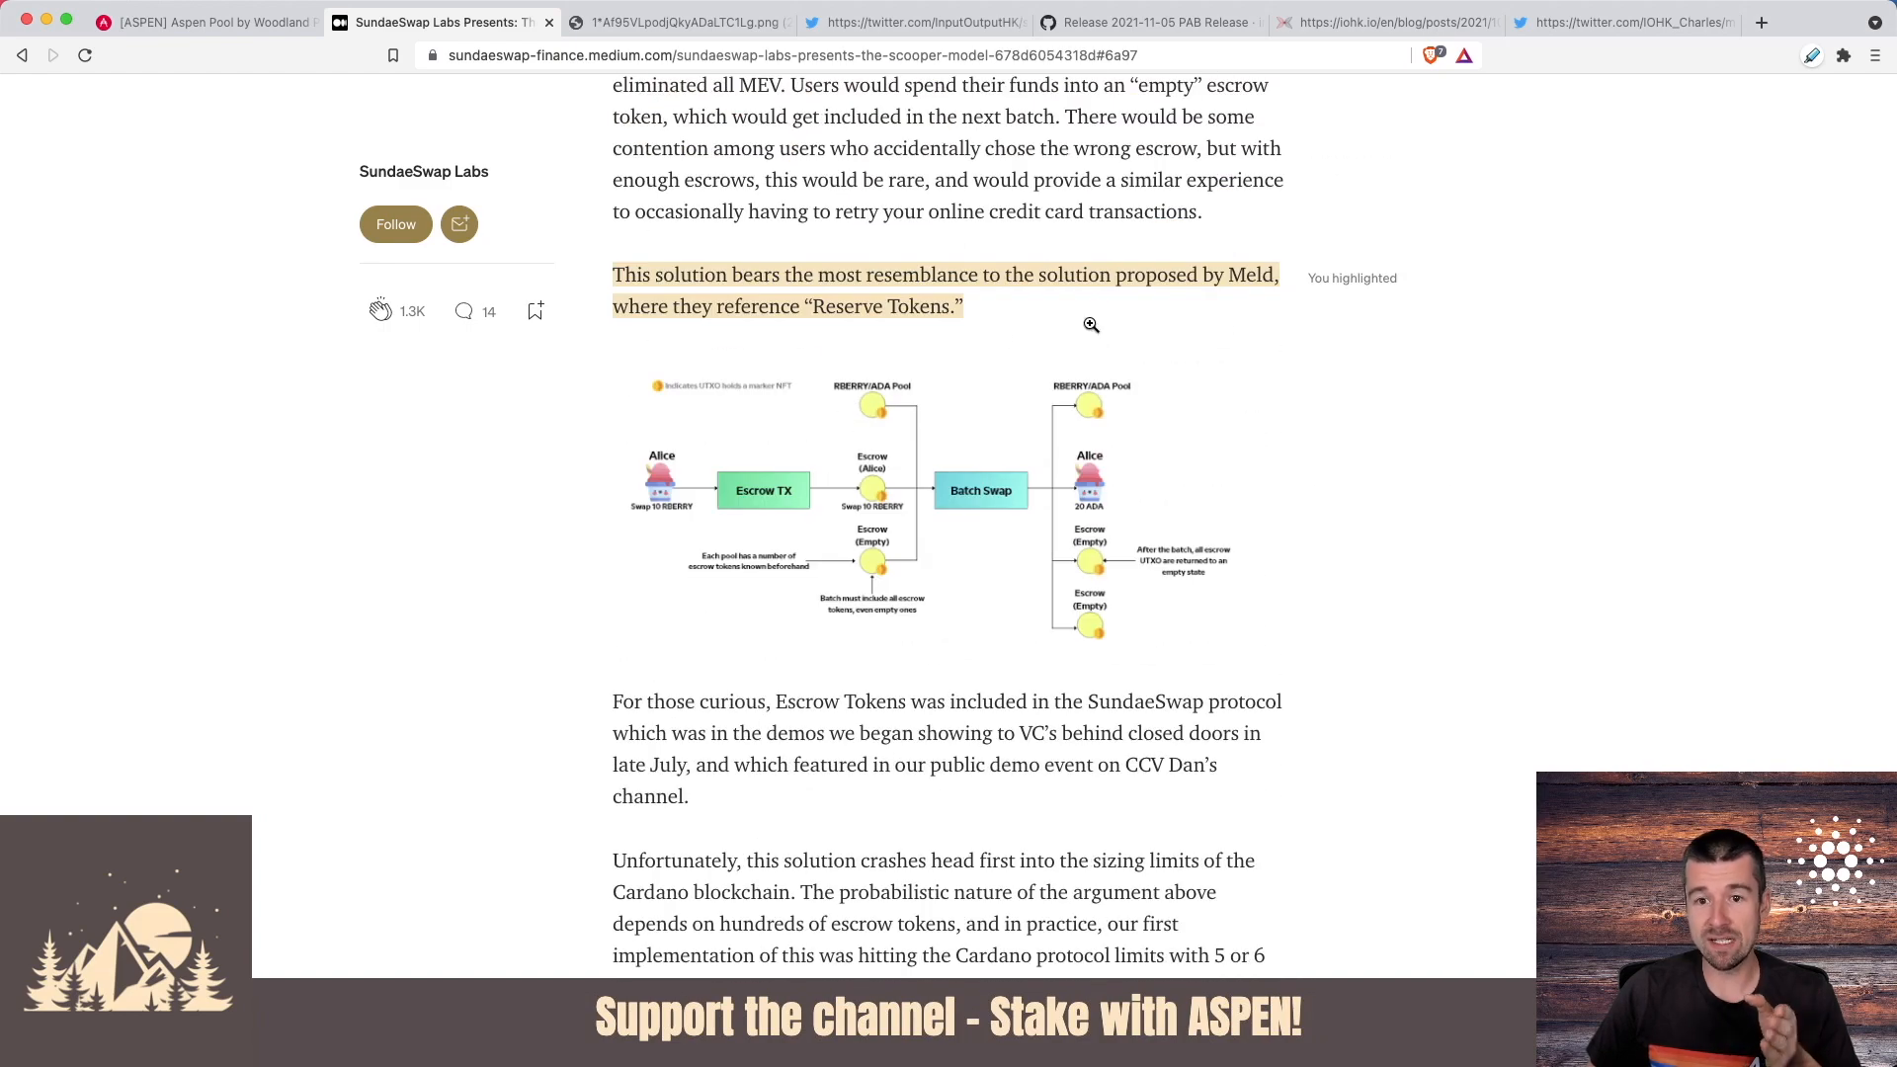
pyautogui.scroll(-3)
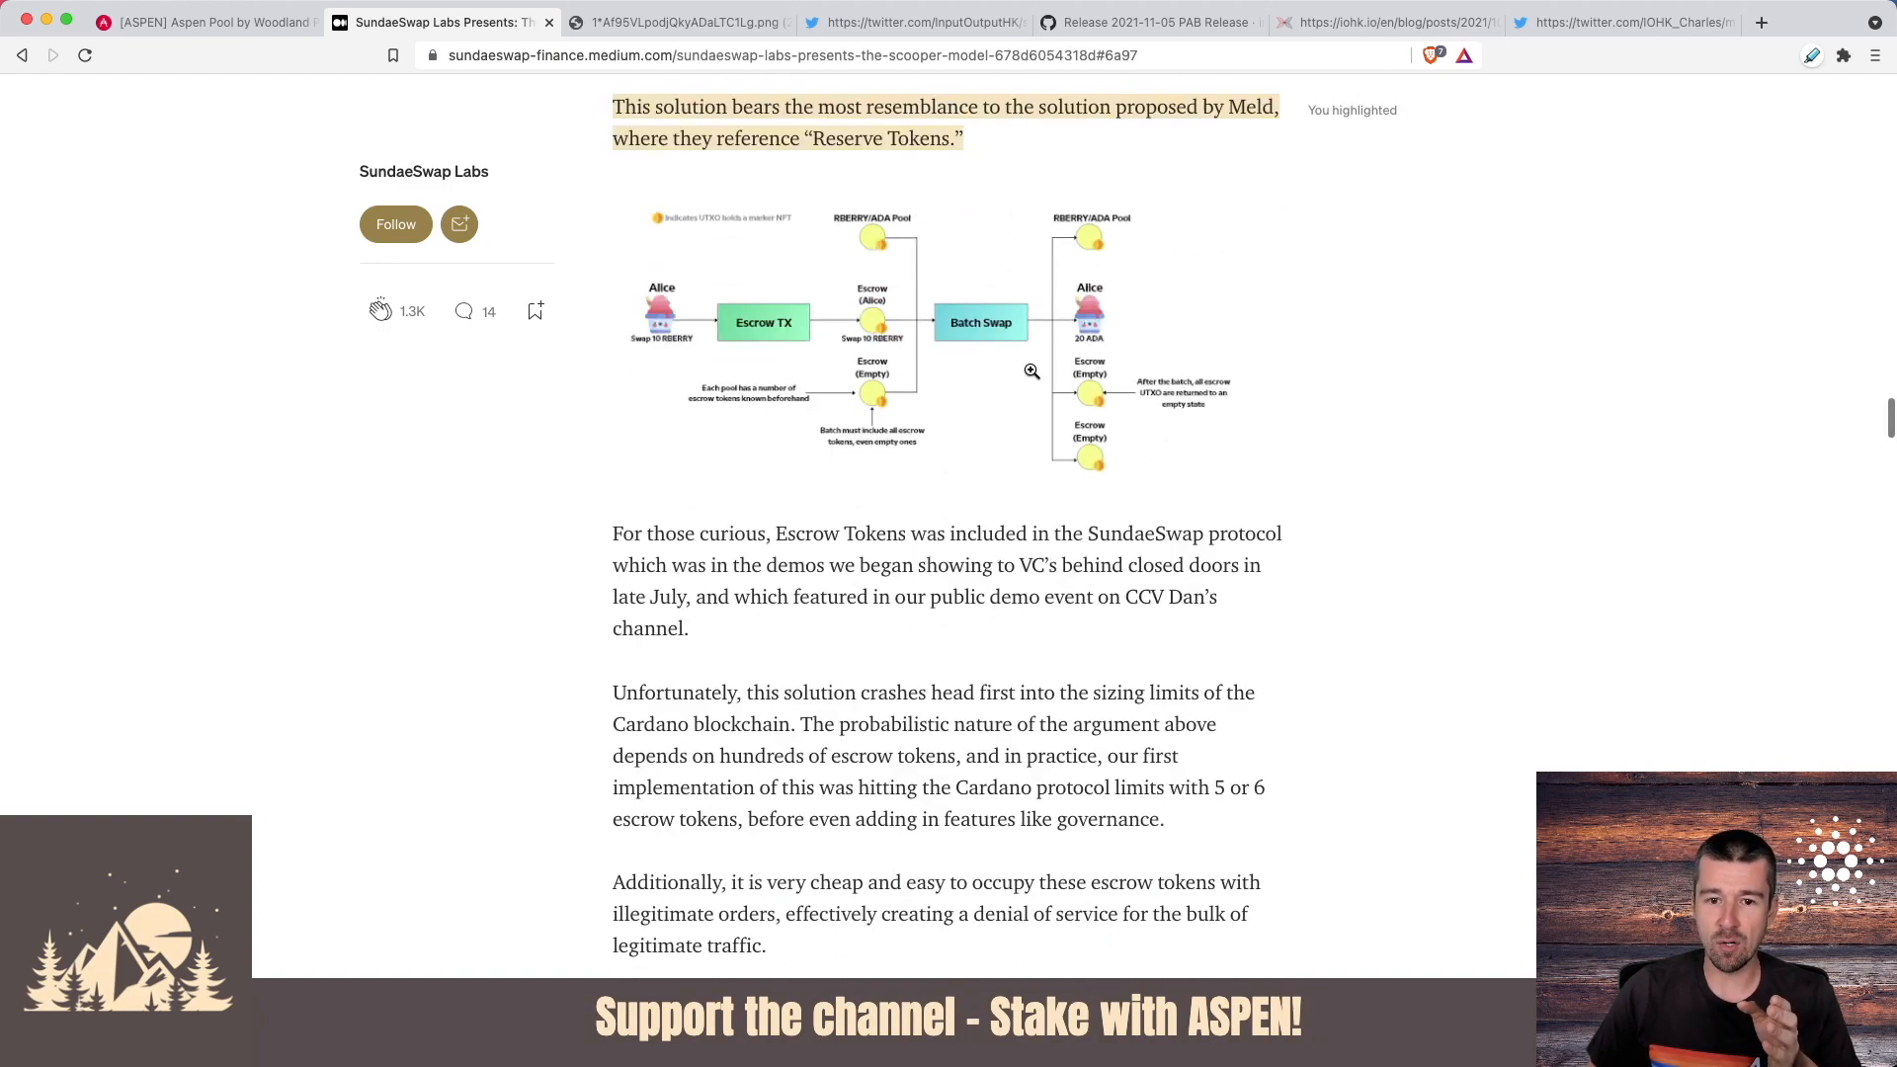
pyautogui.scroll(-3)
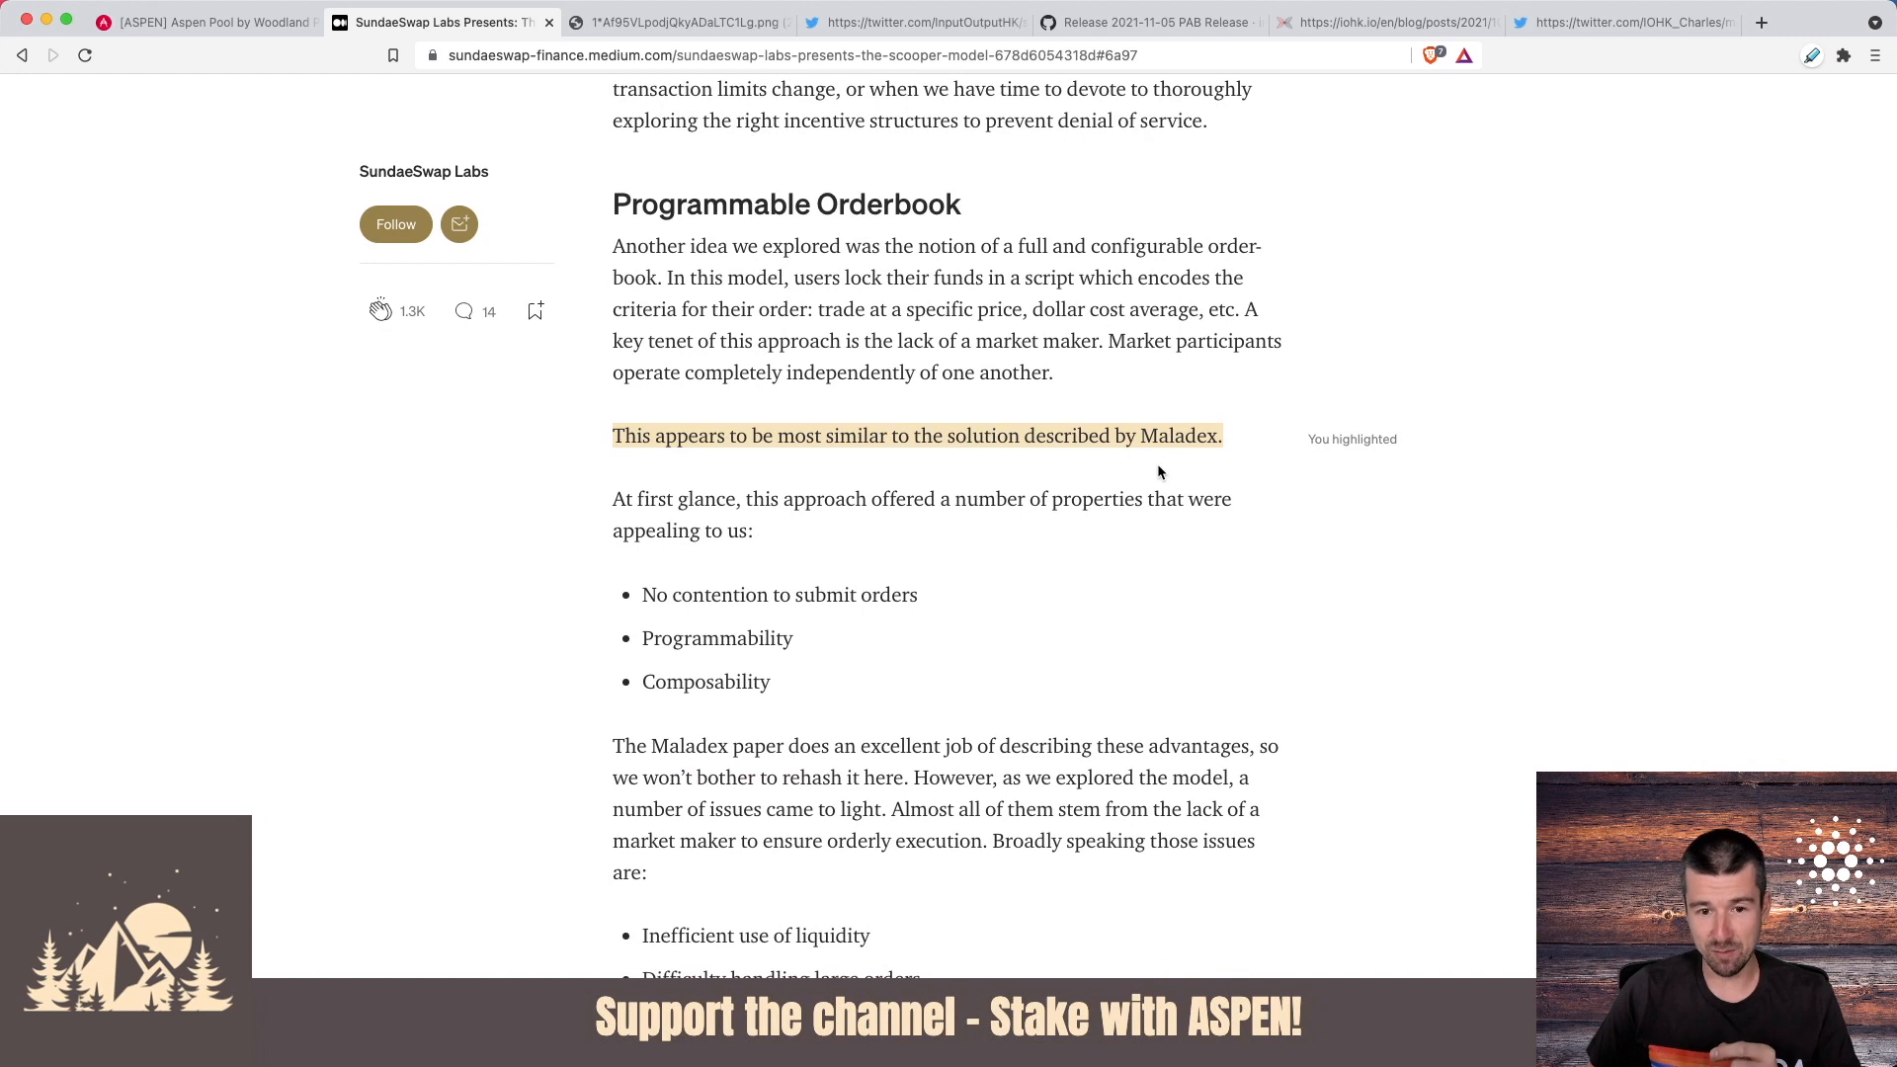
pyautogui.scroll(-3)
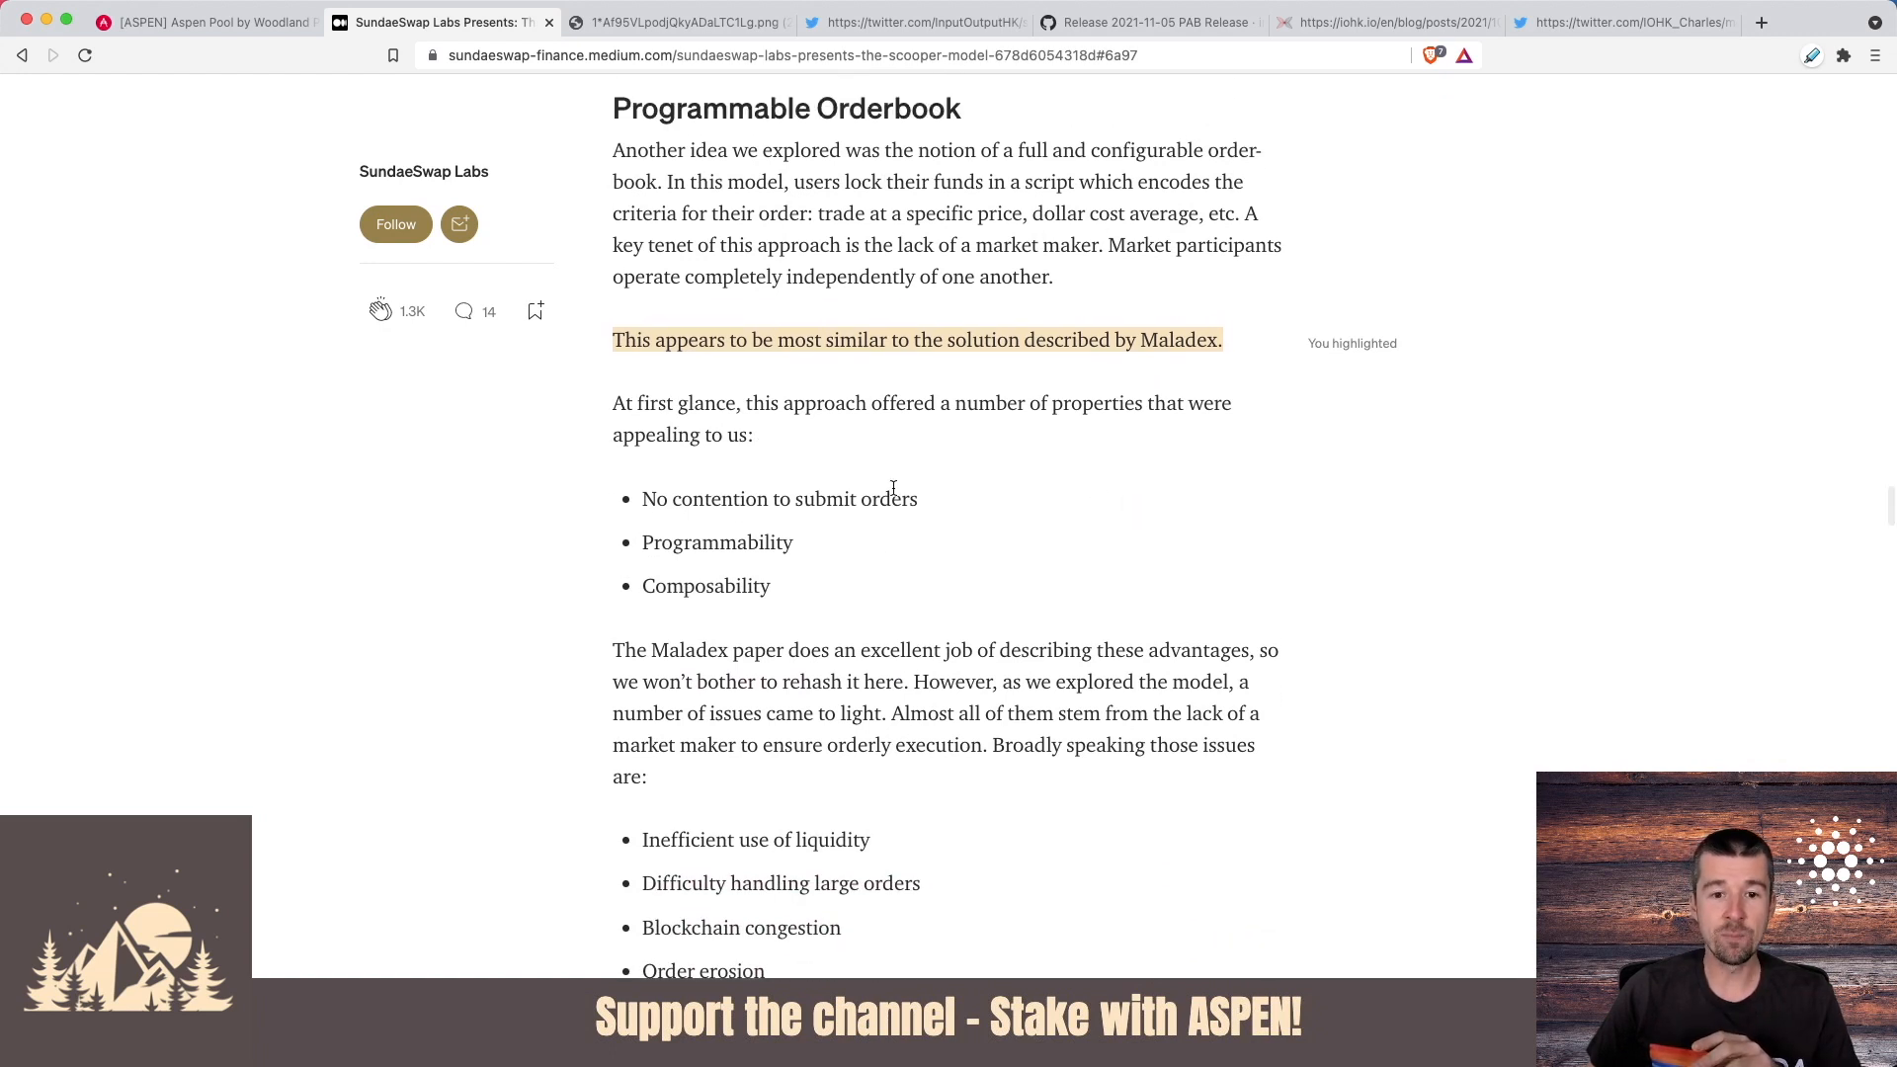
pyautogui.moveTo(836, 571)
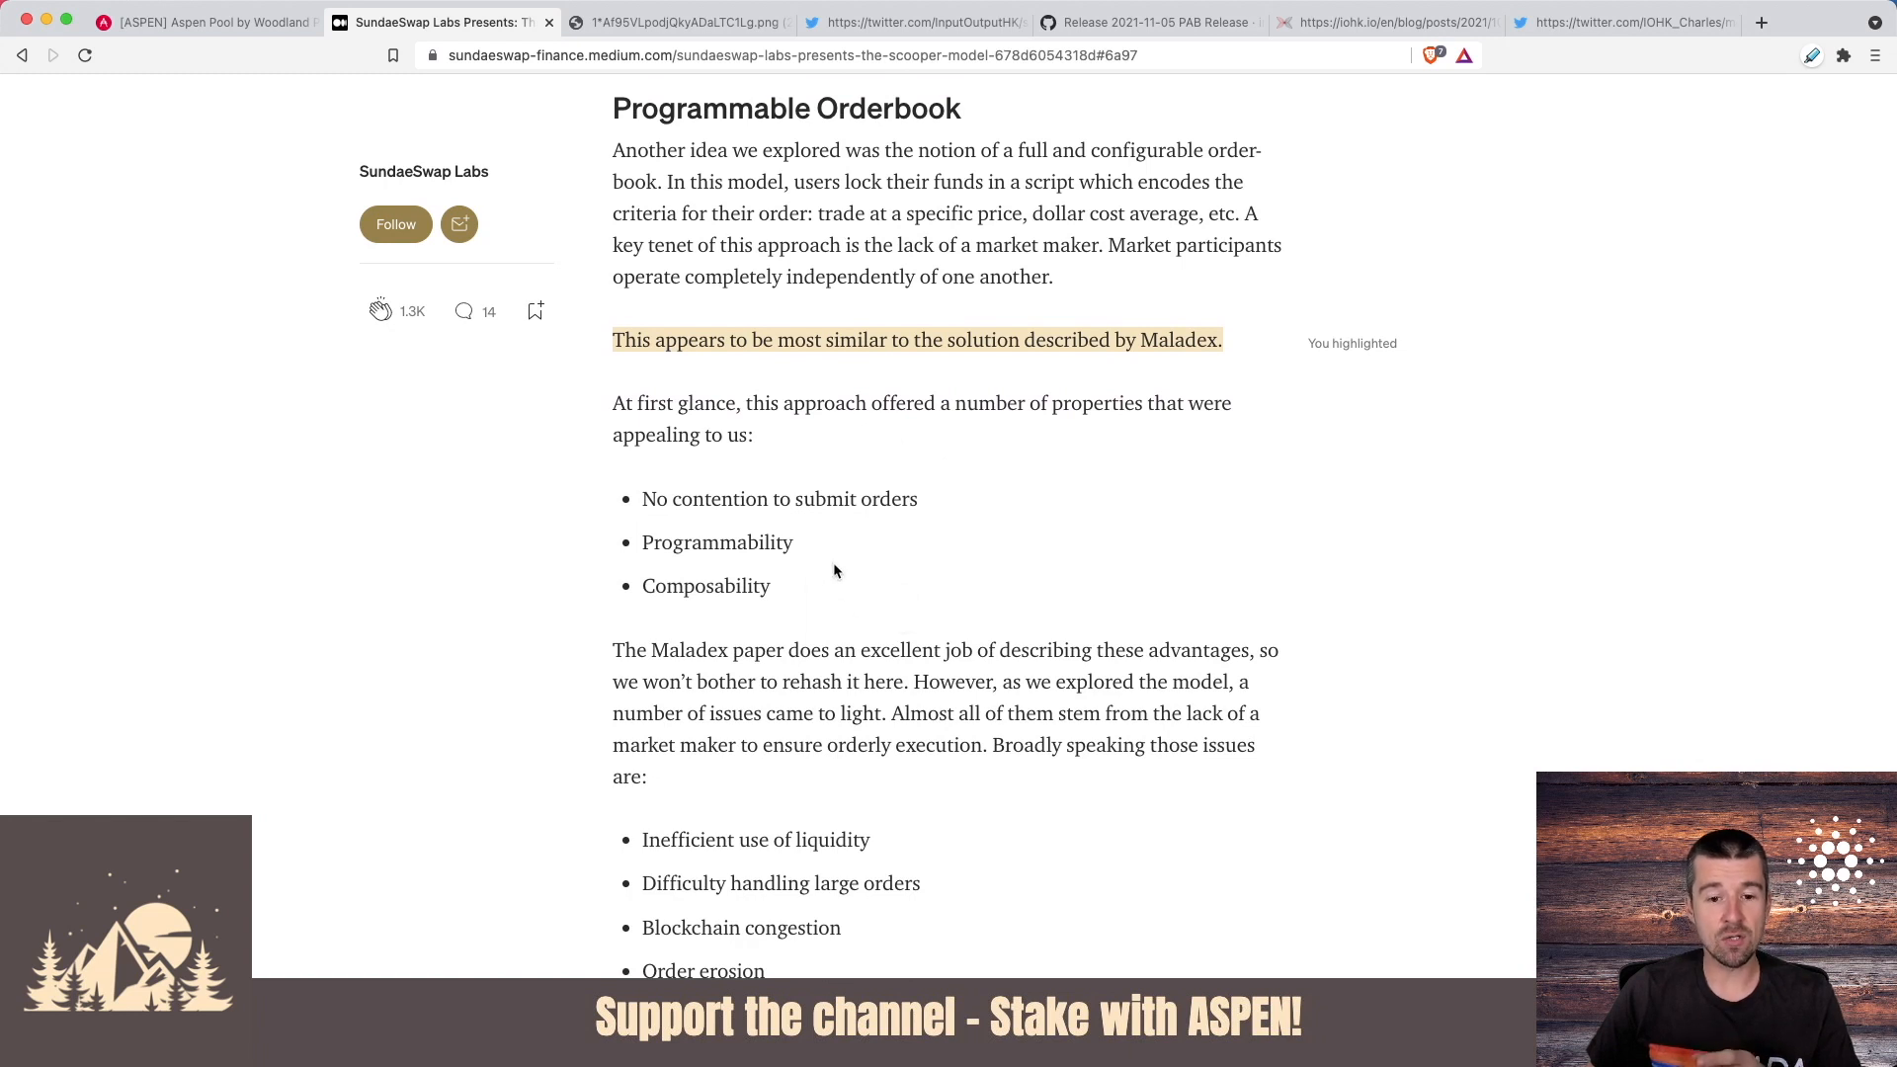
pyautogui.scroll(-3)
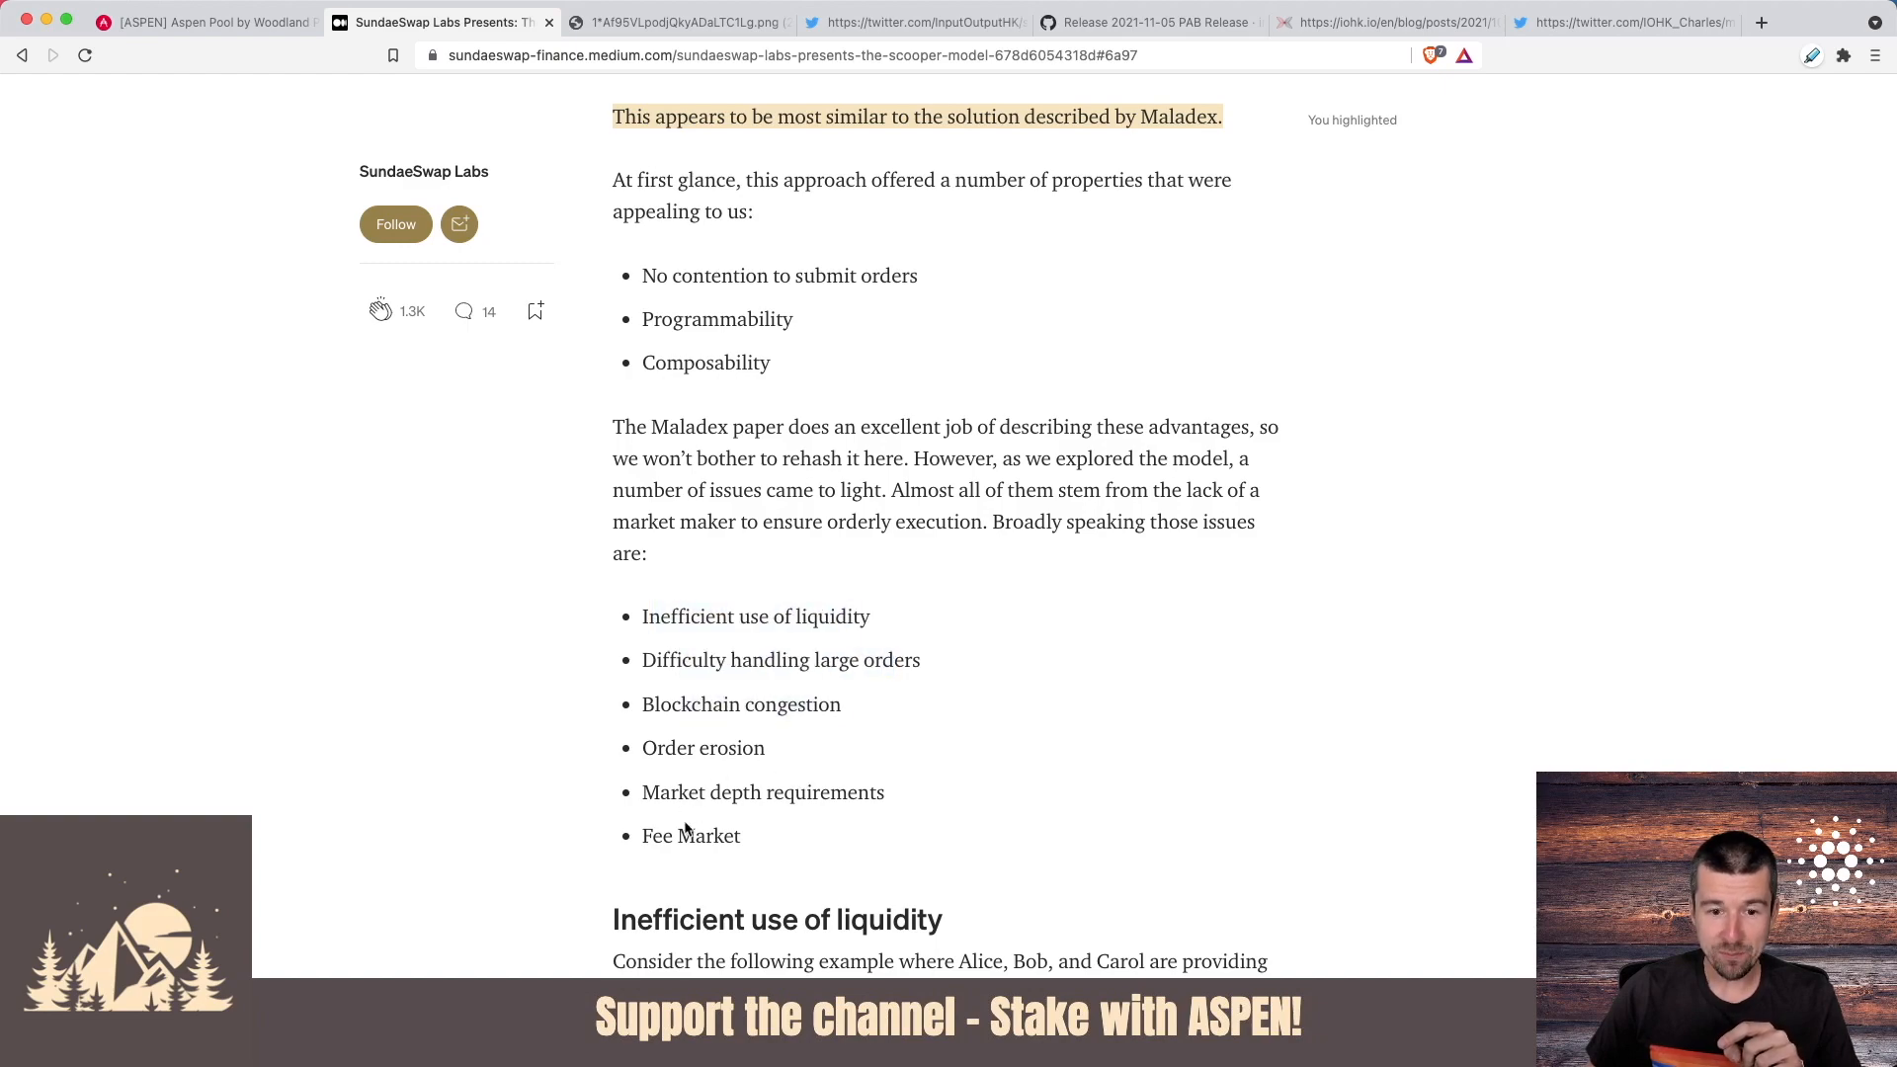
# - Continue through the Fee Market section to the Our Solution: The Scooper Model heading
pyautogui.scroll(-3)
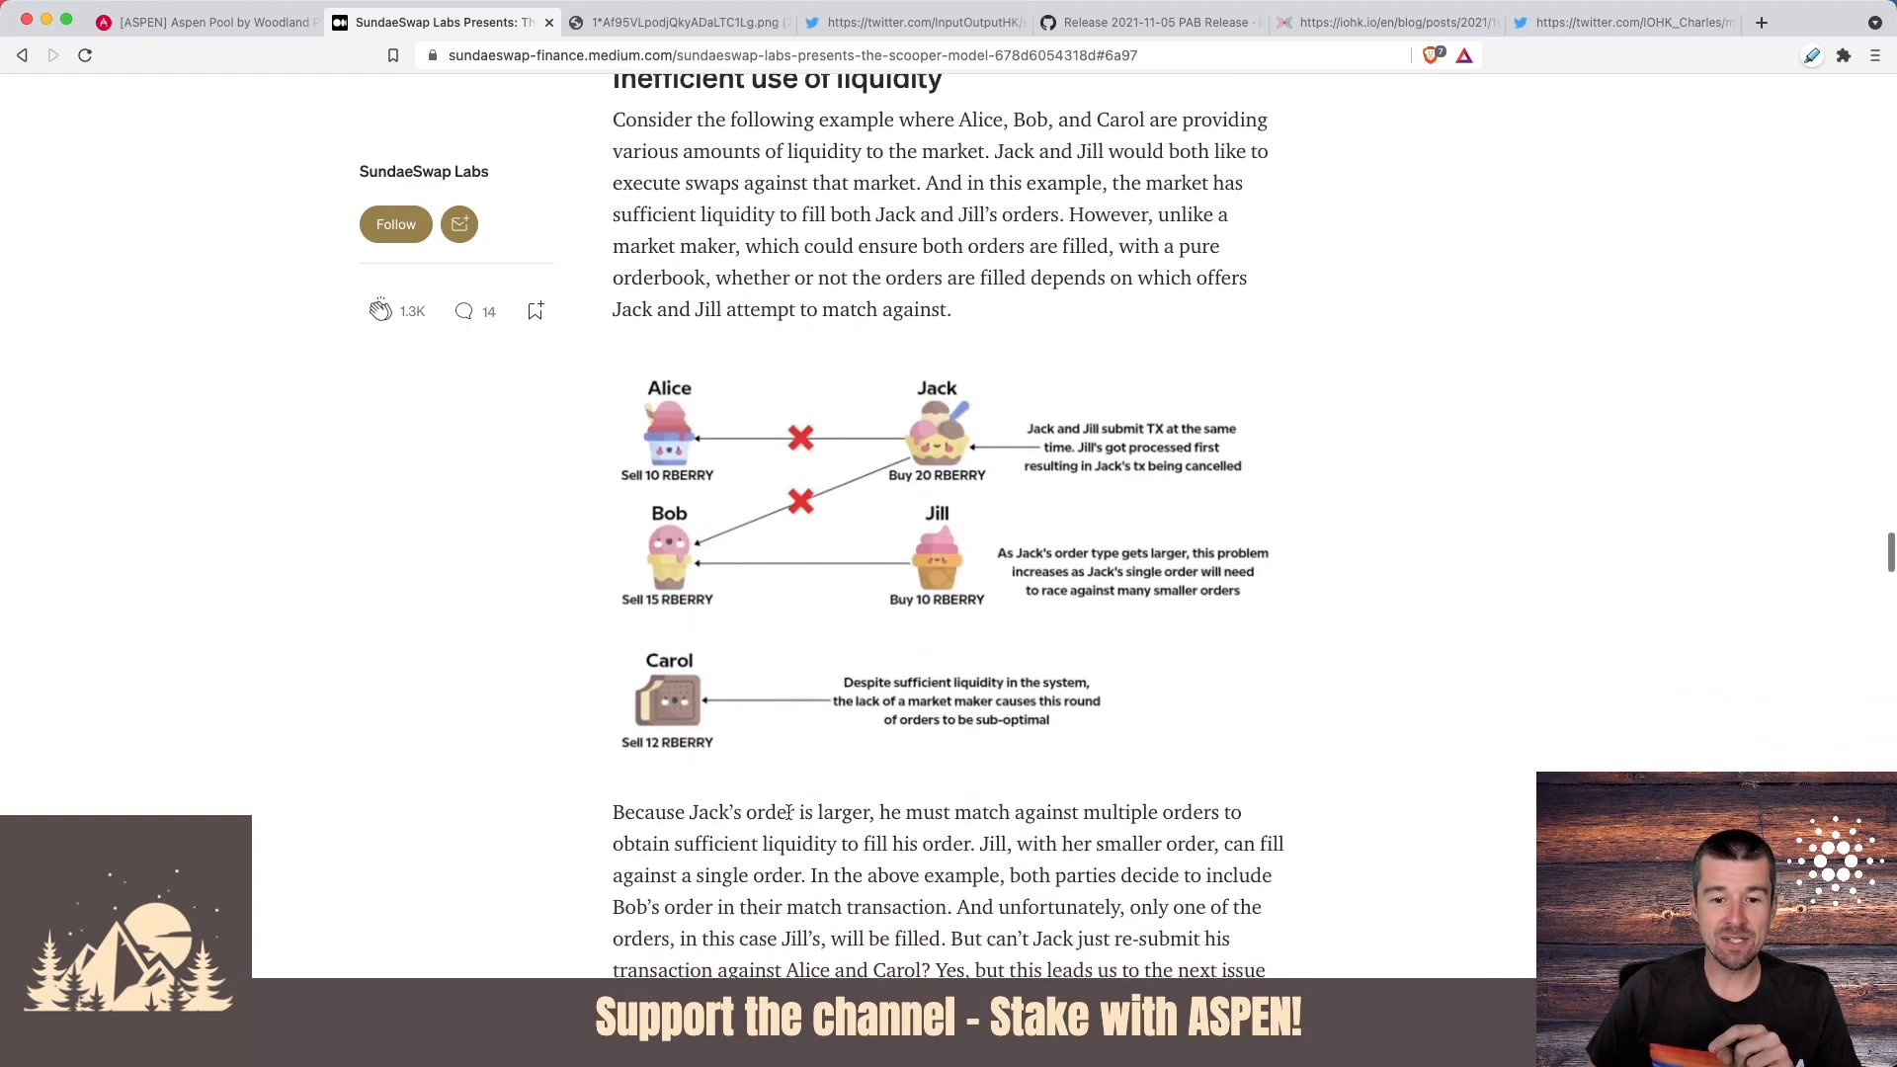
pyautogui.scroll(-3)
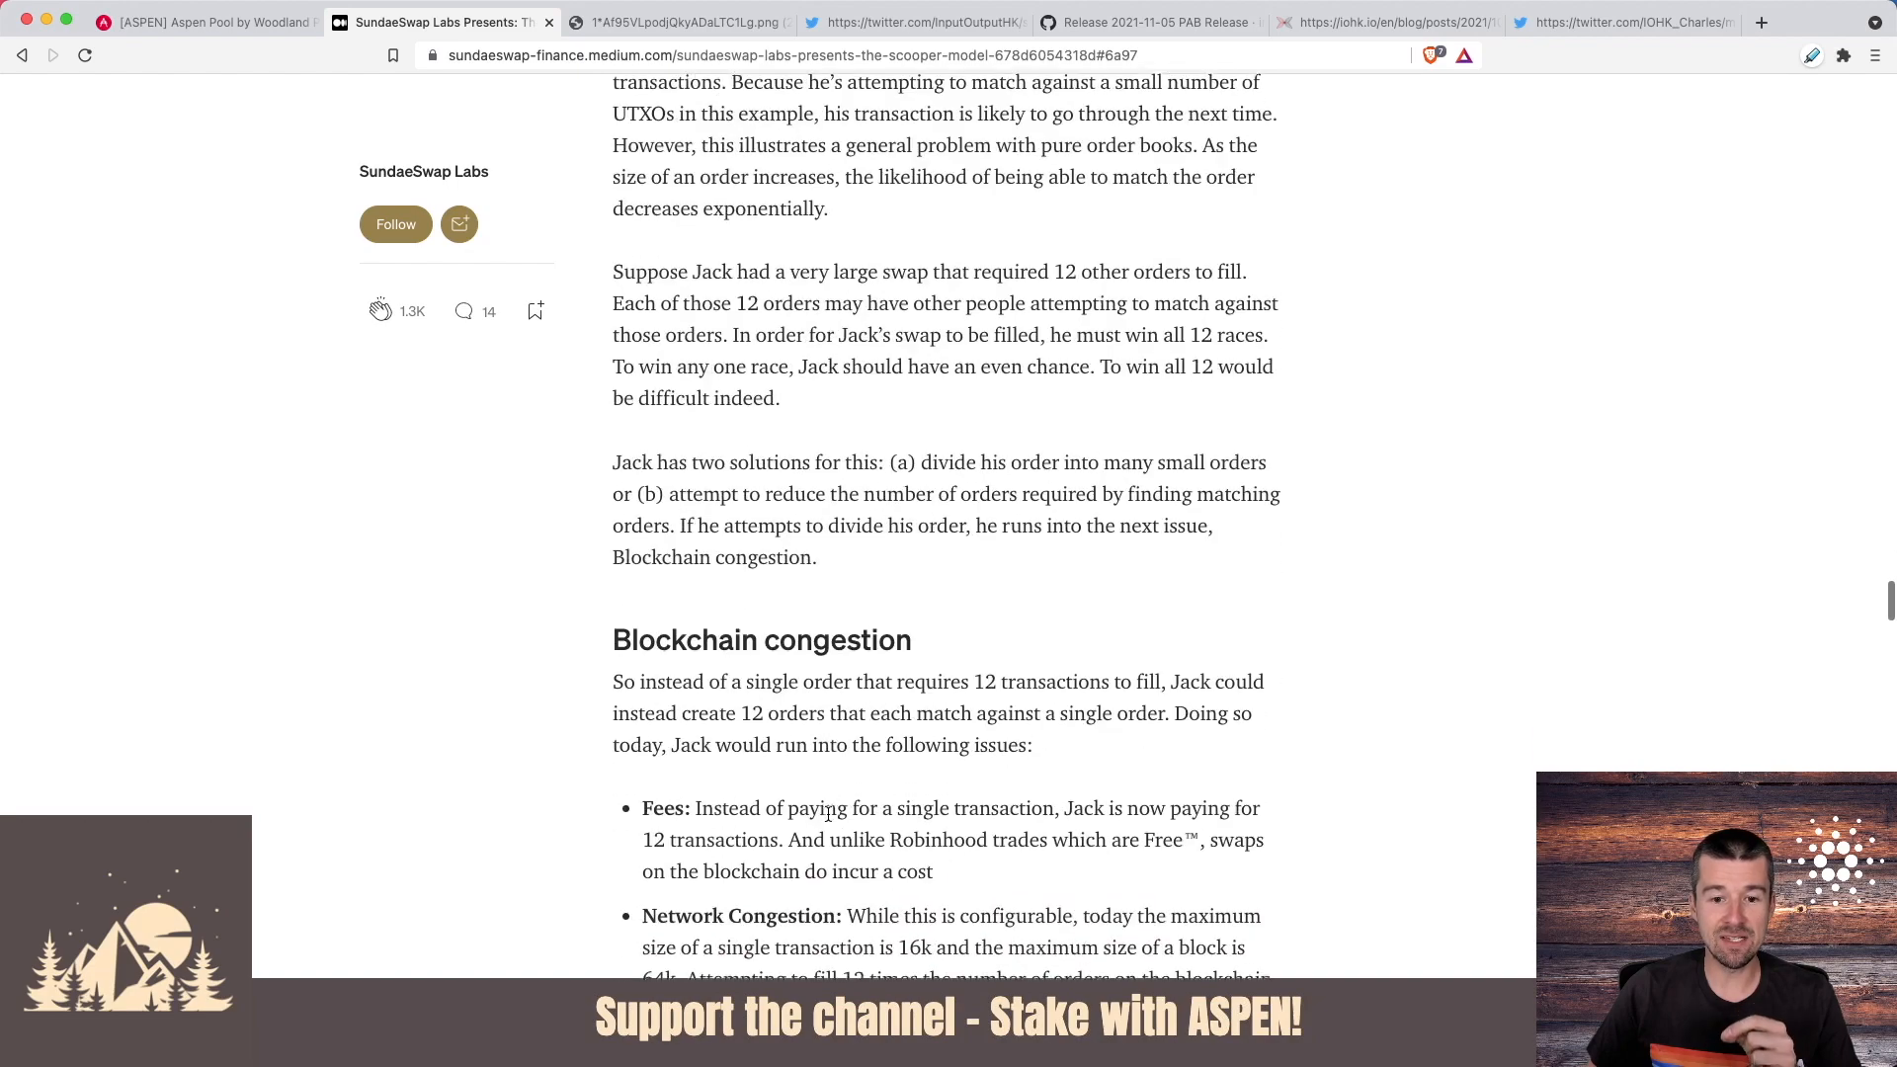
pyautogui.scroll(-3)
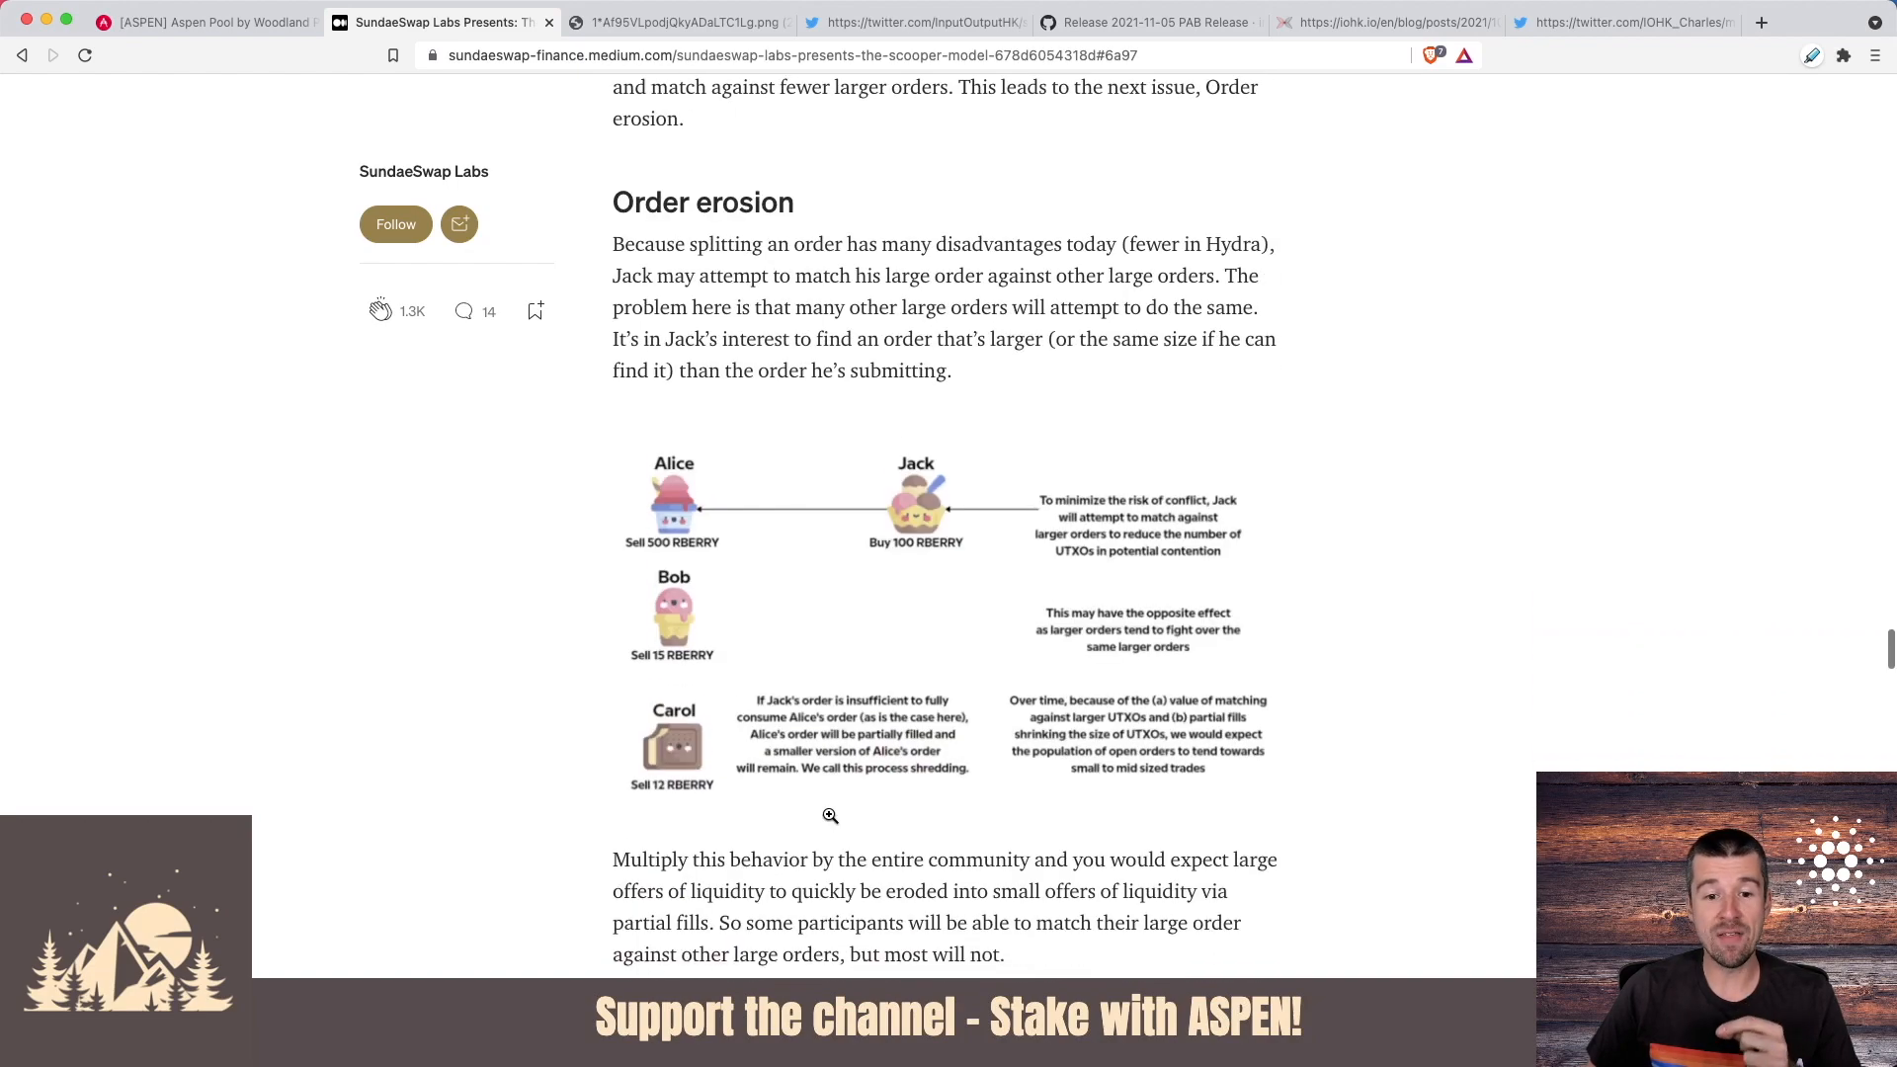
pyautogui.scroll(-3)
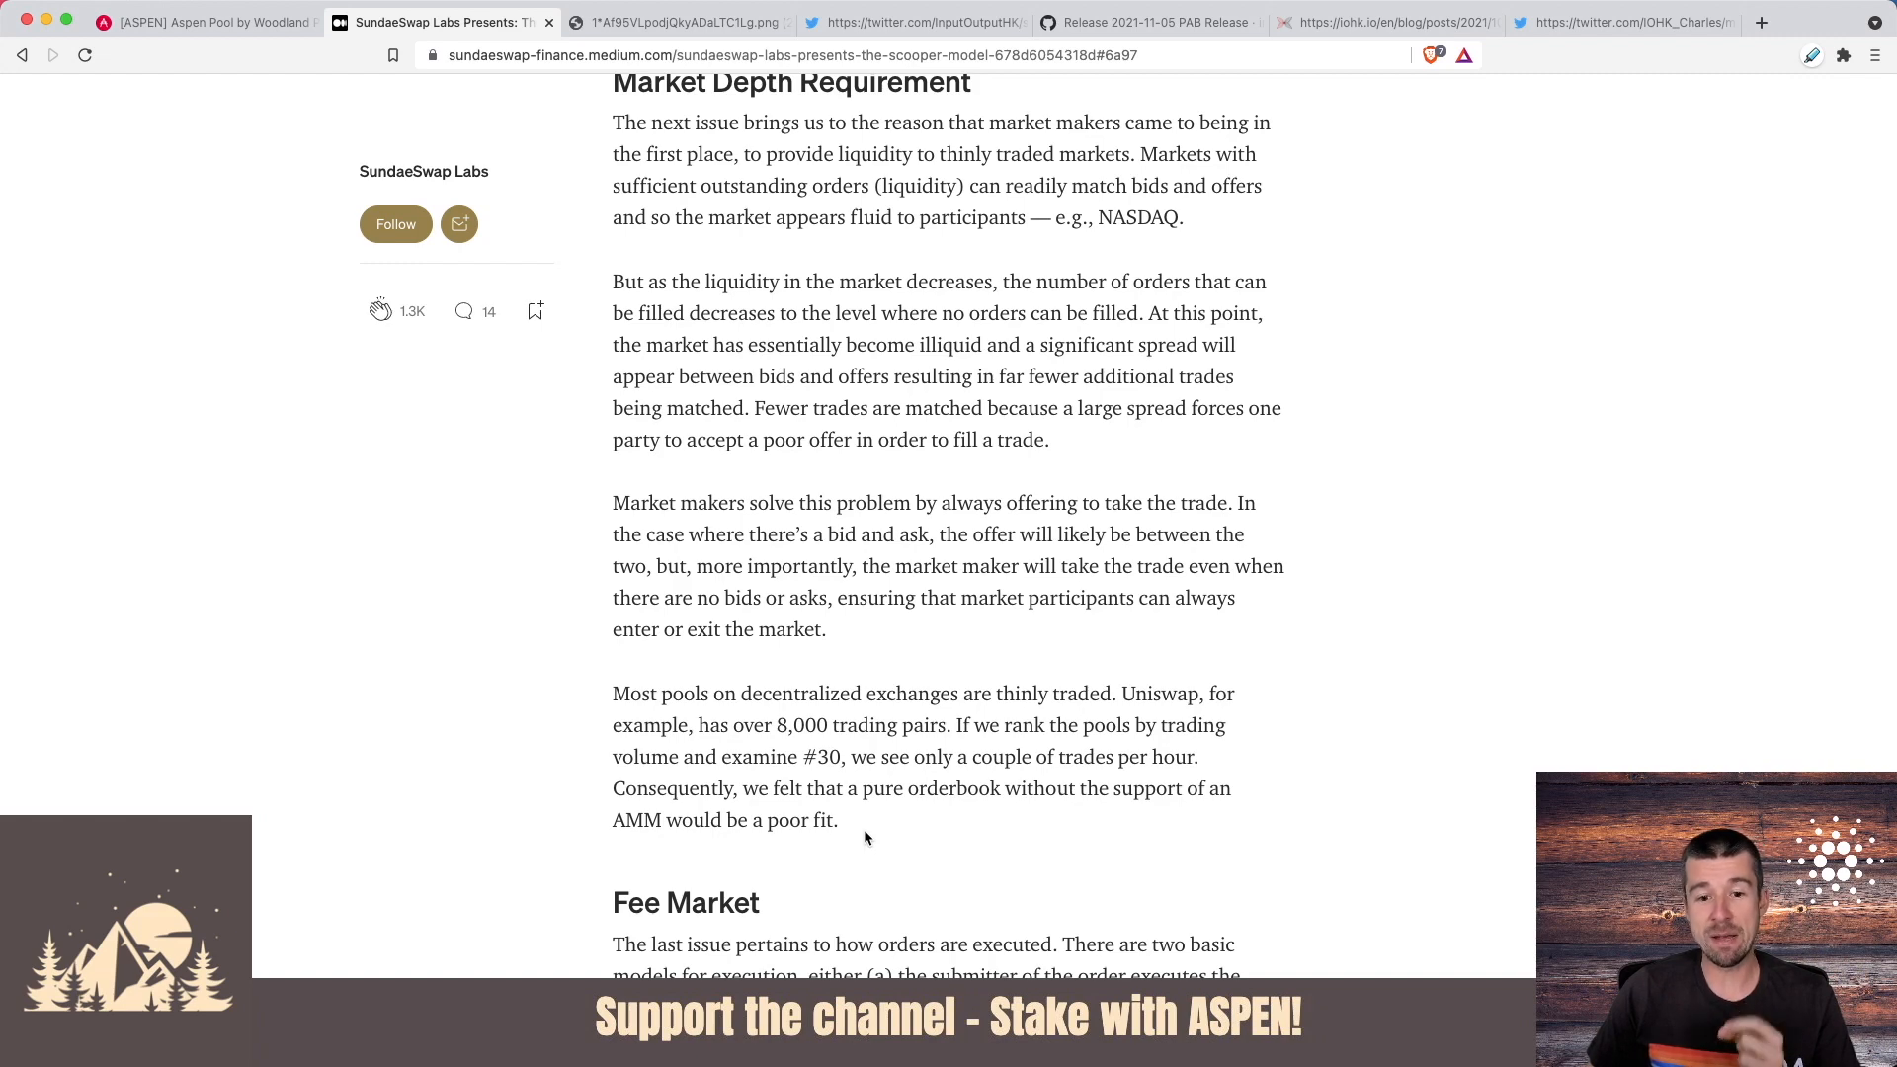
pyautogui.scroll(-3)
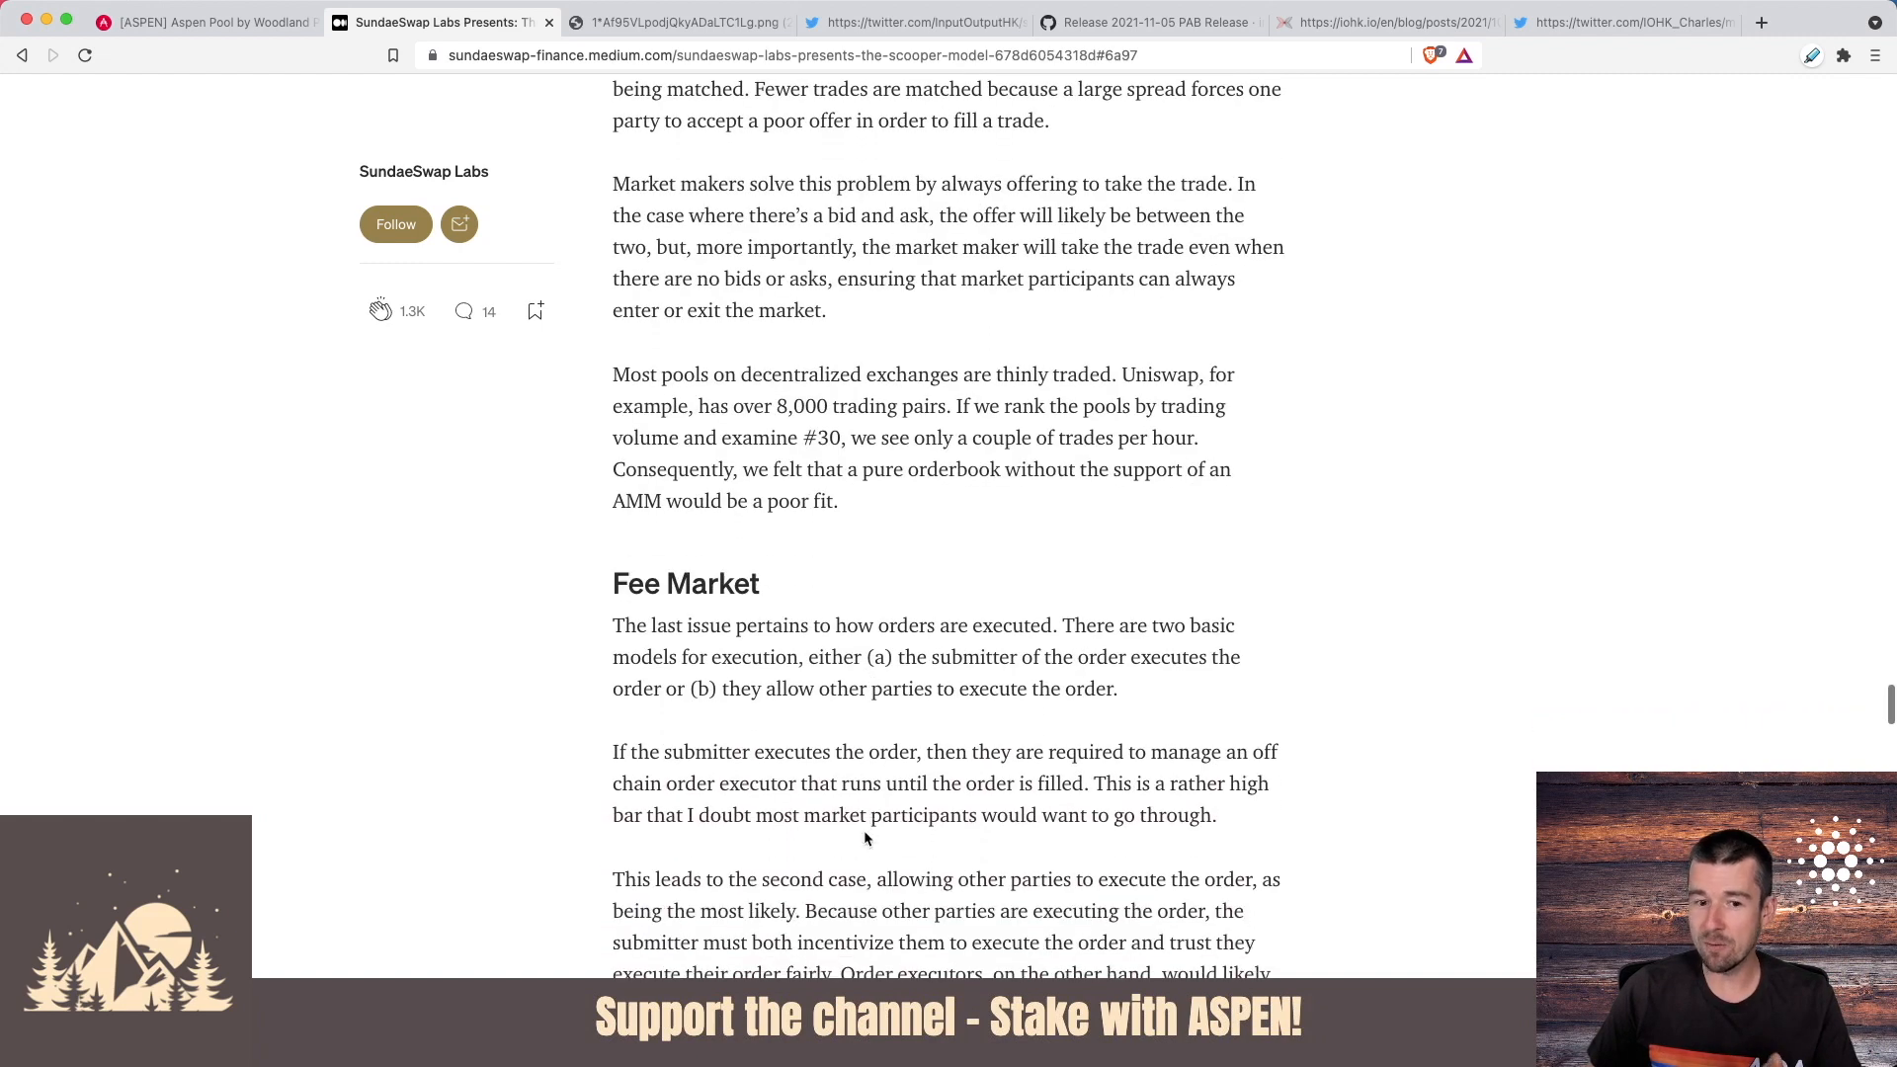
pyautogui.scroll(-3)
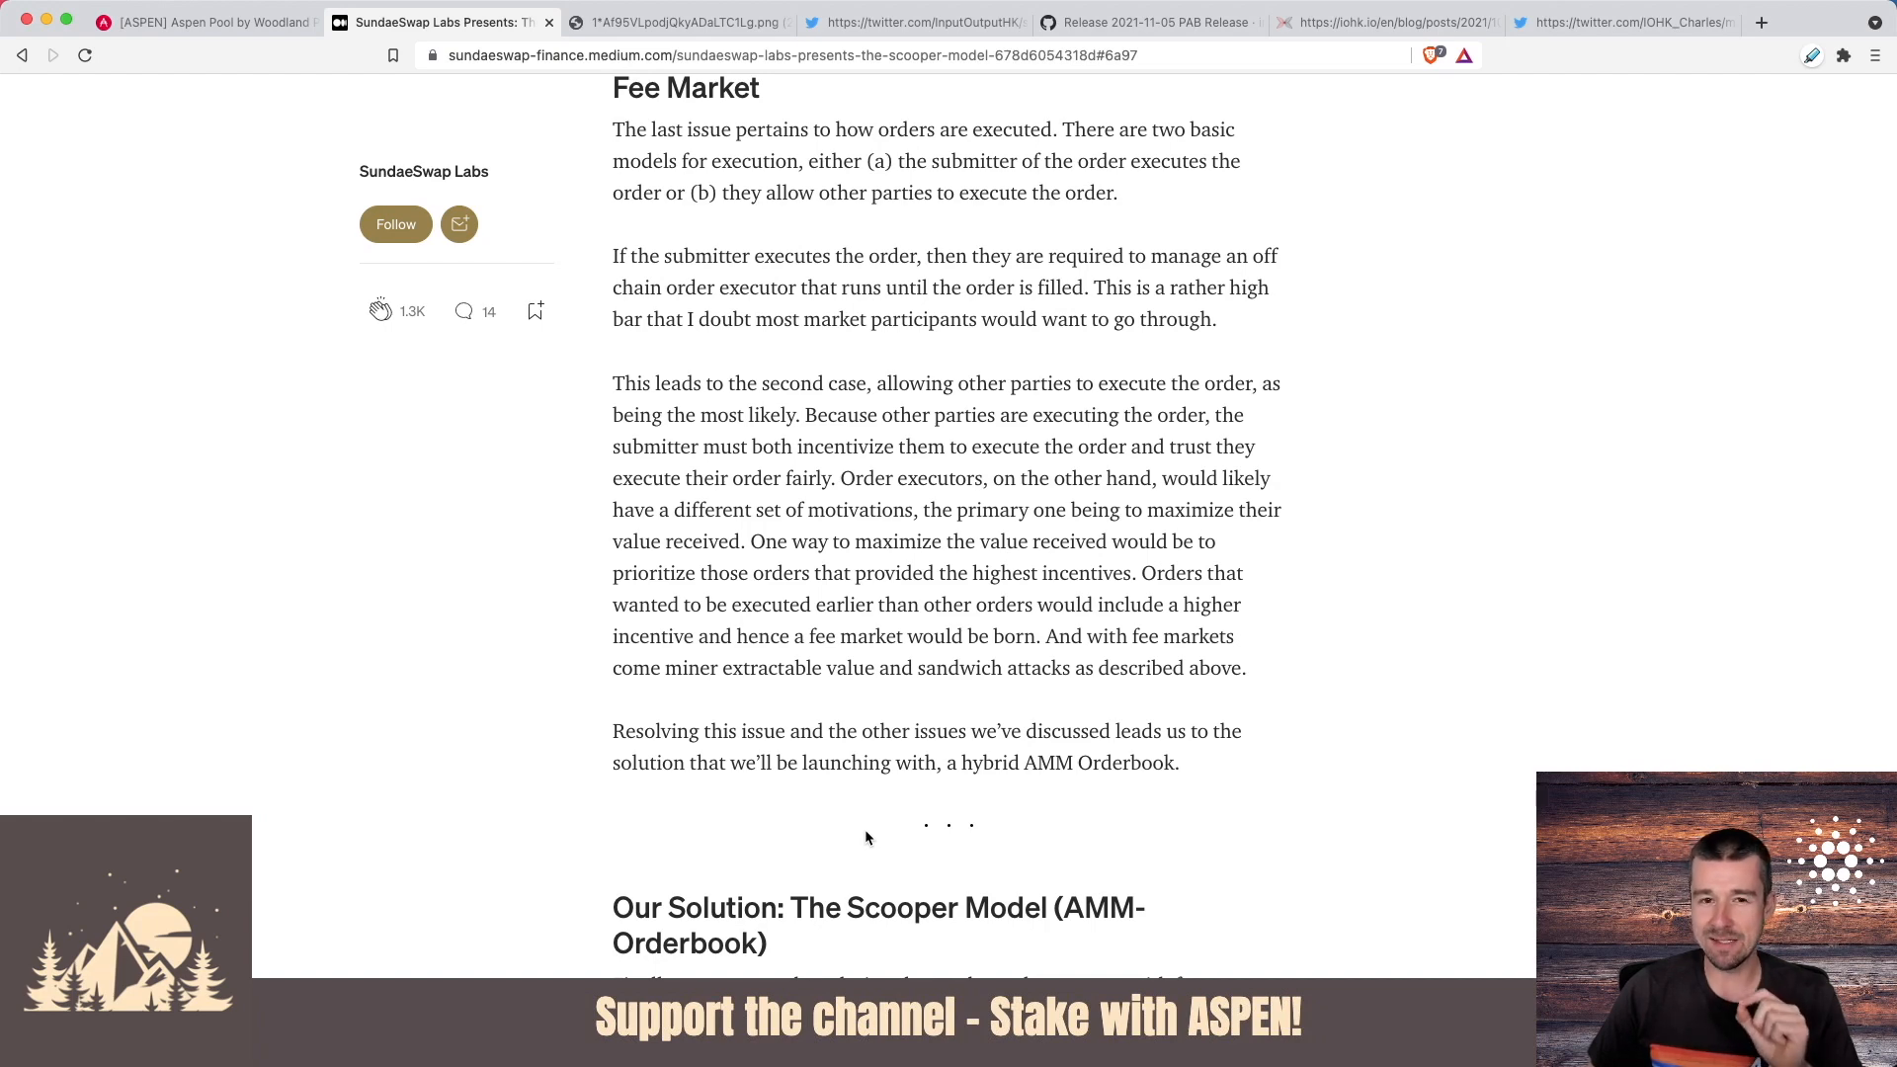
pyautogui.scroll(-3)
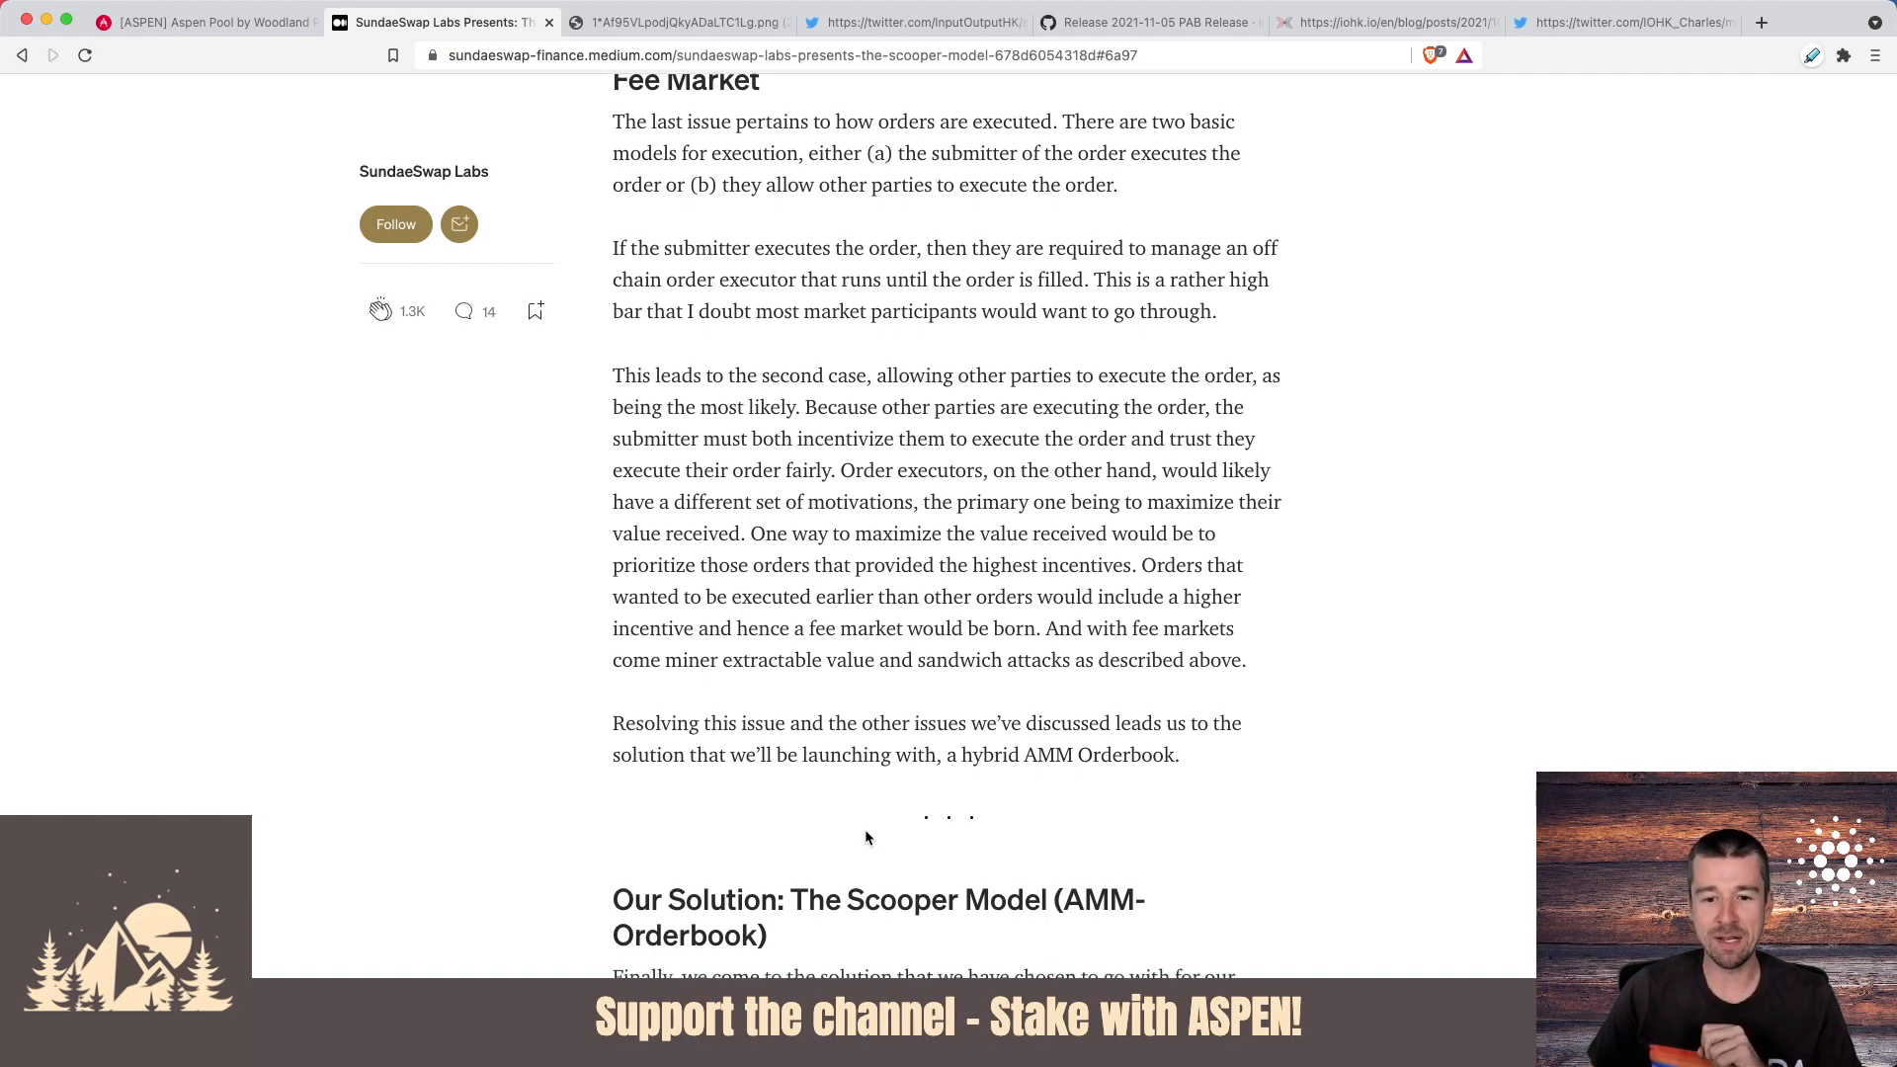
pyautogui.scroll(-3)
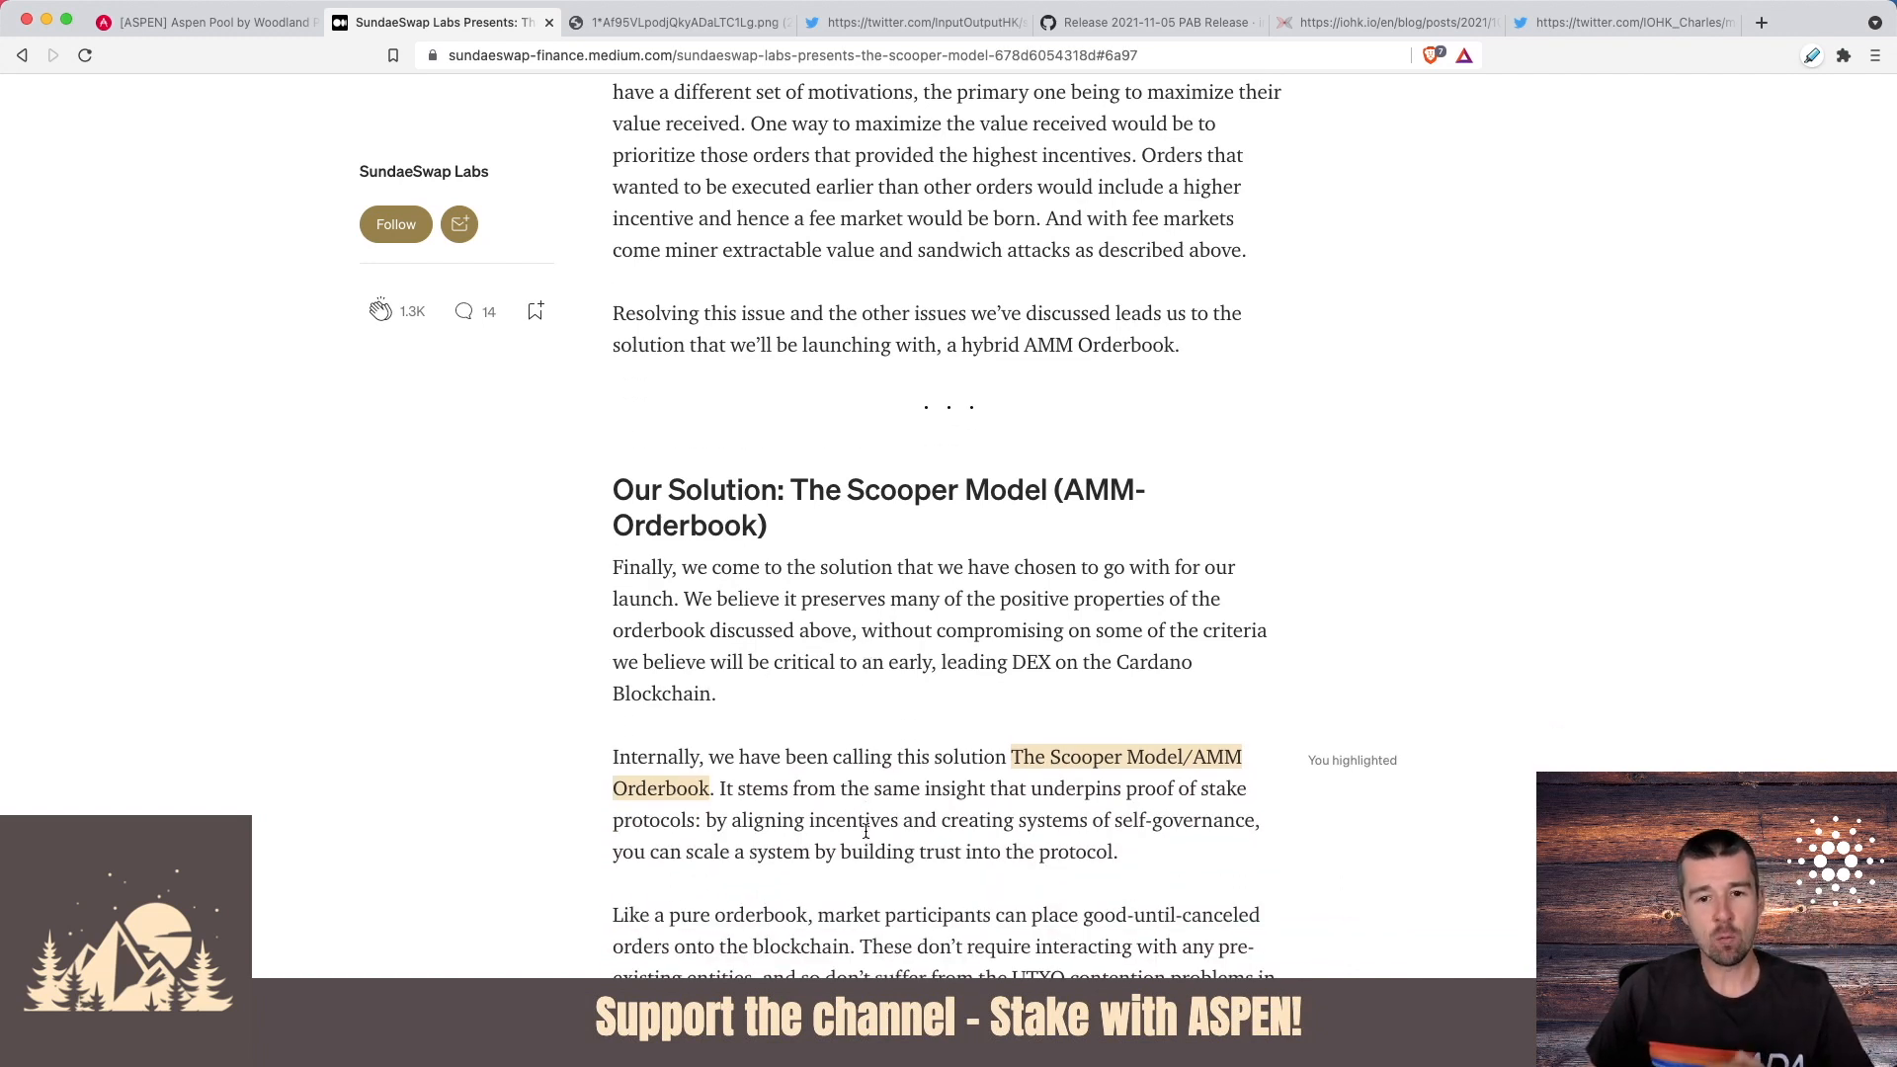
# - Read the Scooper Model section on scoopers and fund safety, then return to the larger-orders diagram
pyautogui.scroll(-3)
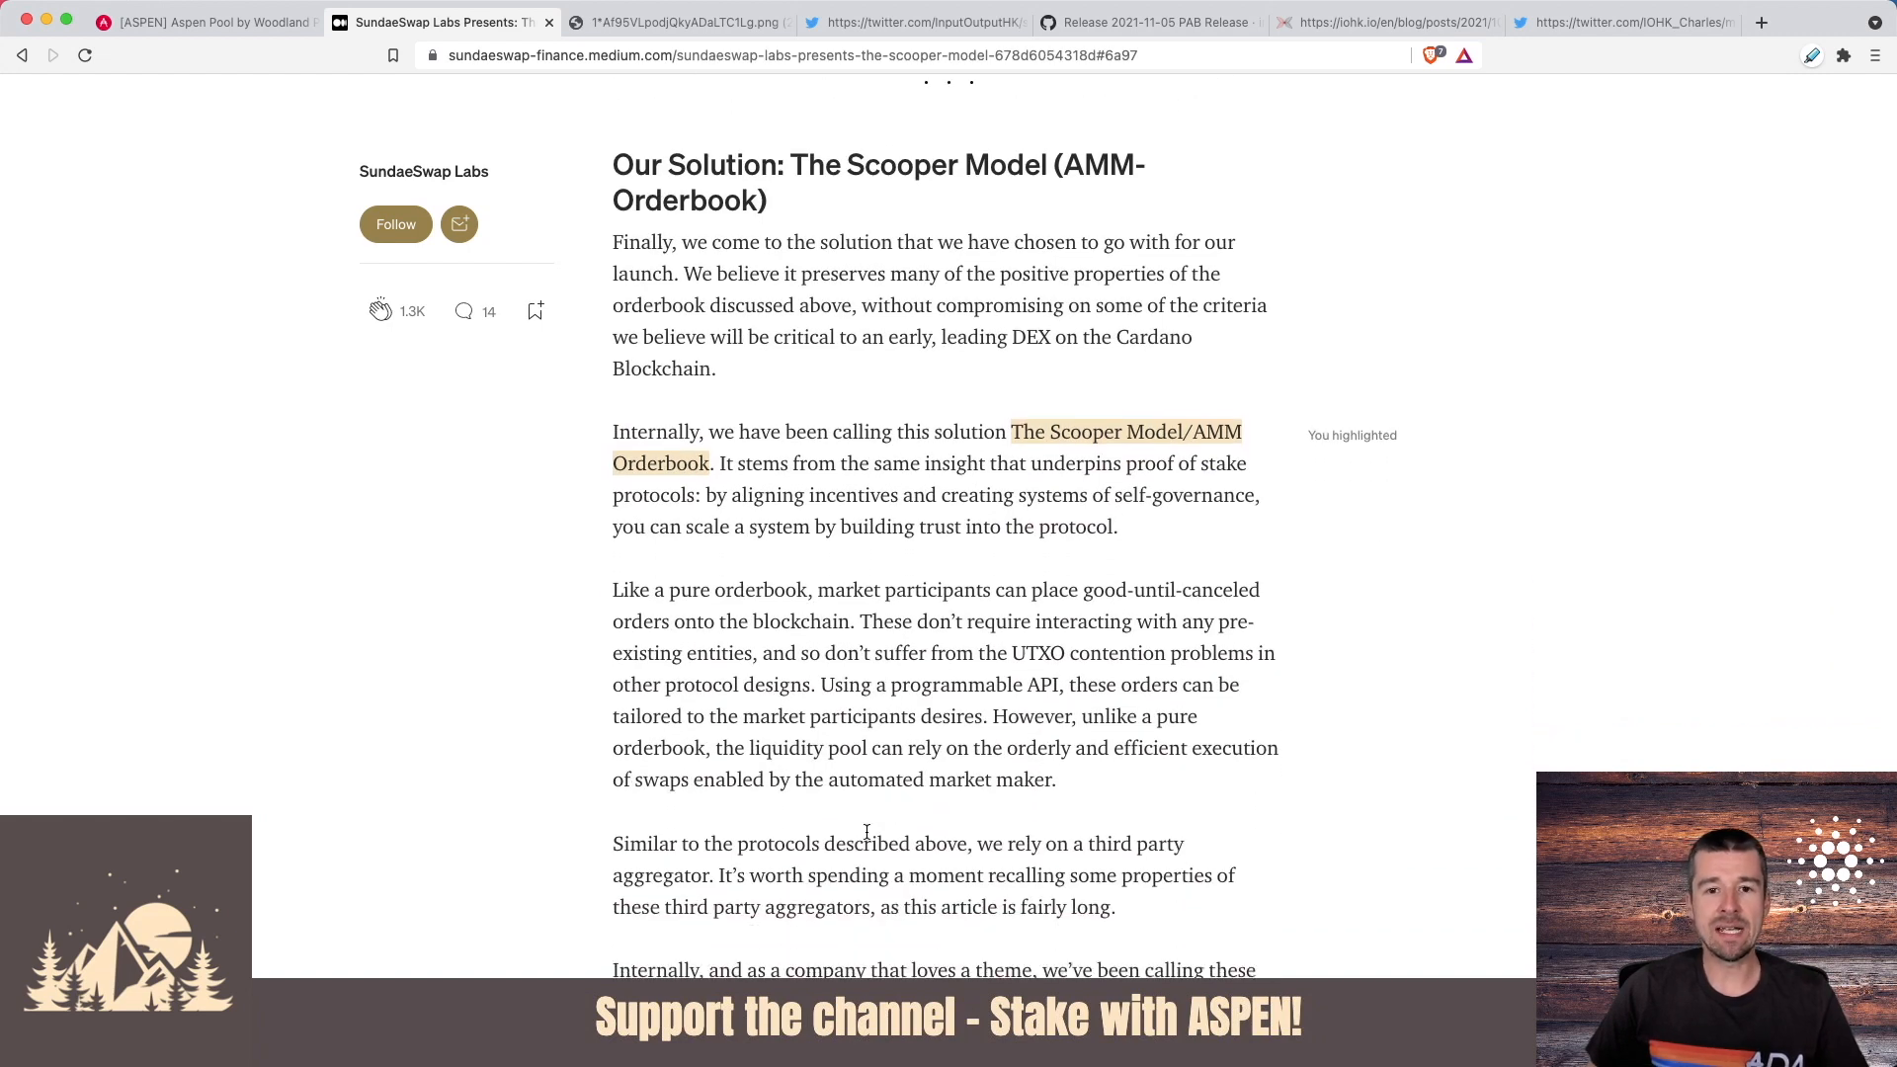
pyautogui.scroll(-3)
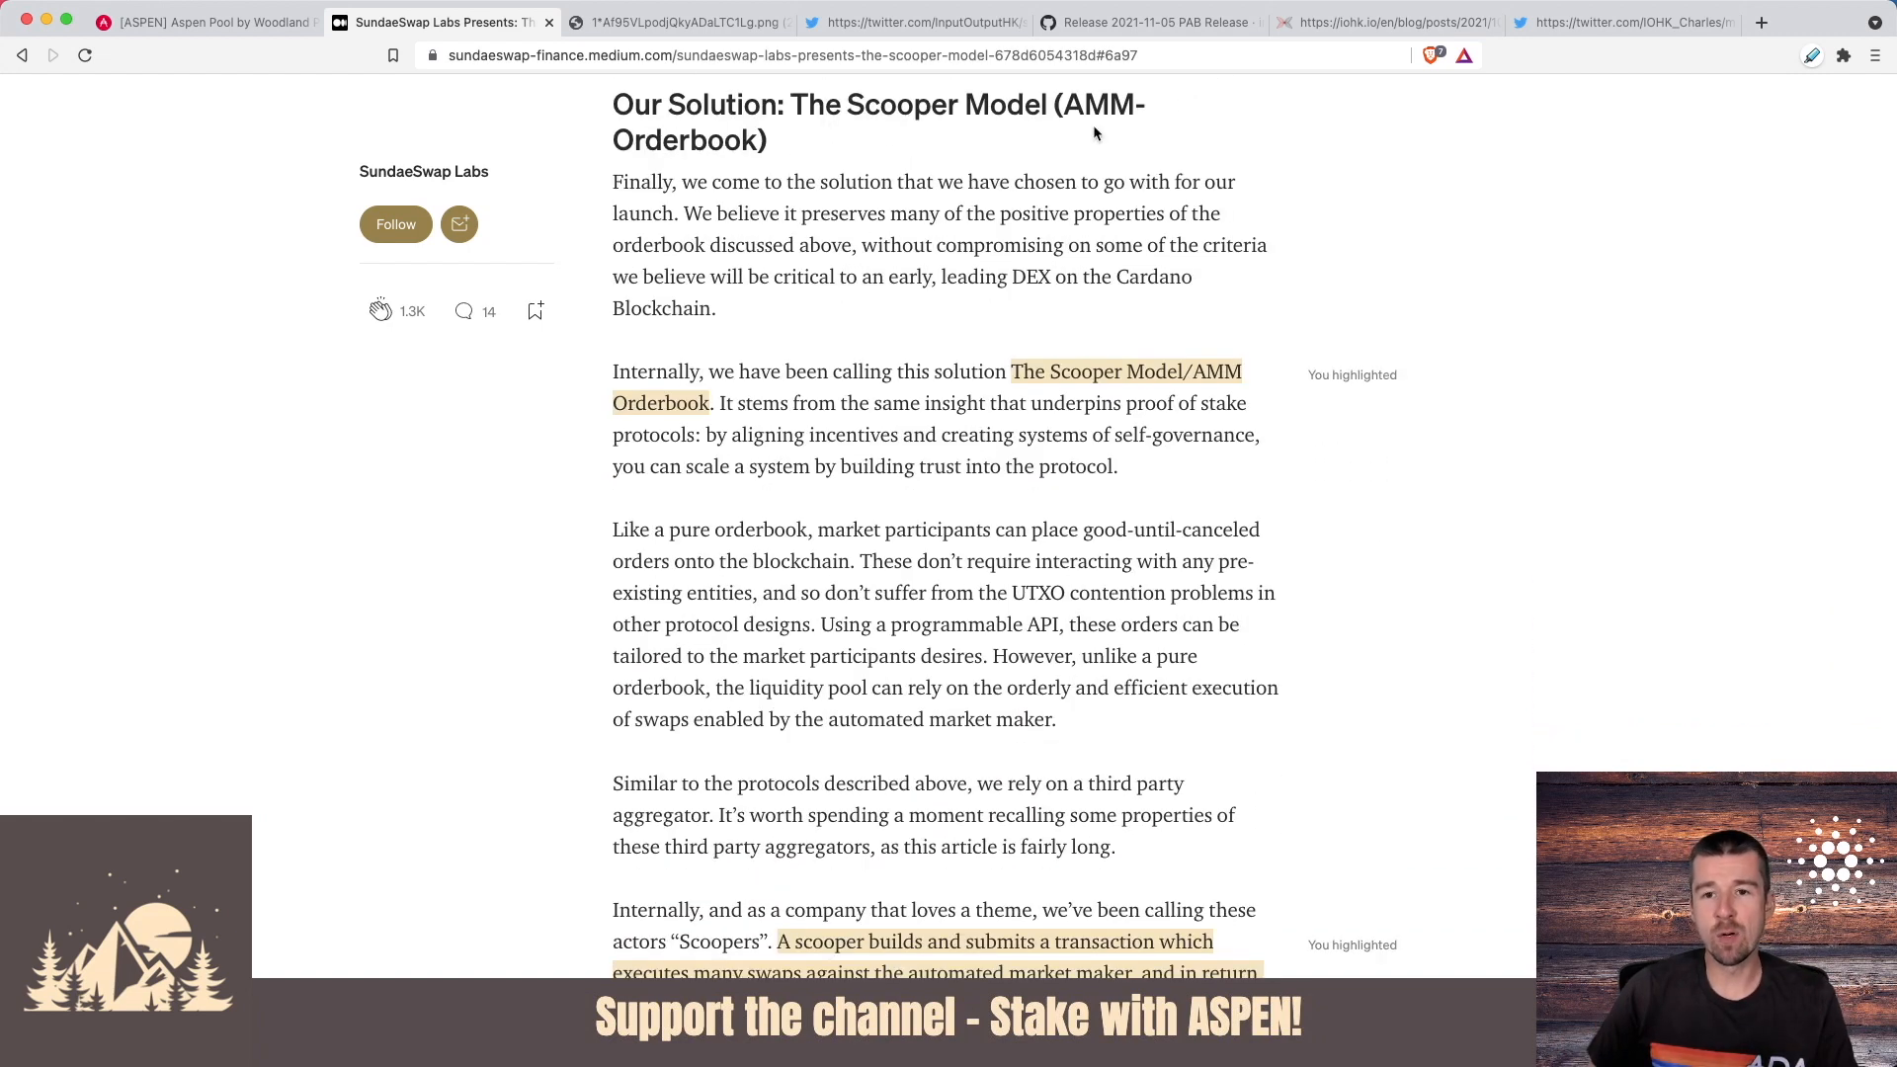
pyautogui.moveTo(795, 162)
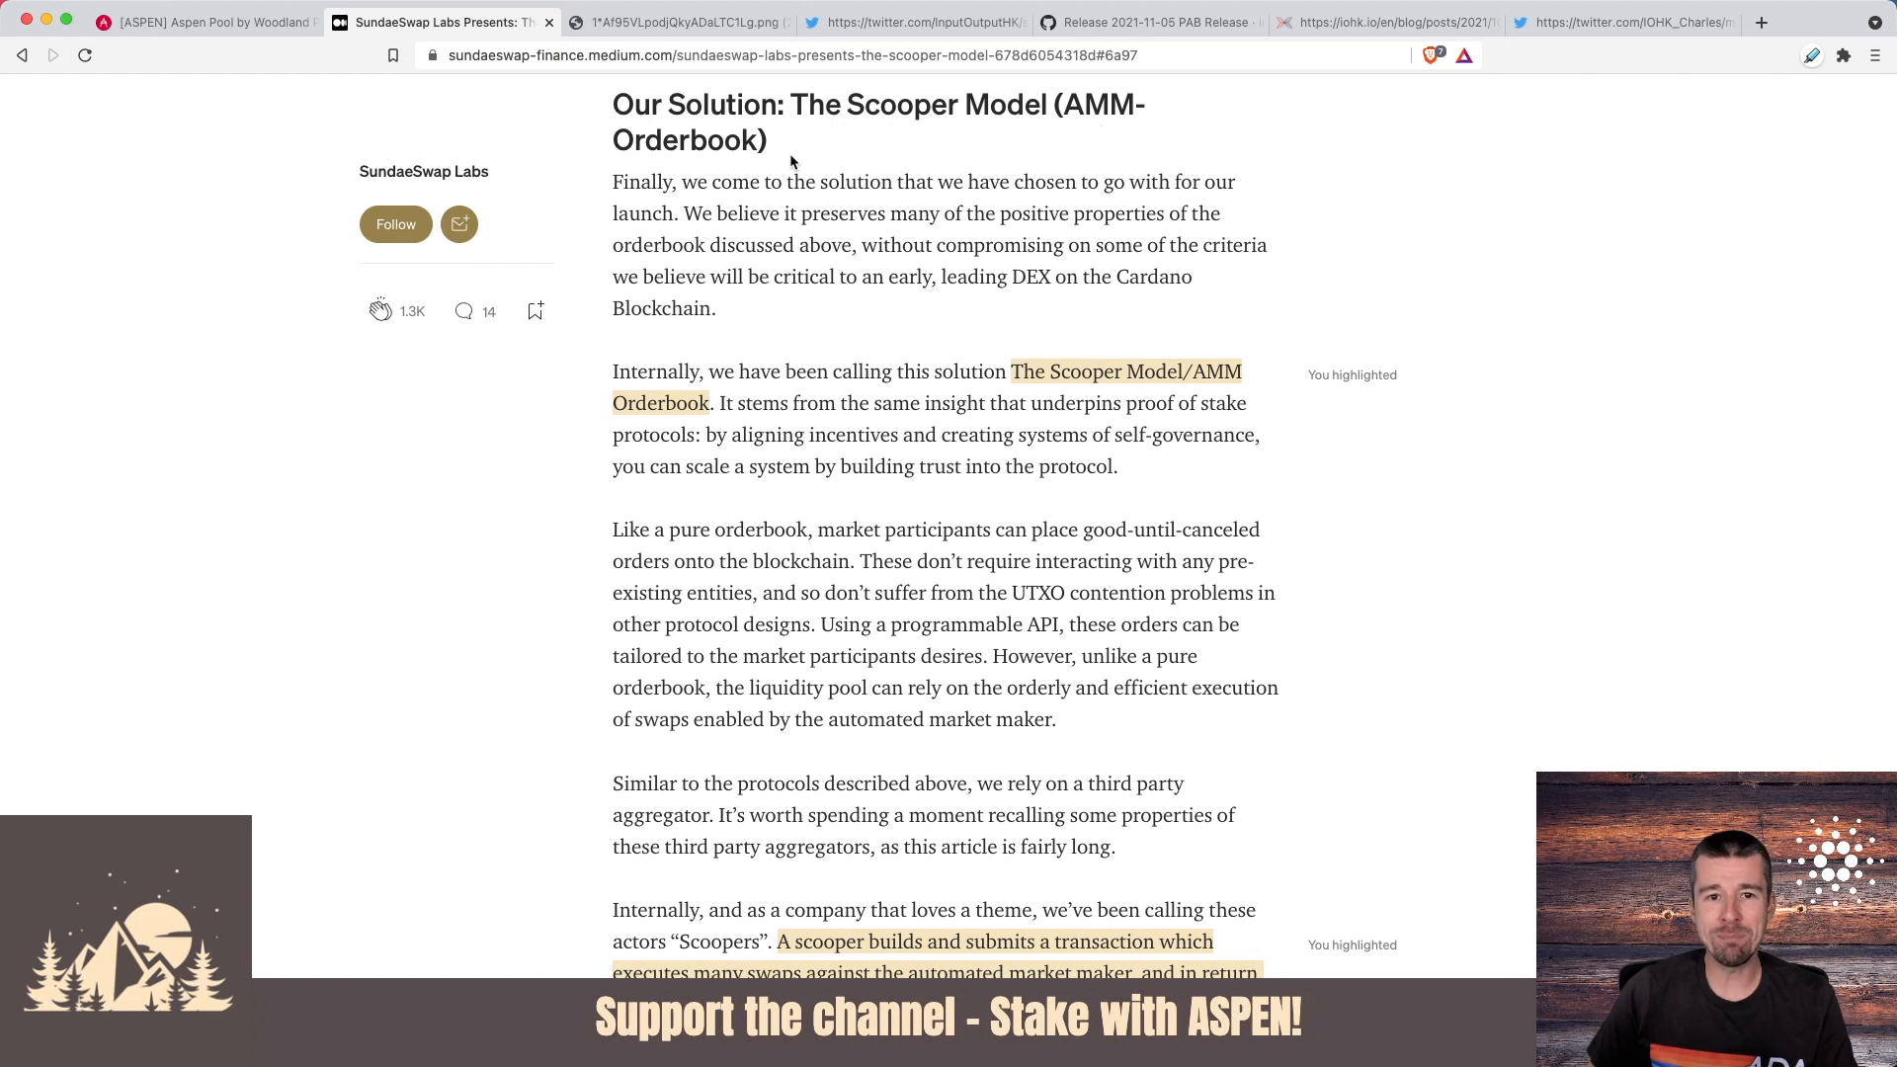
pyautogui.scroll(-3)
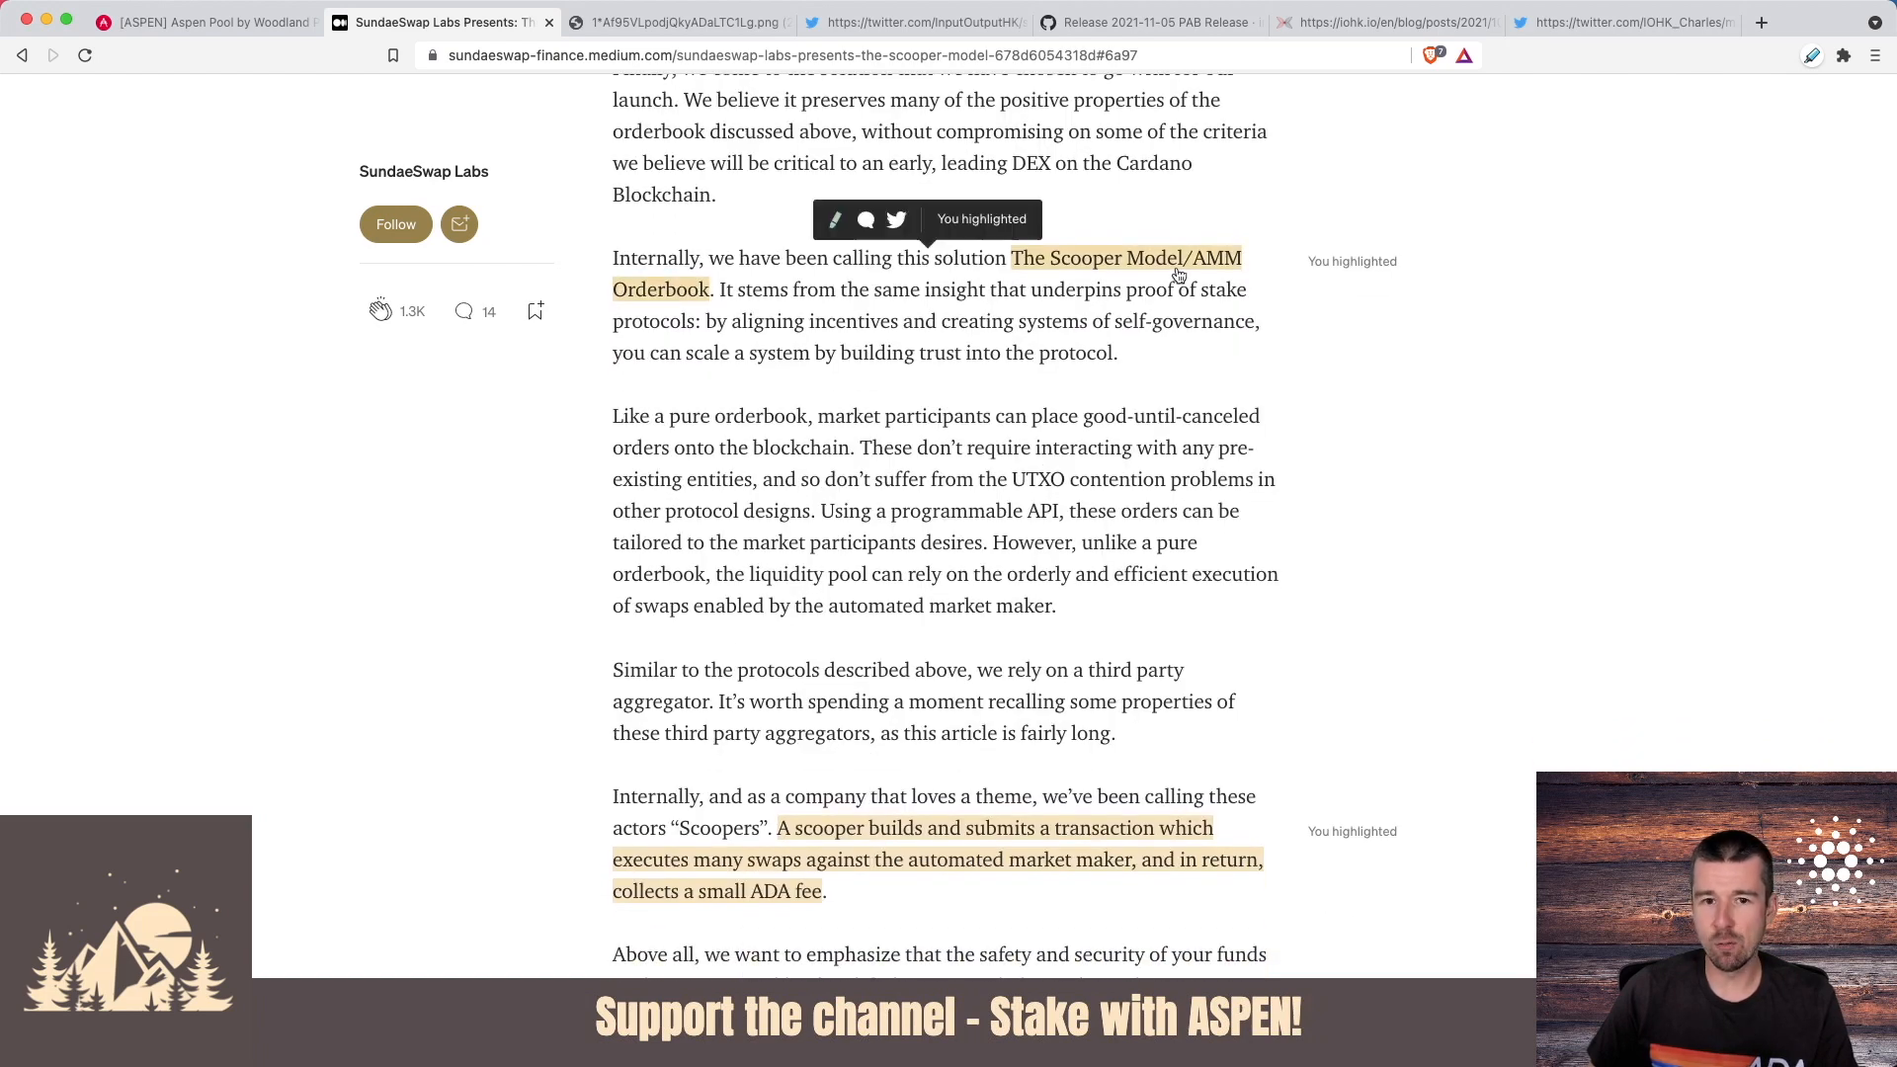
pyautogui.scroll(-3)
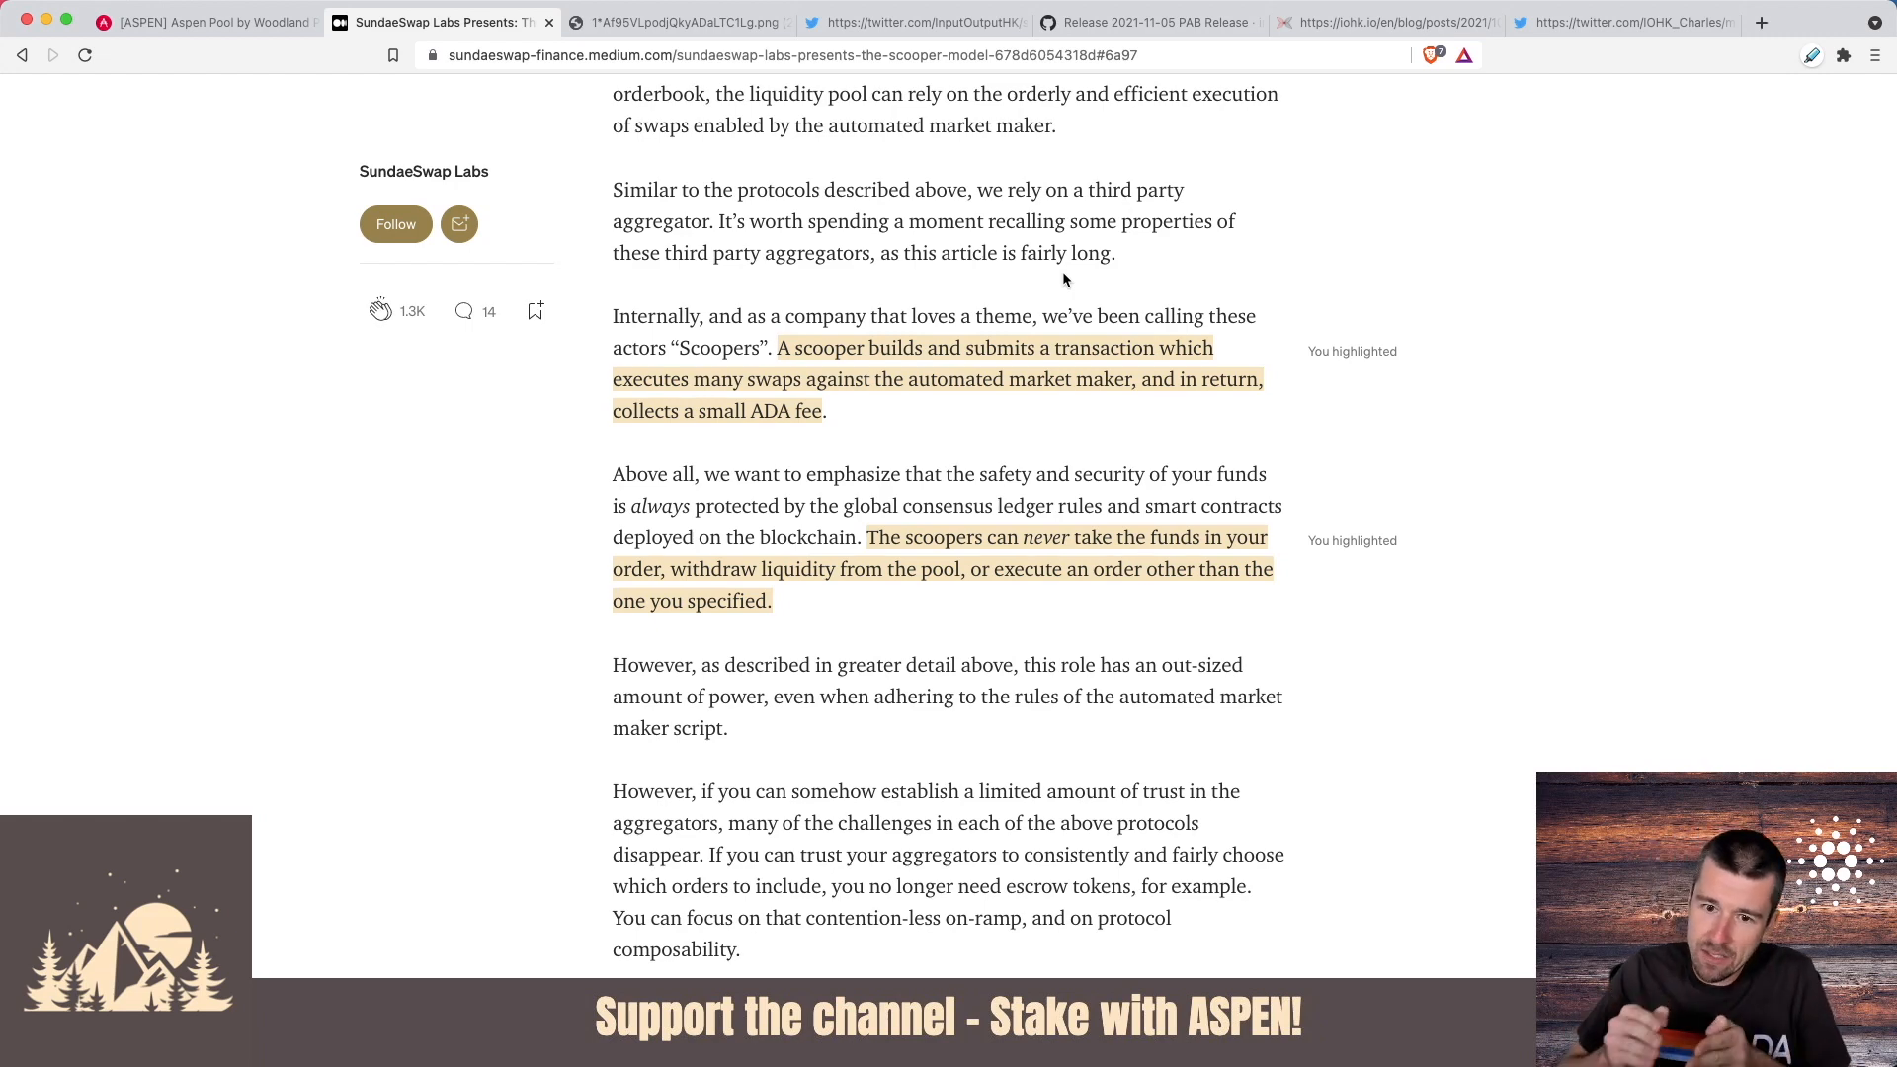
pyautogui.scroll(-3)
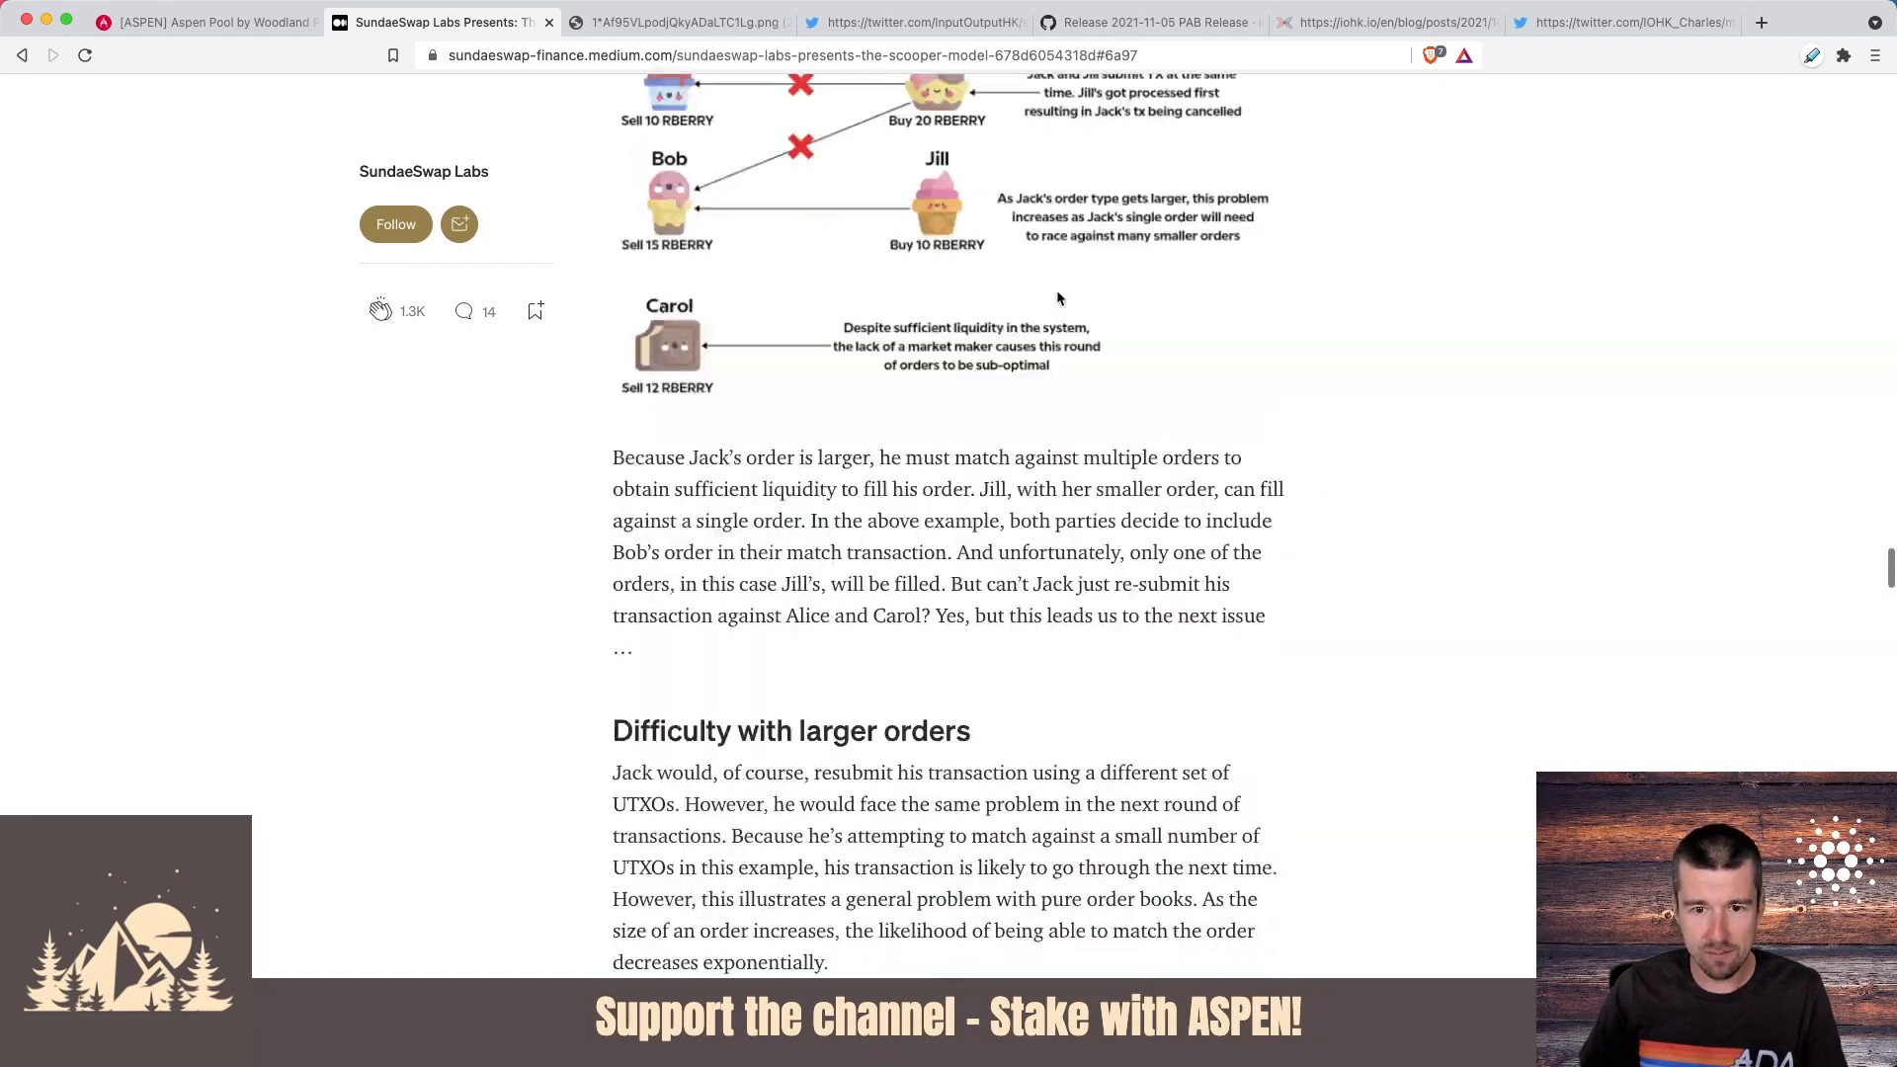
# - Bring the Jack and Jill order-matching diagram back into view past the escrow diagram
pyautogui.scroll(-3)
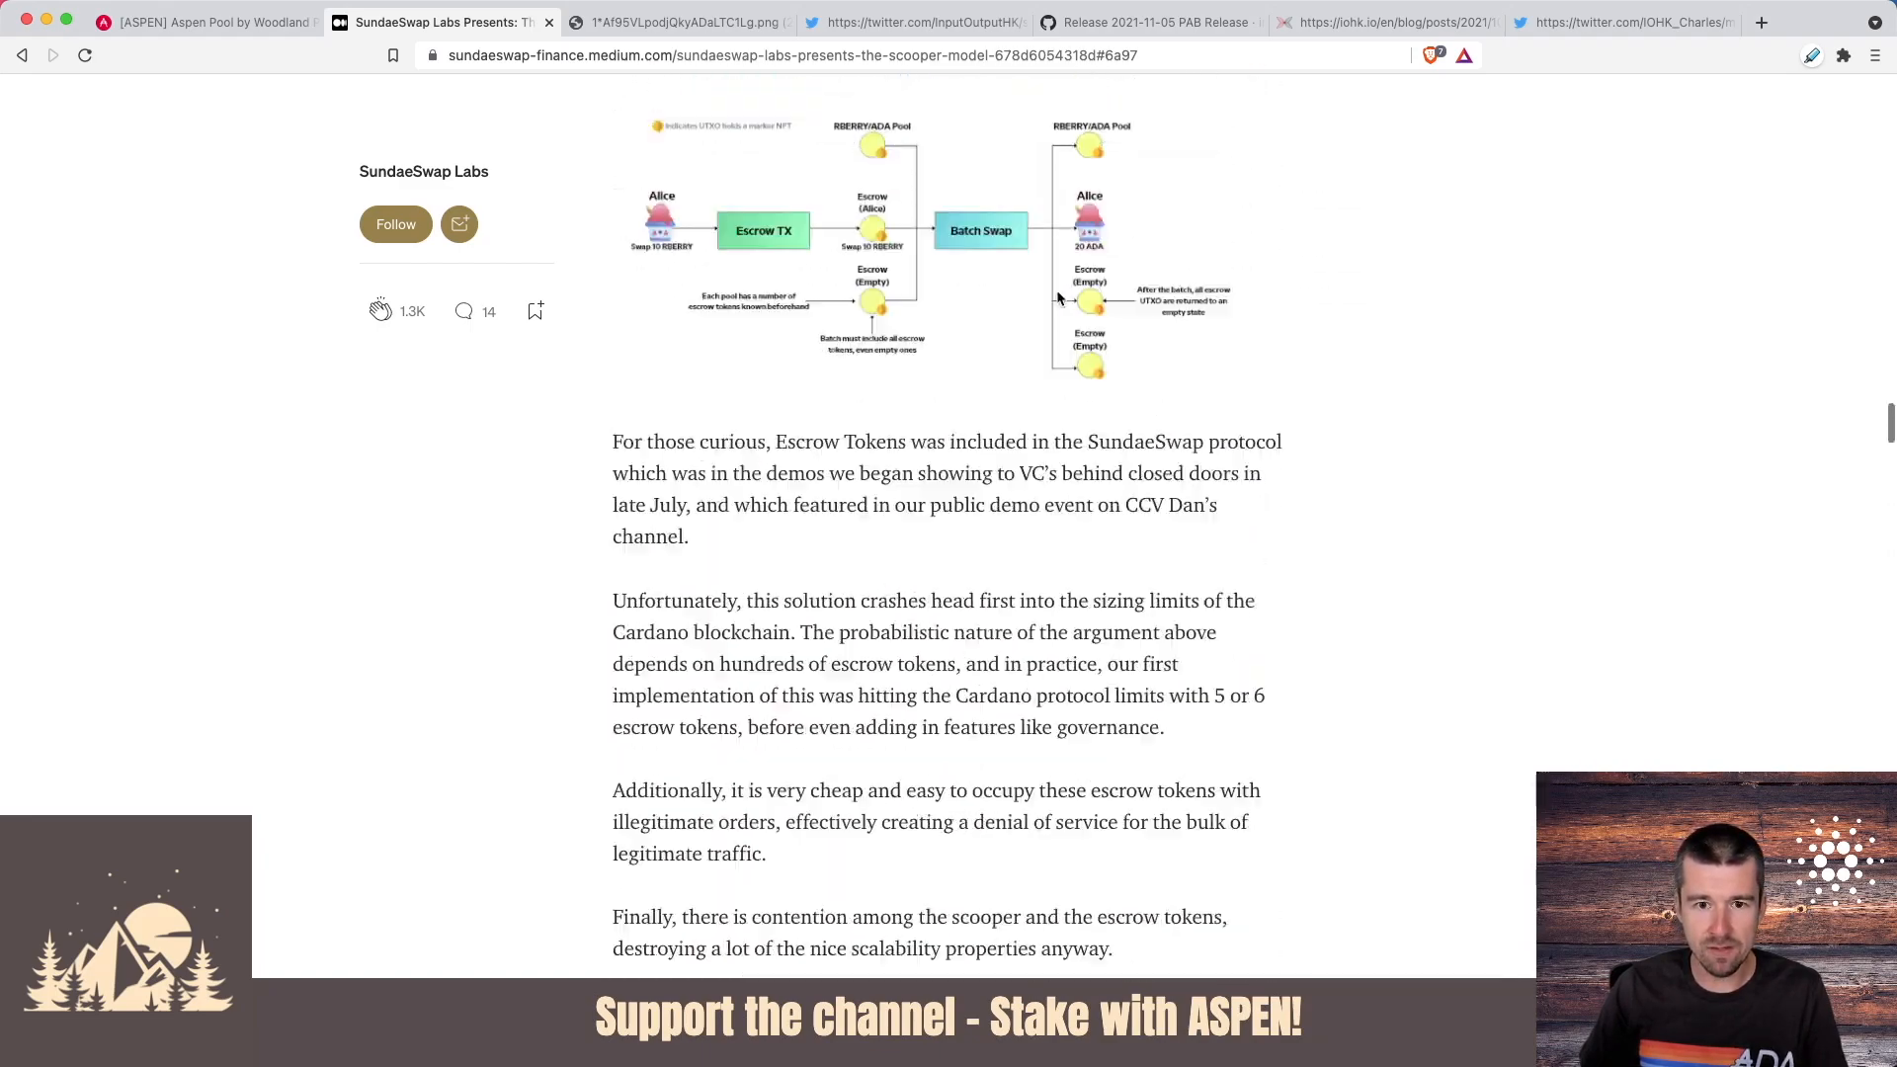
pyautogui.scroll(-3)
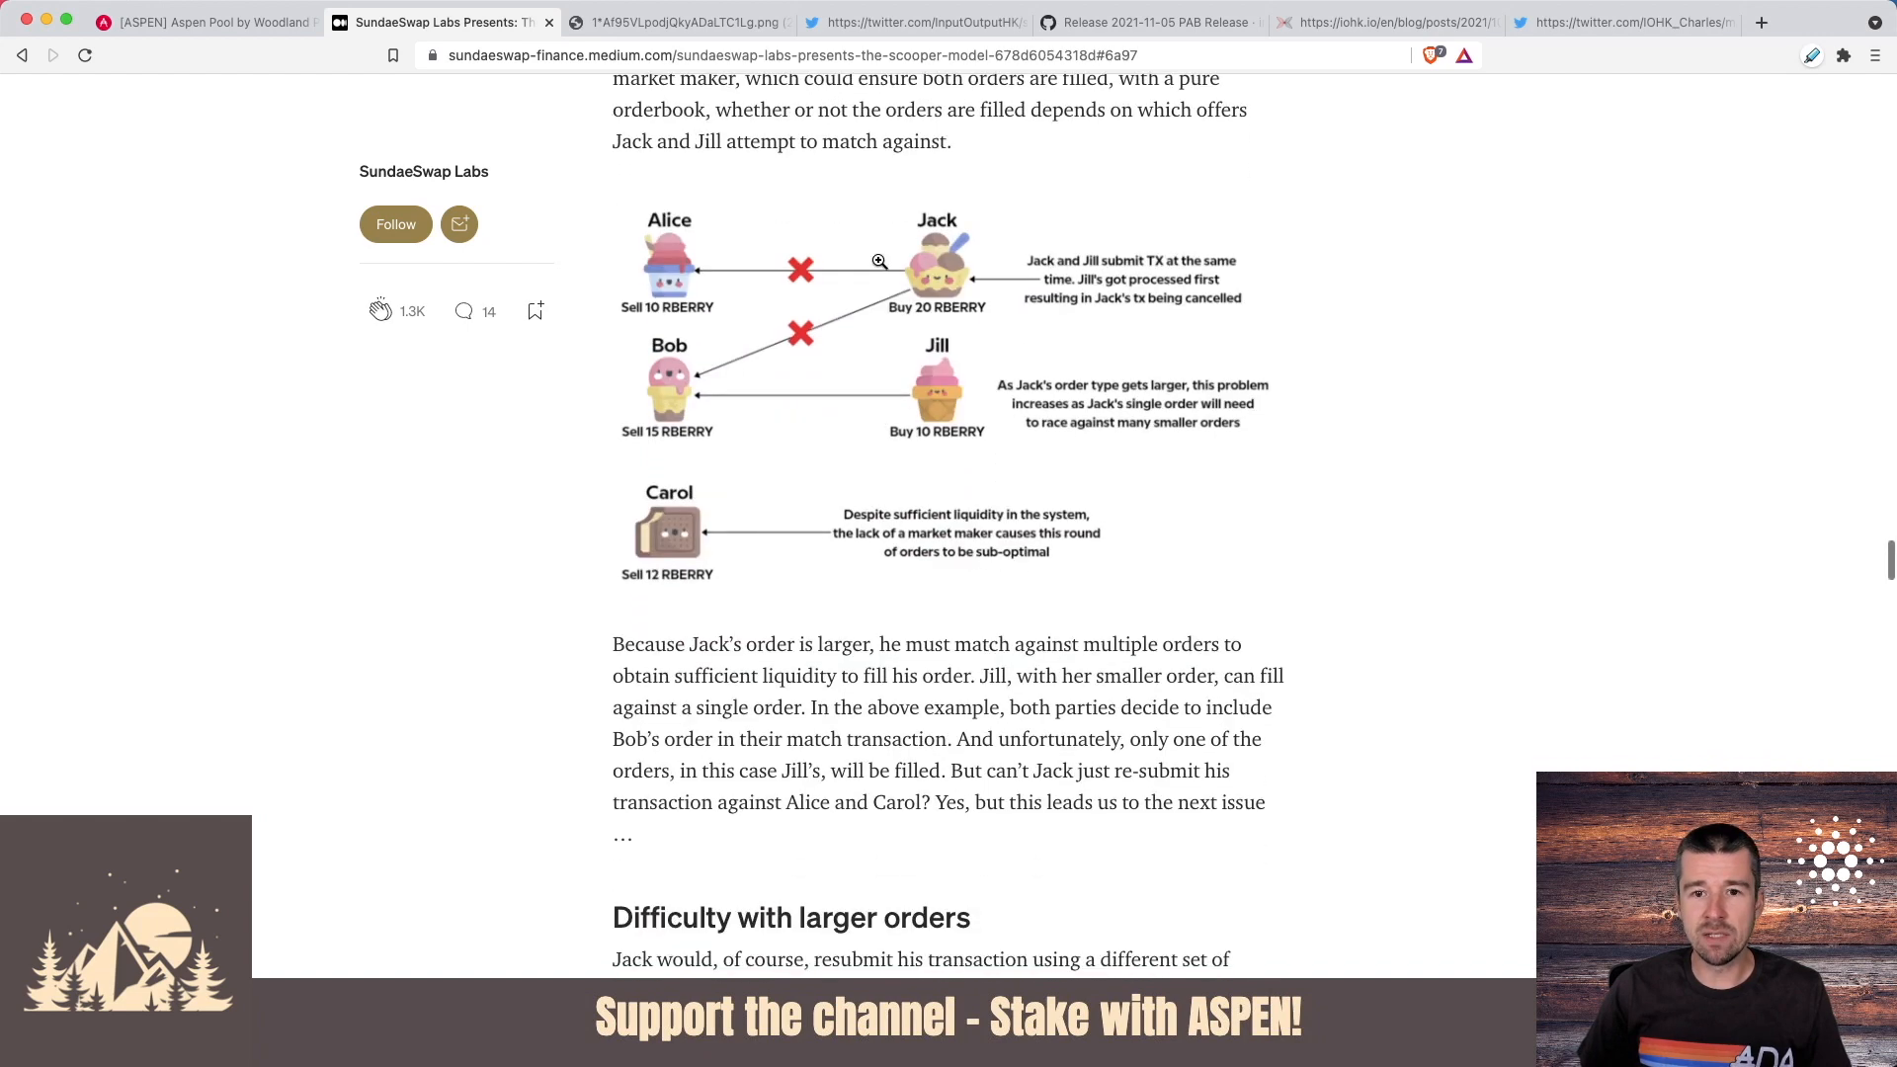
pyautogui.moveTo(925, 271)
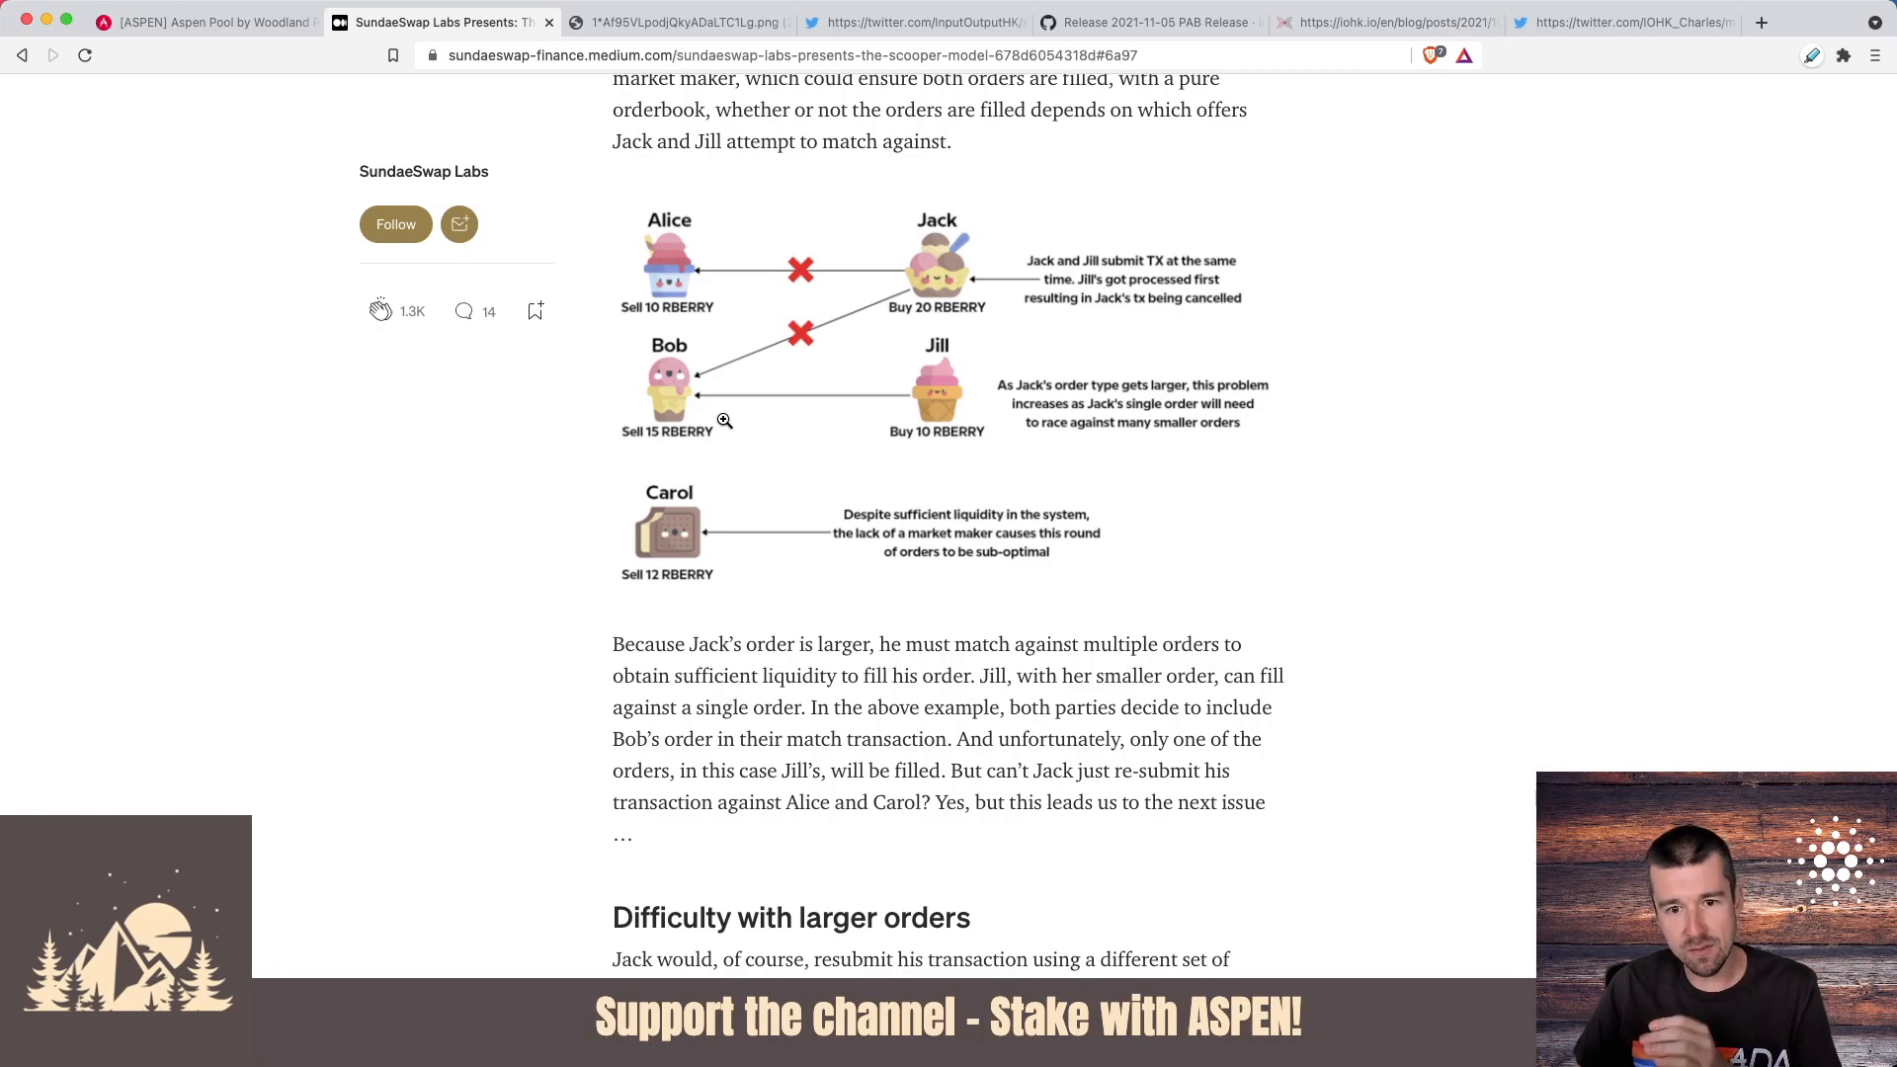
# - Read the highlighted paragraphs on what scoopers do and can never do with funds
pyautogui.scroll(-3)
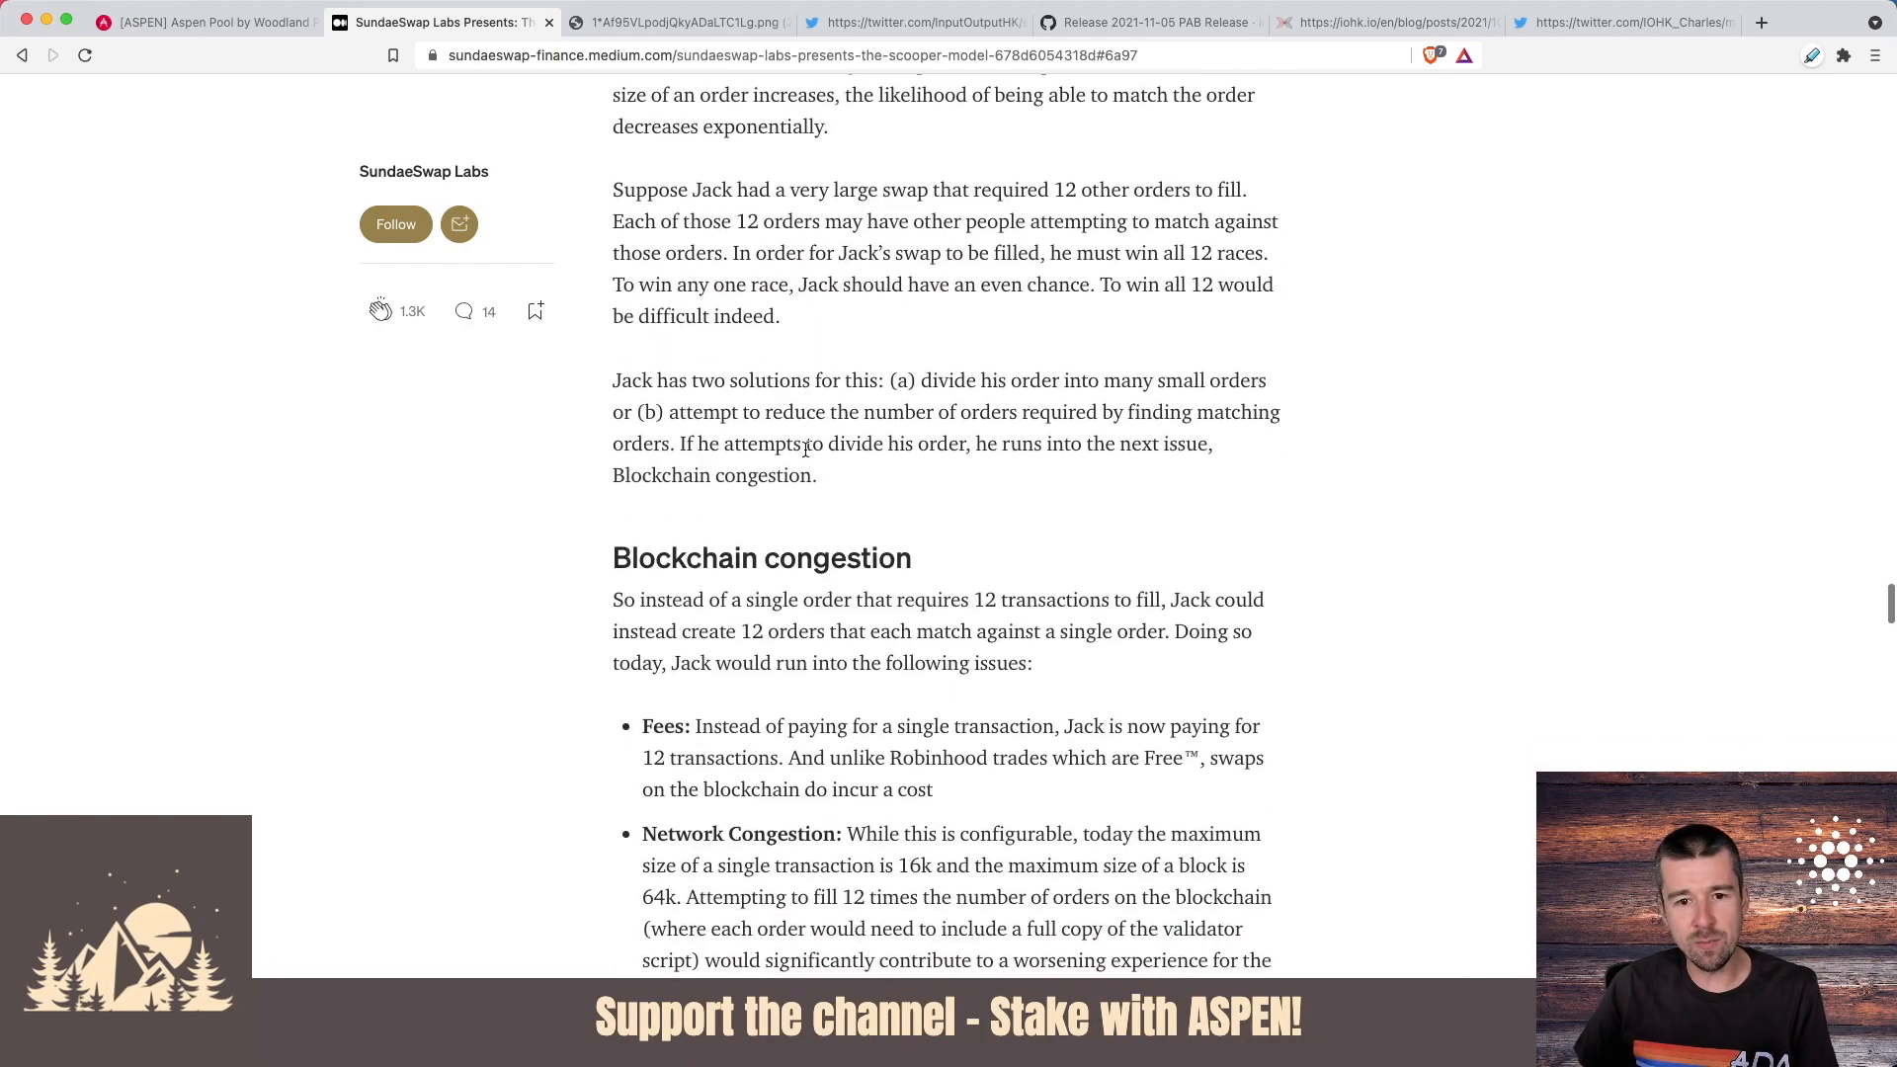
pyautogui.scroll(-3)
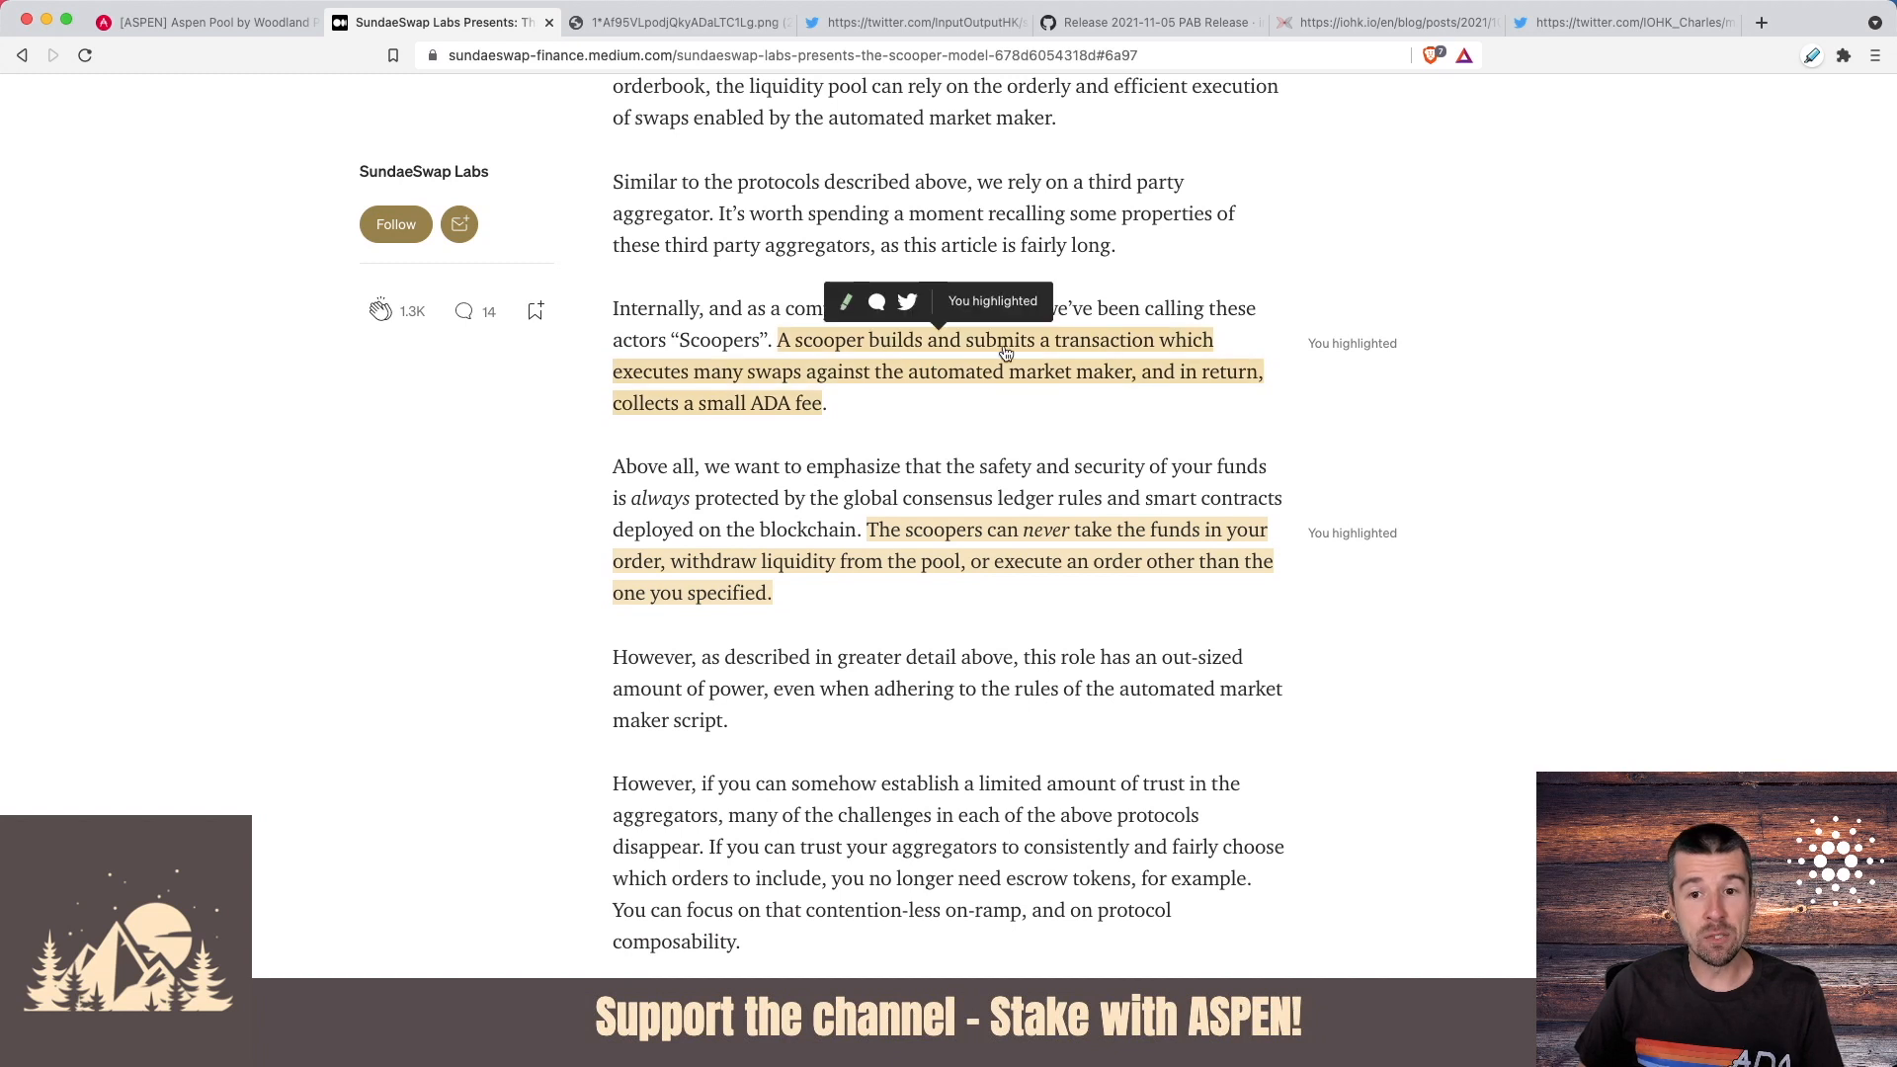
pyautogui.moveTo(901, 435)
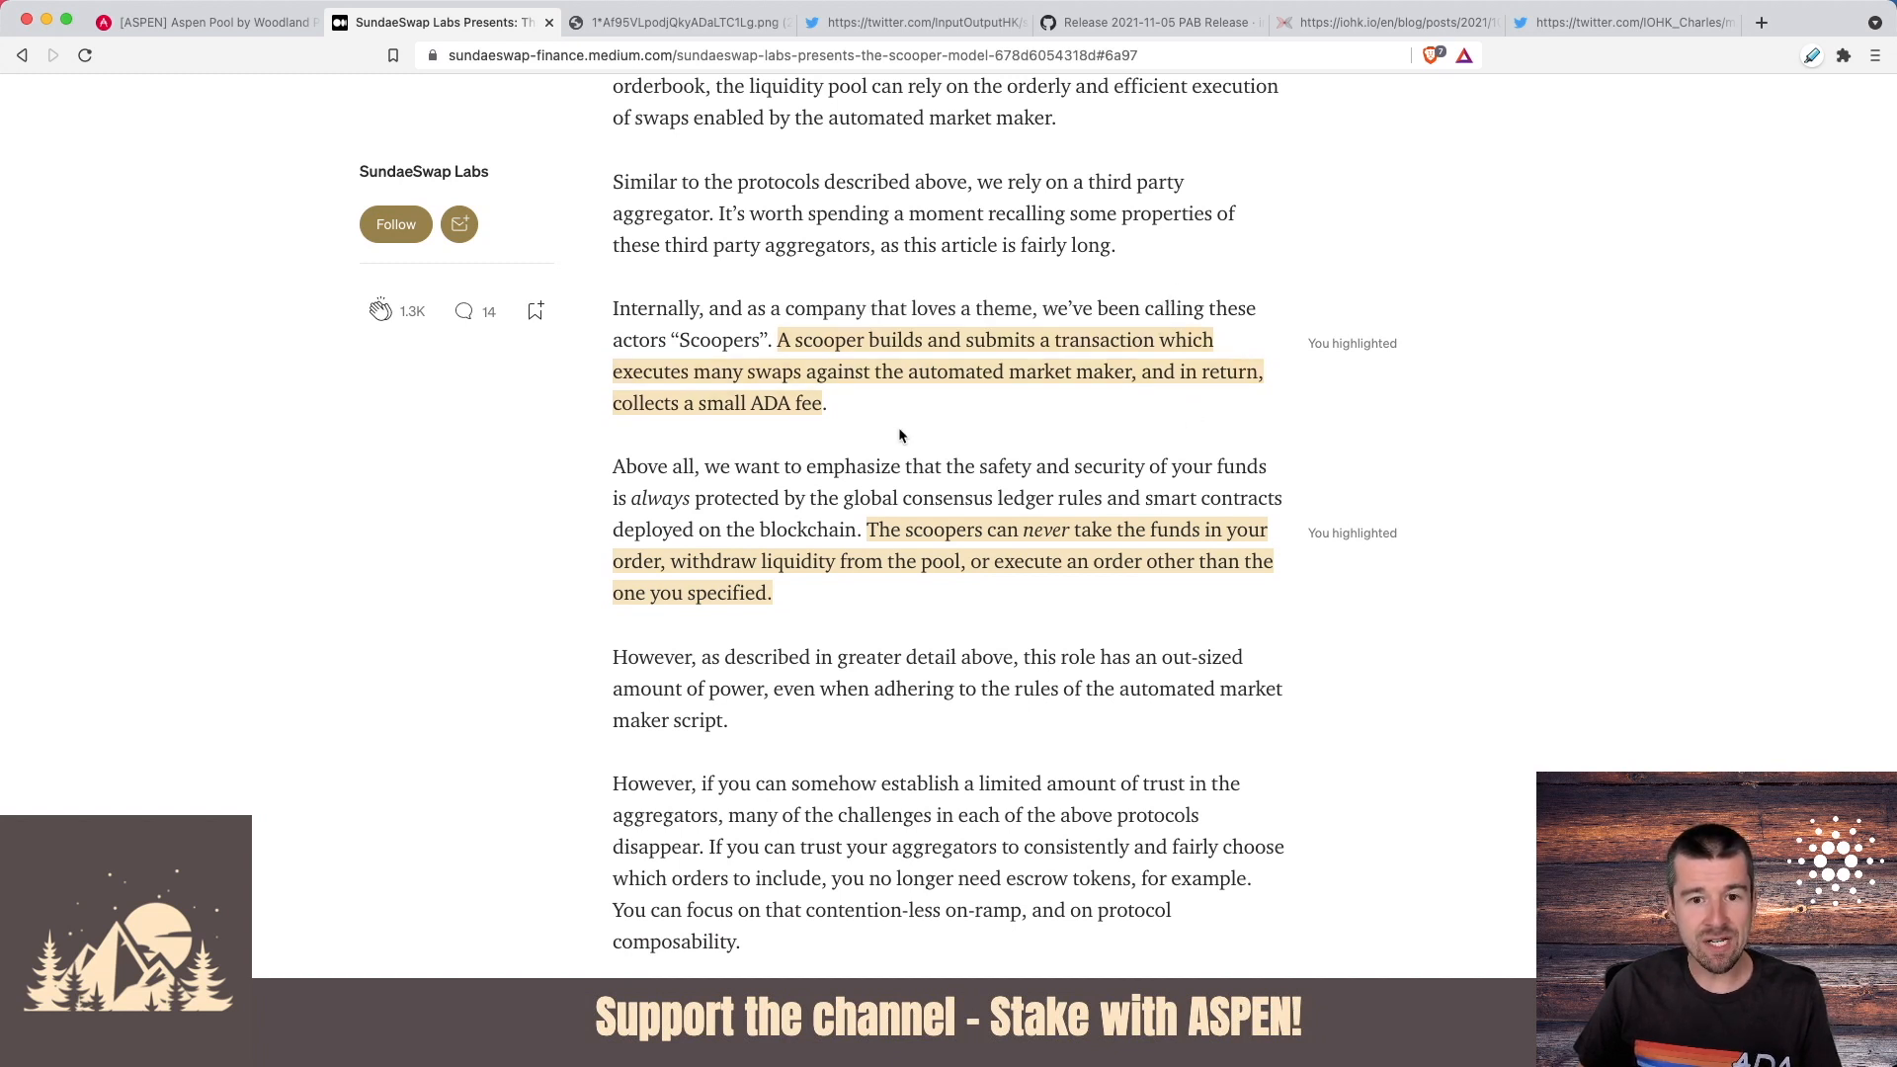
pyautogui.moveTo(968, 417)
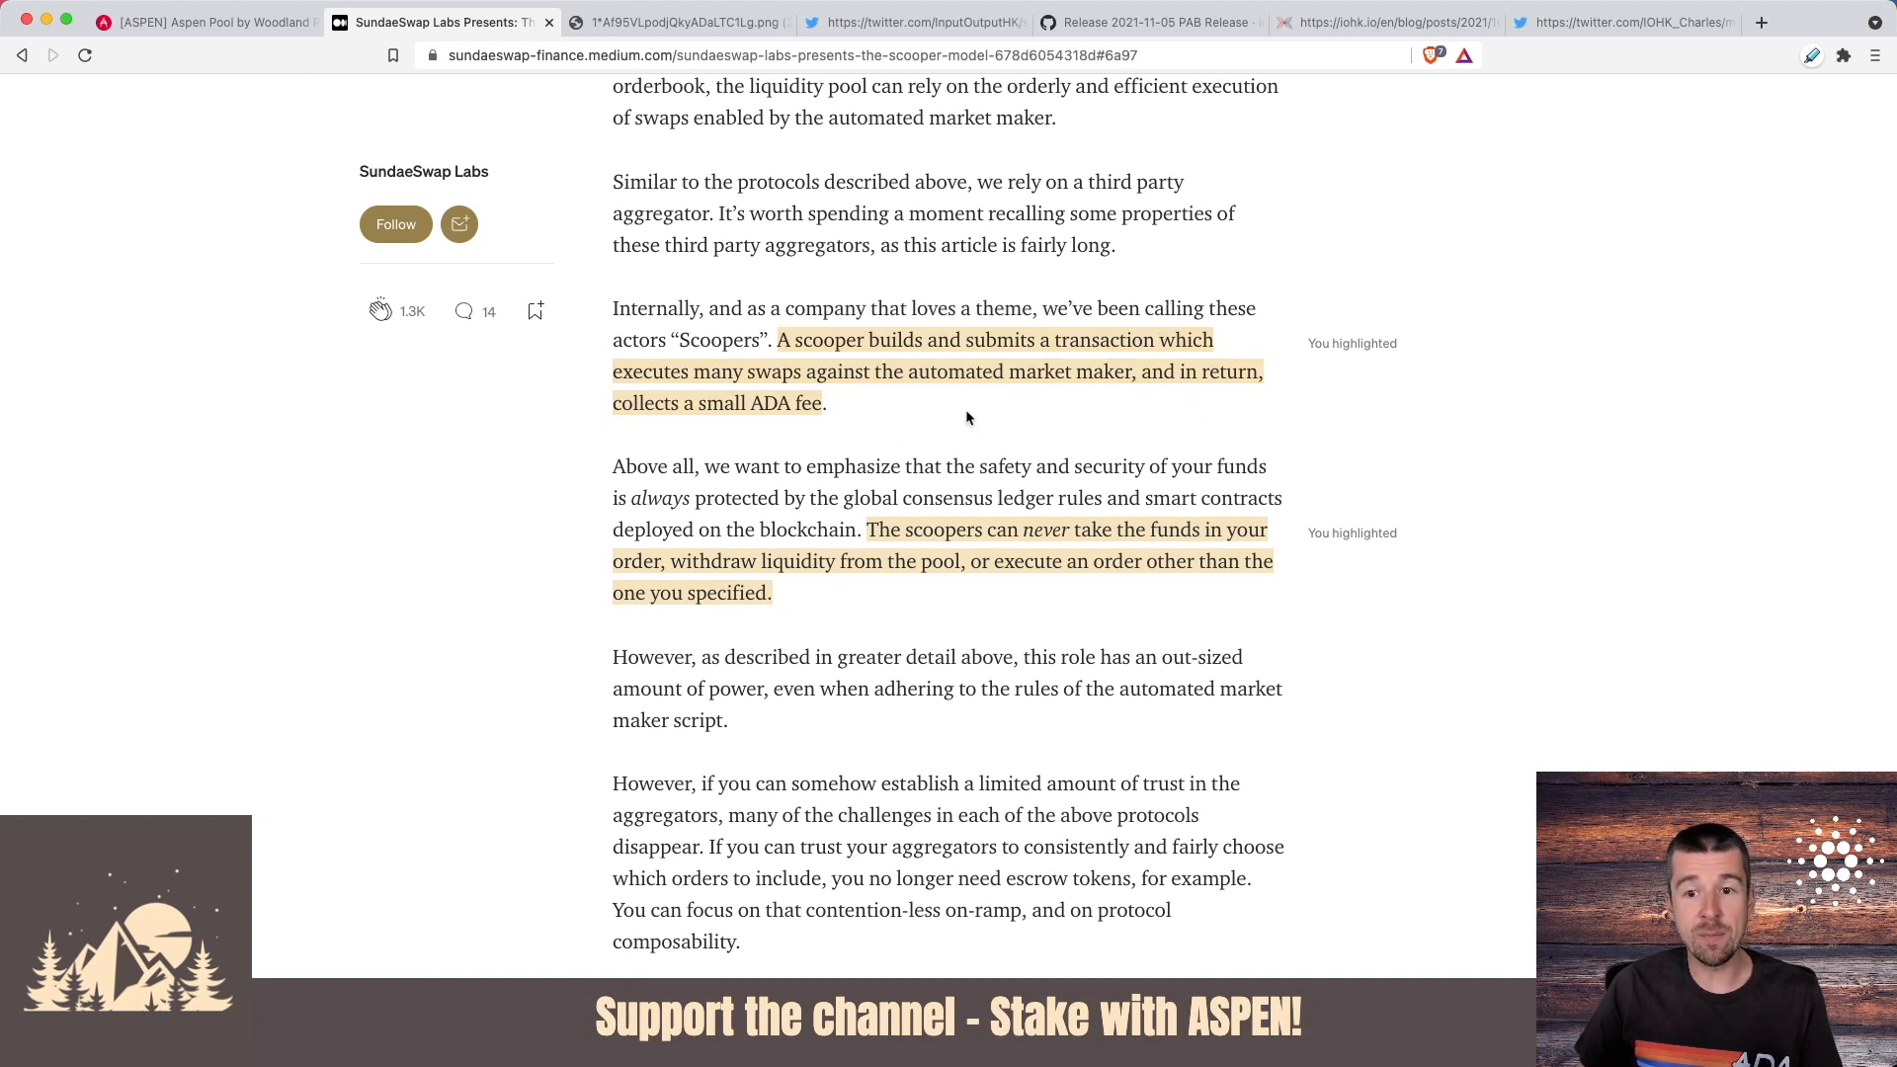
pyautogui.moveTo(1027, 417)
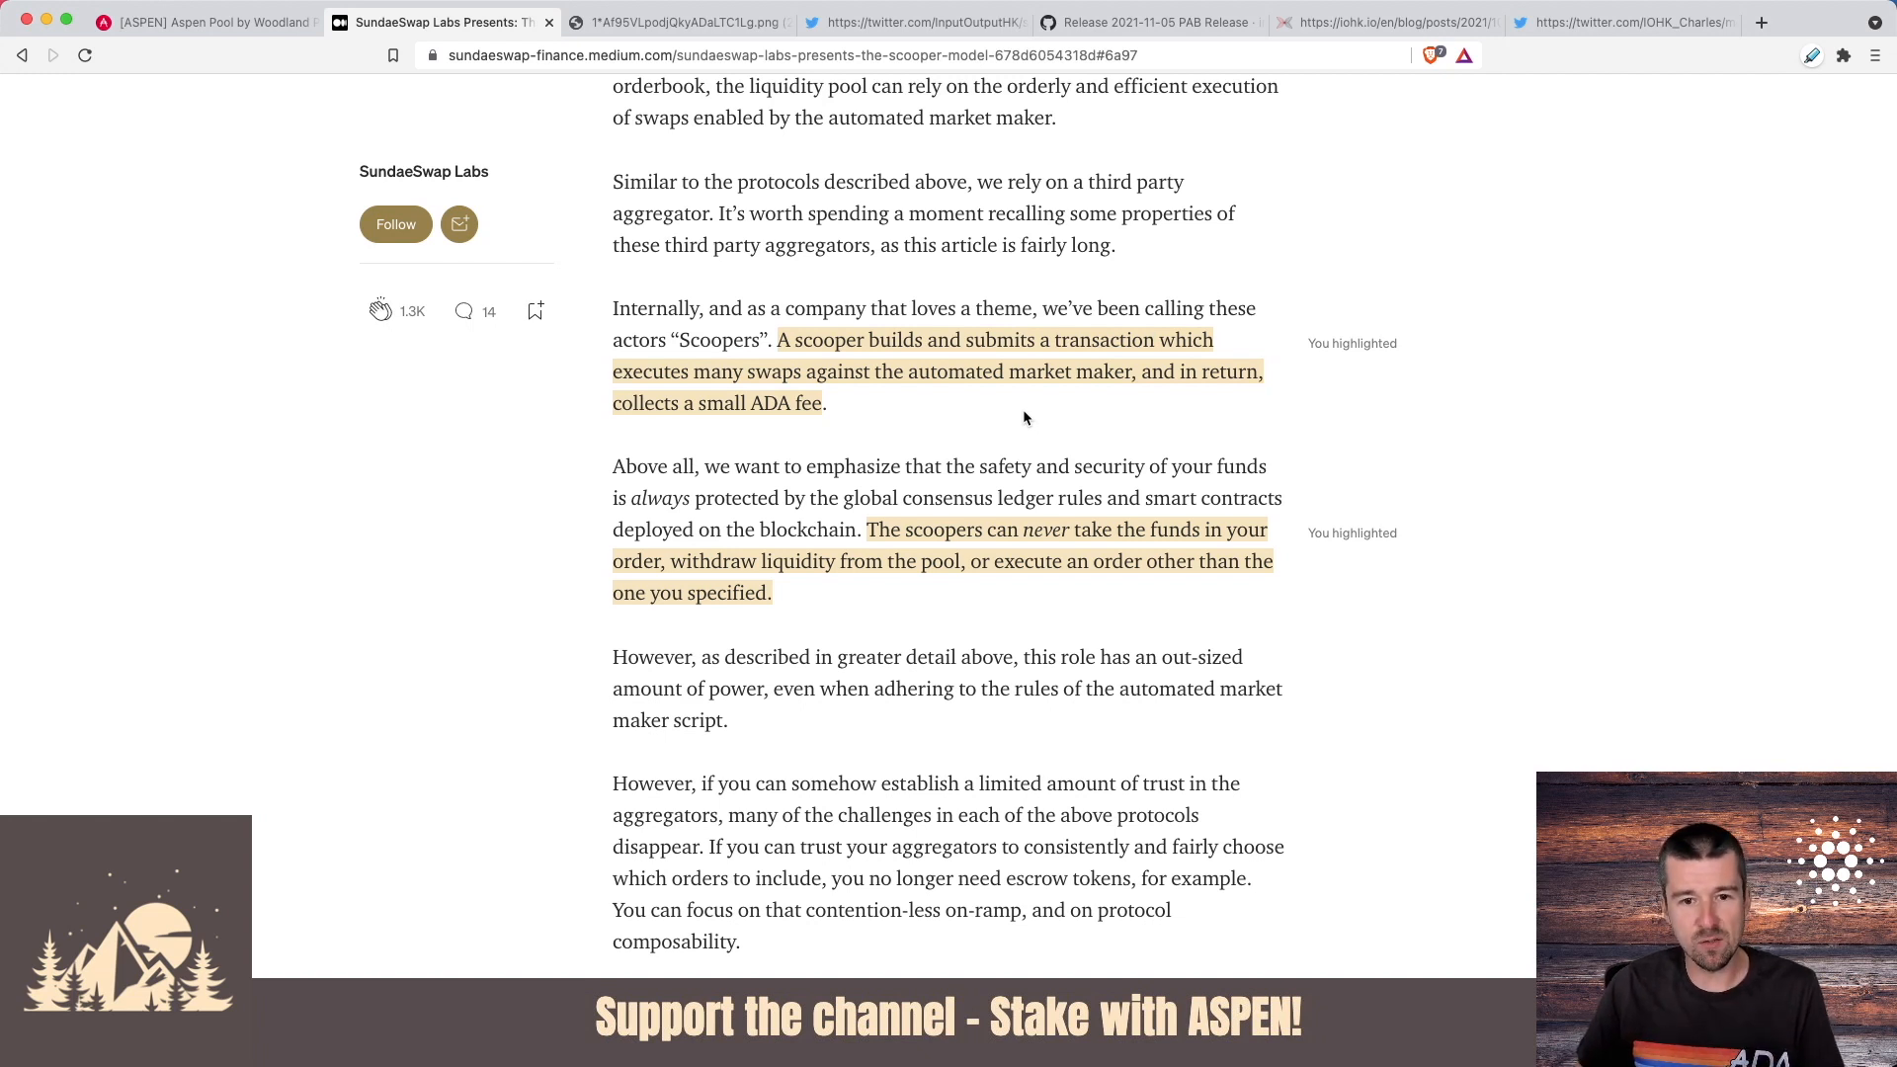
pyautogui.scroll(-3)
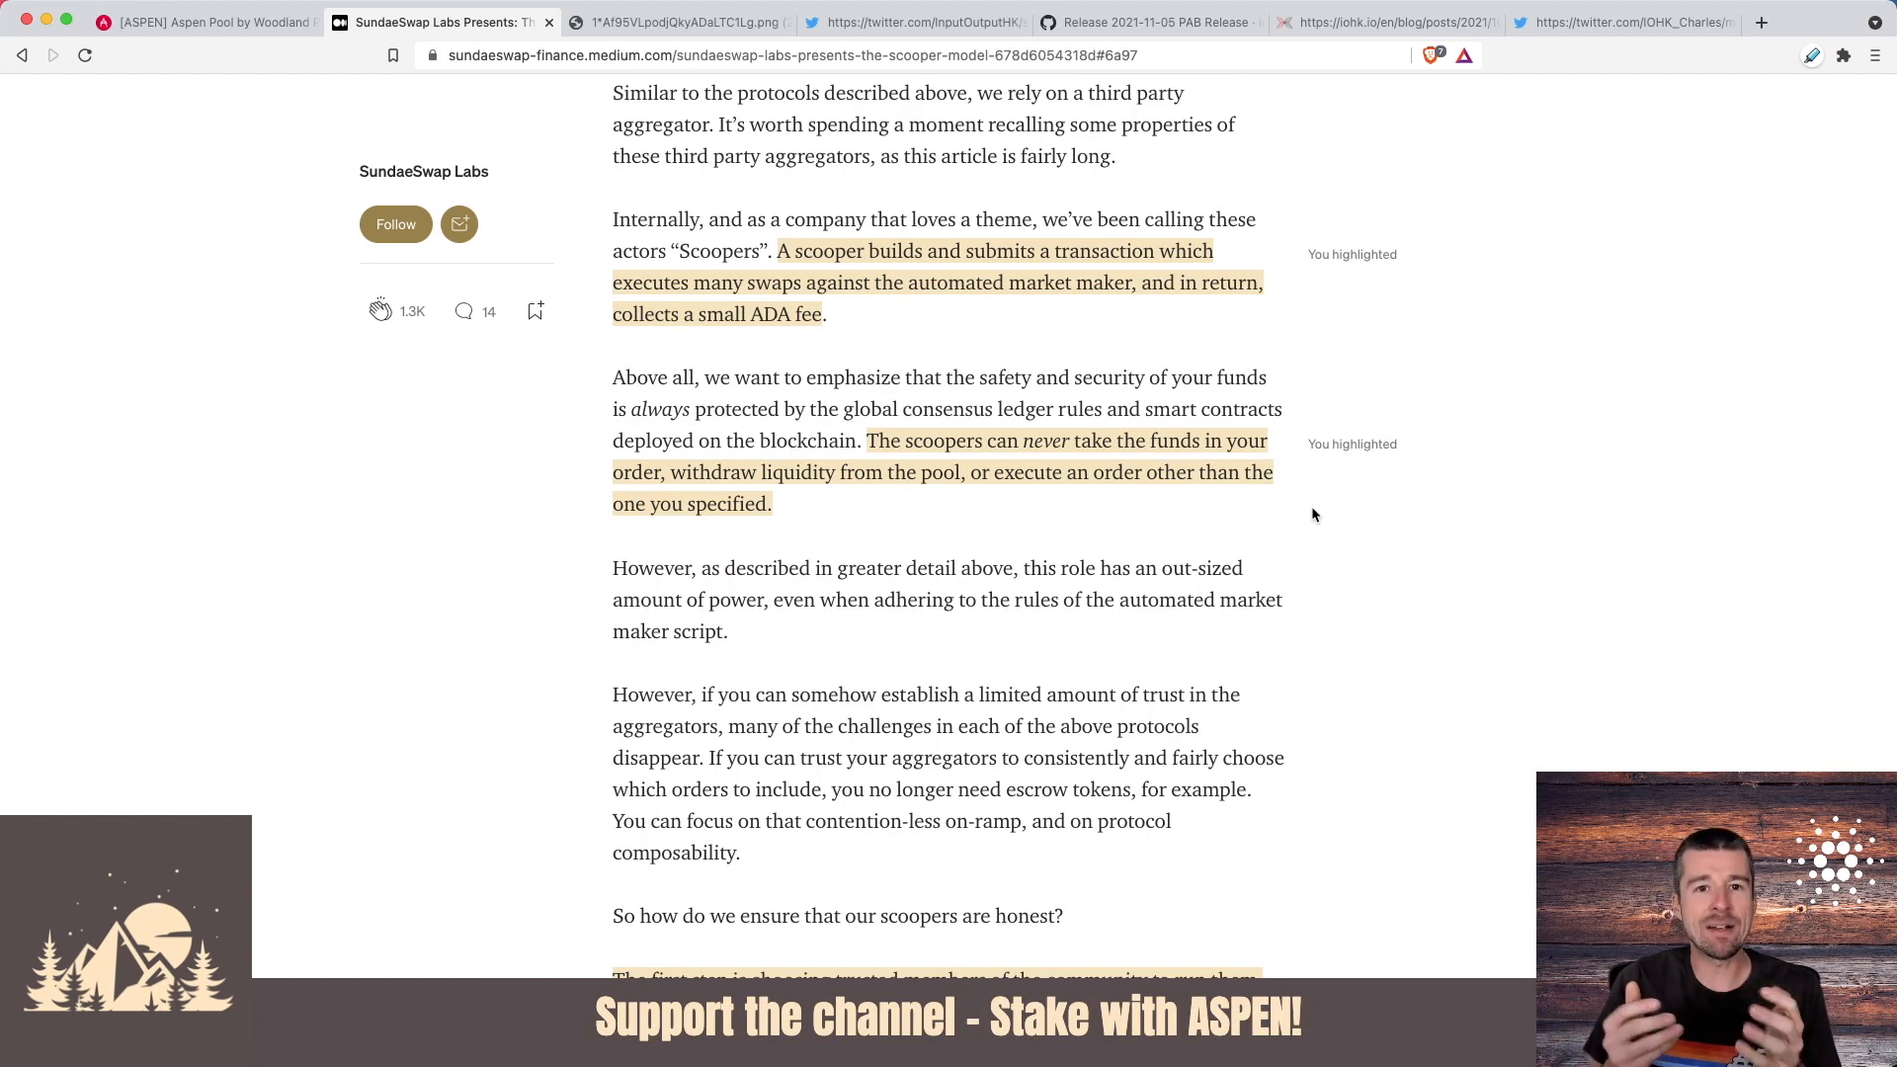
pyautogui.scroll(-3)
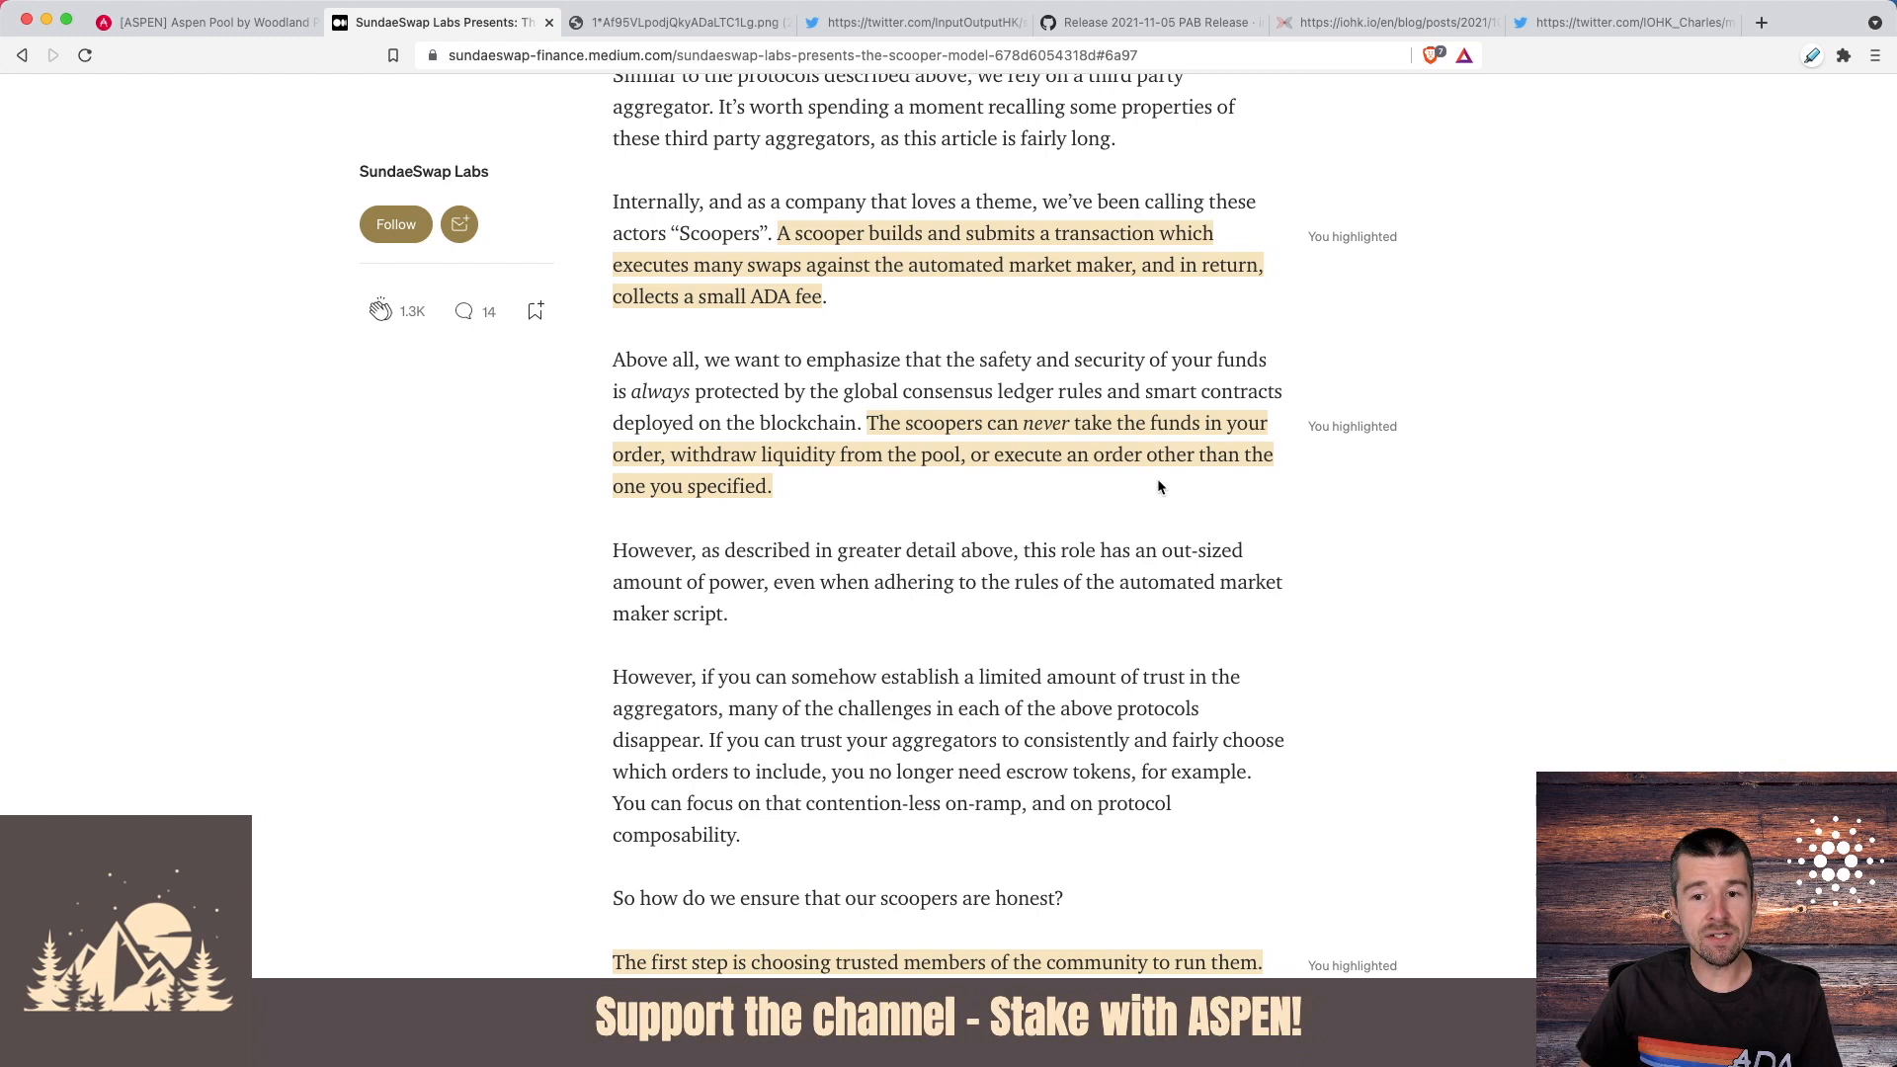
pyautogui.moveTo(850, 502)
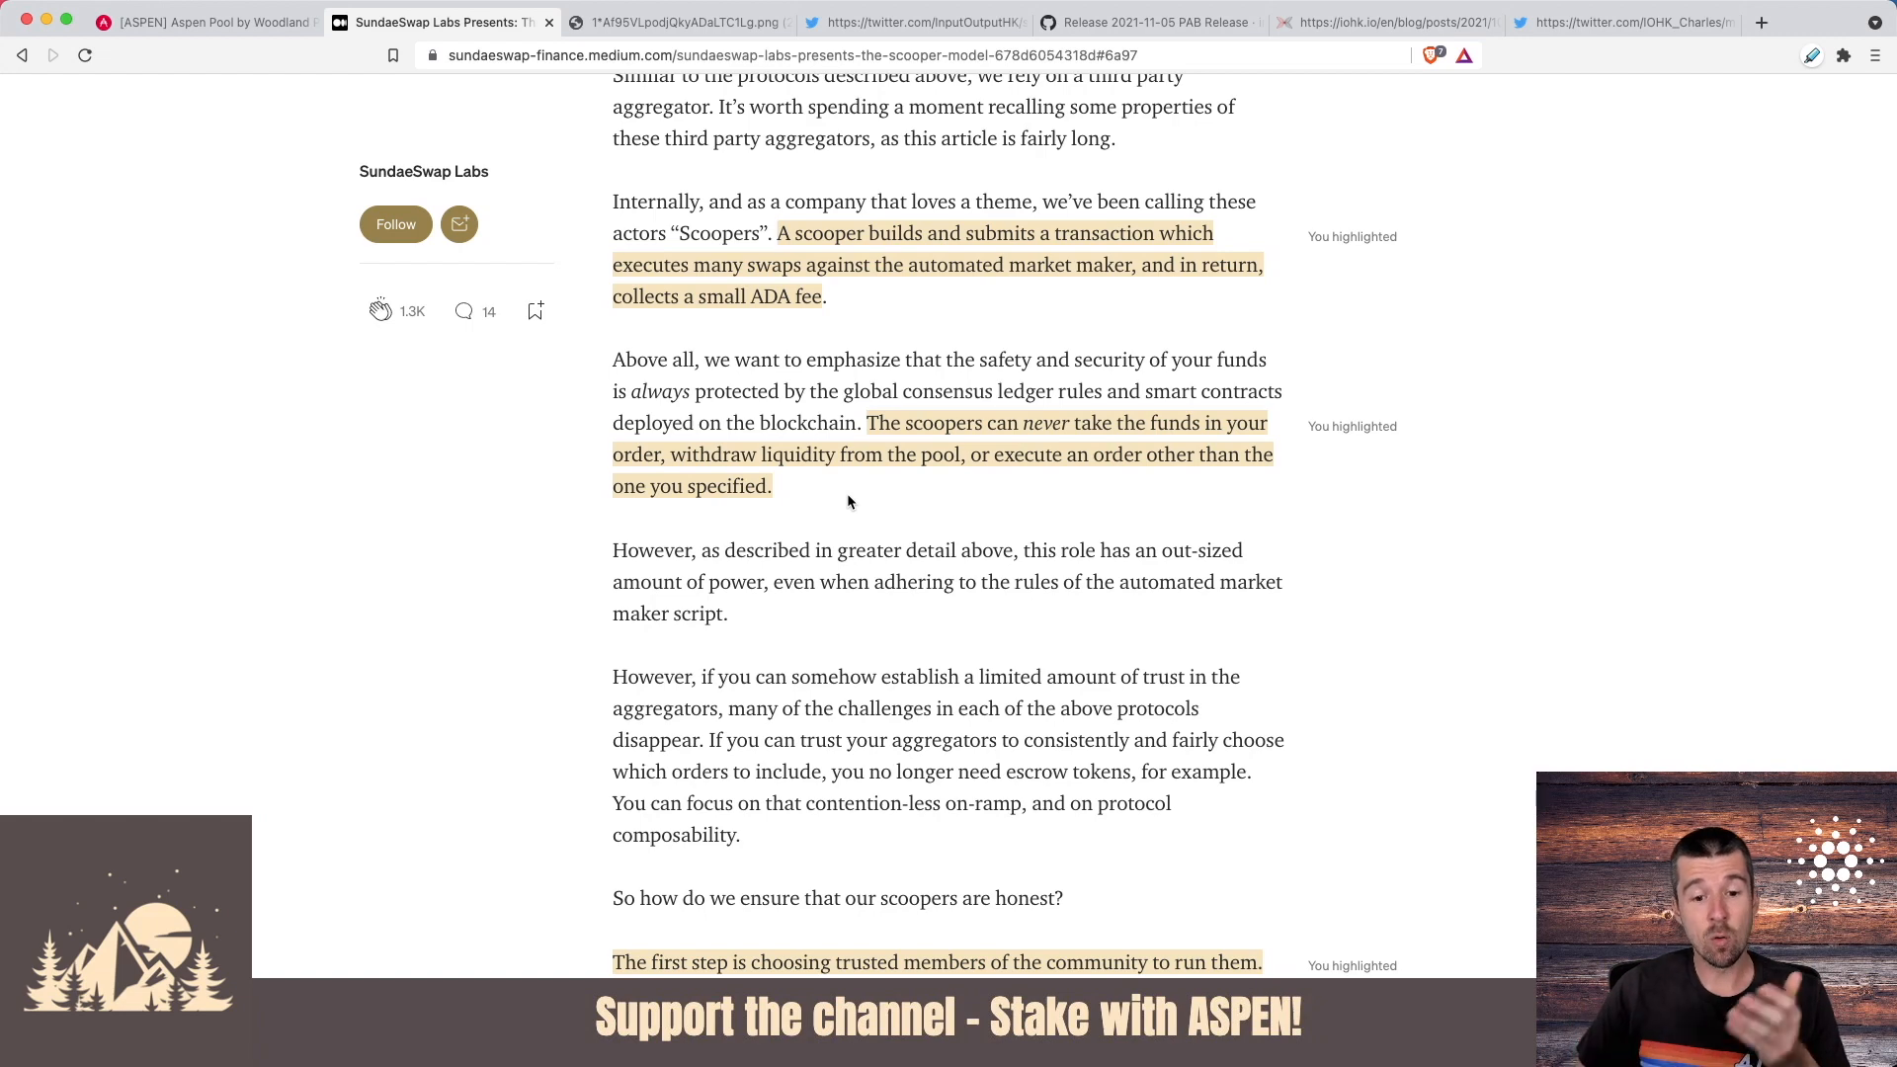
# - Reach the 'how do we ensure our scoopers are honest' section, with the image tab closed
pyautogui.scroll(-3)
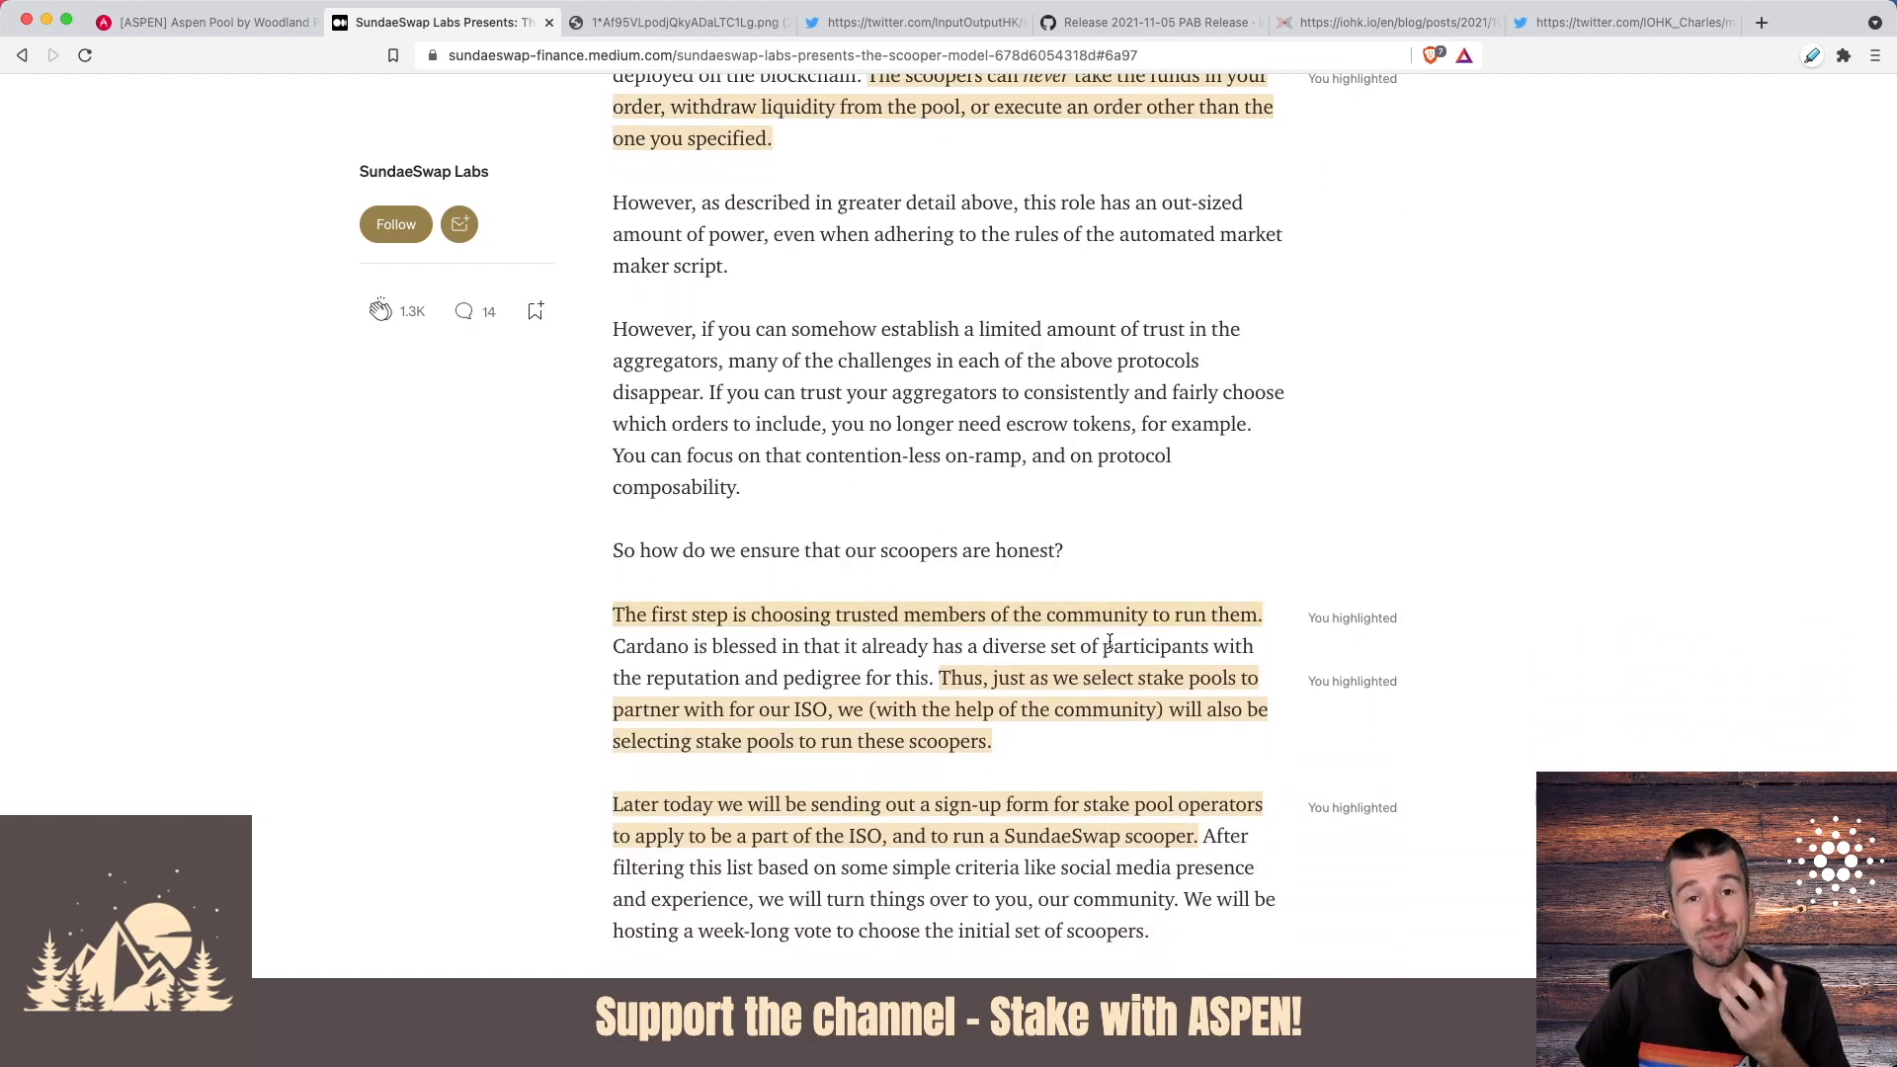
pyautogui.scroll(-3)
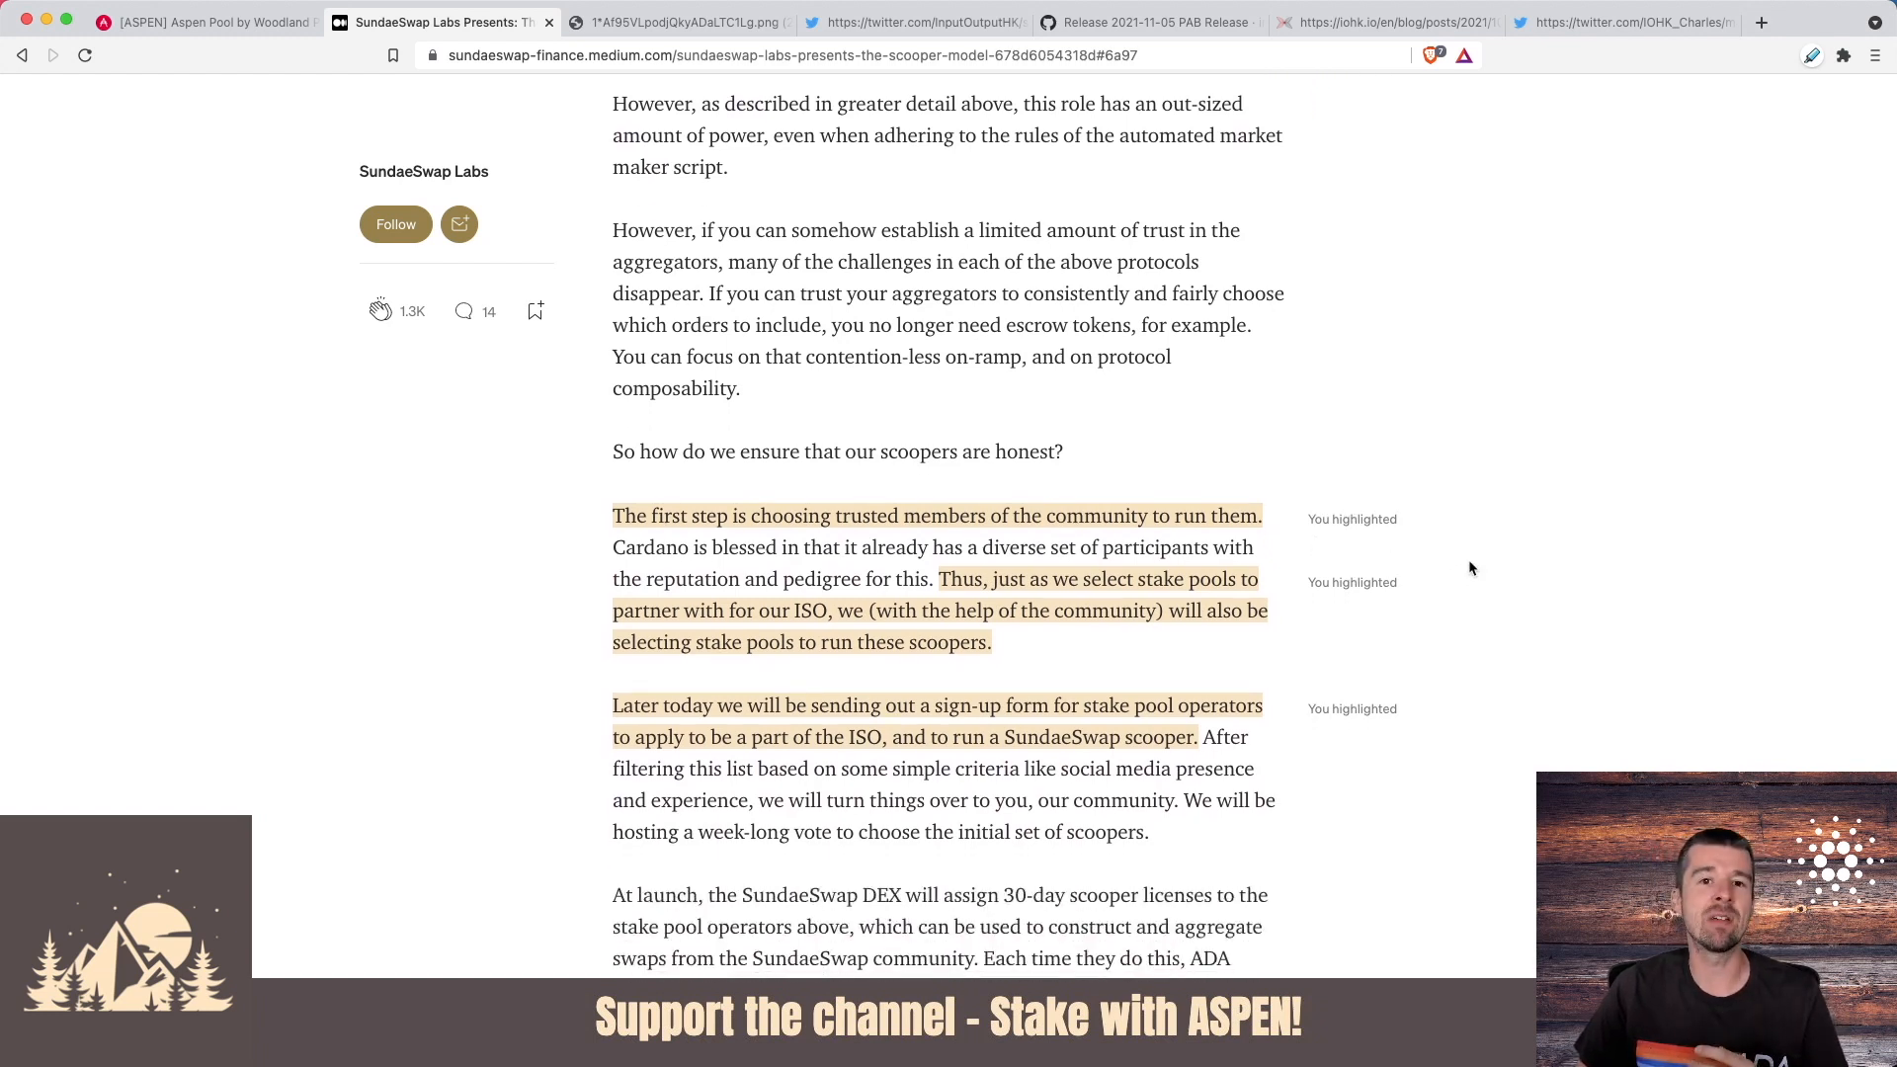
pyautogui.scroll(-3)
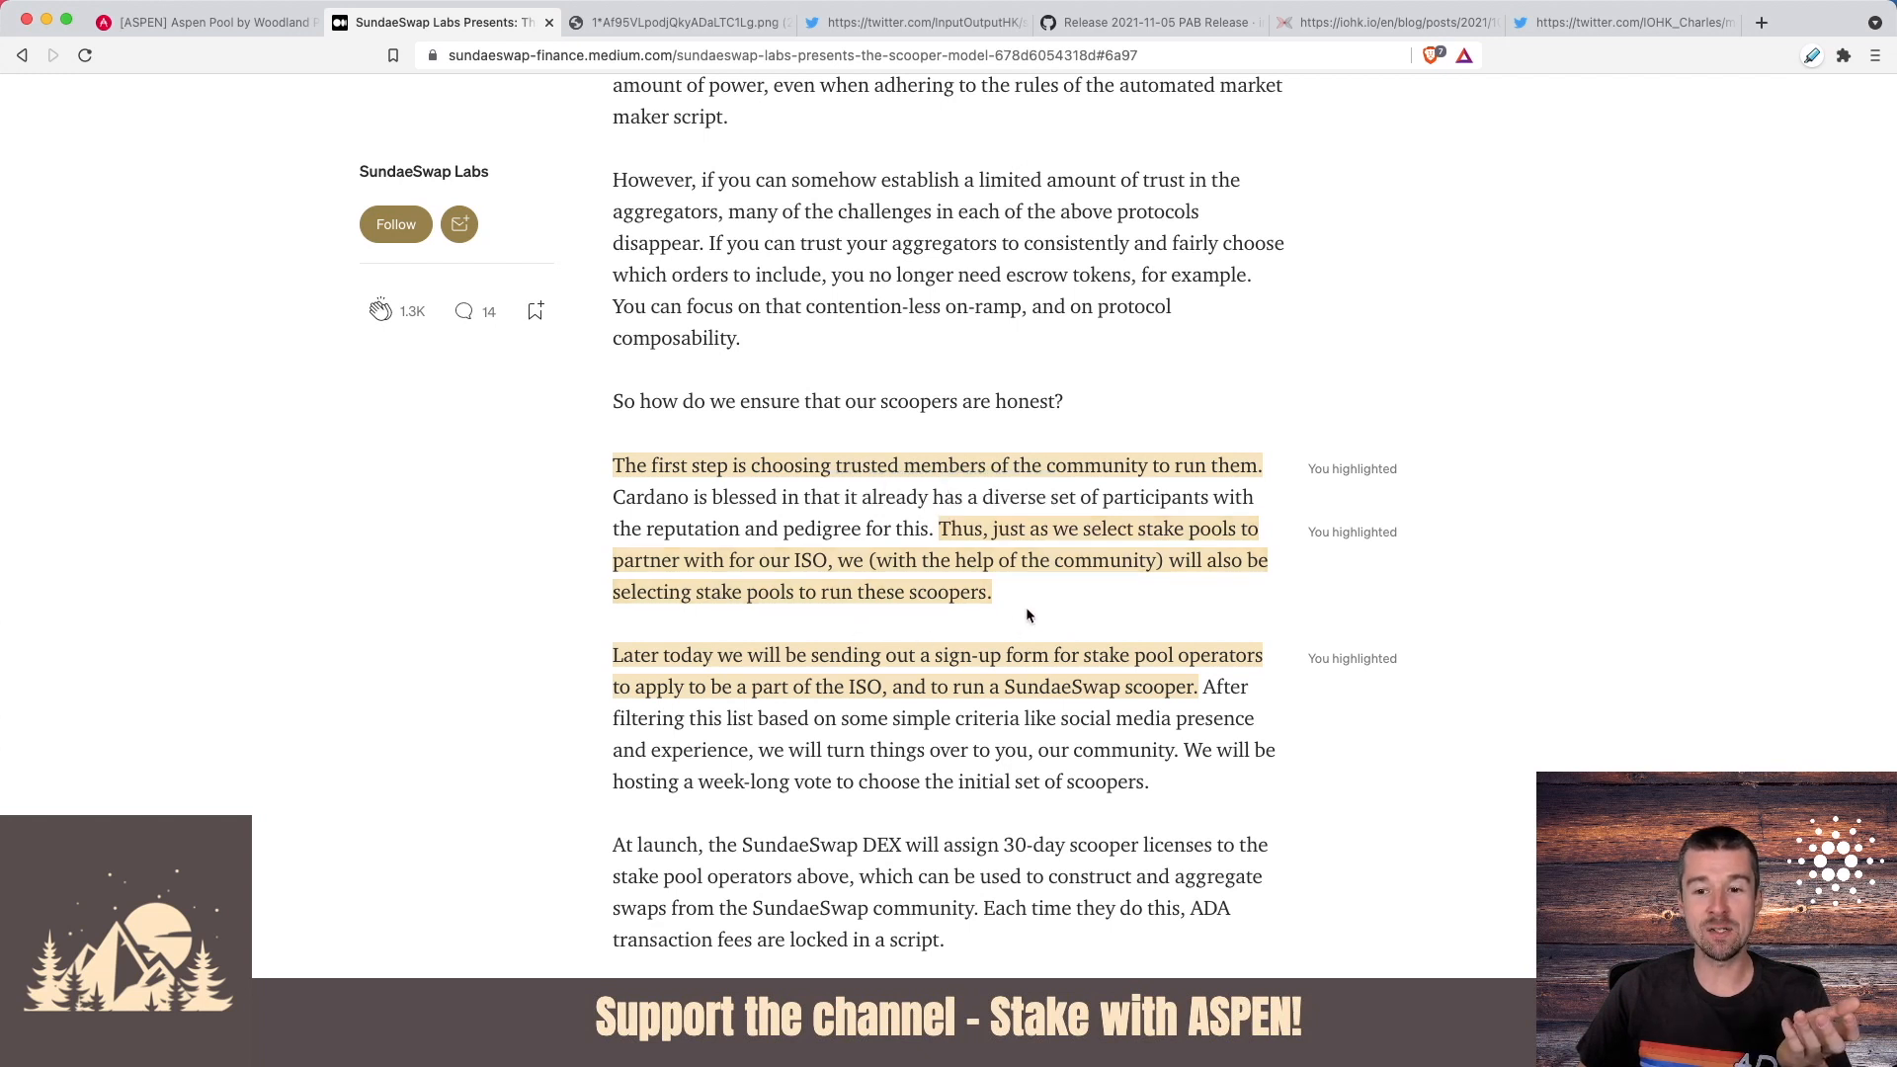
pyautogui.moveTo(810, 634)
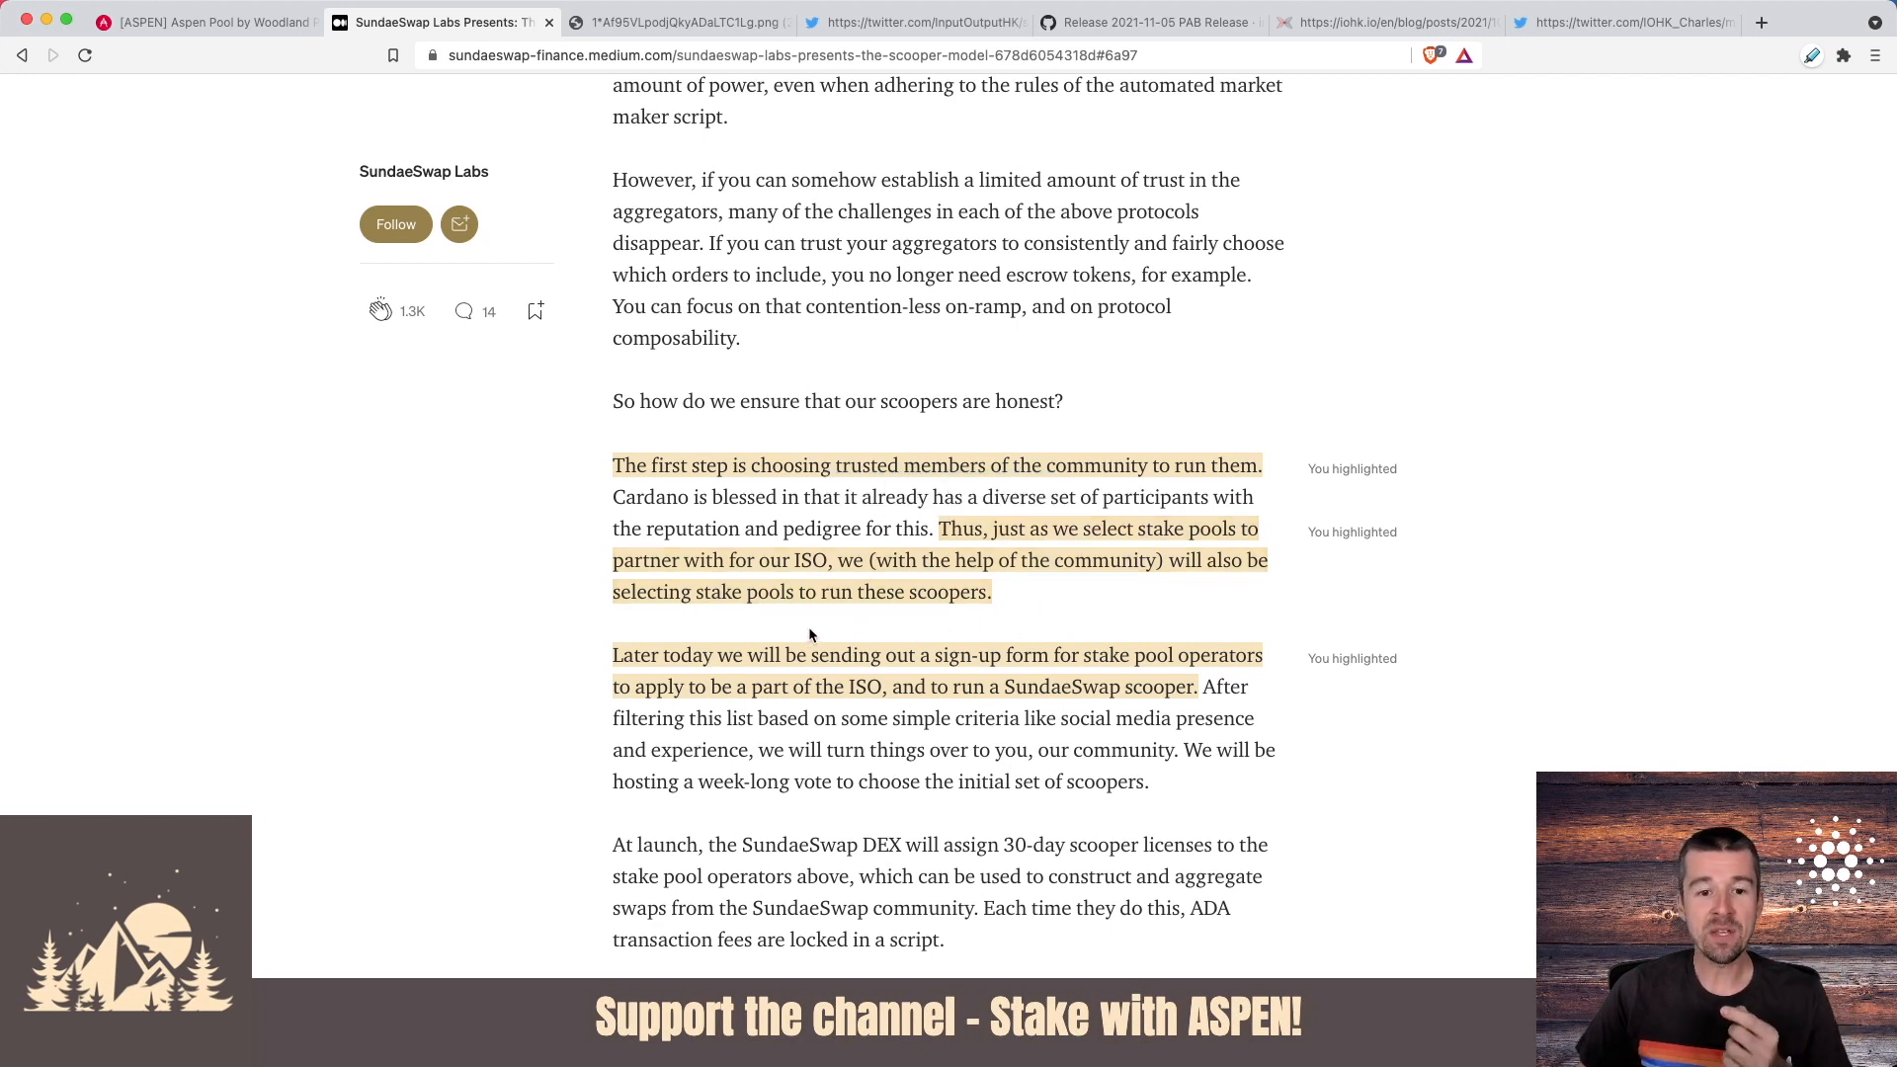
pyautogui.moveTo(1051, 605)
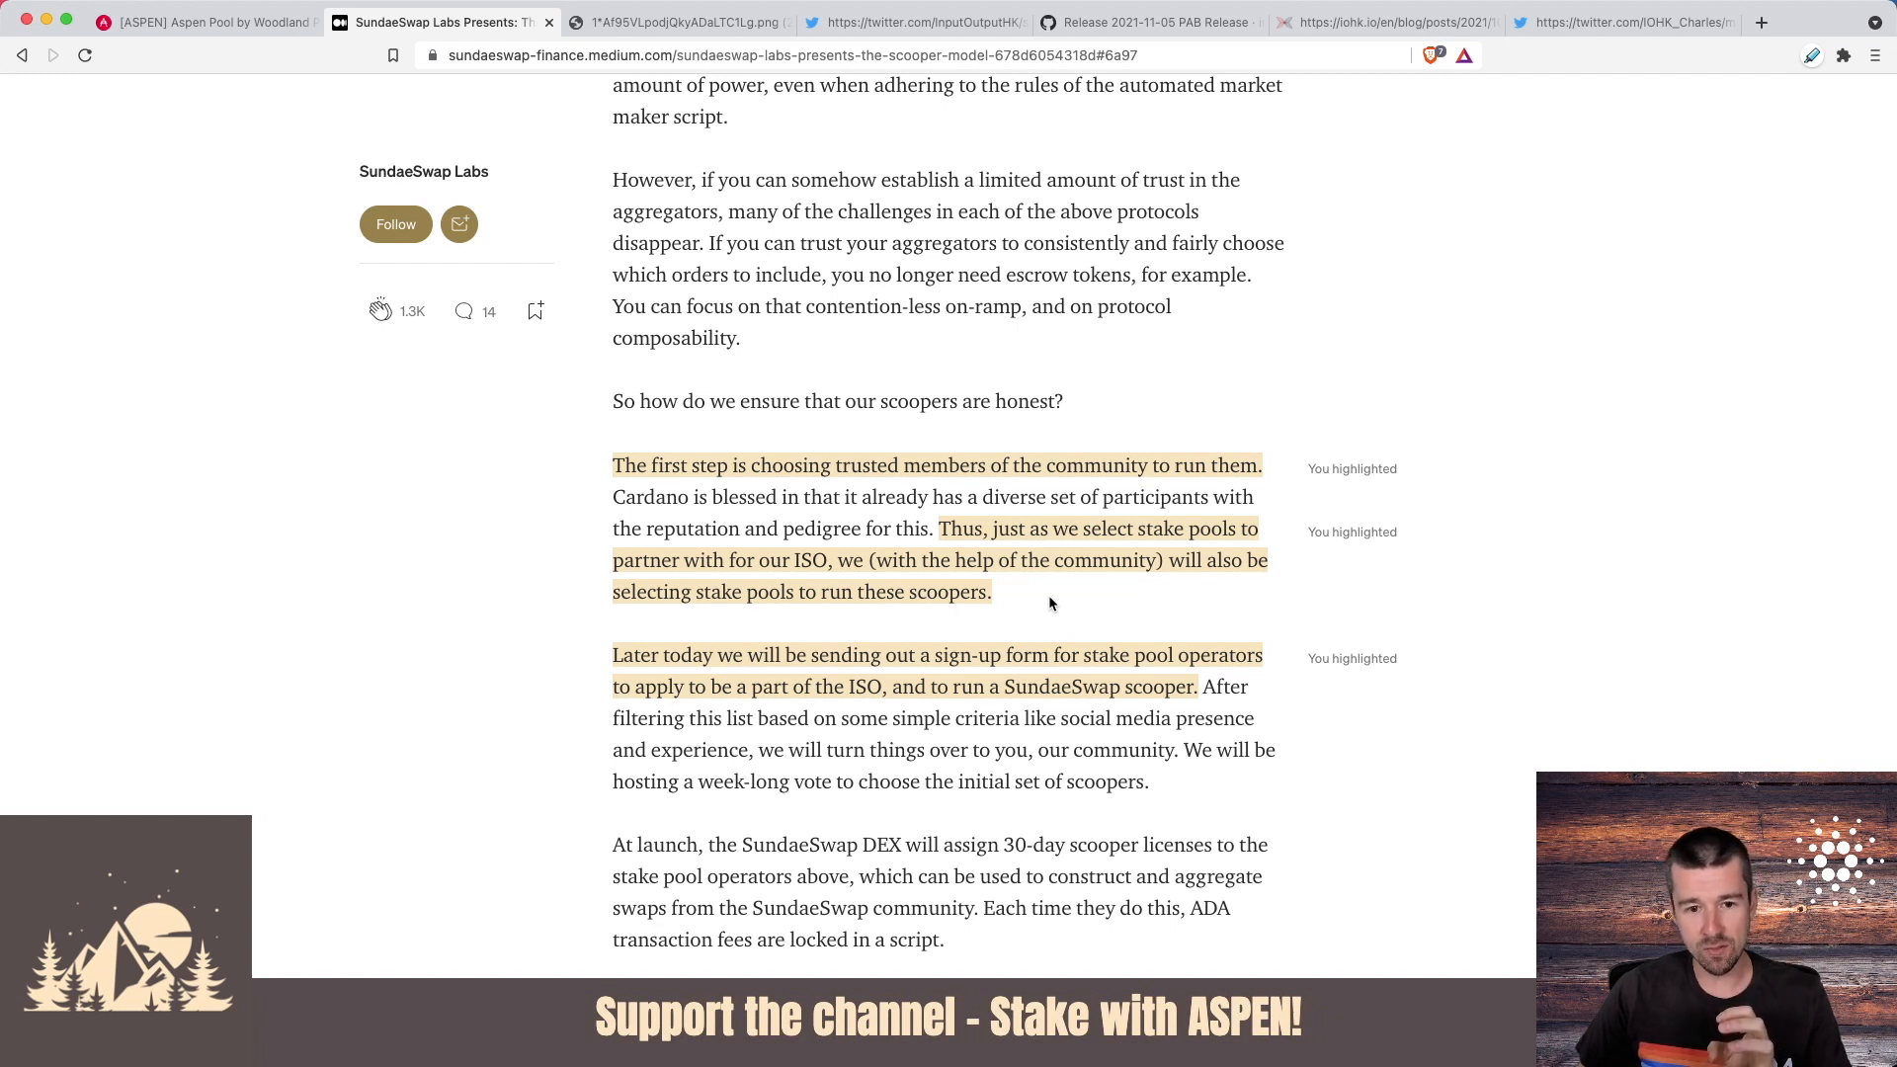
# - Read about 30-day scooper licenses, renewal, and governance-vote revocation for bad actors
pyautogui.scroll(-3)
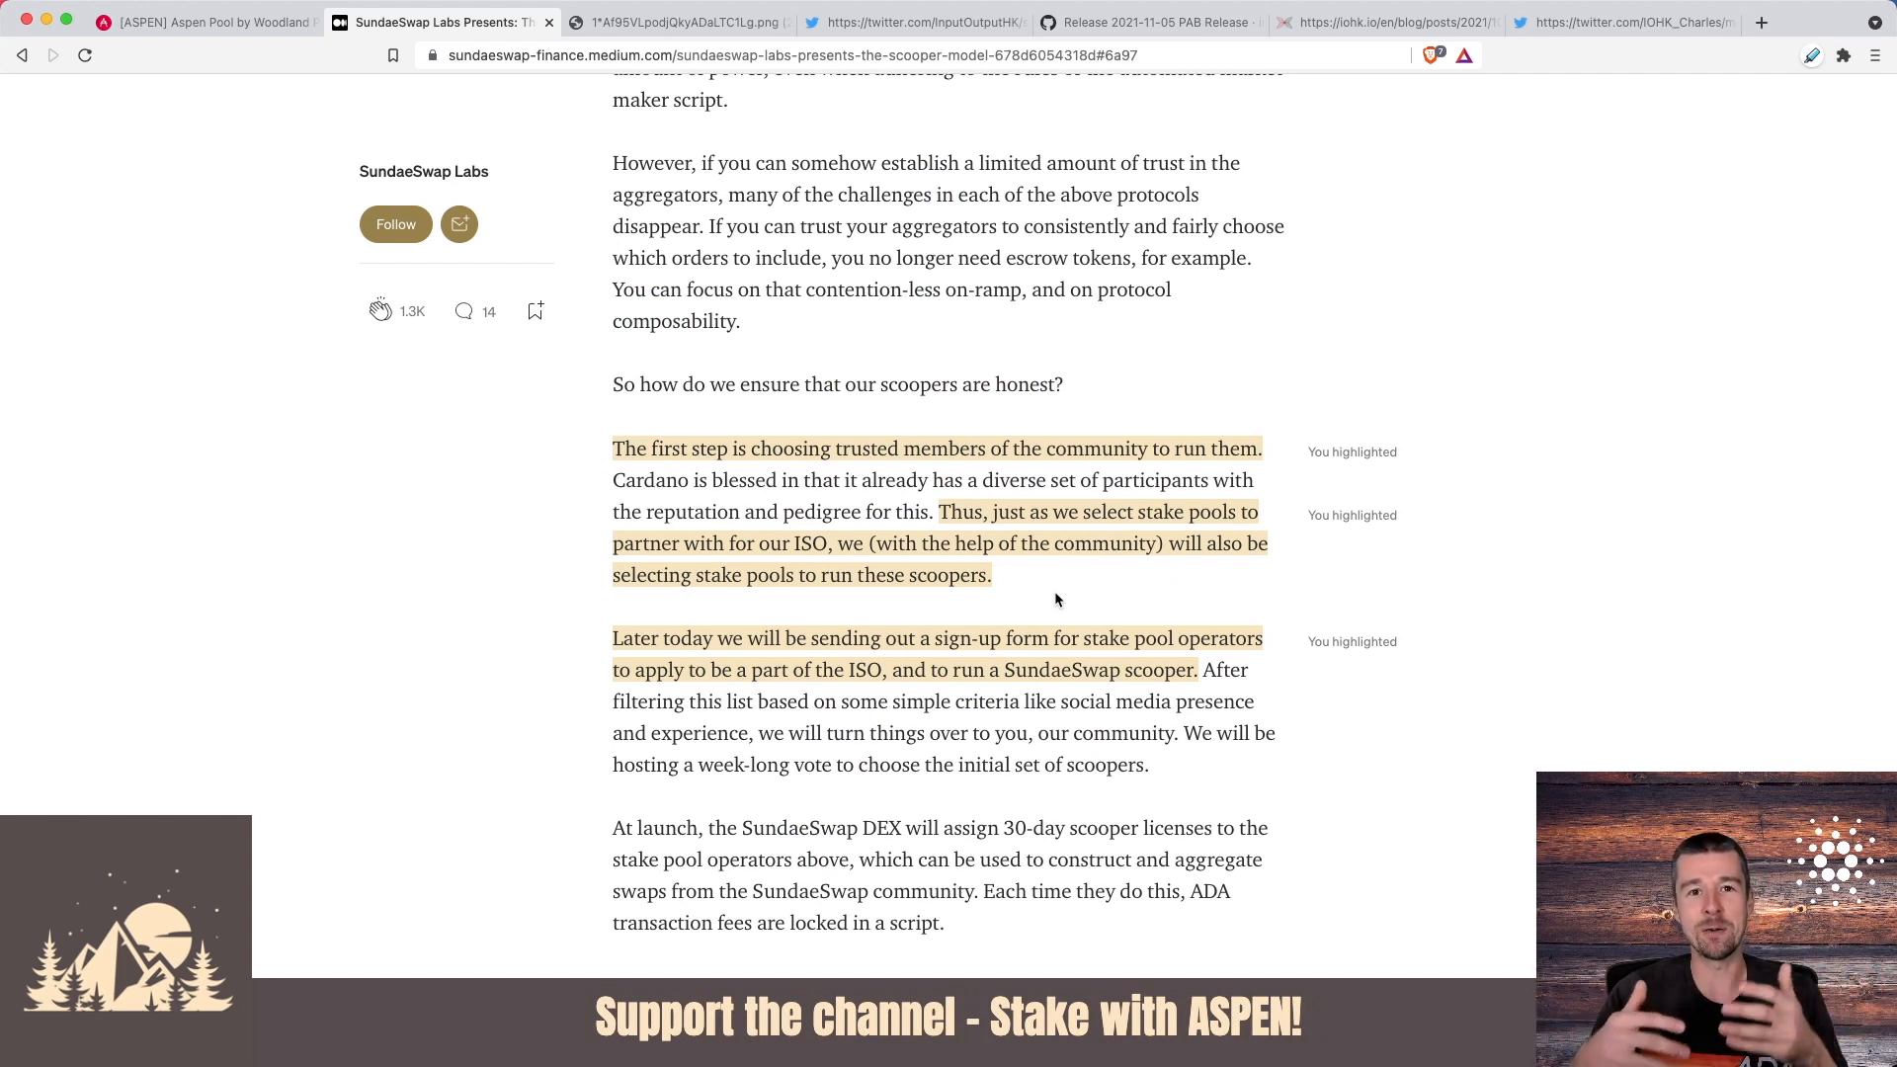
pyautogui.scroll(-3)
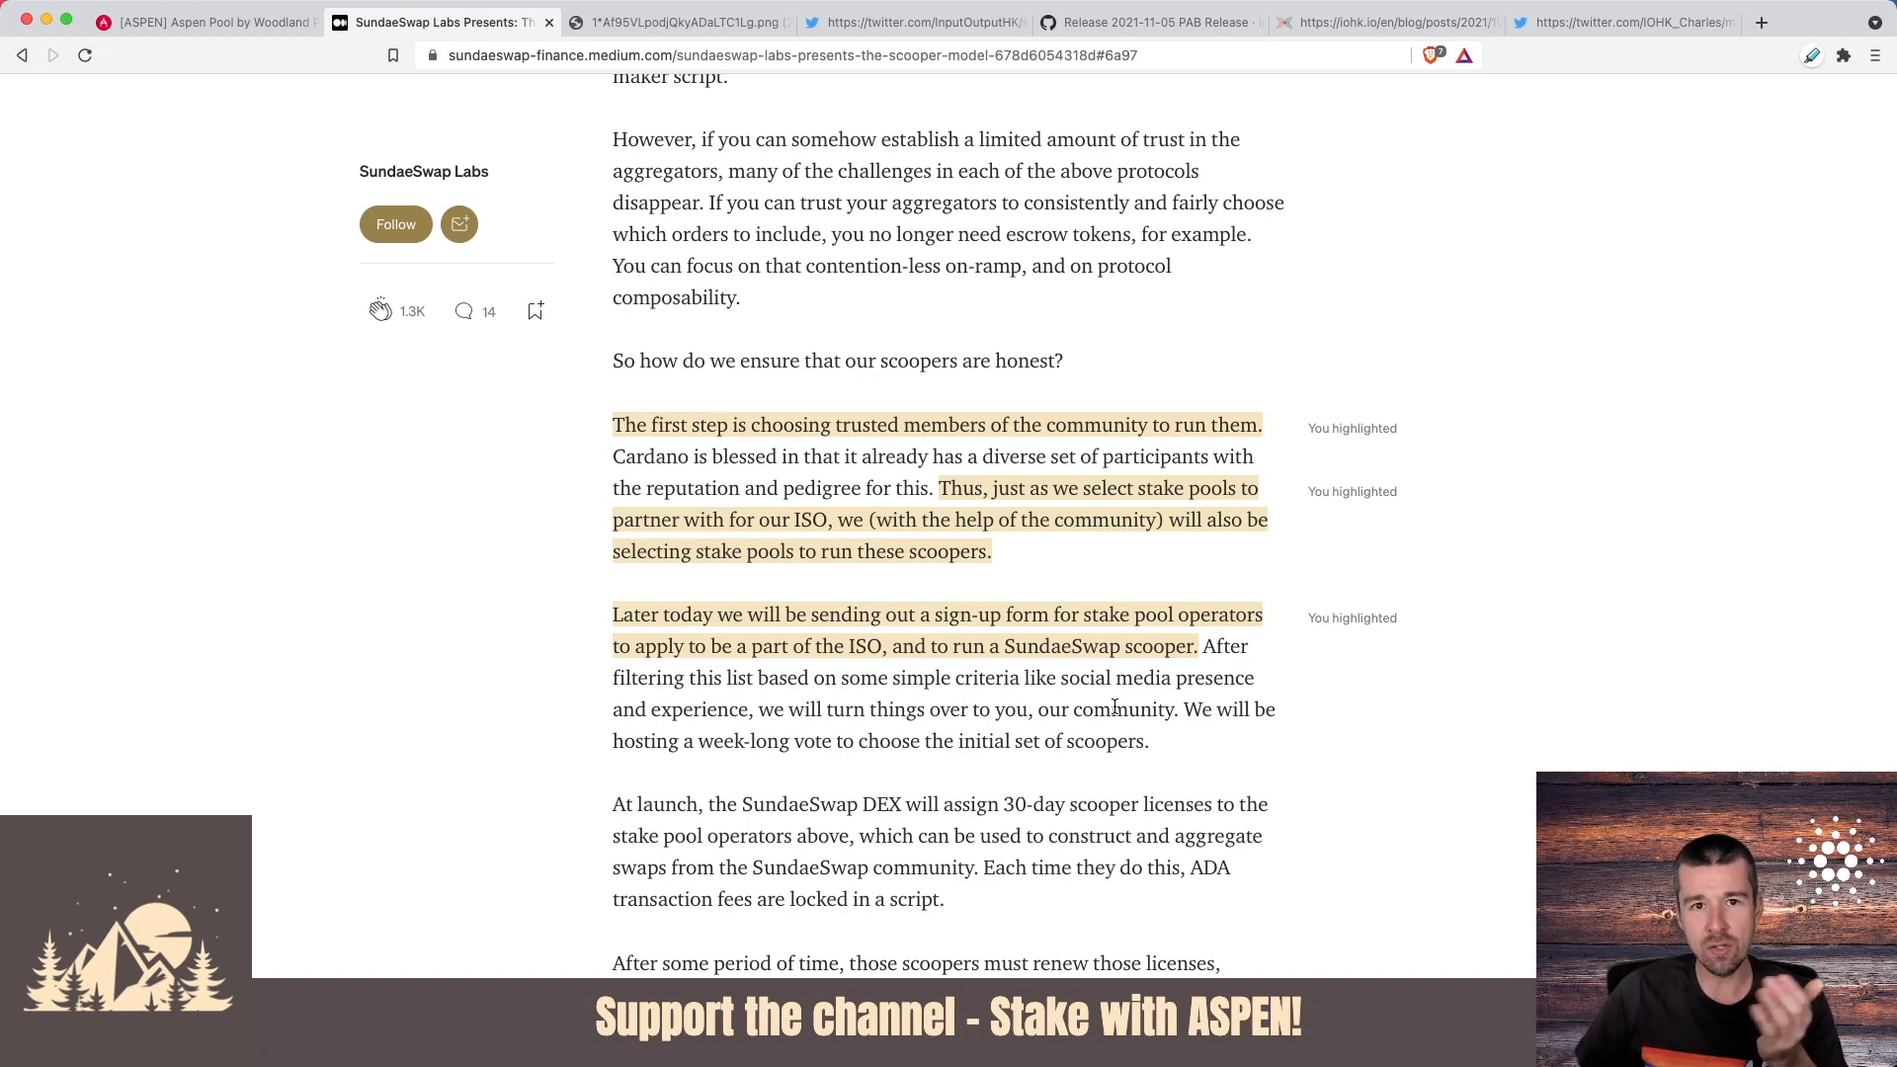
pyautogui.scroll(-3)
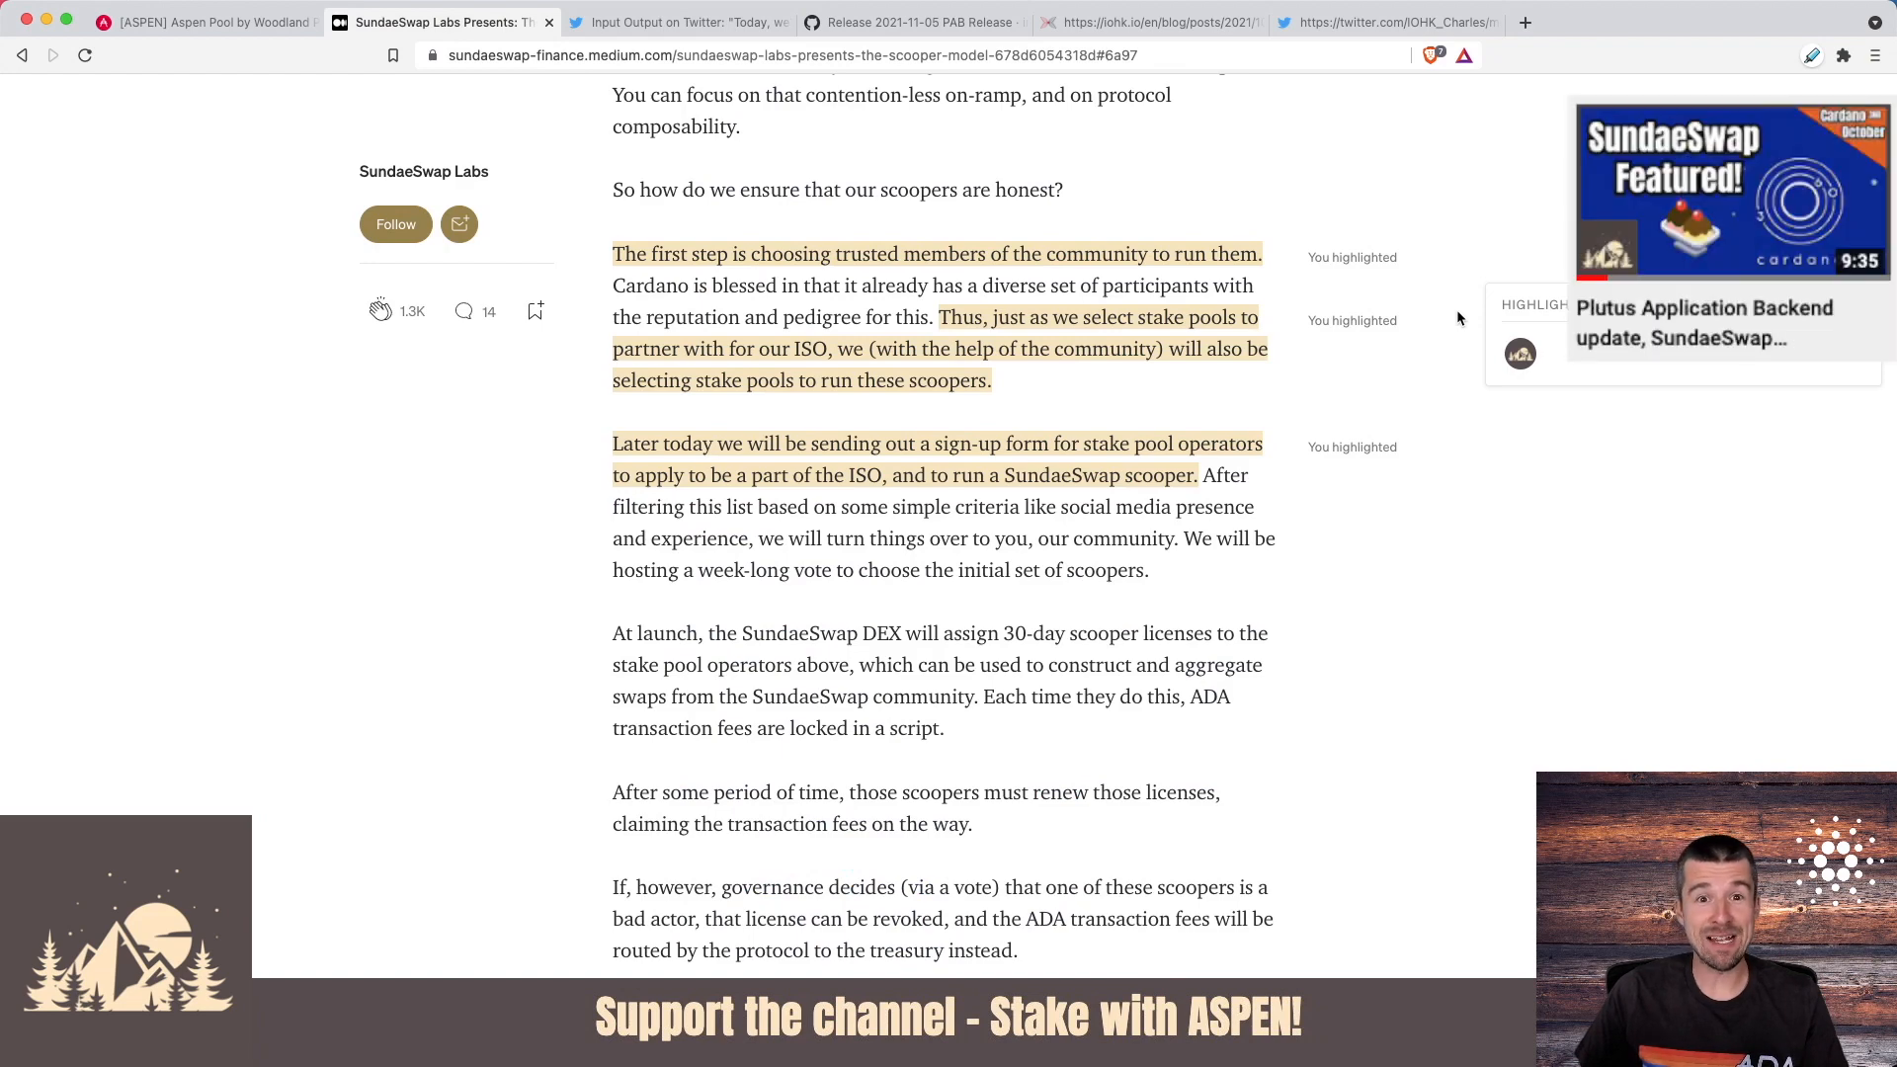
# - Show Input Output's PAB beta release tweet, the IOHK PAB blog post, then Charles Hoskinson's media feed
pyautogui.click(678, 22)
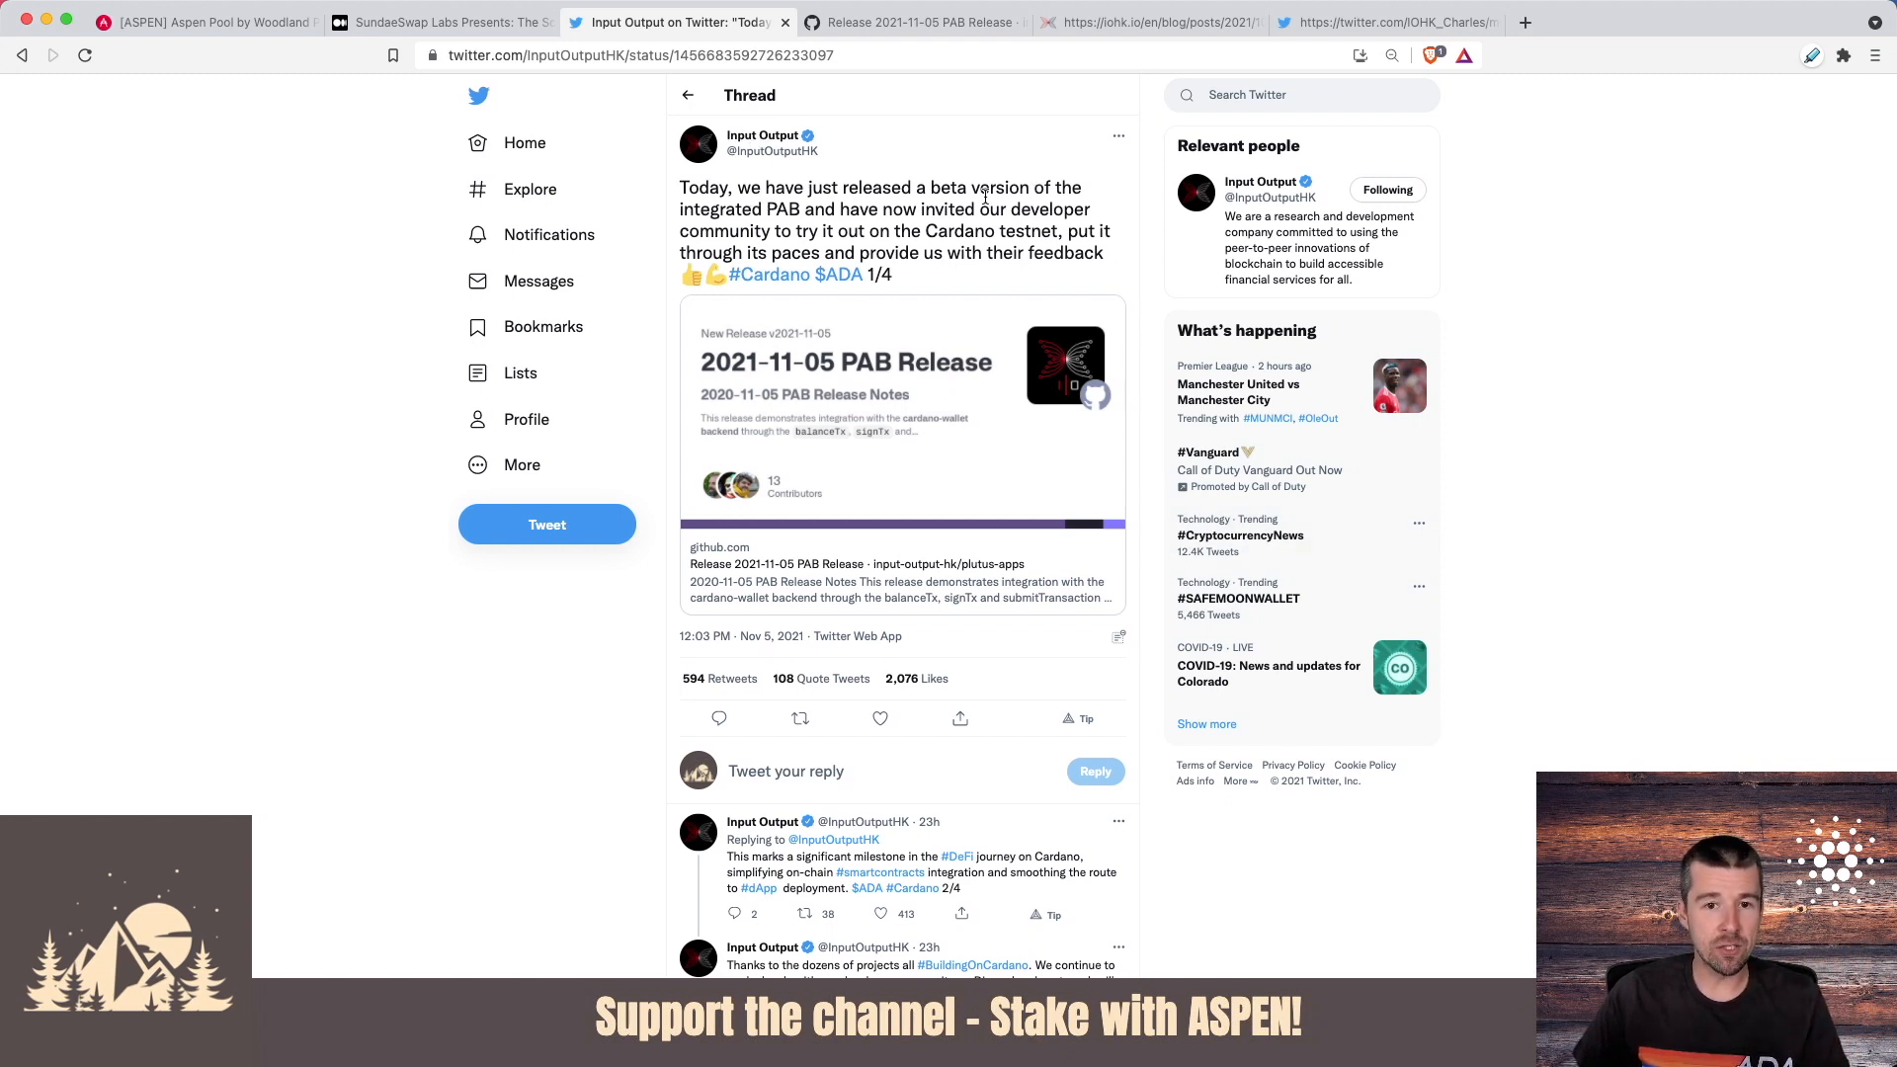
pyautogui.moveTo(839, 210)
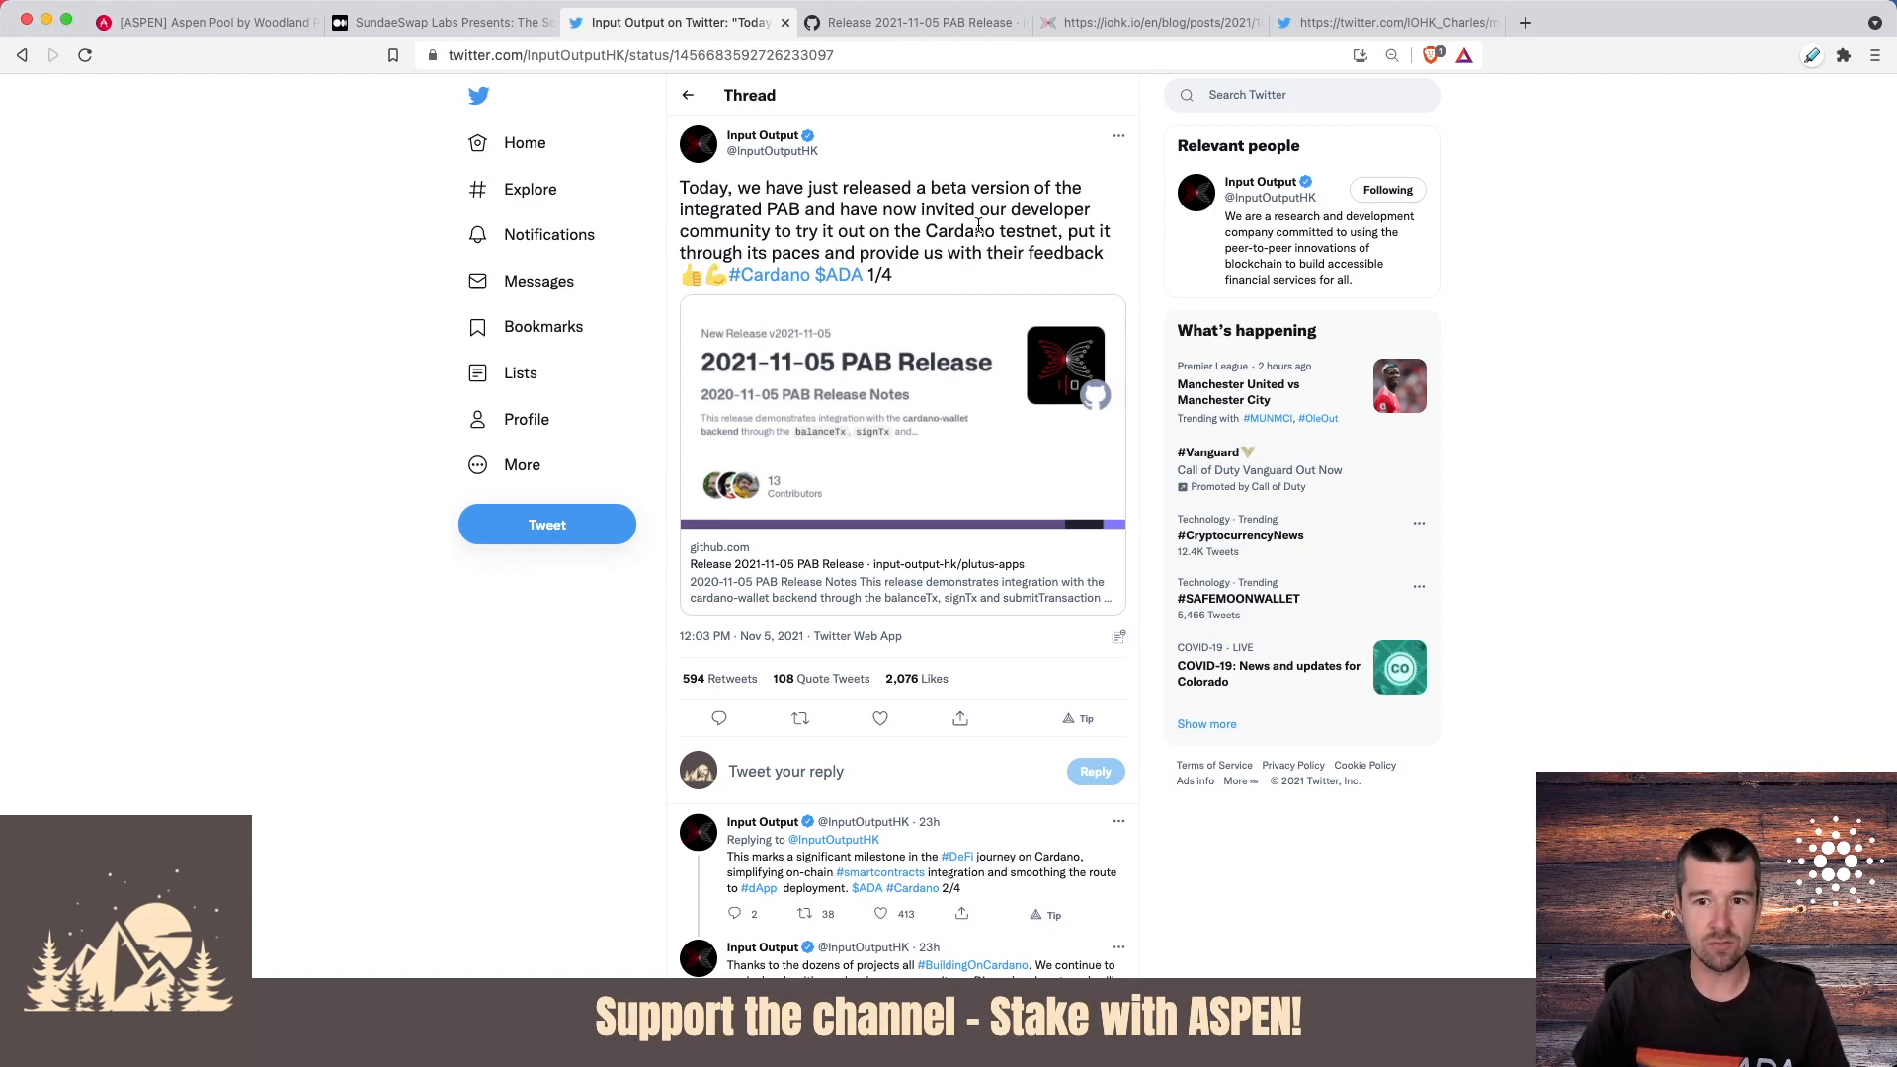
pyautogui.click(1162, 21)
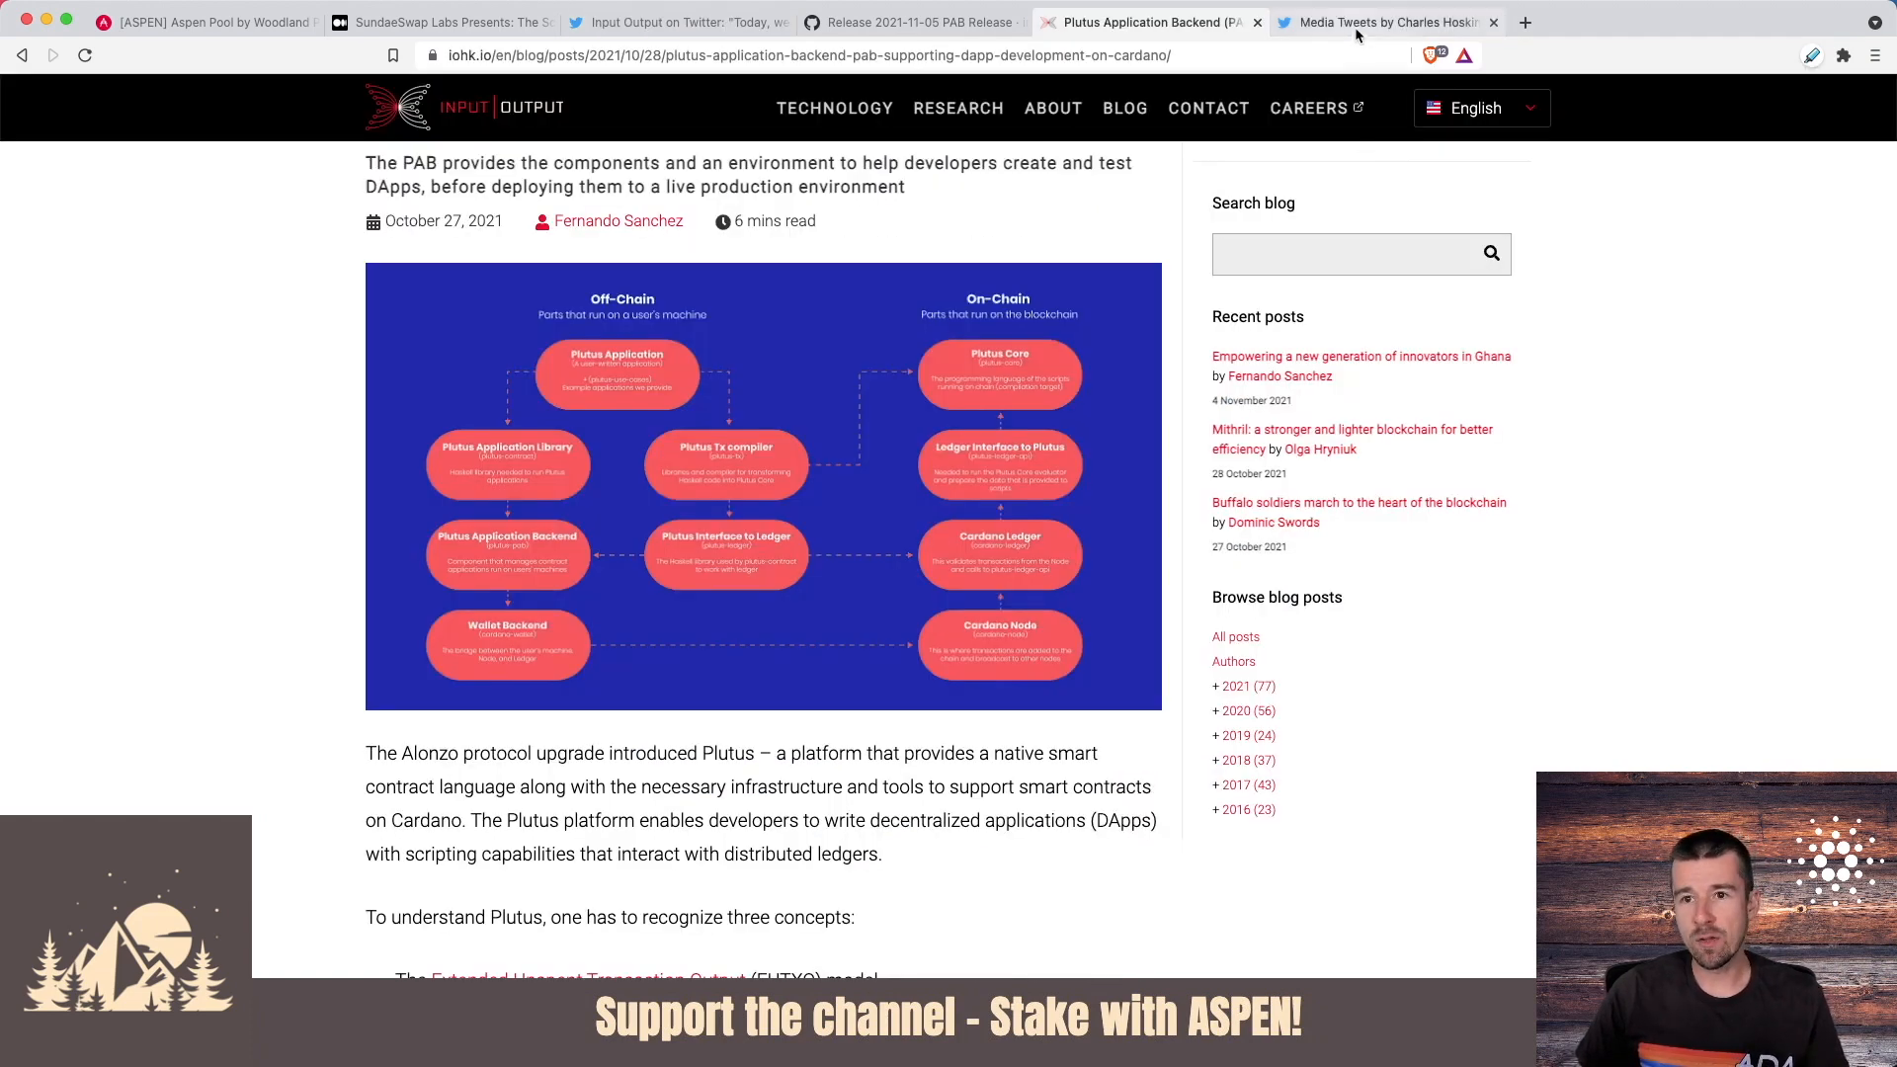
pyautogui.click(1387, 22)
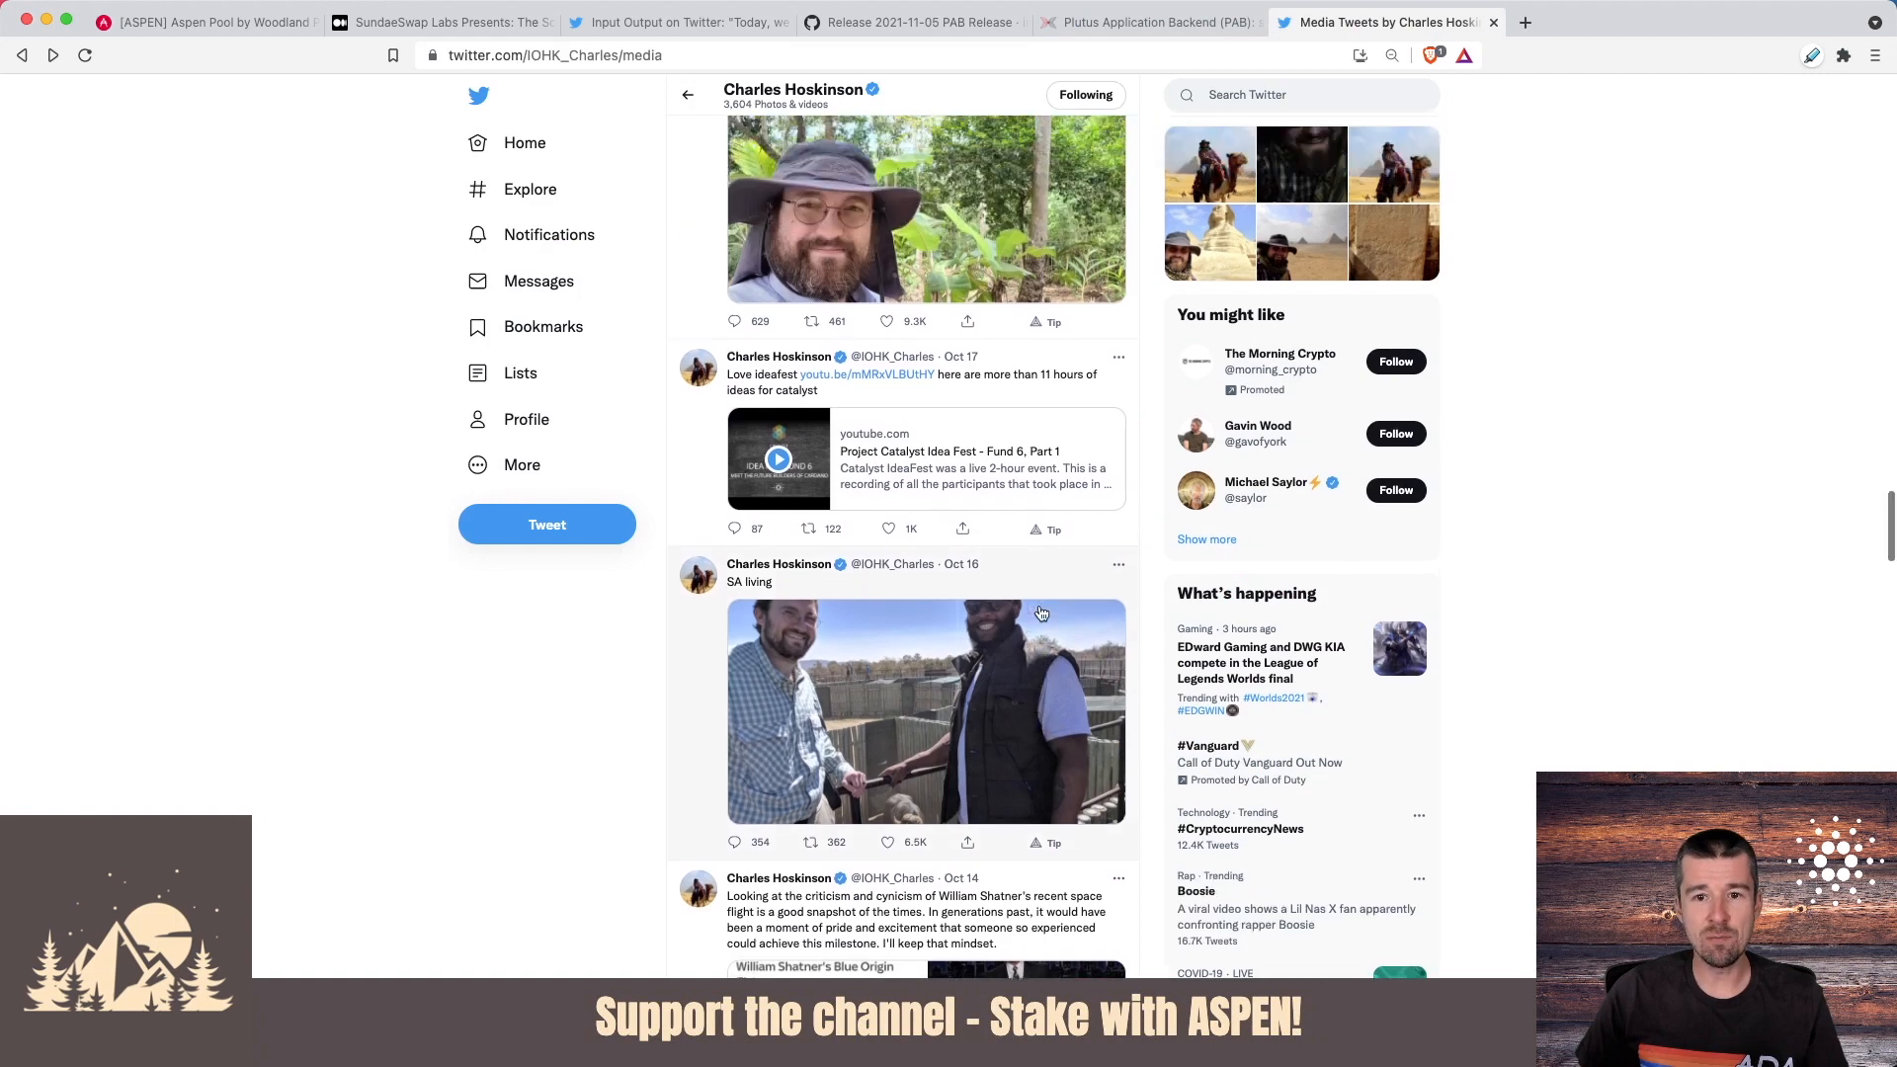
pyautogui.scroll(-3)
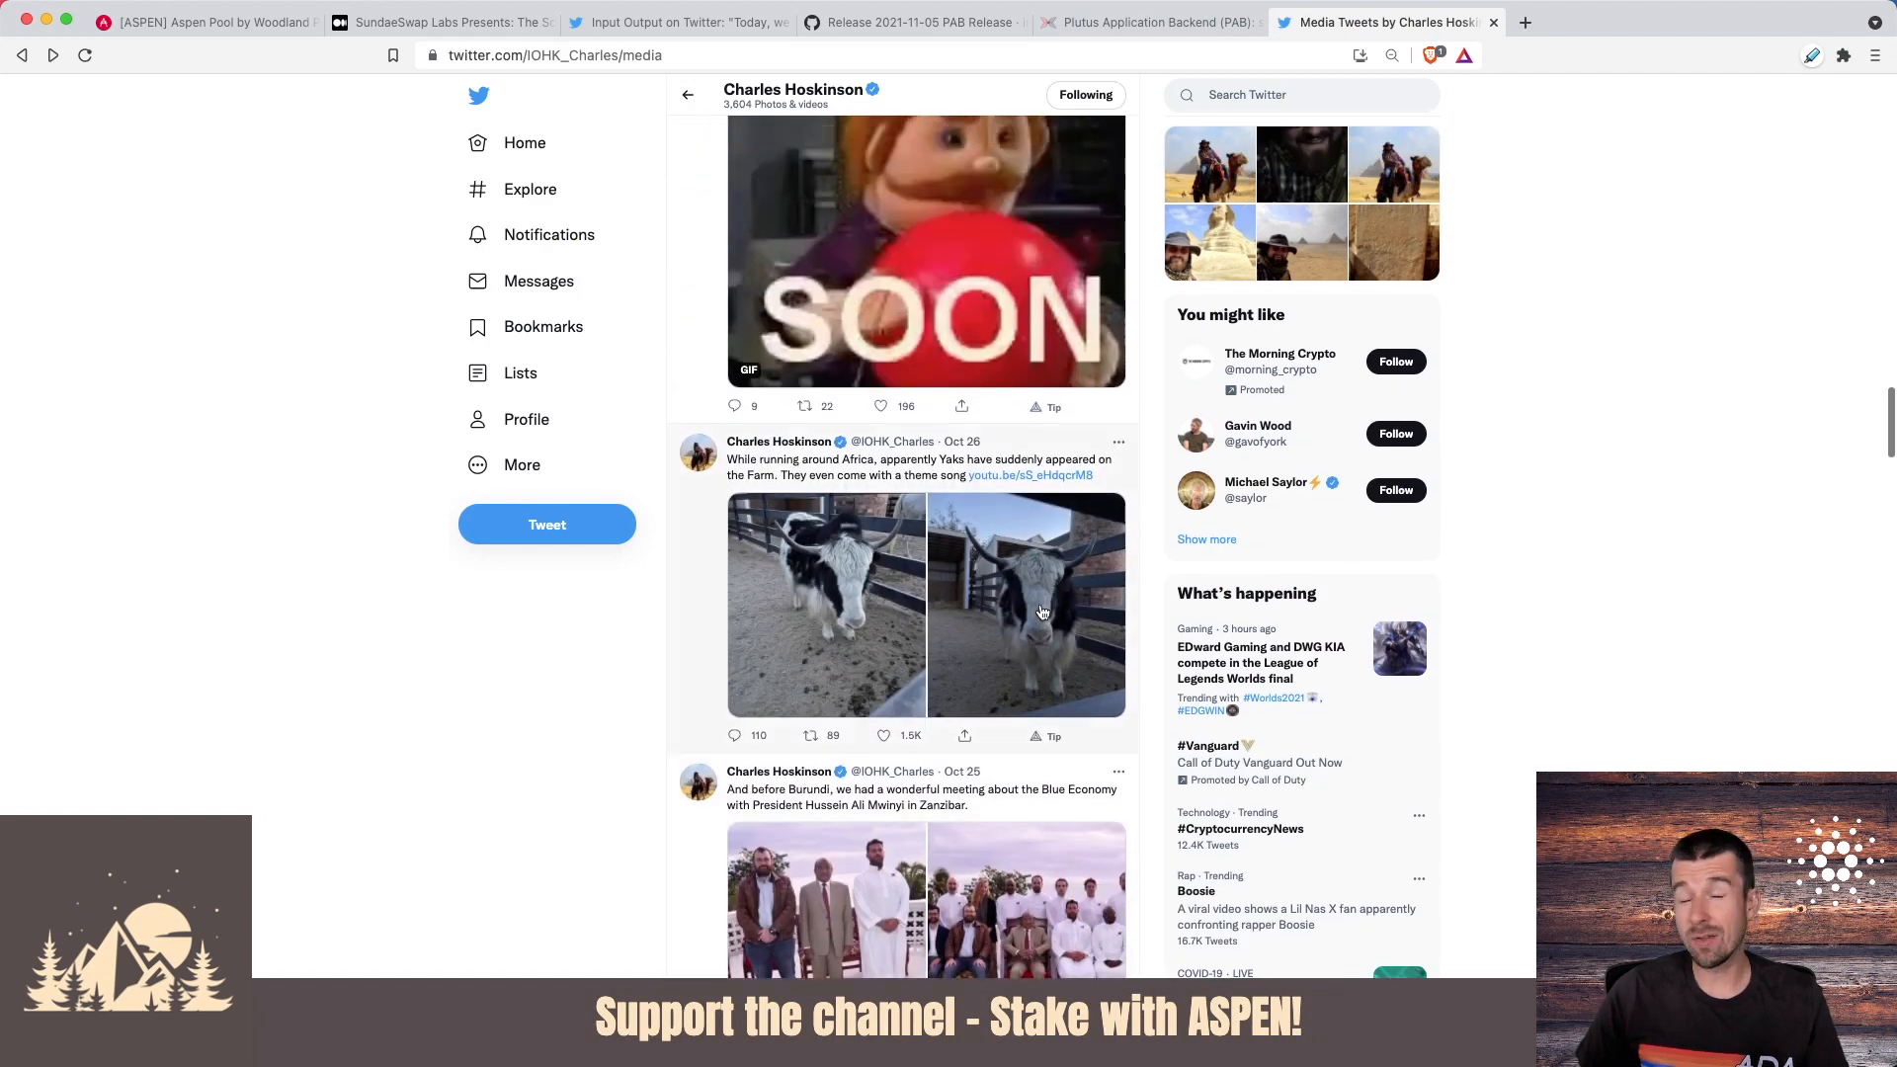
pyautogui.scroll(3)
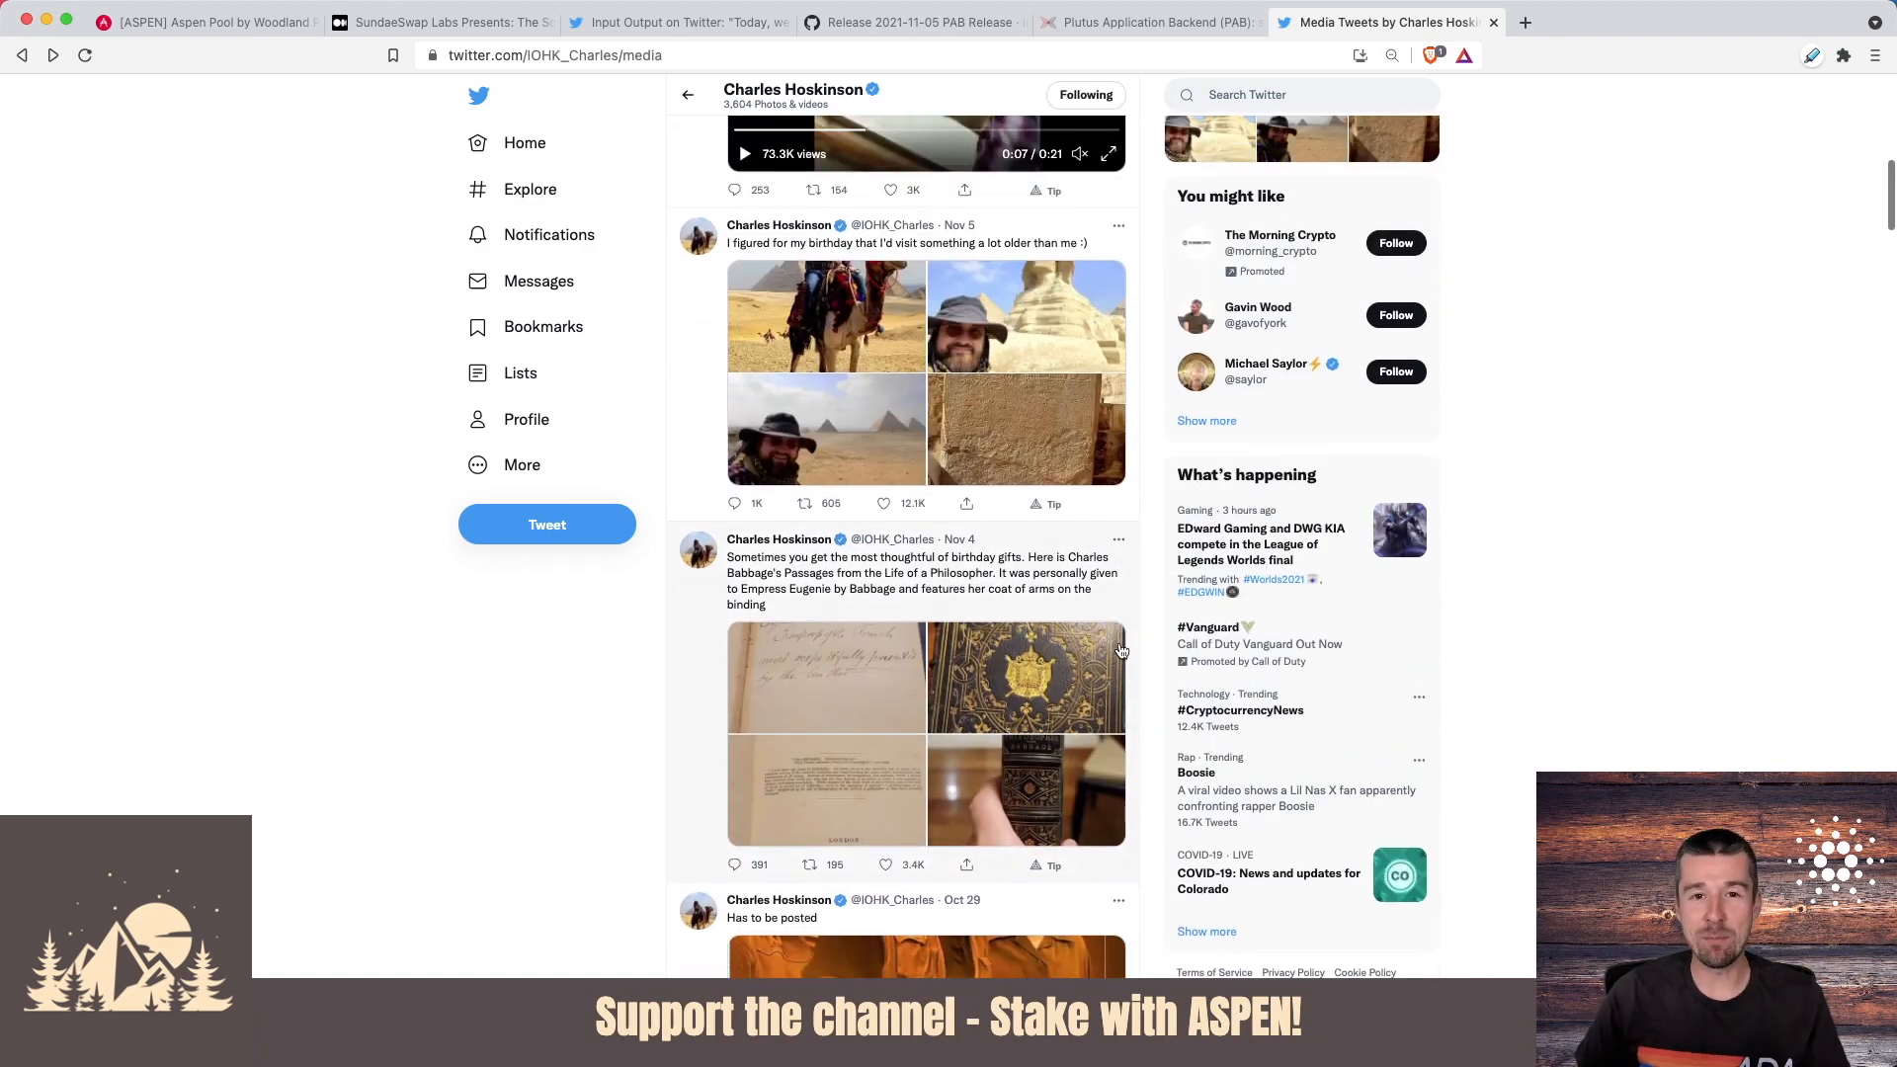
pyautogui.scroll(-3)
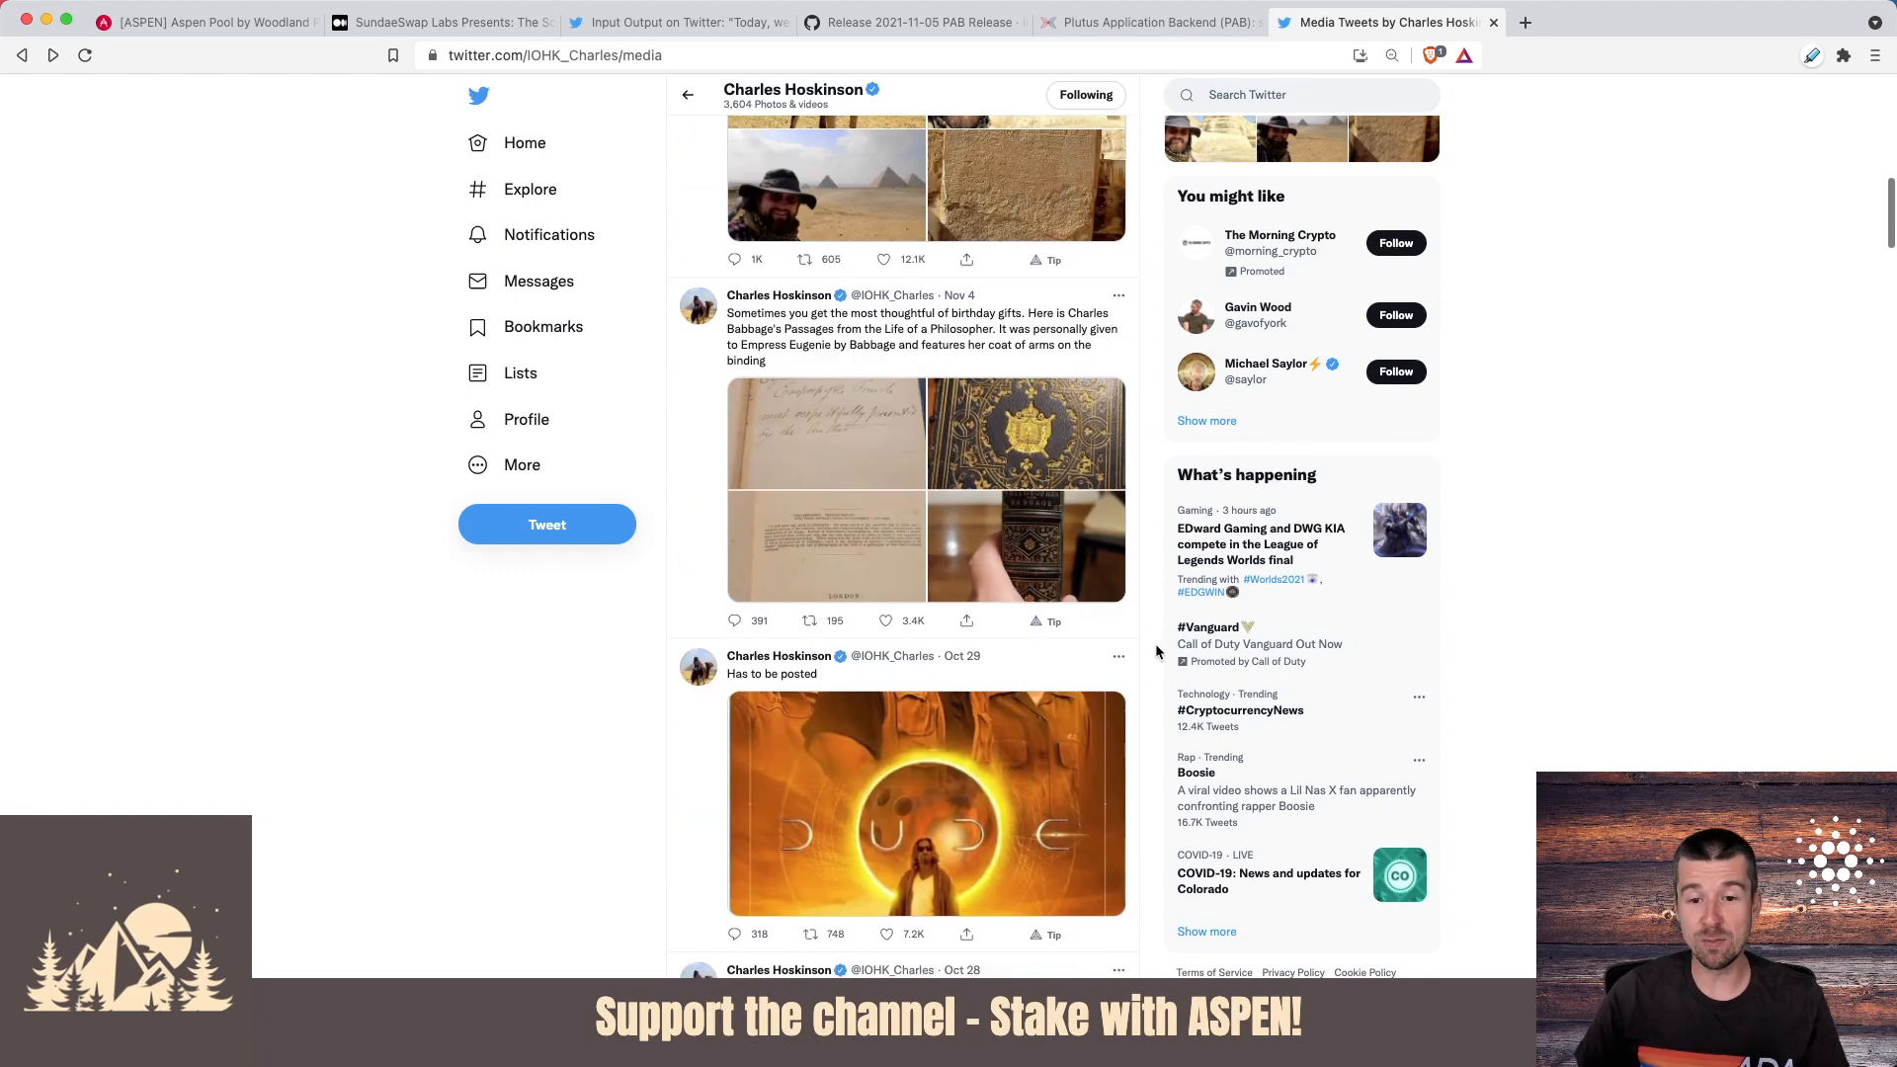
pyautogui.scroll(3)
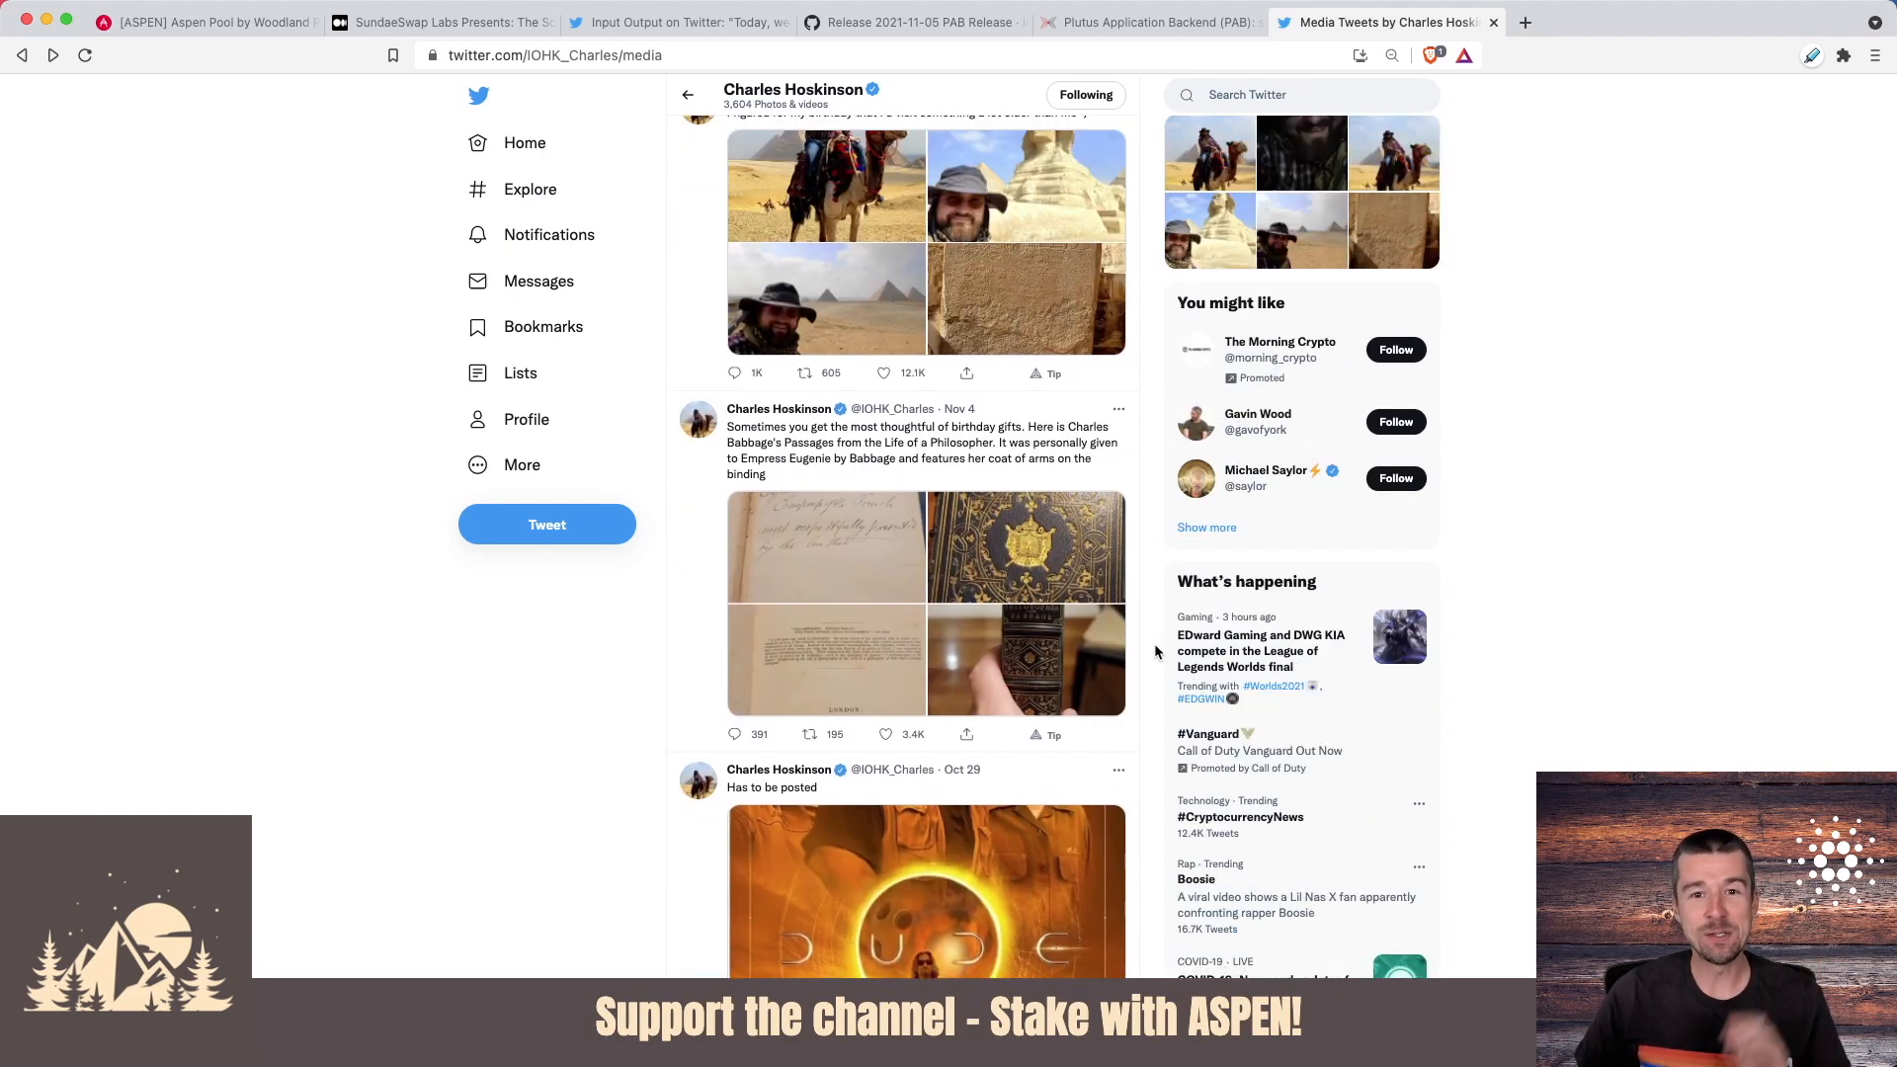